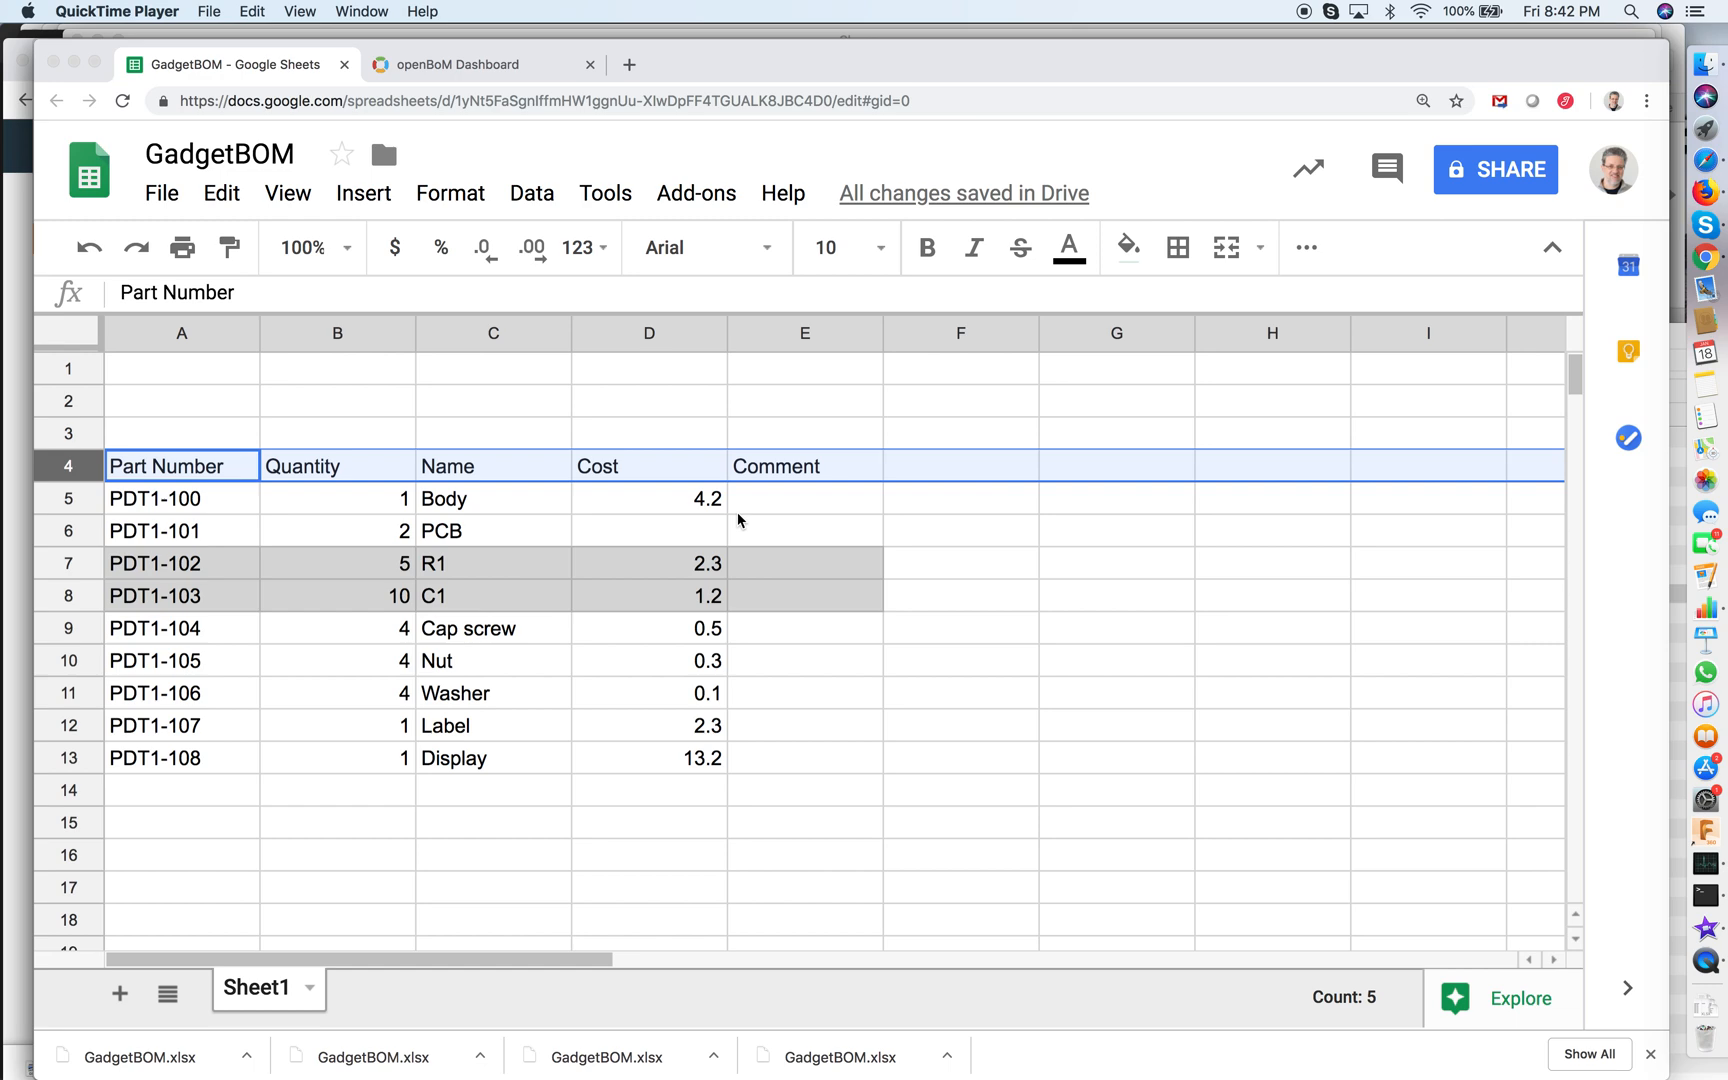
pyautogui.moveTo(818, 637)
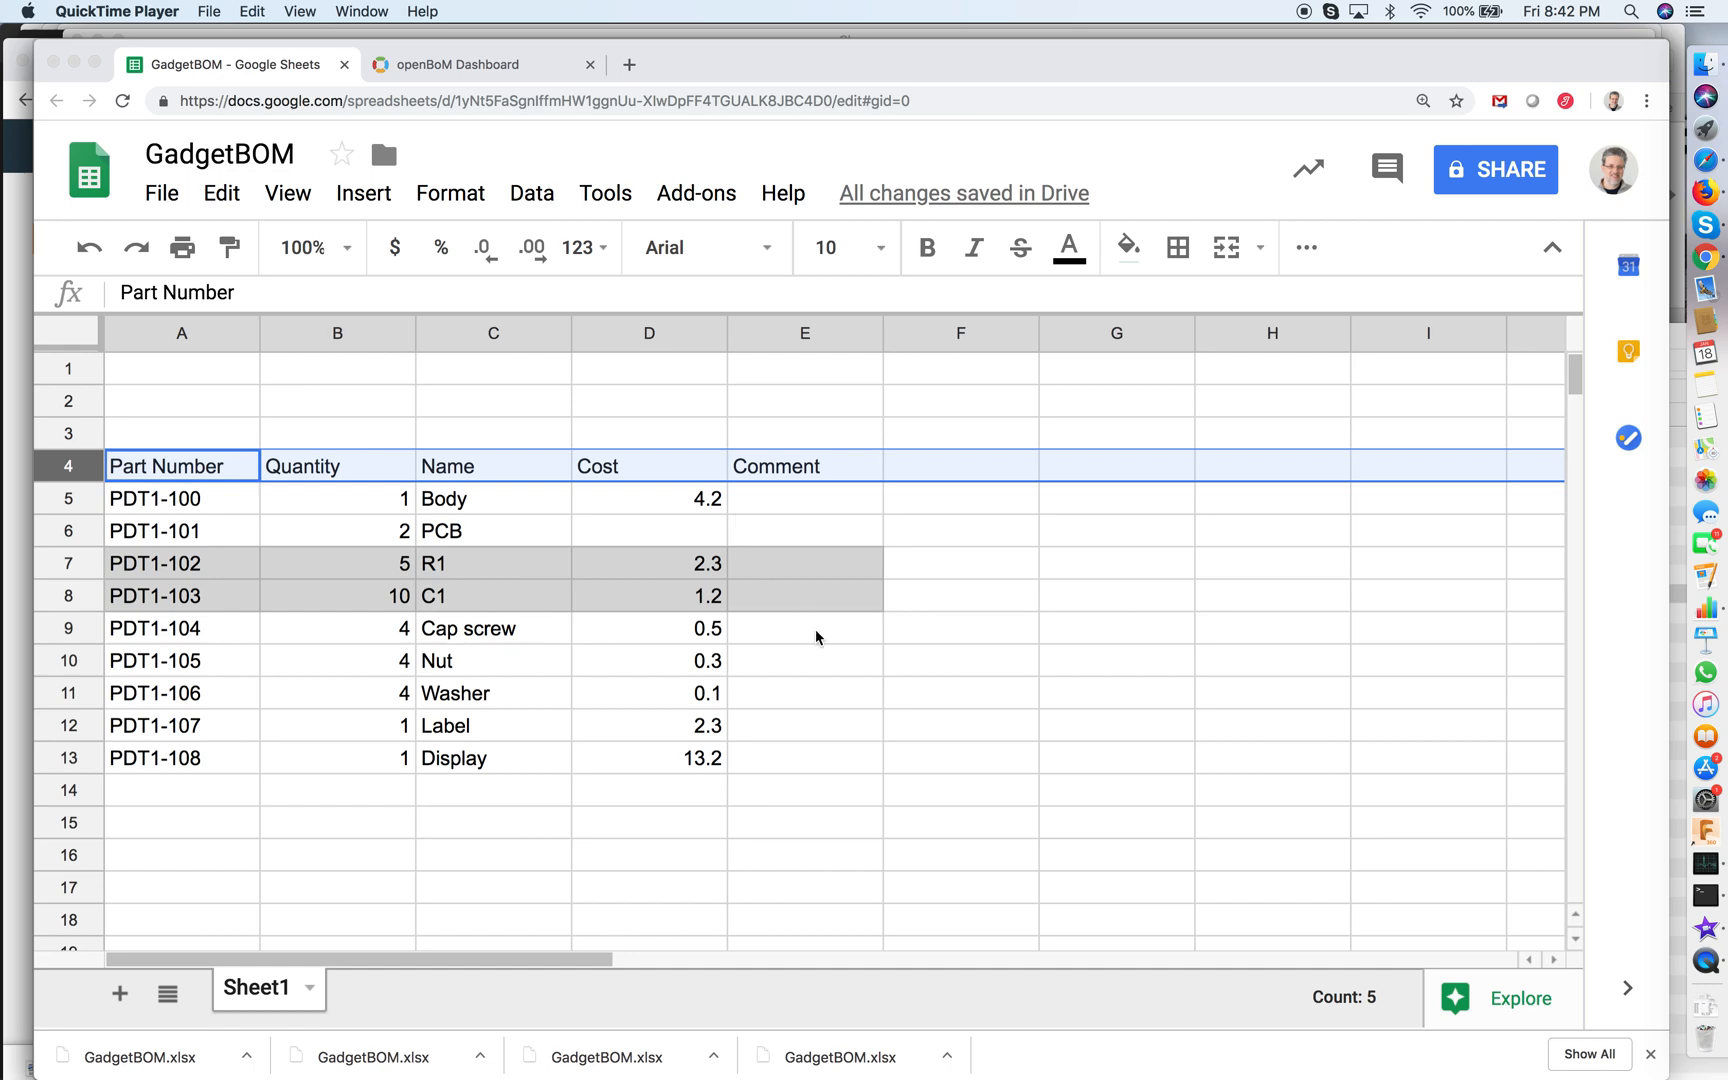
pyautogui.moveTo(833, 640)
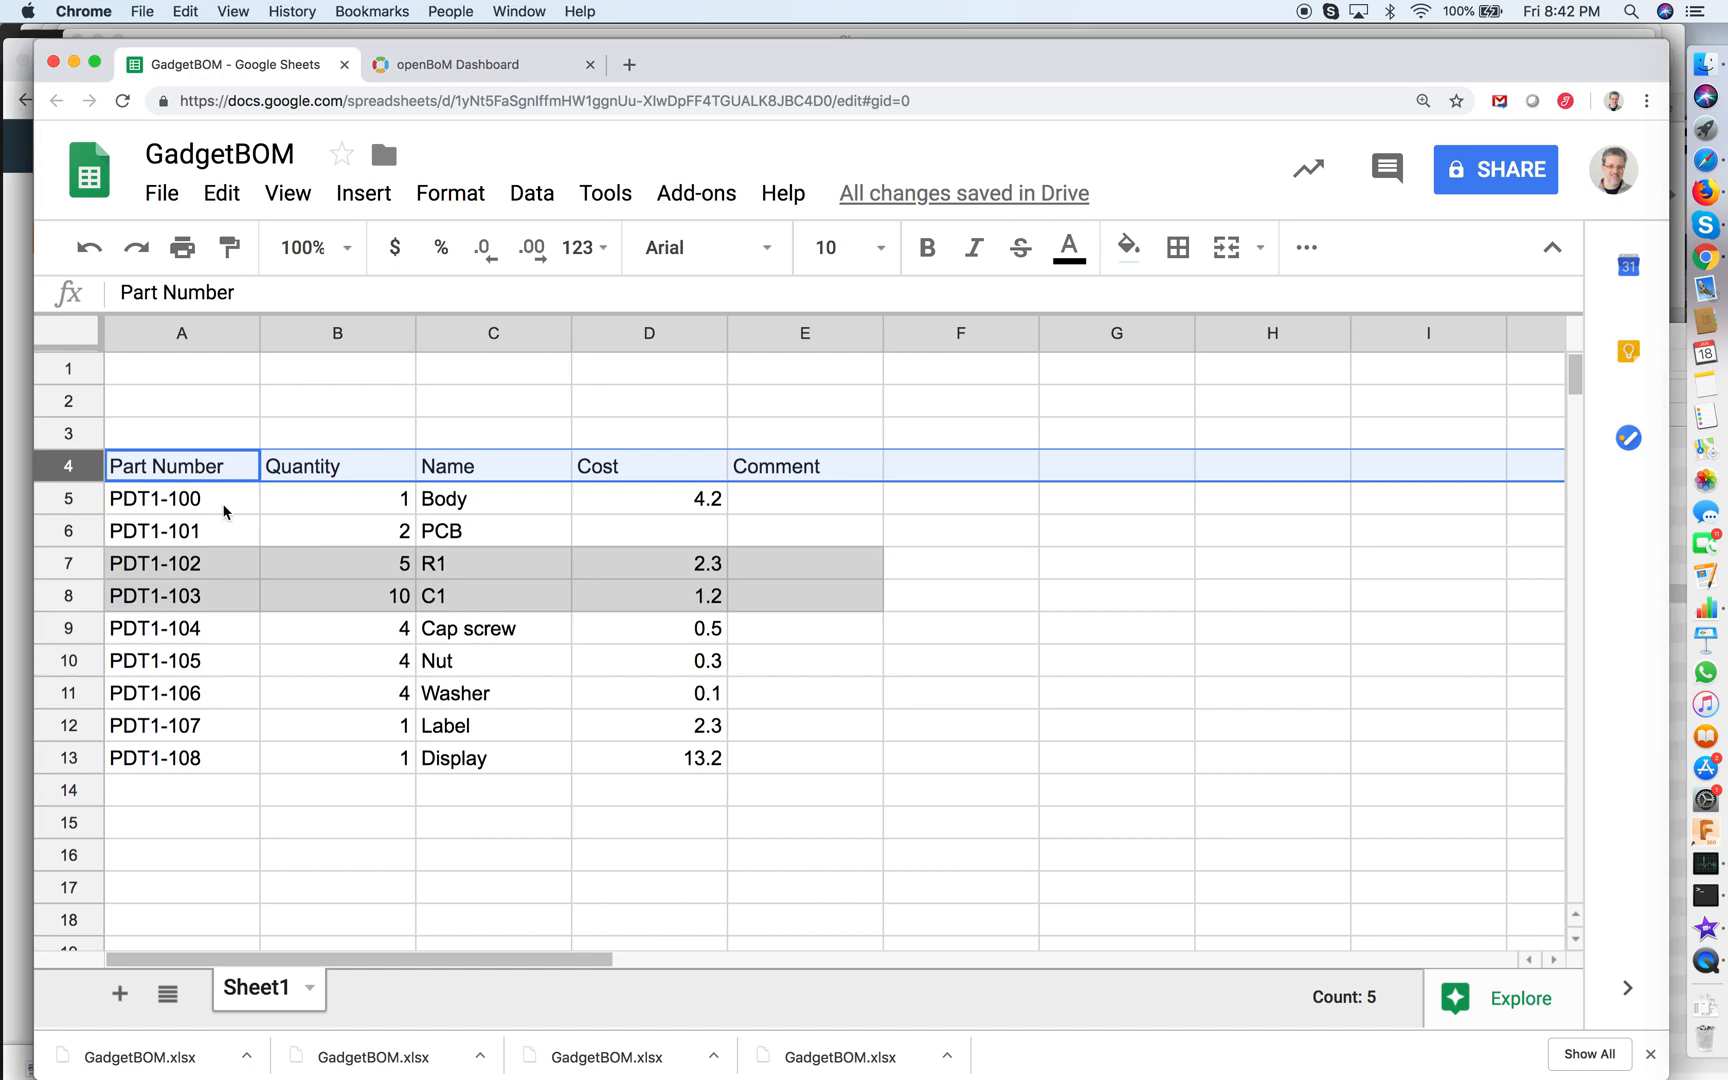
# Review the spreadsheet quantities (PCB 2, R1 5) and select the whole parts table.
pyautogui.click(336, 530)
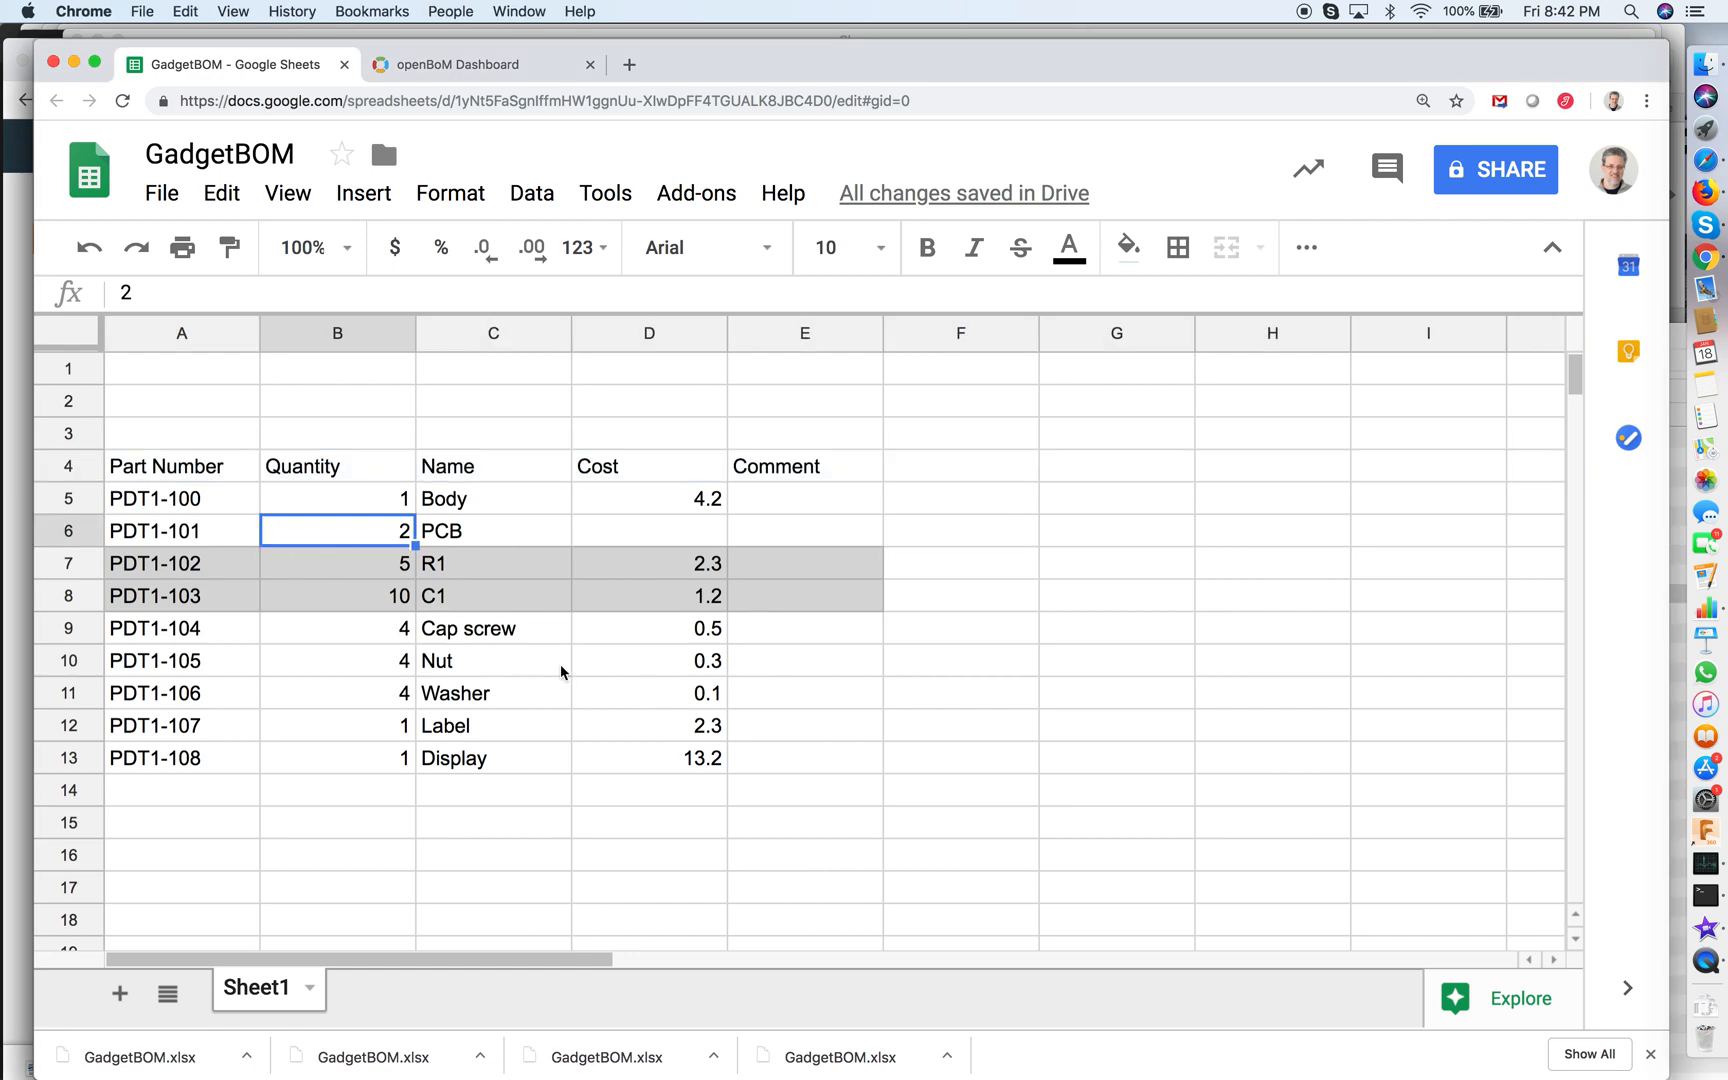
pyautogui.moveTo(853, 749)
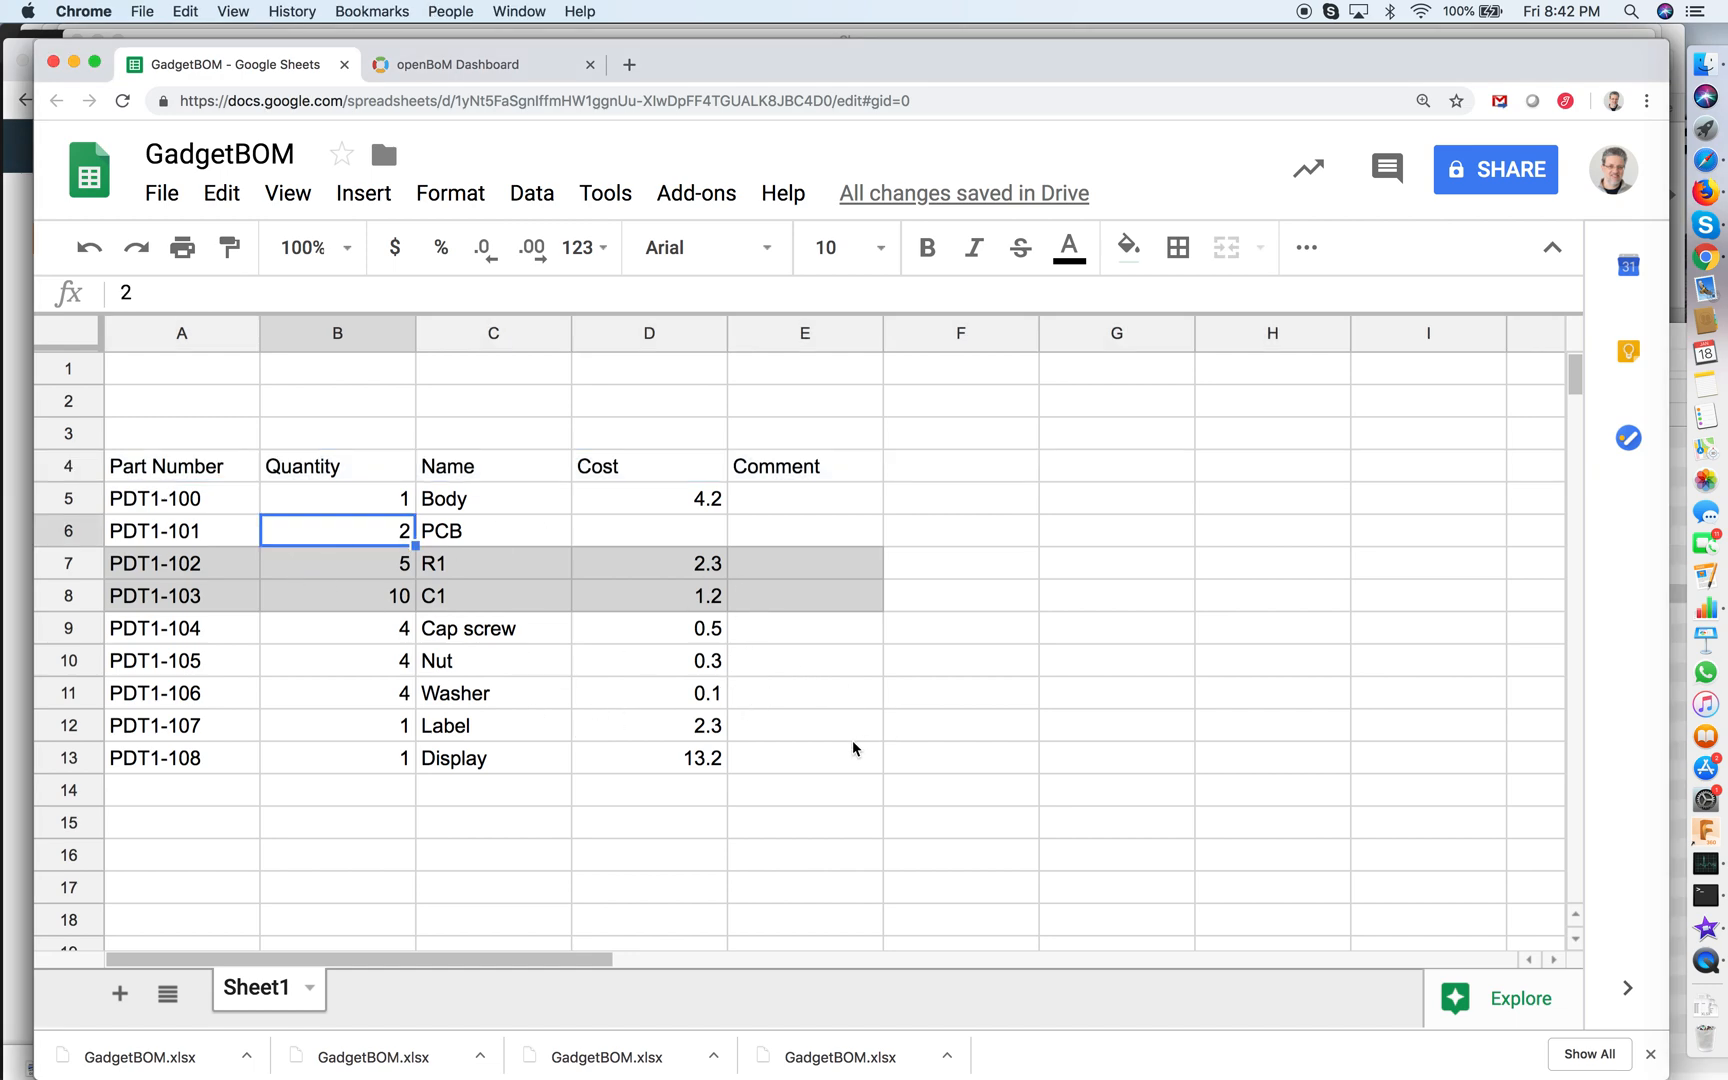
pyautogui.moveTo(821, 766)
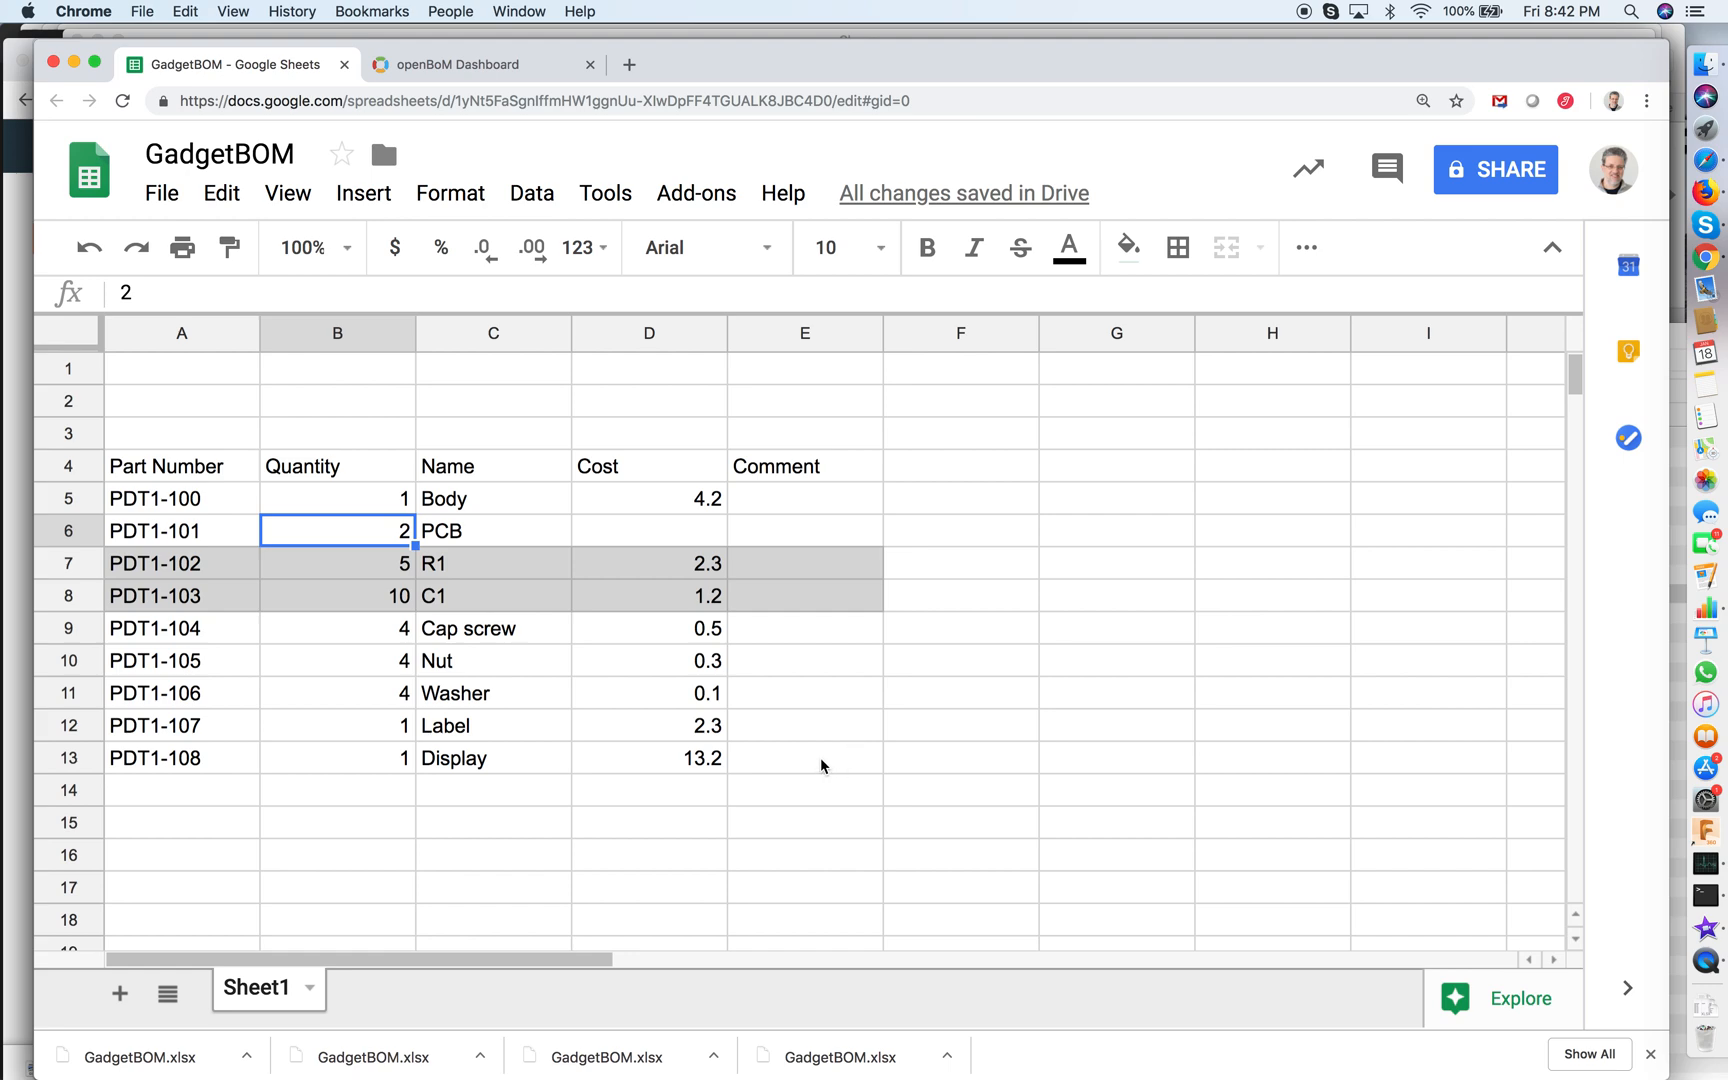
pyautogui.moveTo(318, 577)
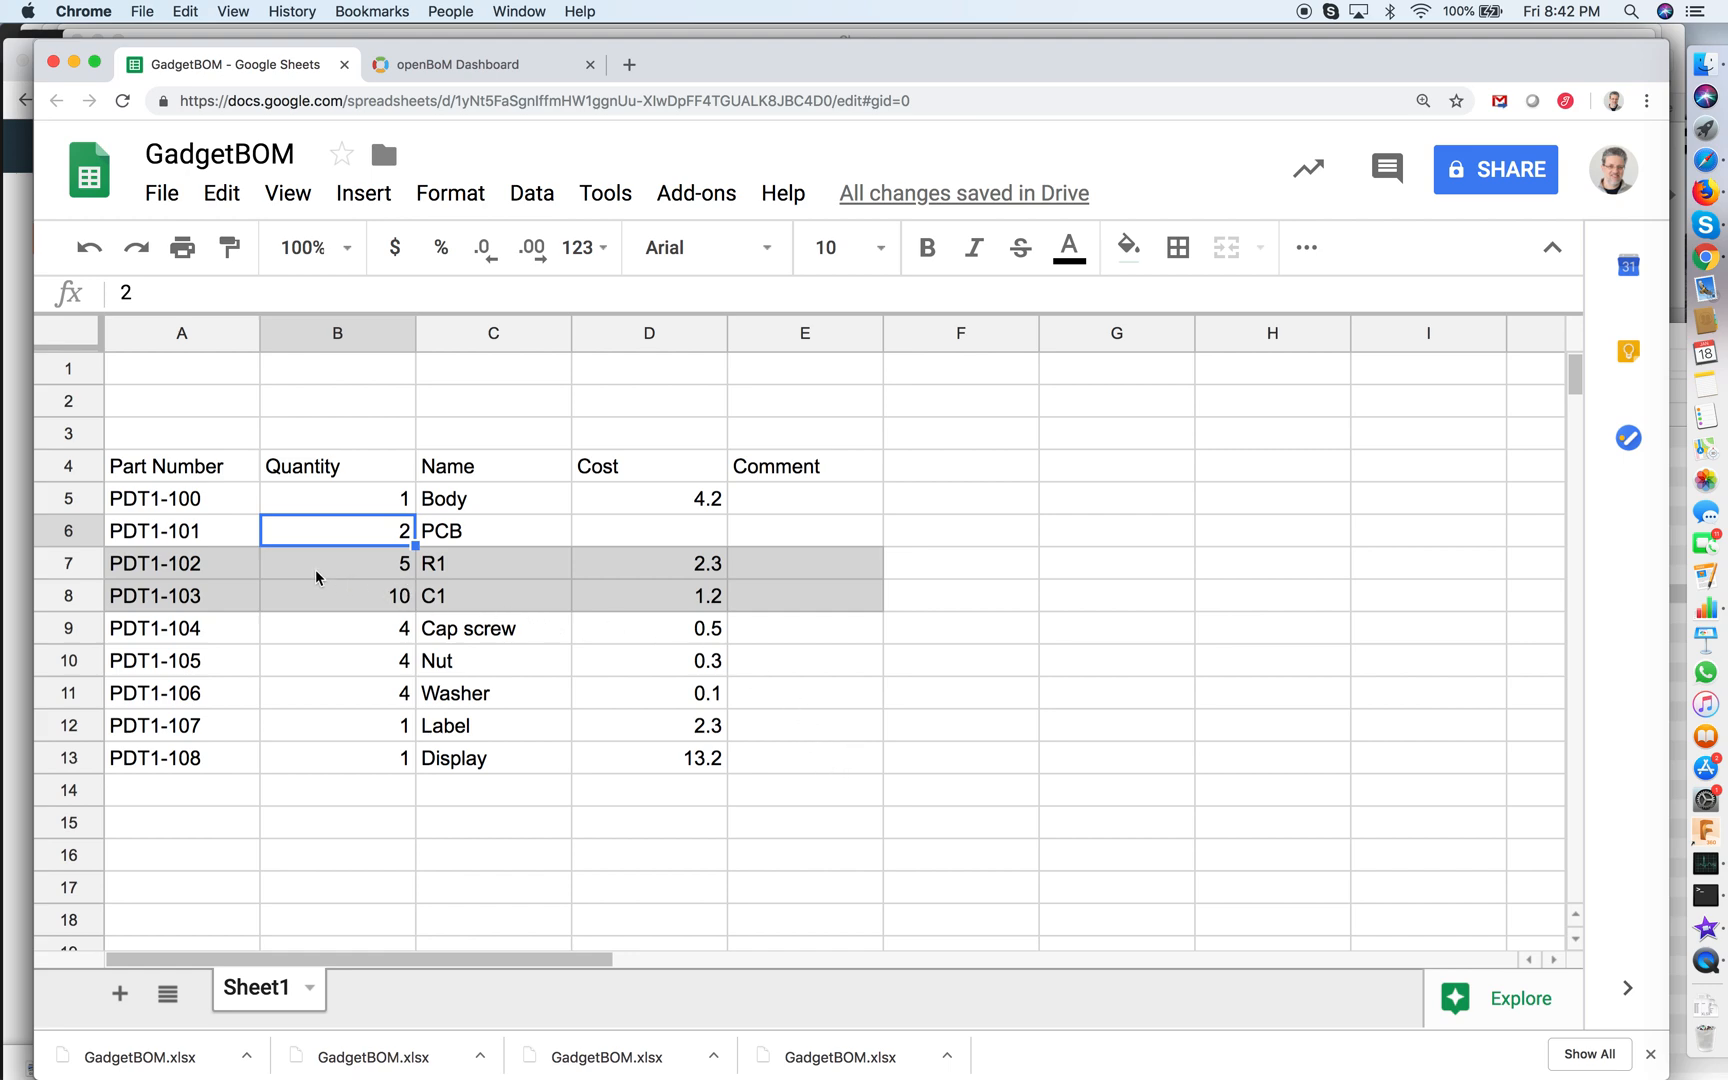
pyautogui.click(337, 562)
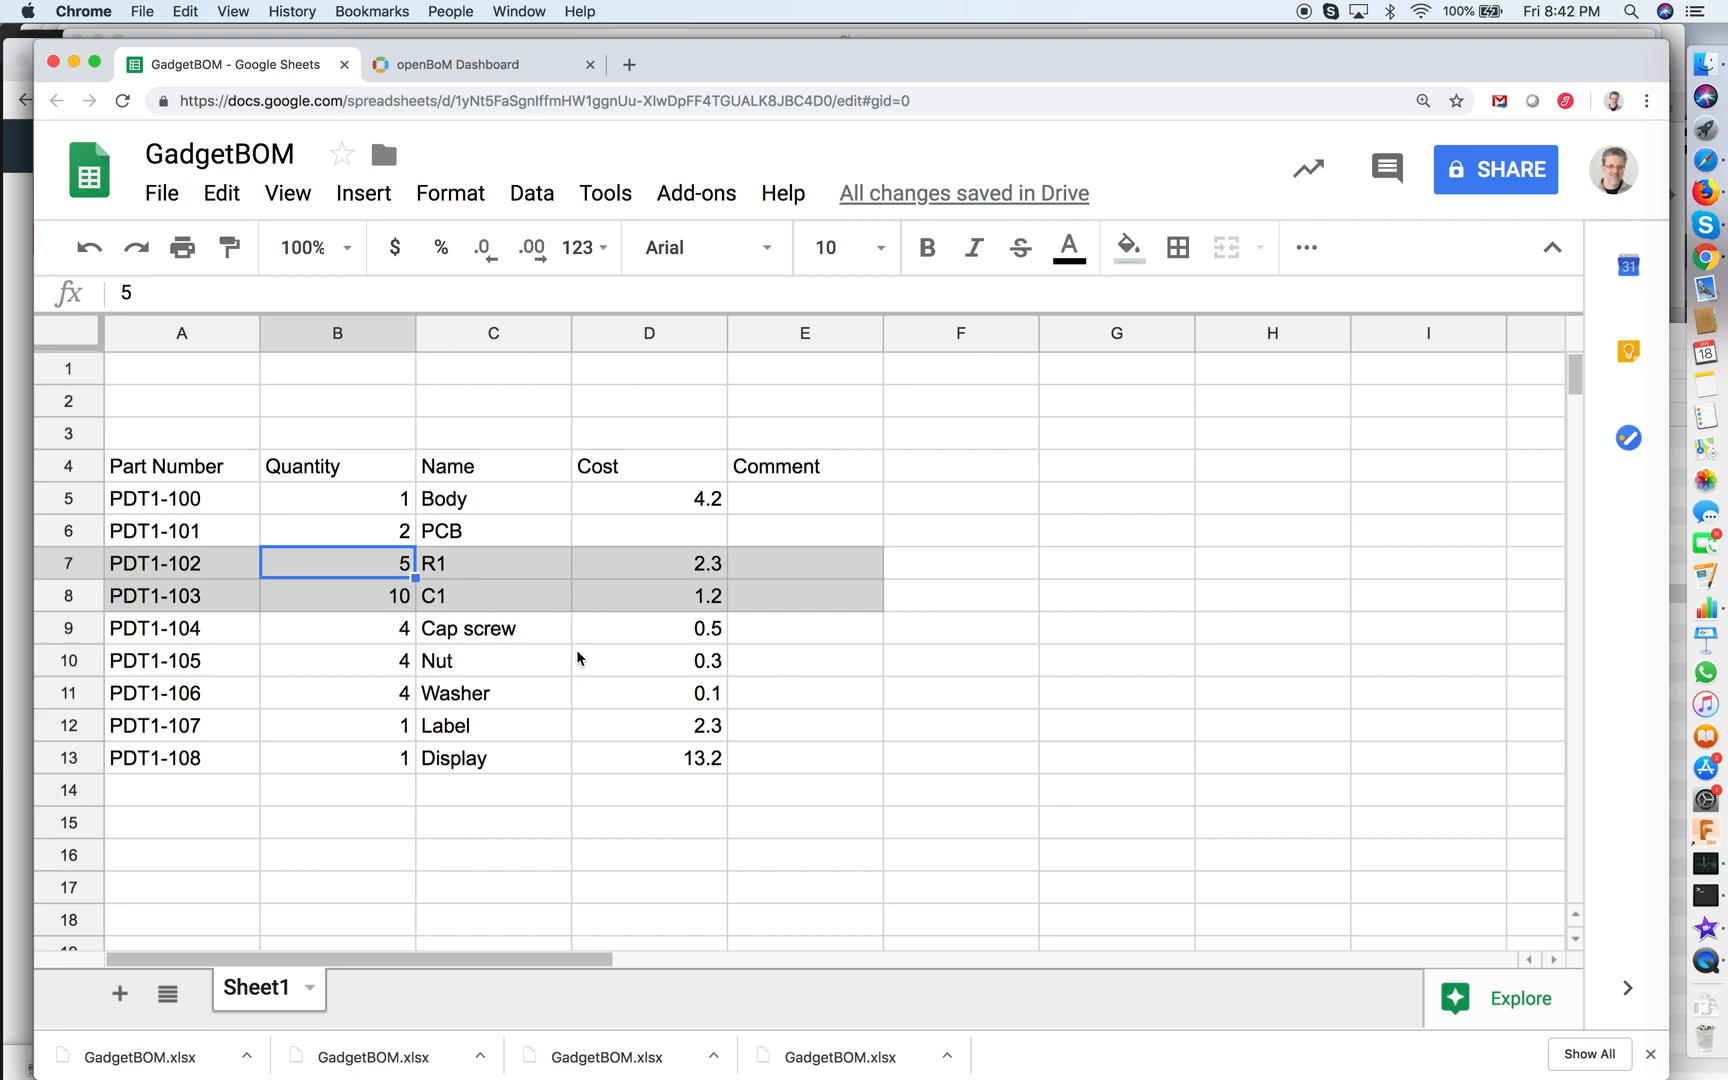
pyautogui.click(182, 432)
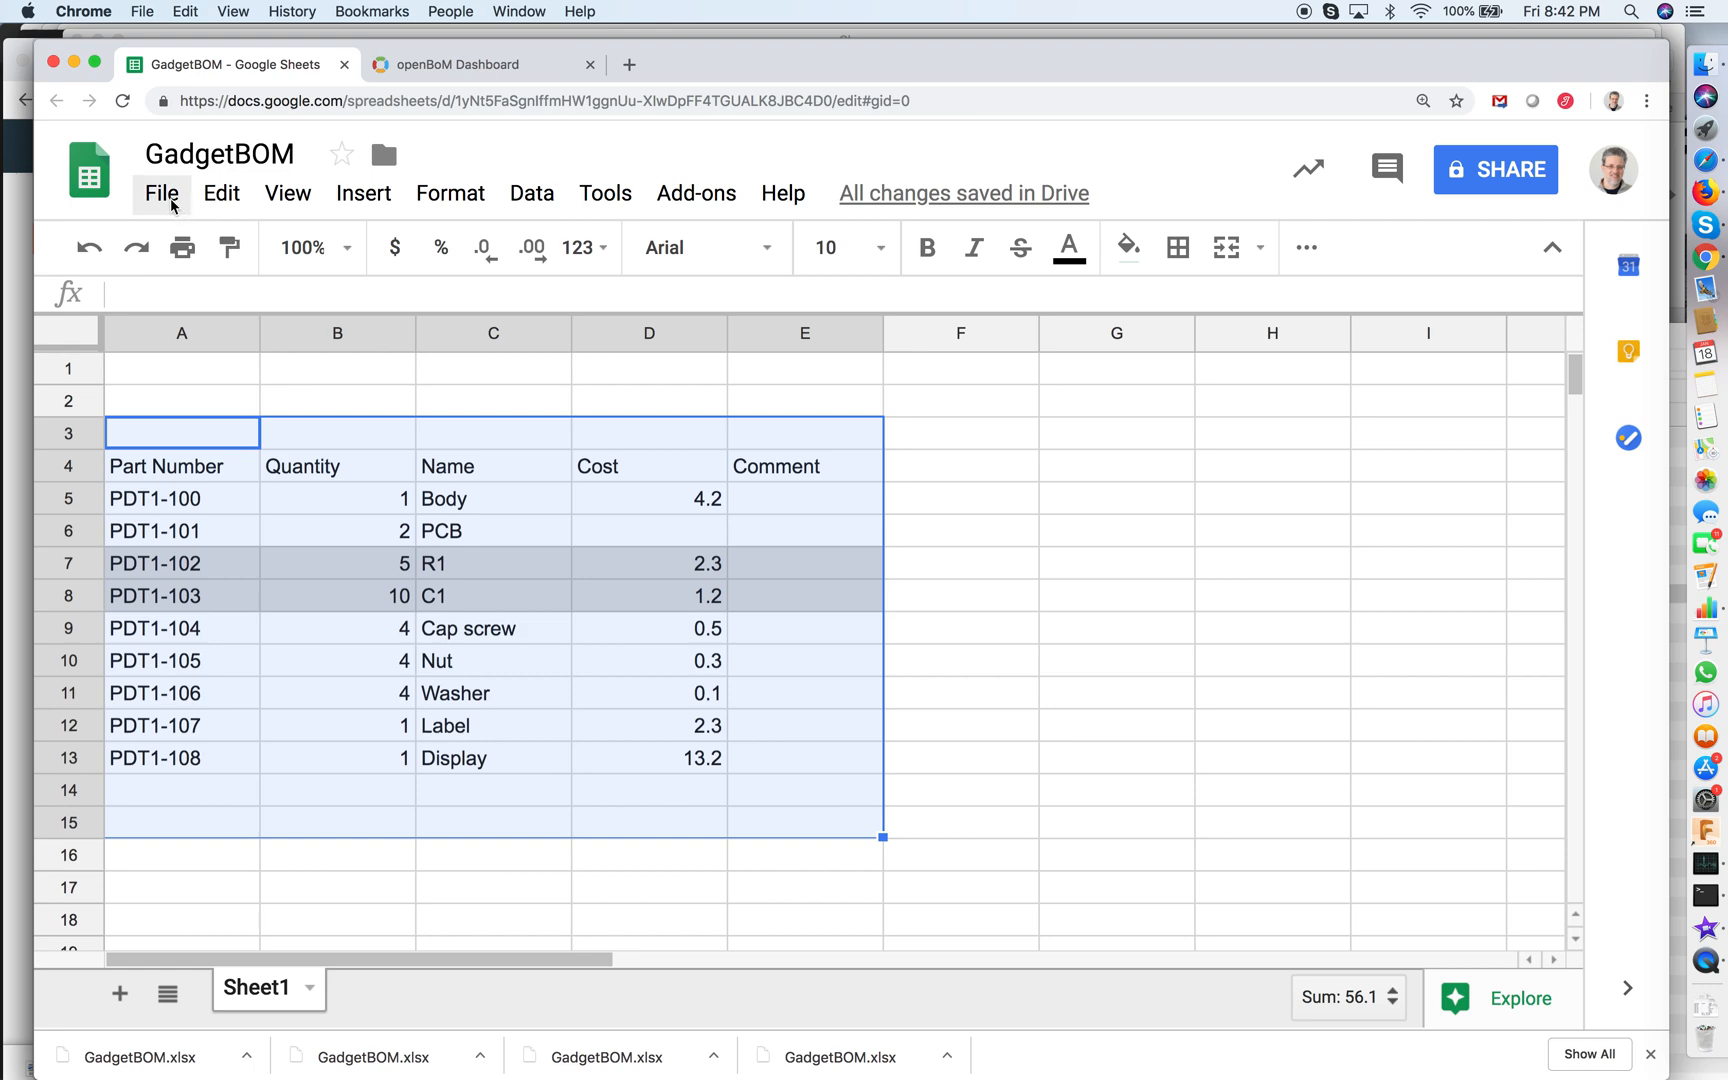
pyautogui.click(161, 193)
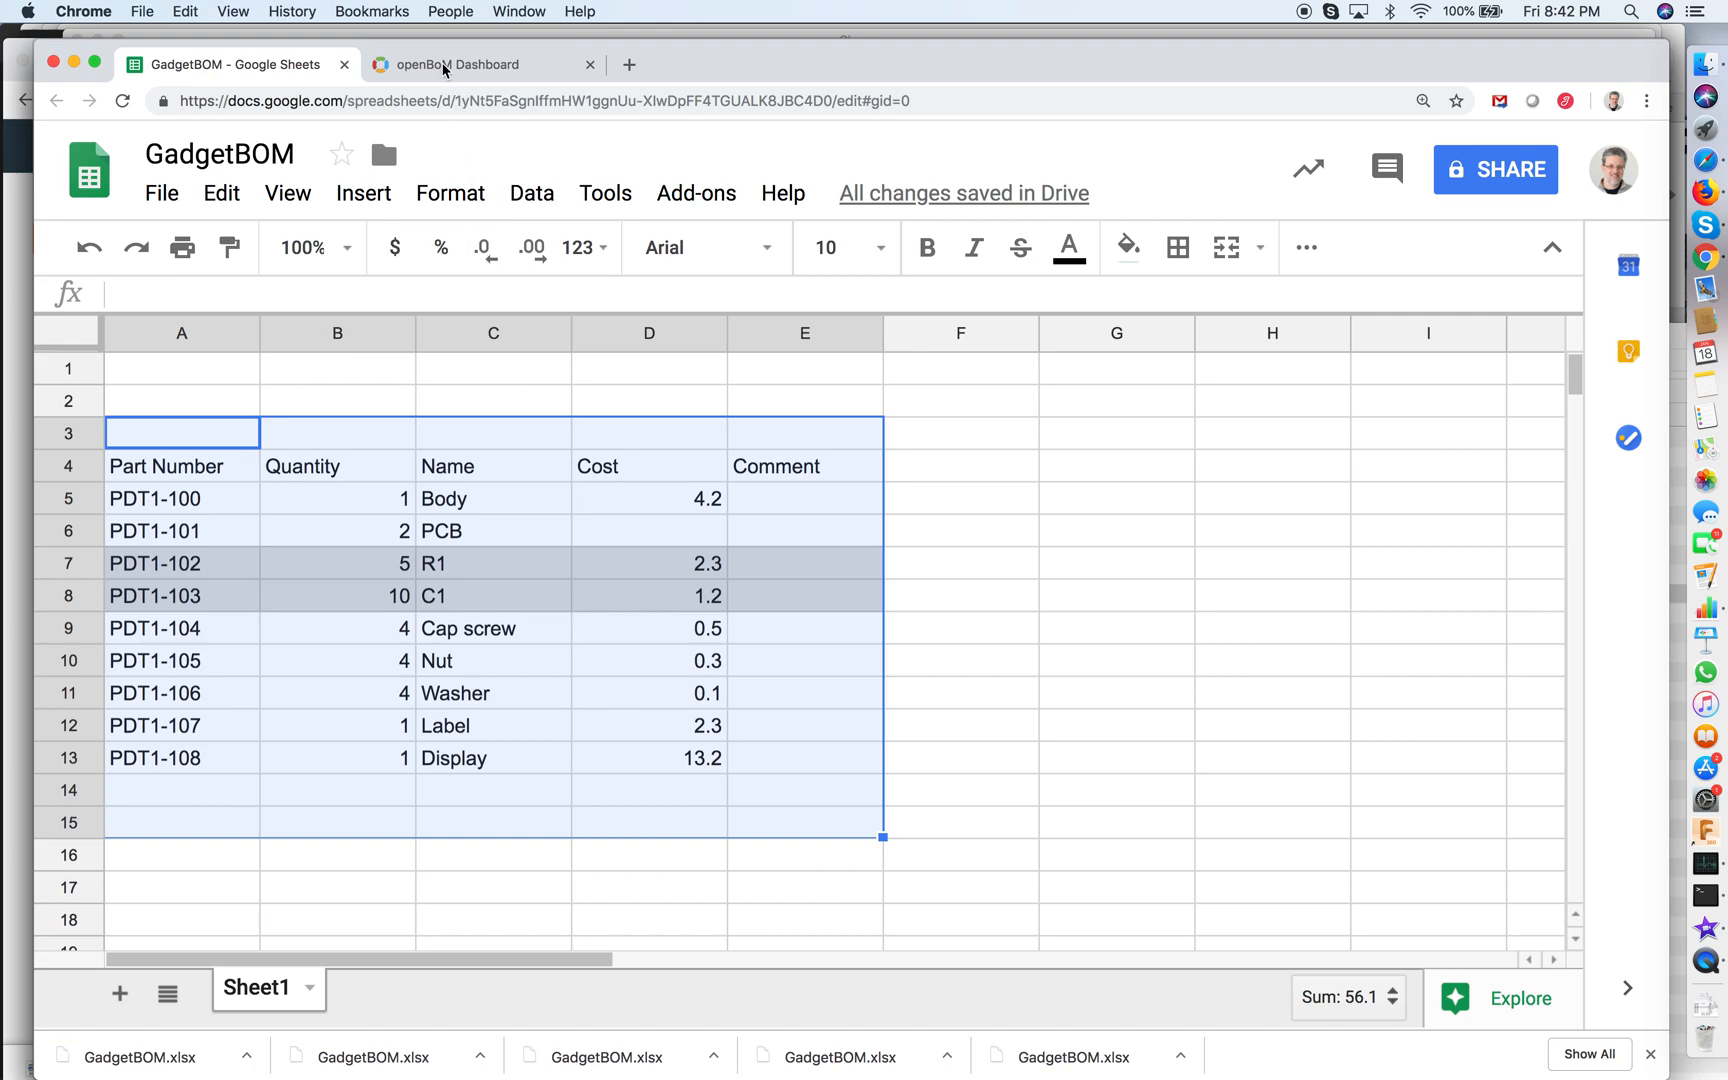
pyautogui.moveTo(445, 464)
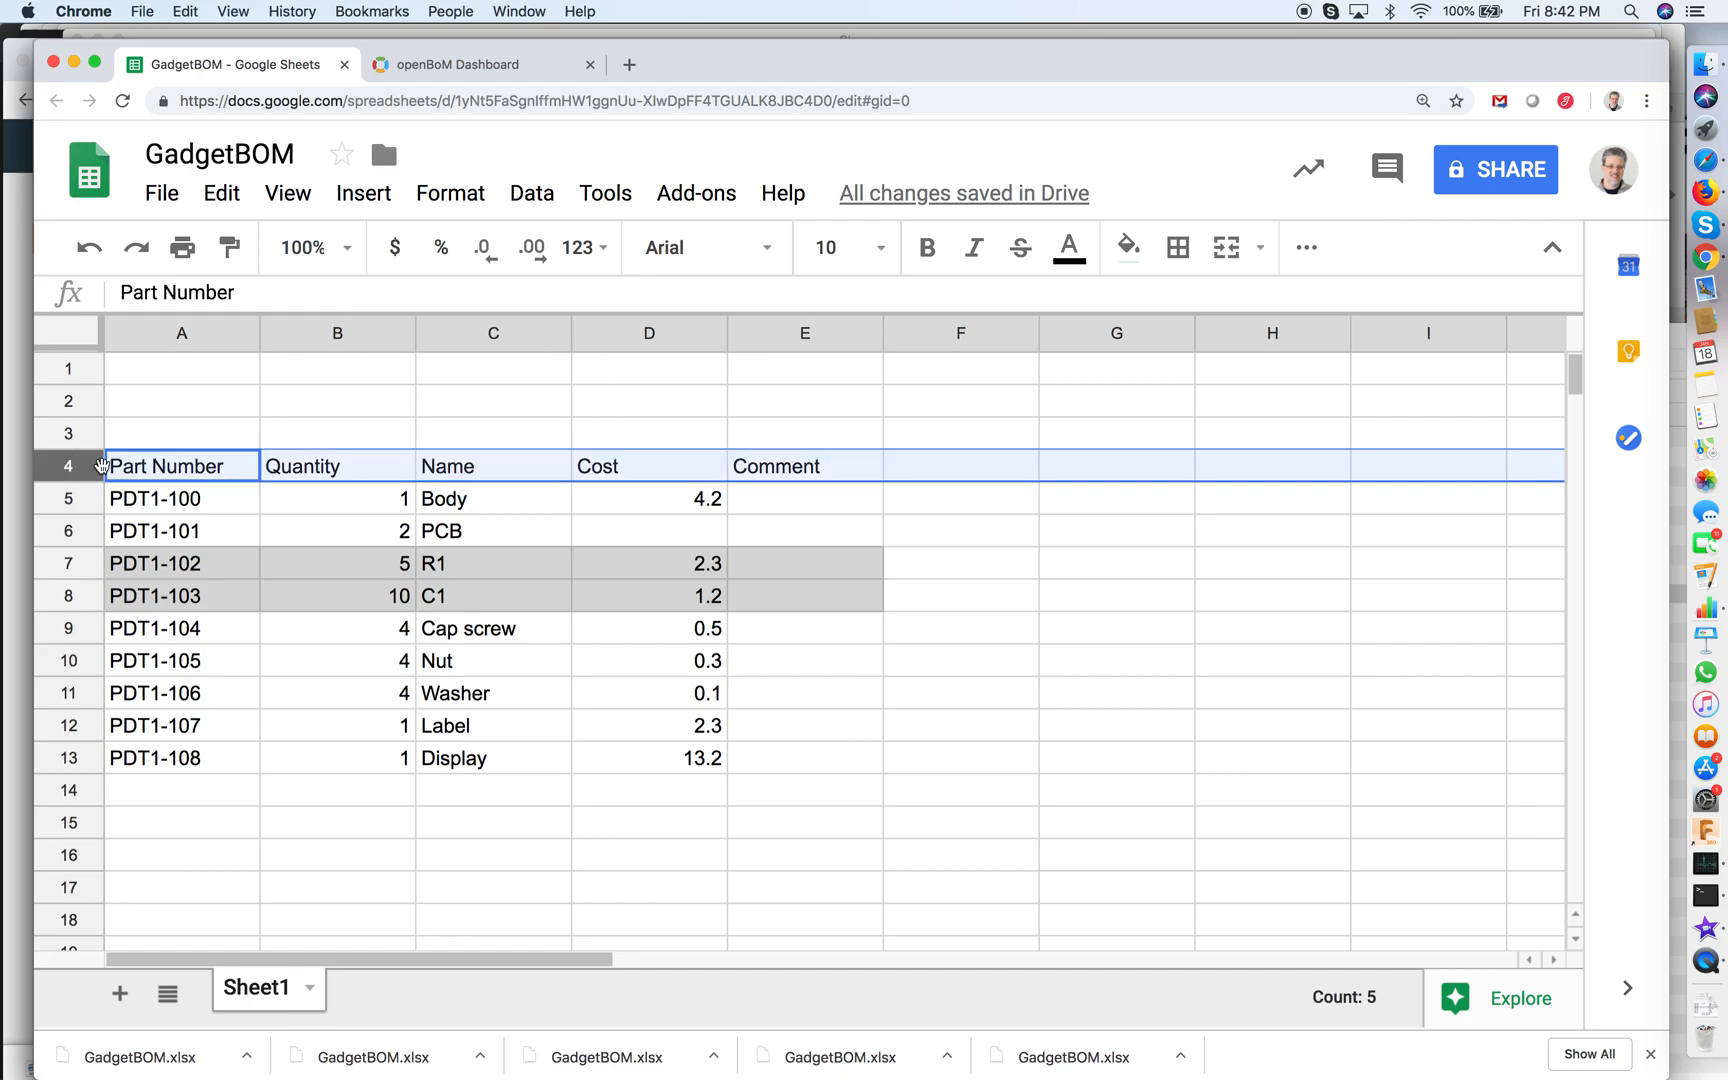
pyautogui.moveTo(541, 483)
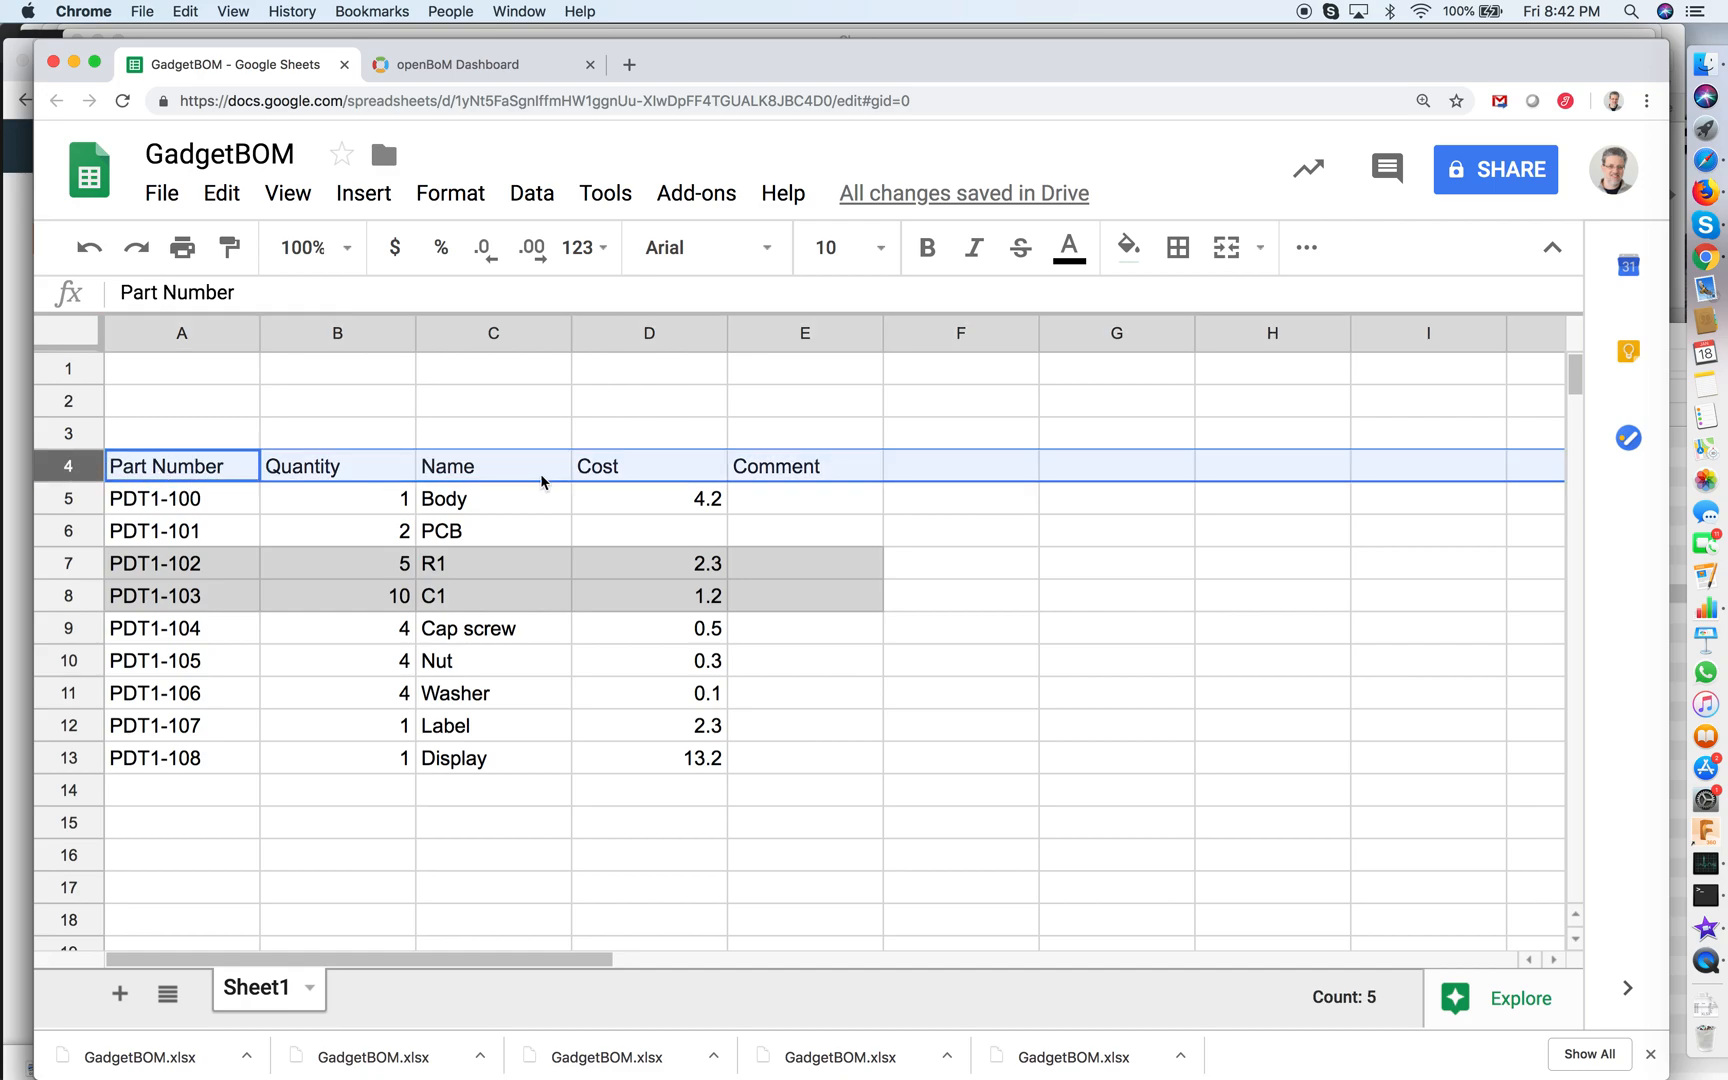
# Import GadgetBOM.xlsx into OpenBOM from the dashboard with header row 4.
pyautogui.click(474, 64)
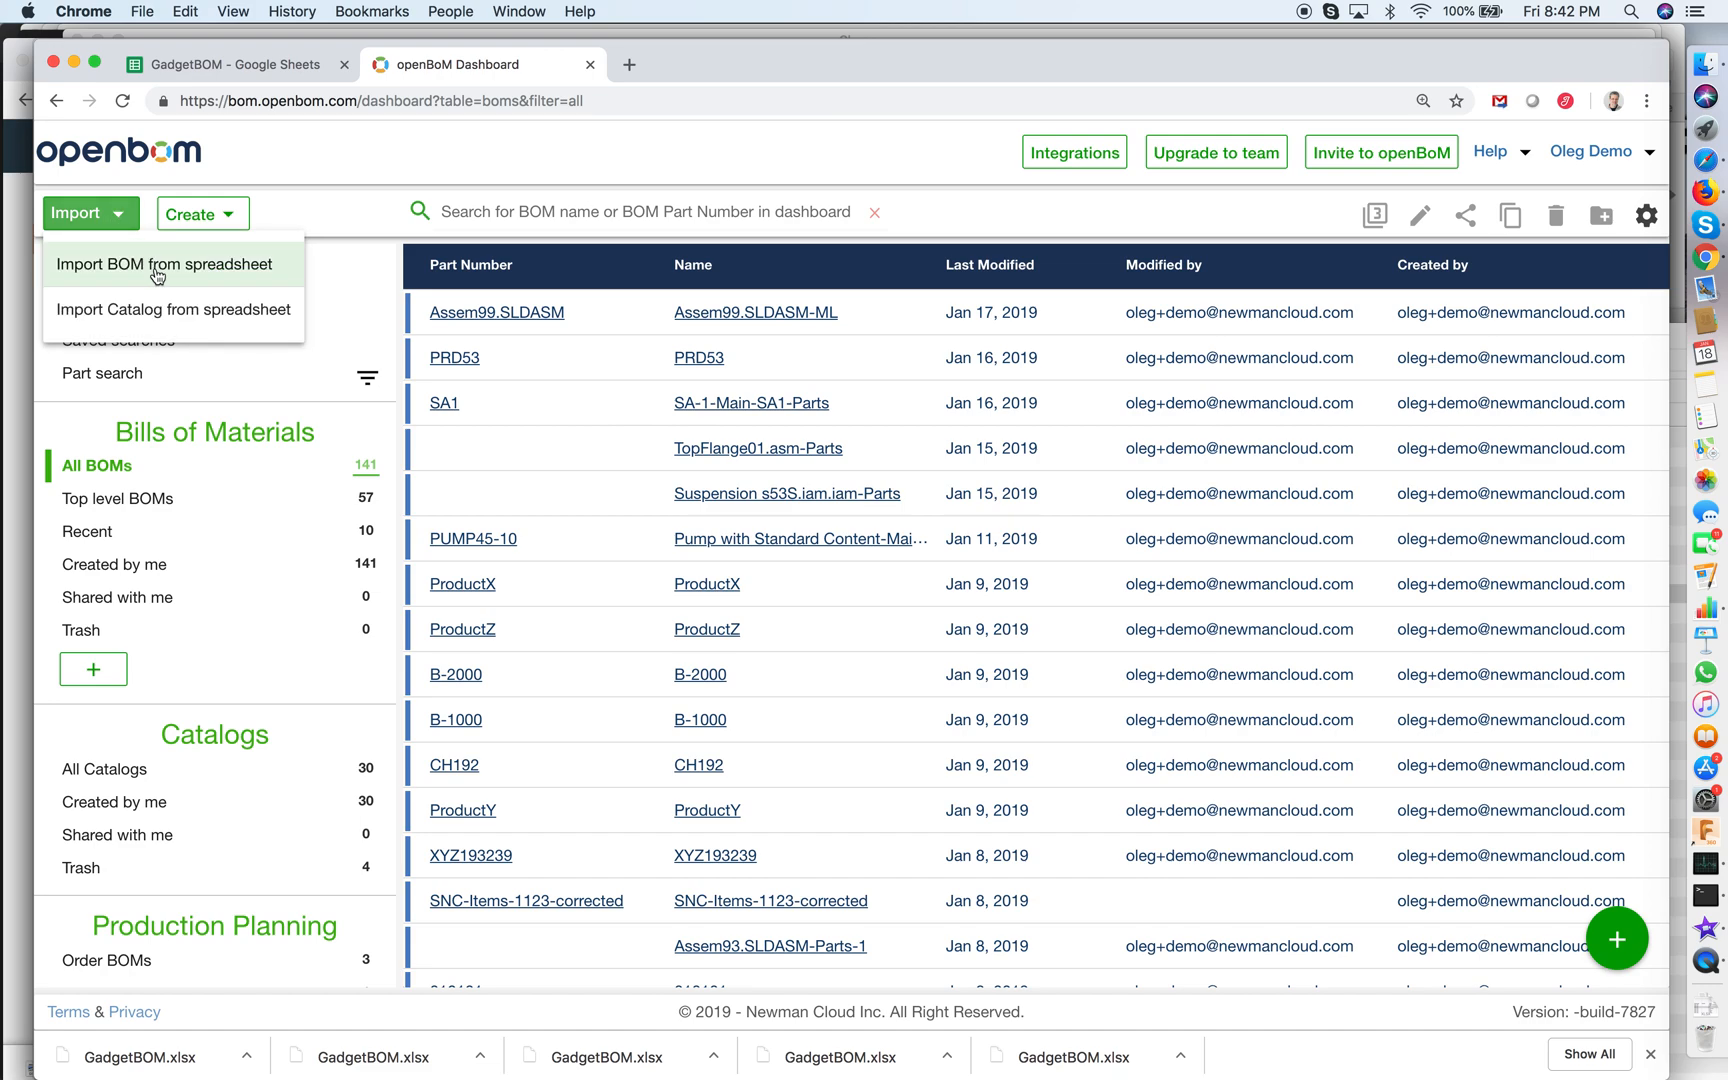
pyautogui.click(164, 264)
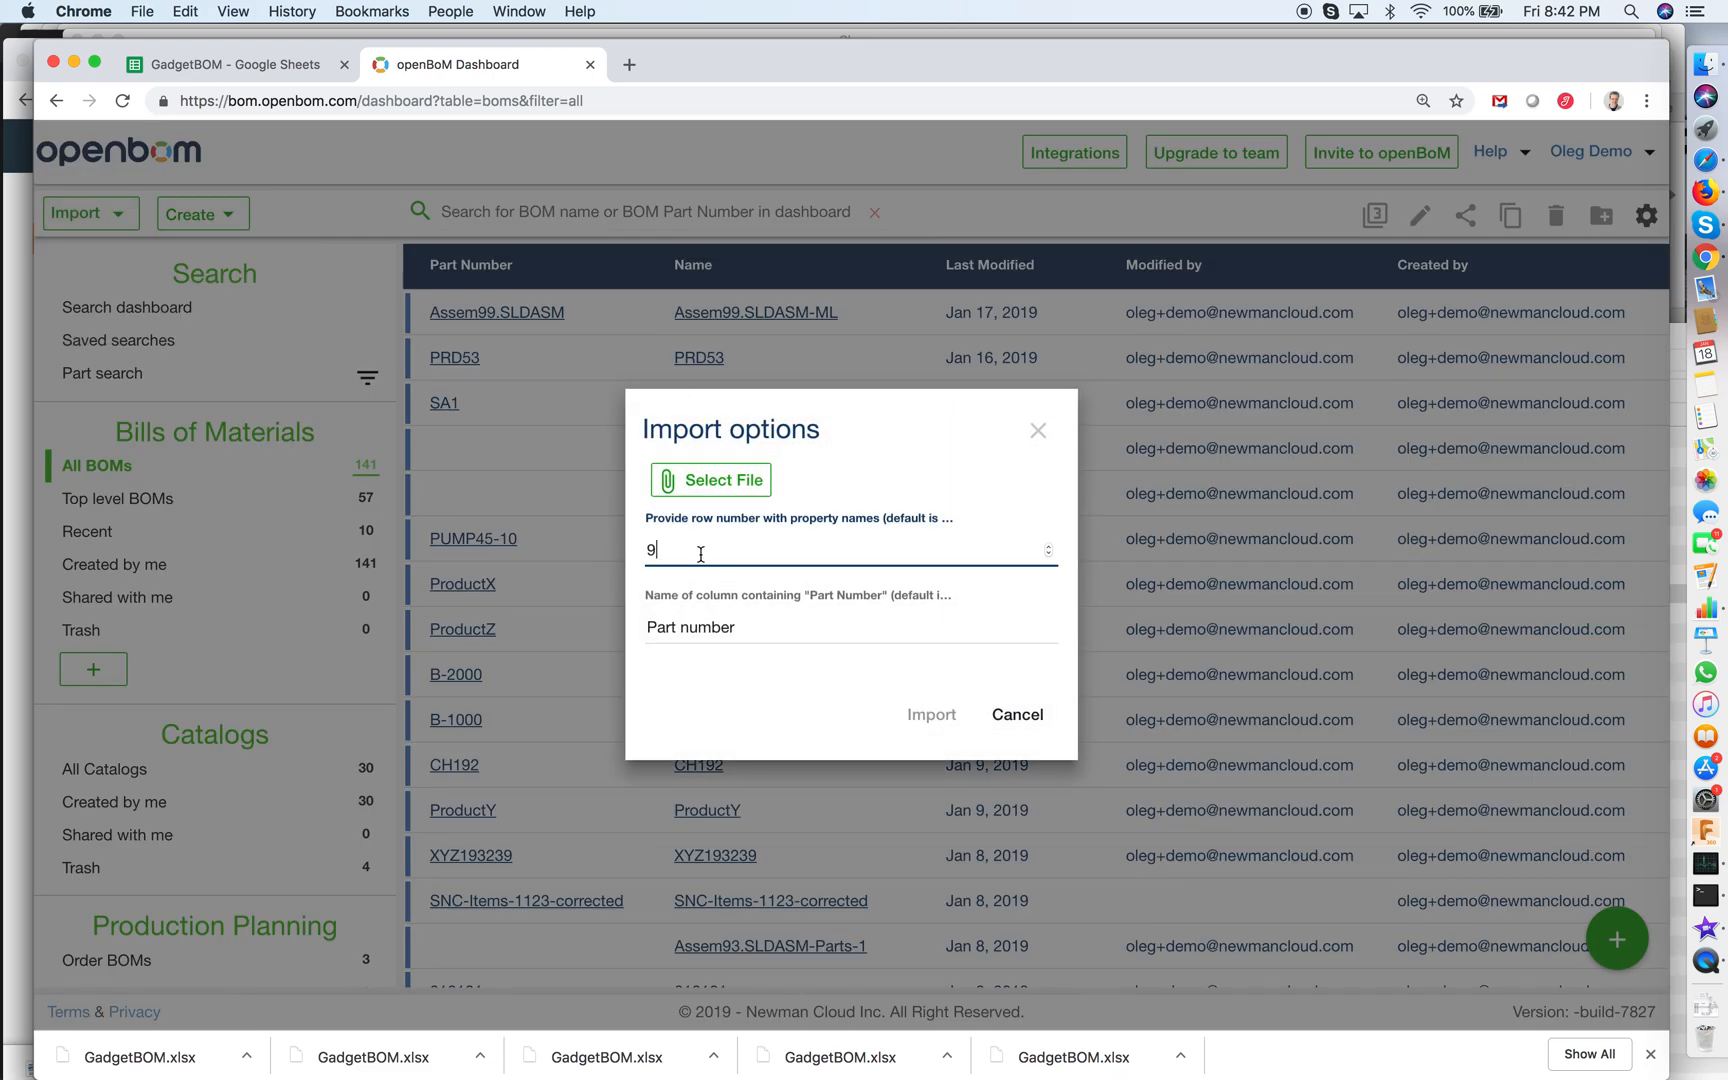
pyautogui.write('4')
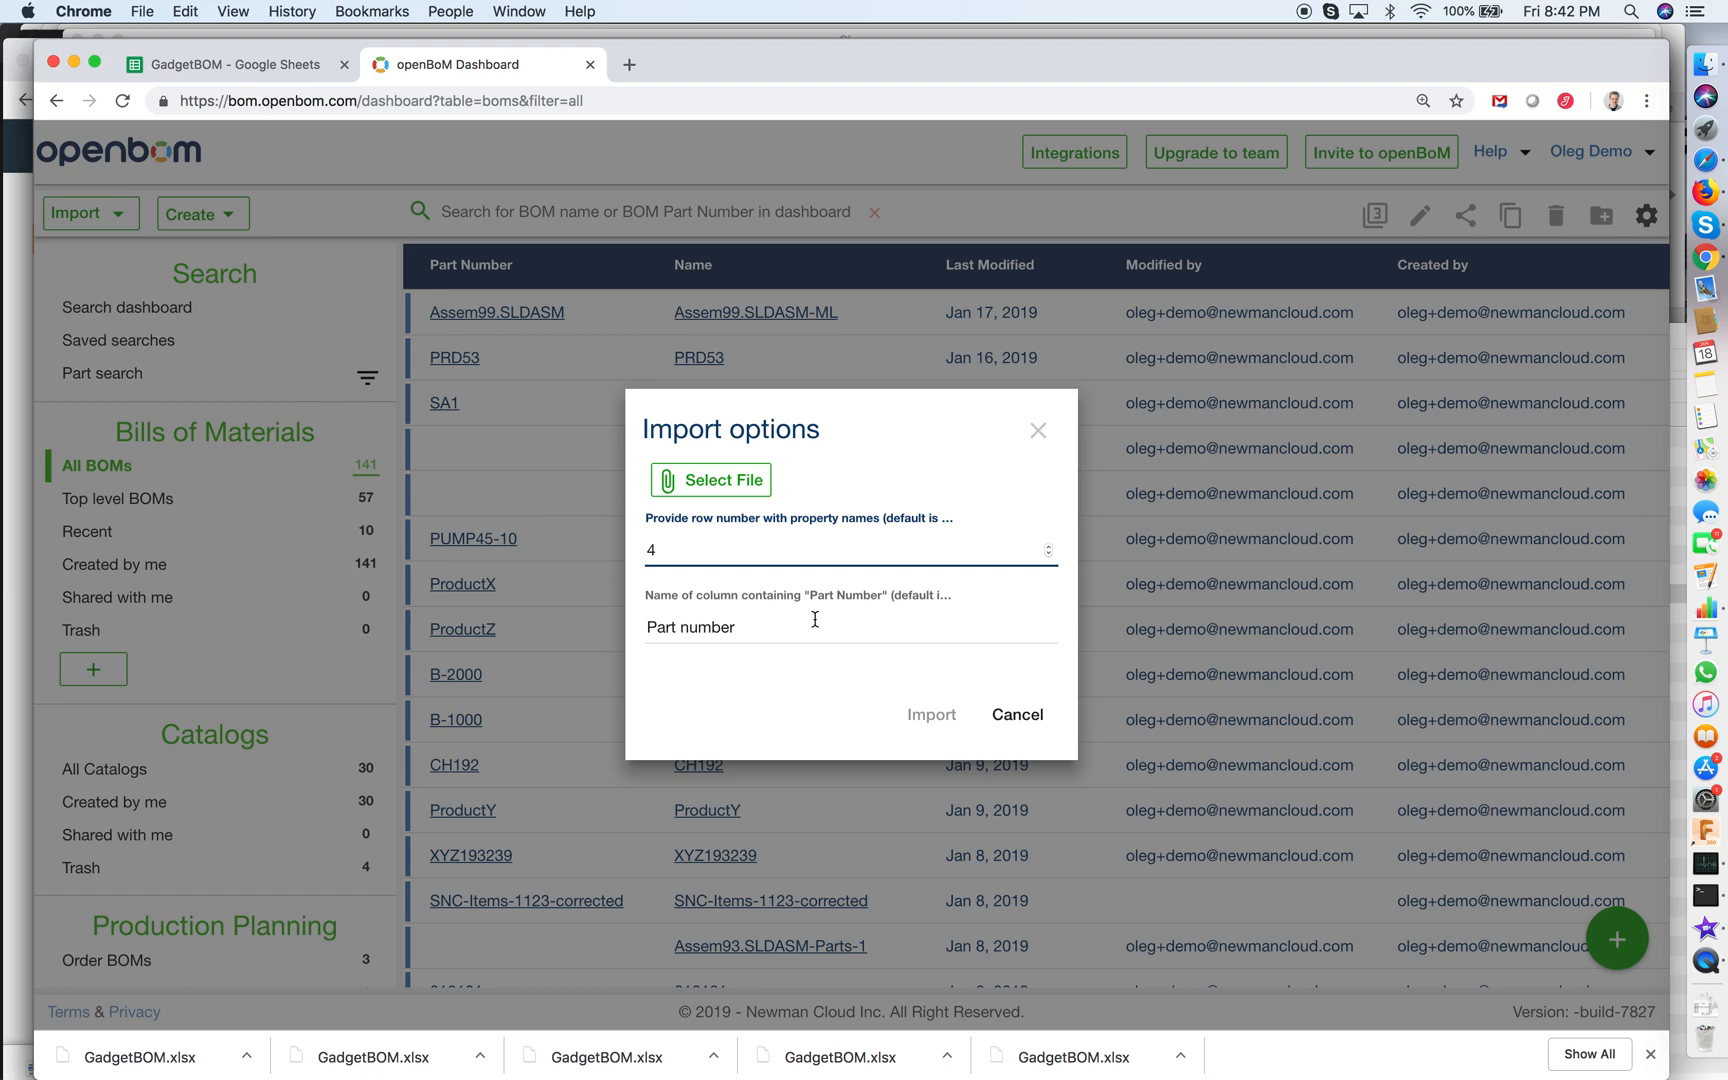
pyautogui.click(711, 479)
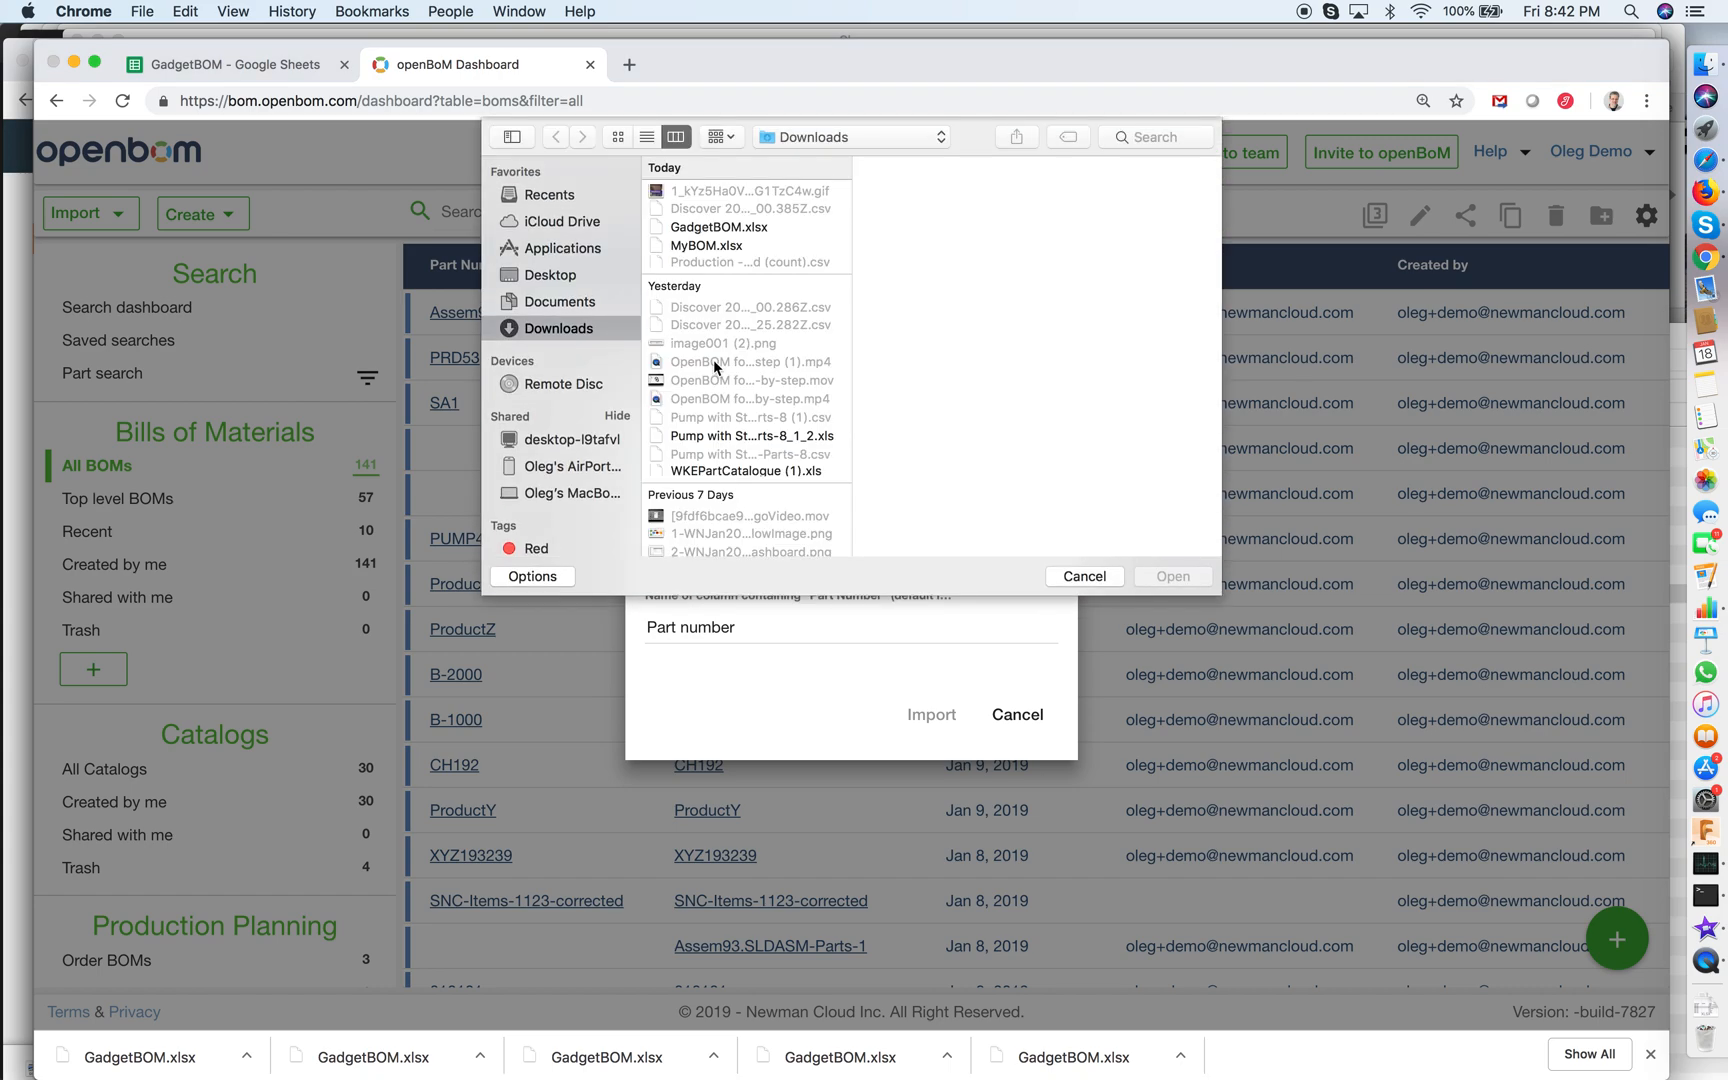
pyautogui.click(717, 226)
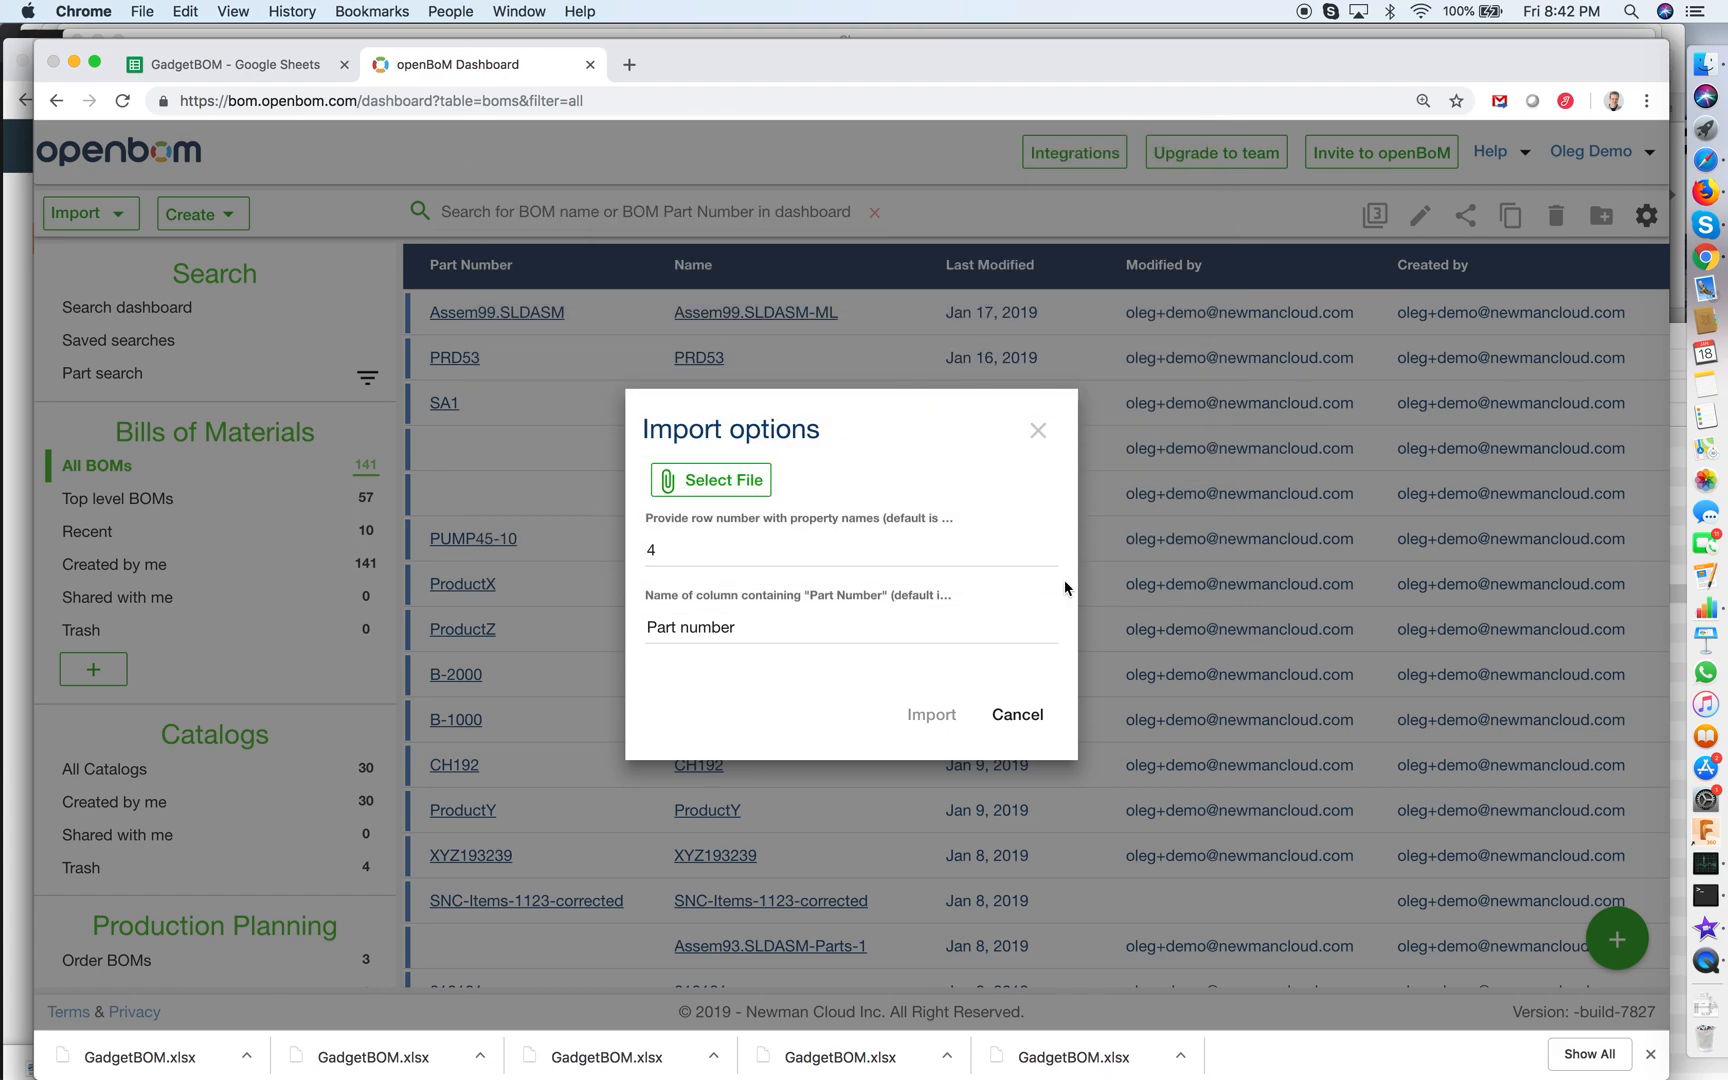
pyautogui.click(723, 479)
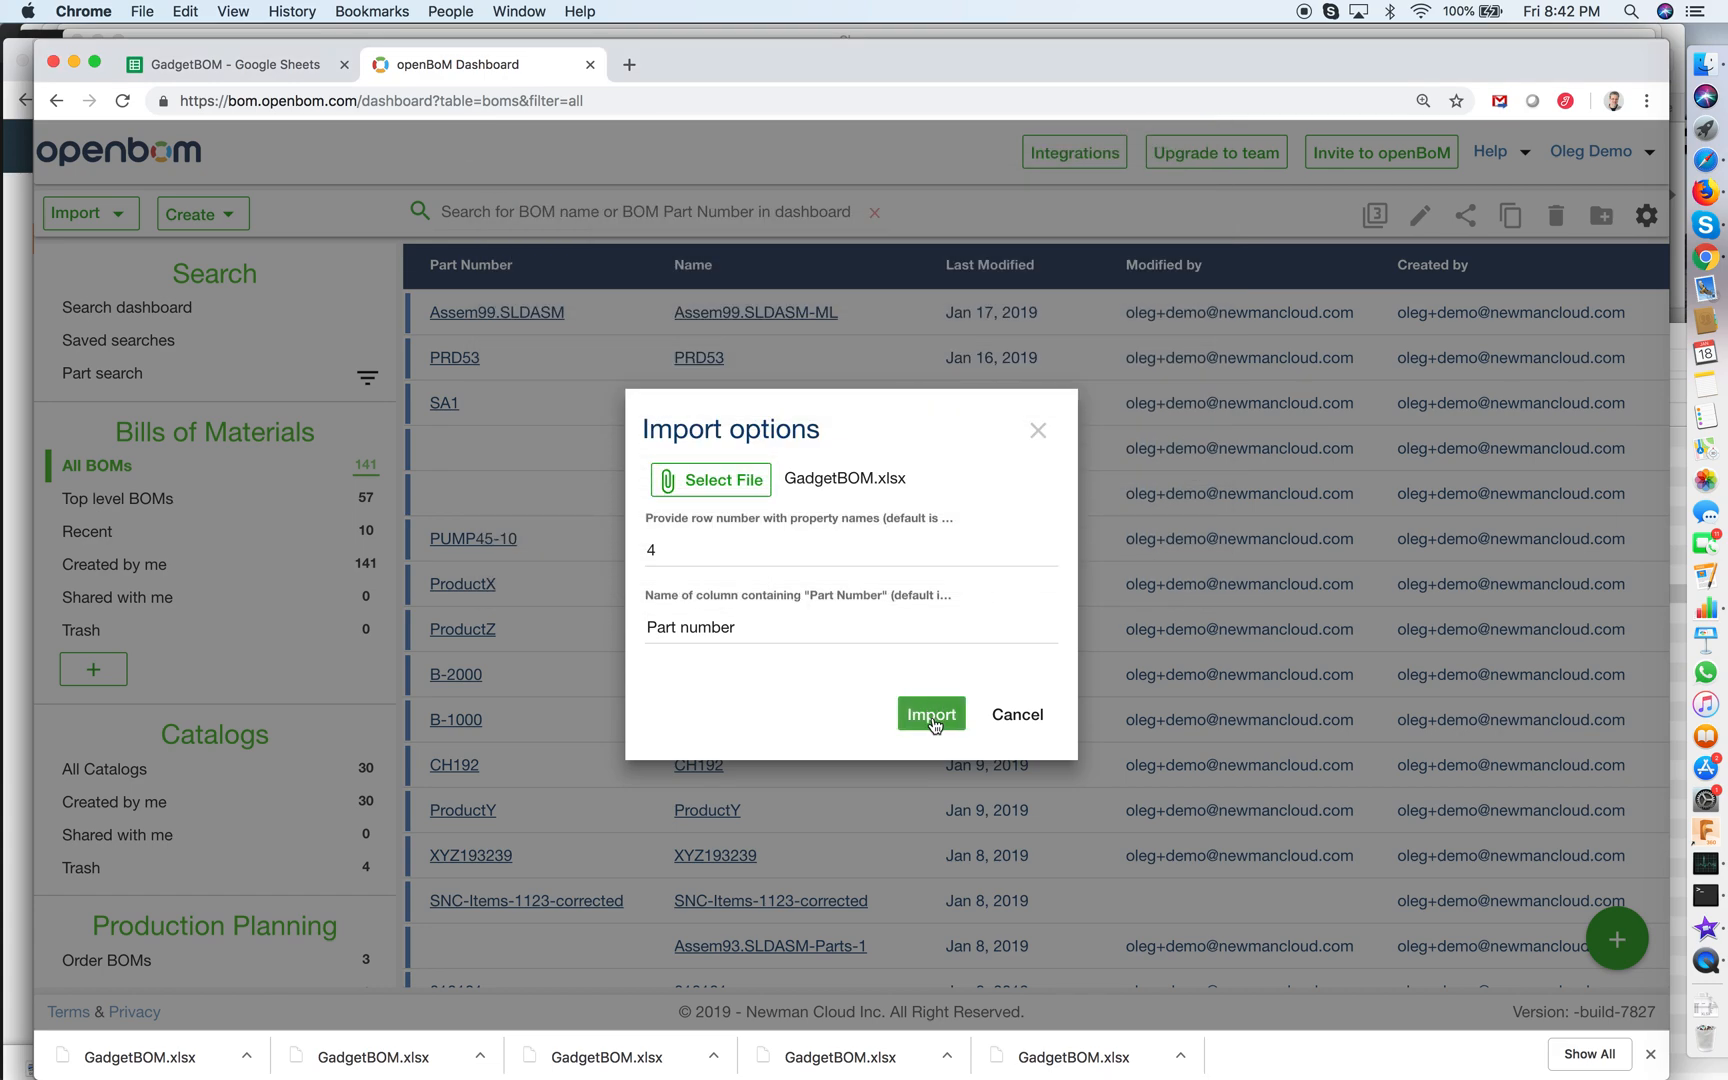
pyautogui.click(930, 714)
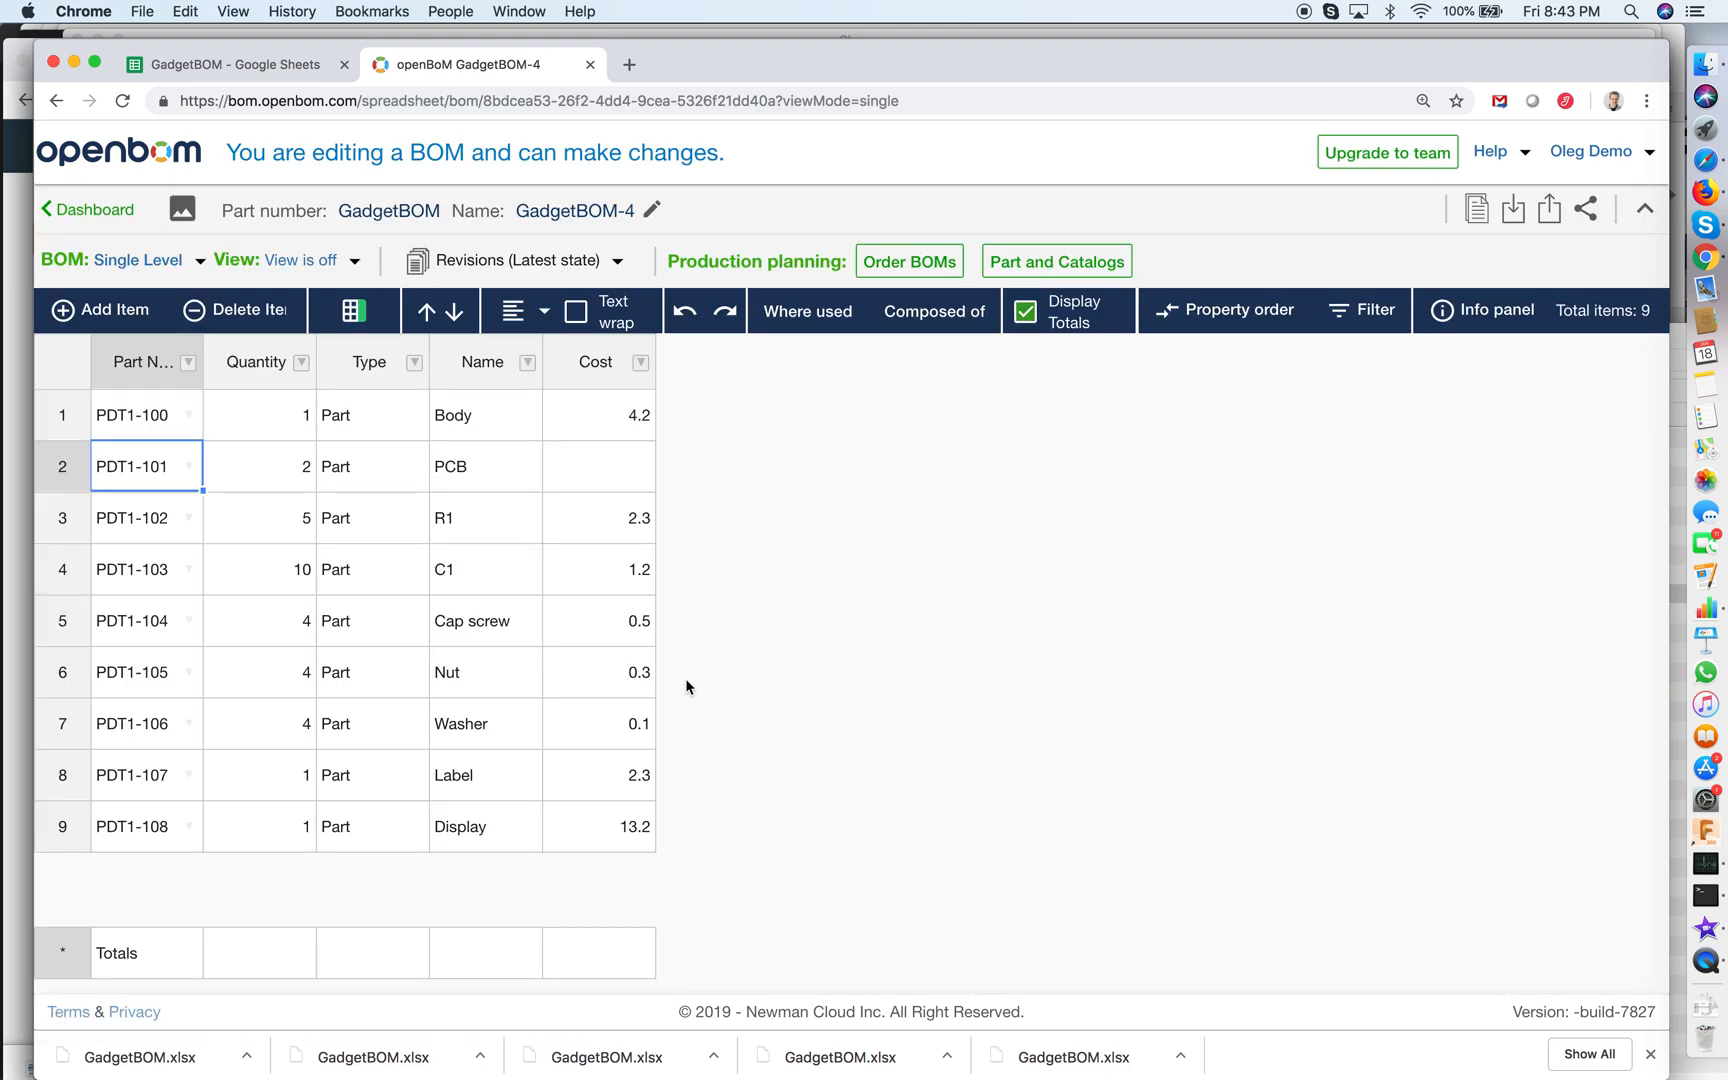
pyautogui.click(259, 466)
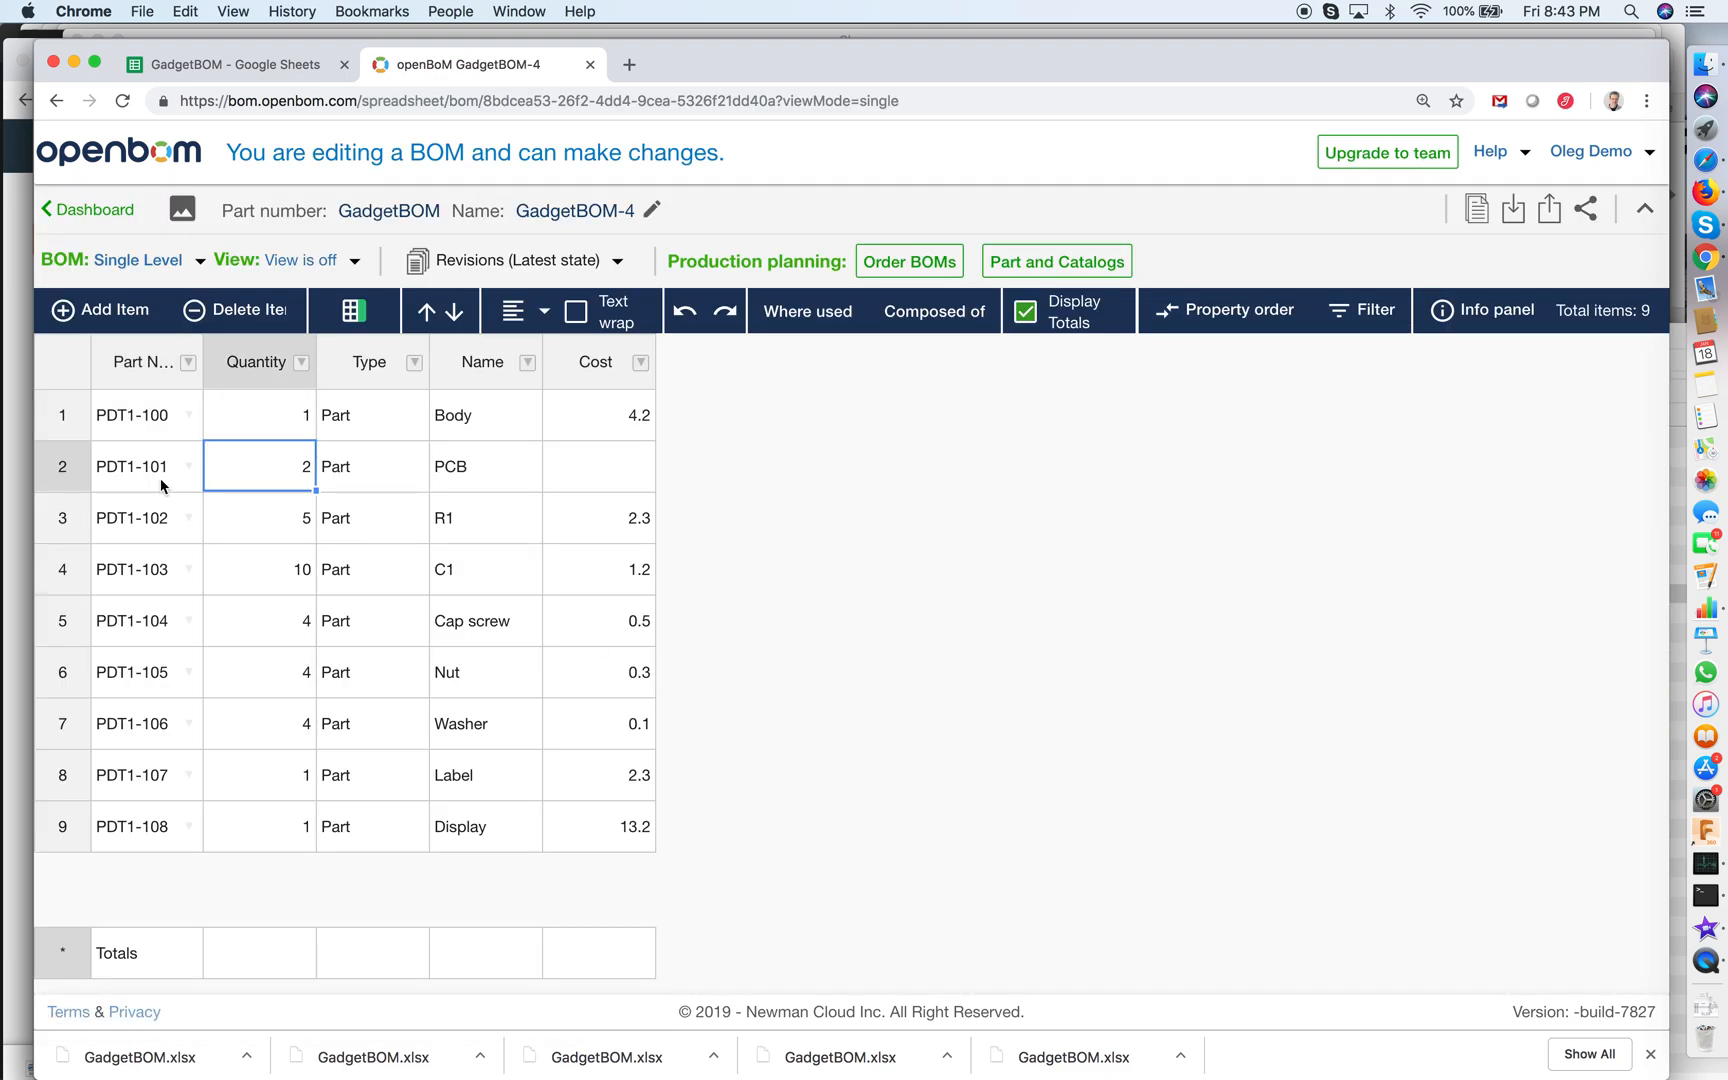
pyautogui.moveTo(537, 820)
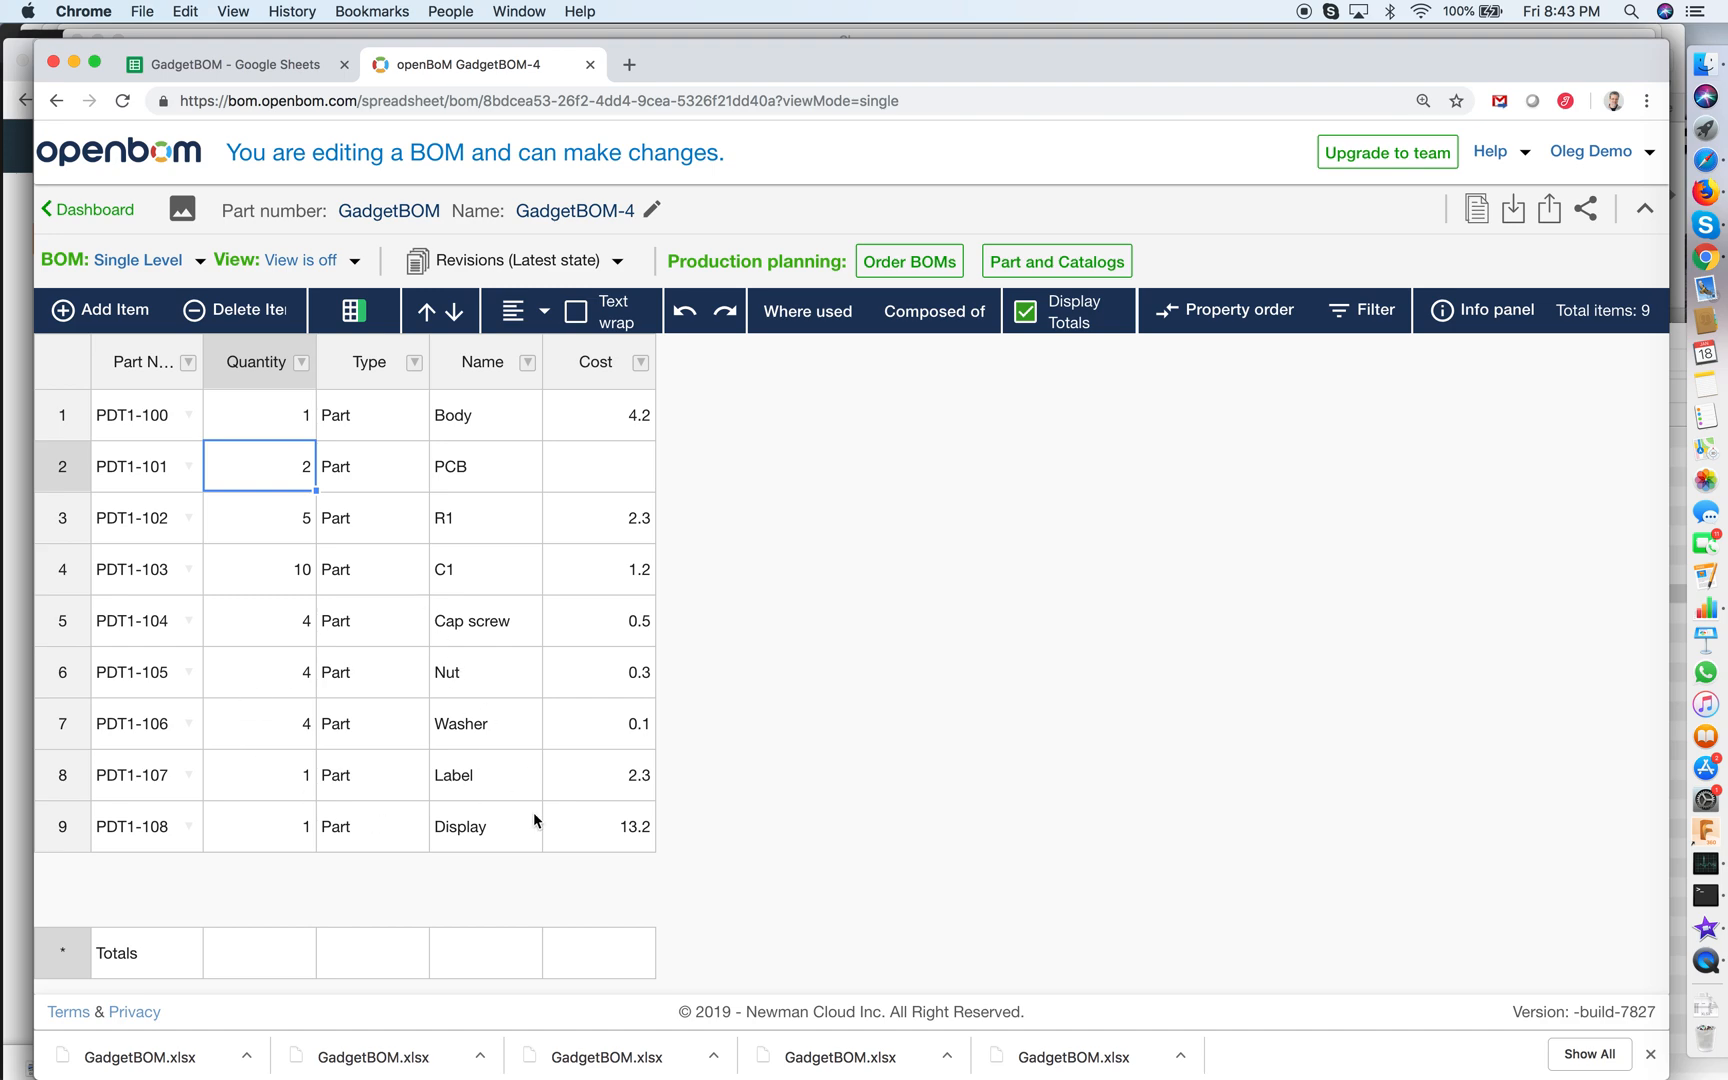
pyautogui.moveTo(367, 564)
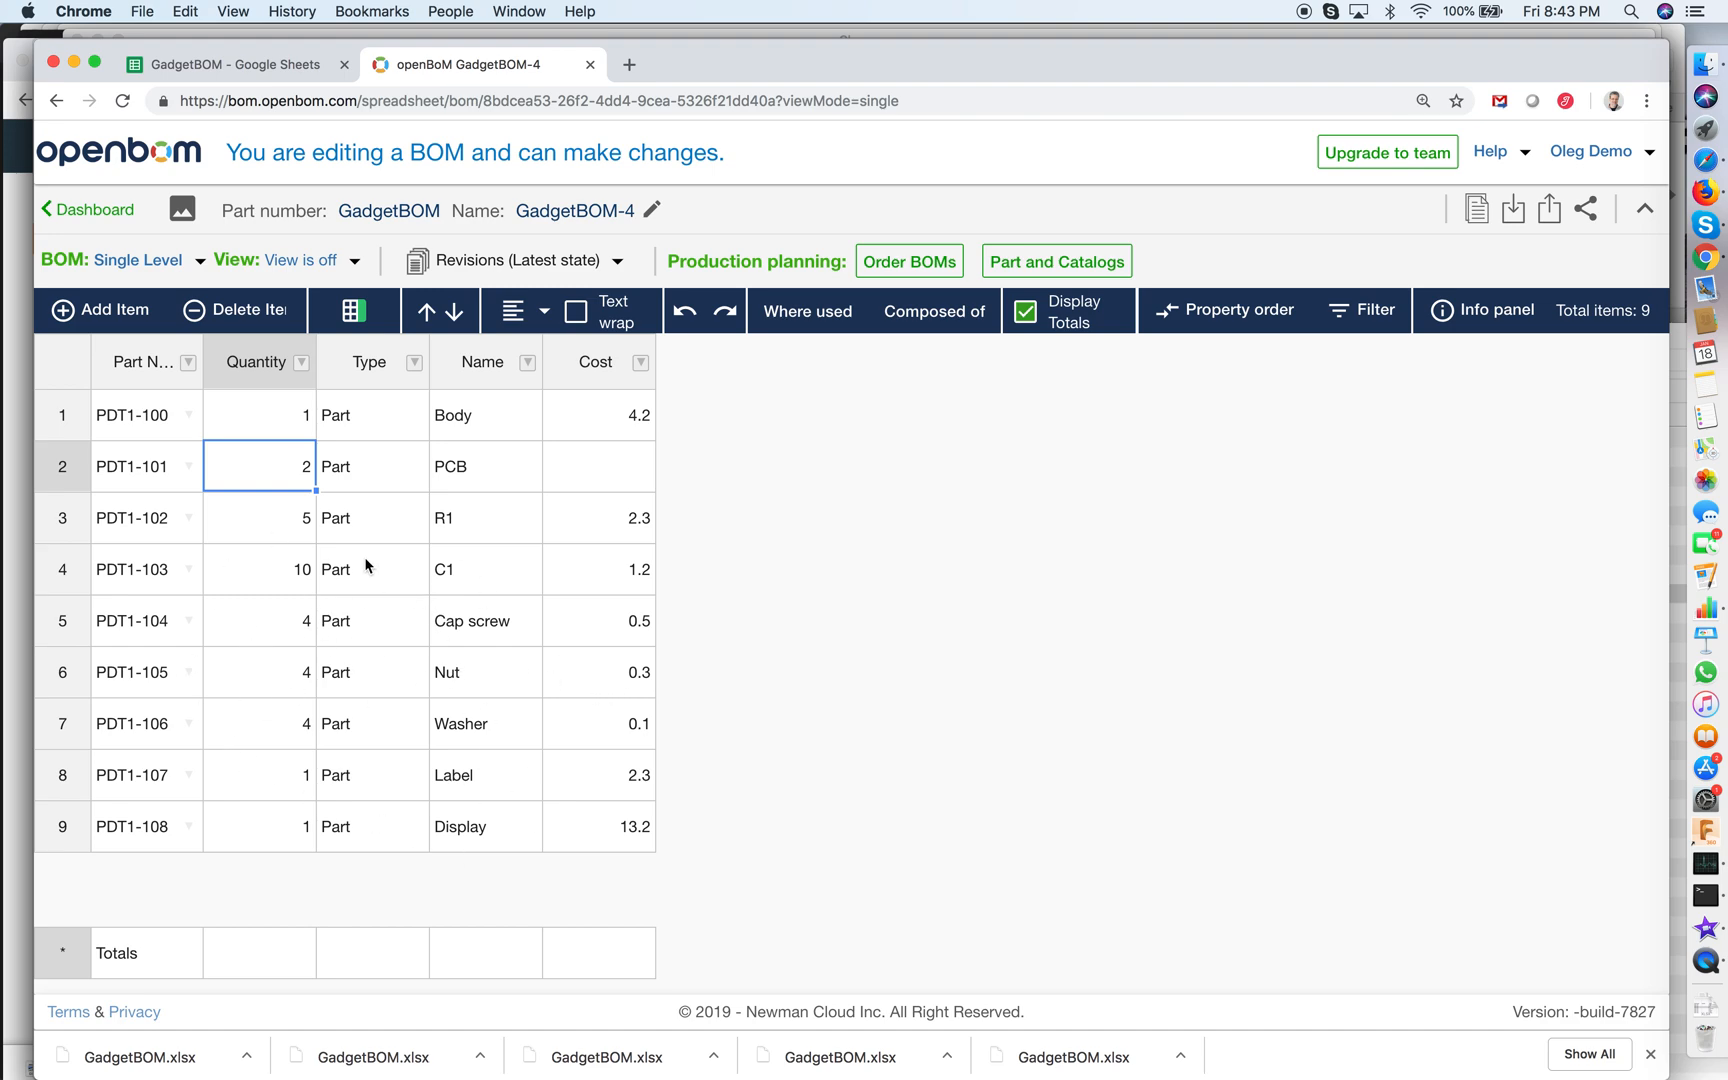
pyautogui.click(132, 518)
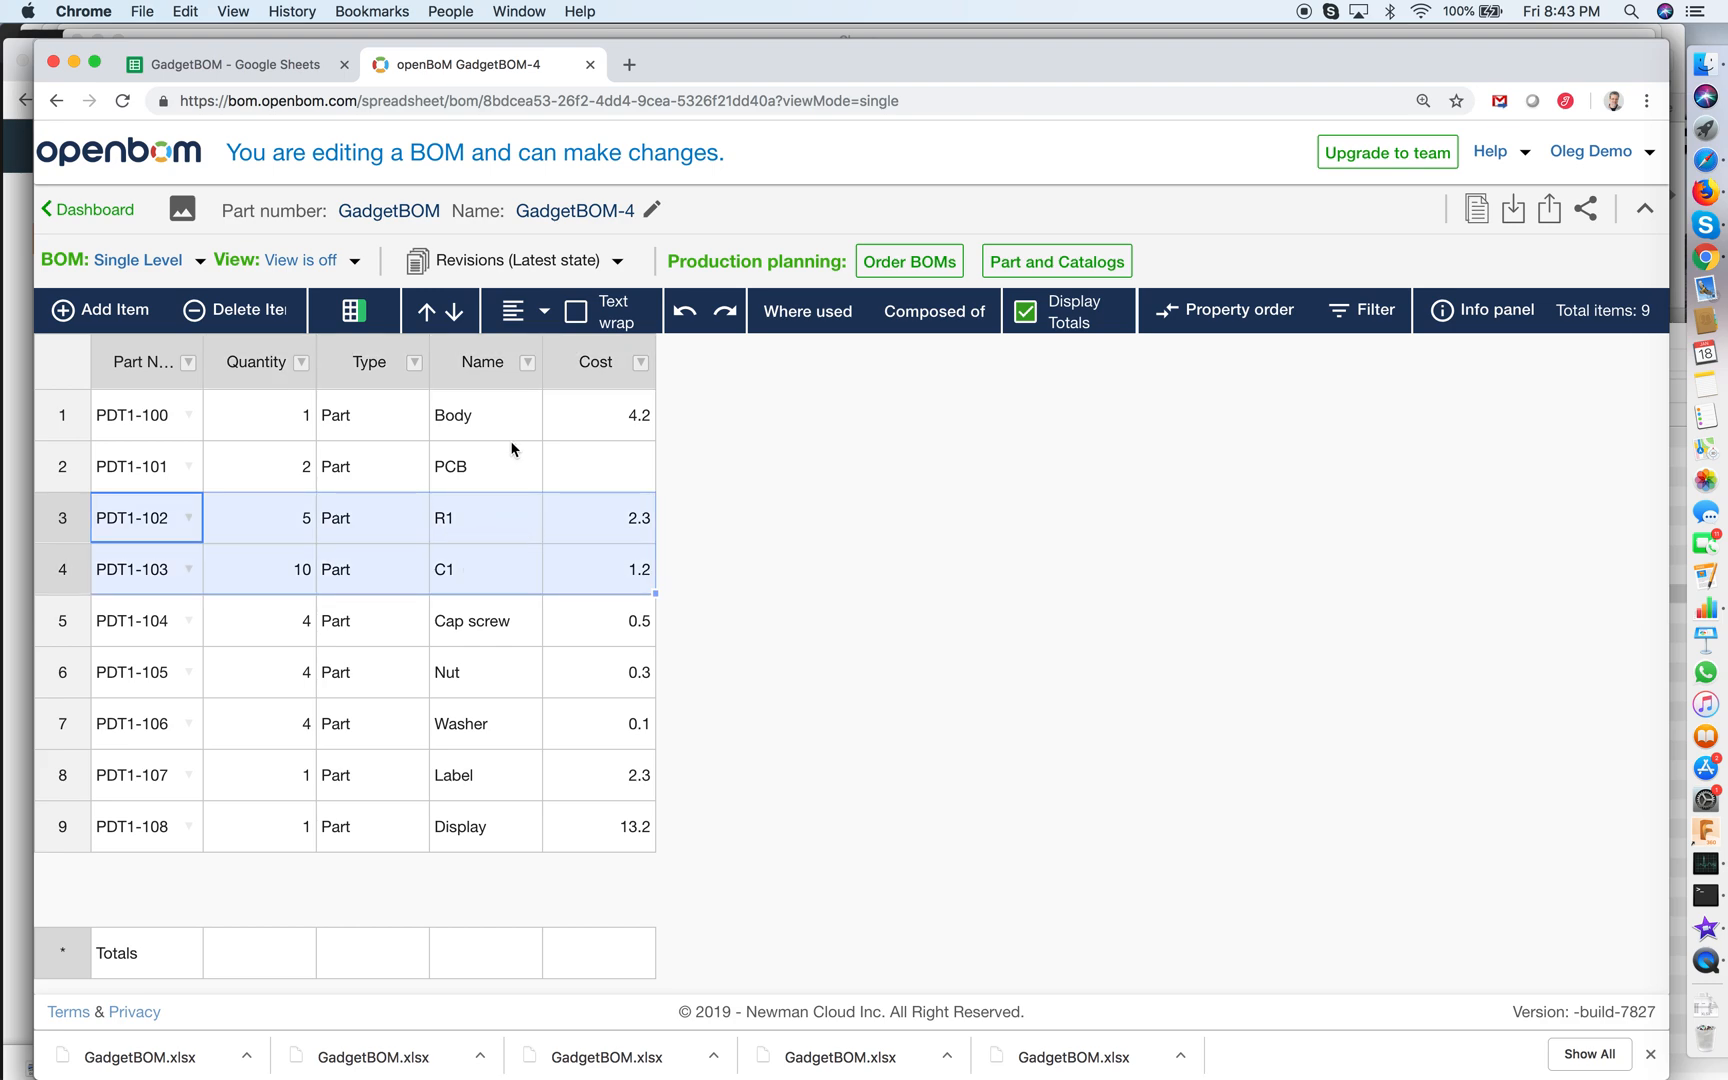
pyautogui.moveTo(497, 473)
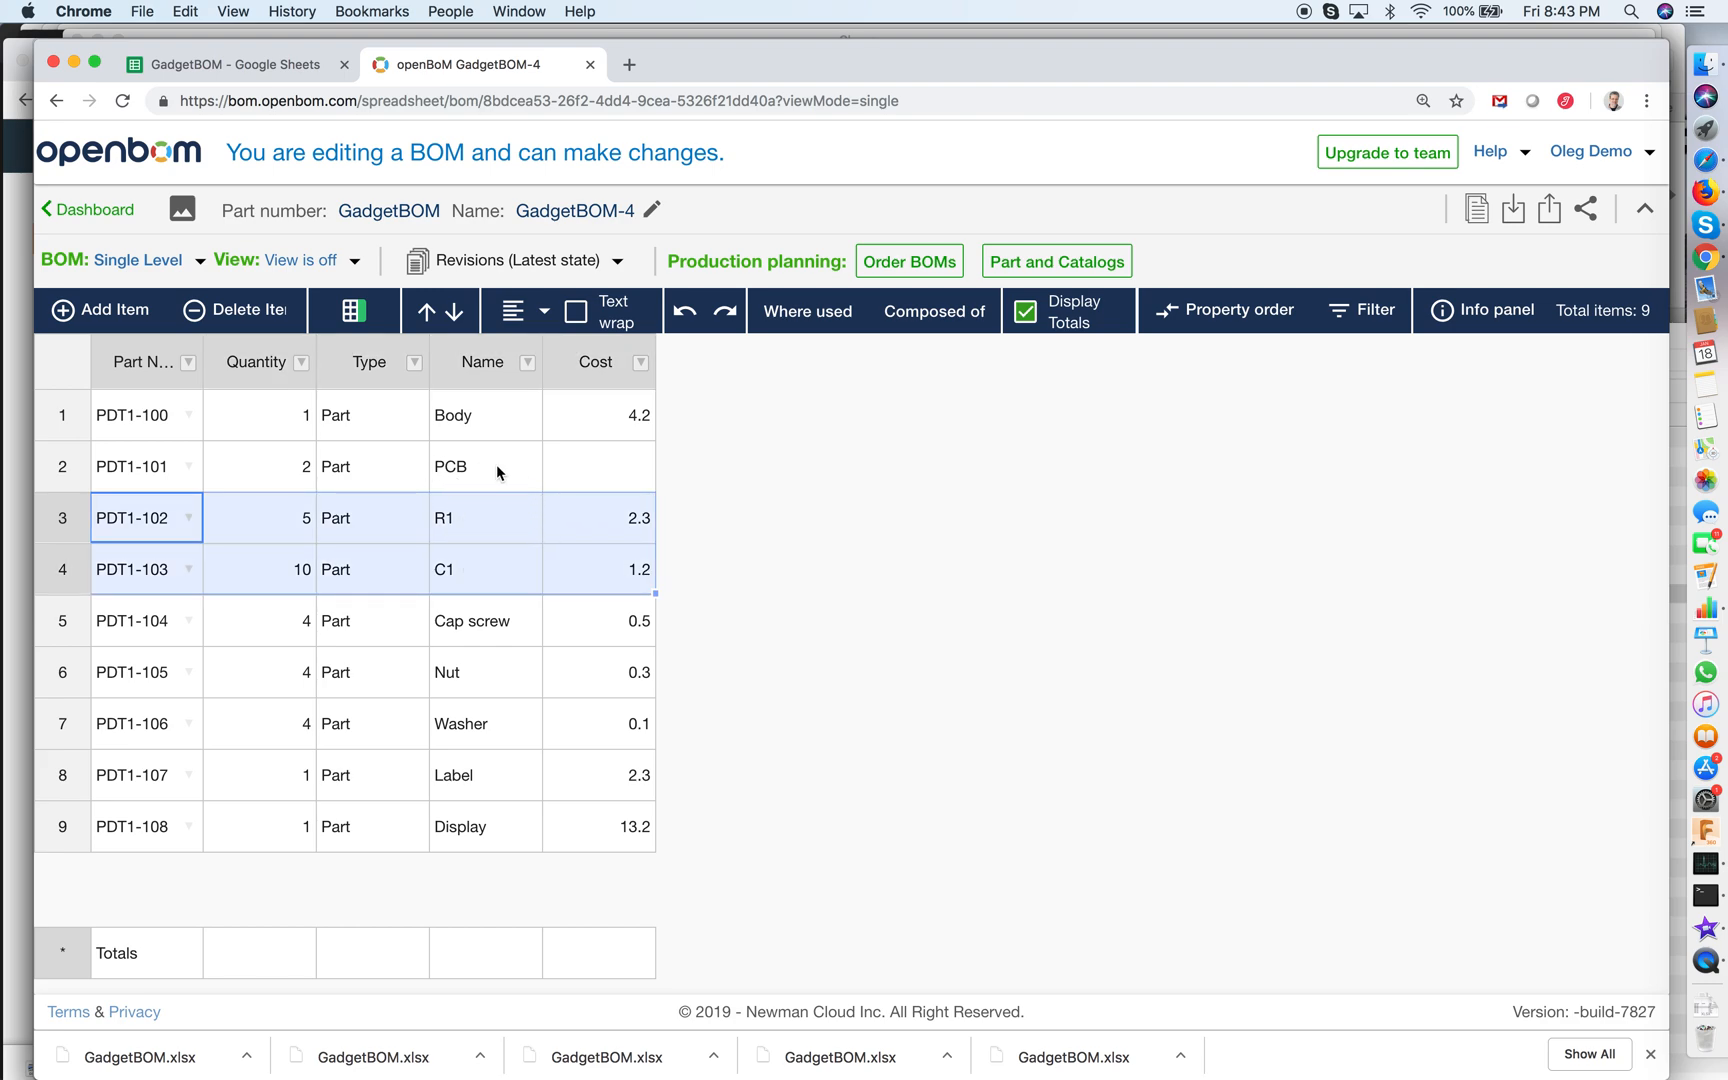
pyautogui.click(259, 466)
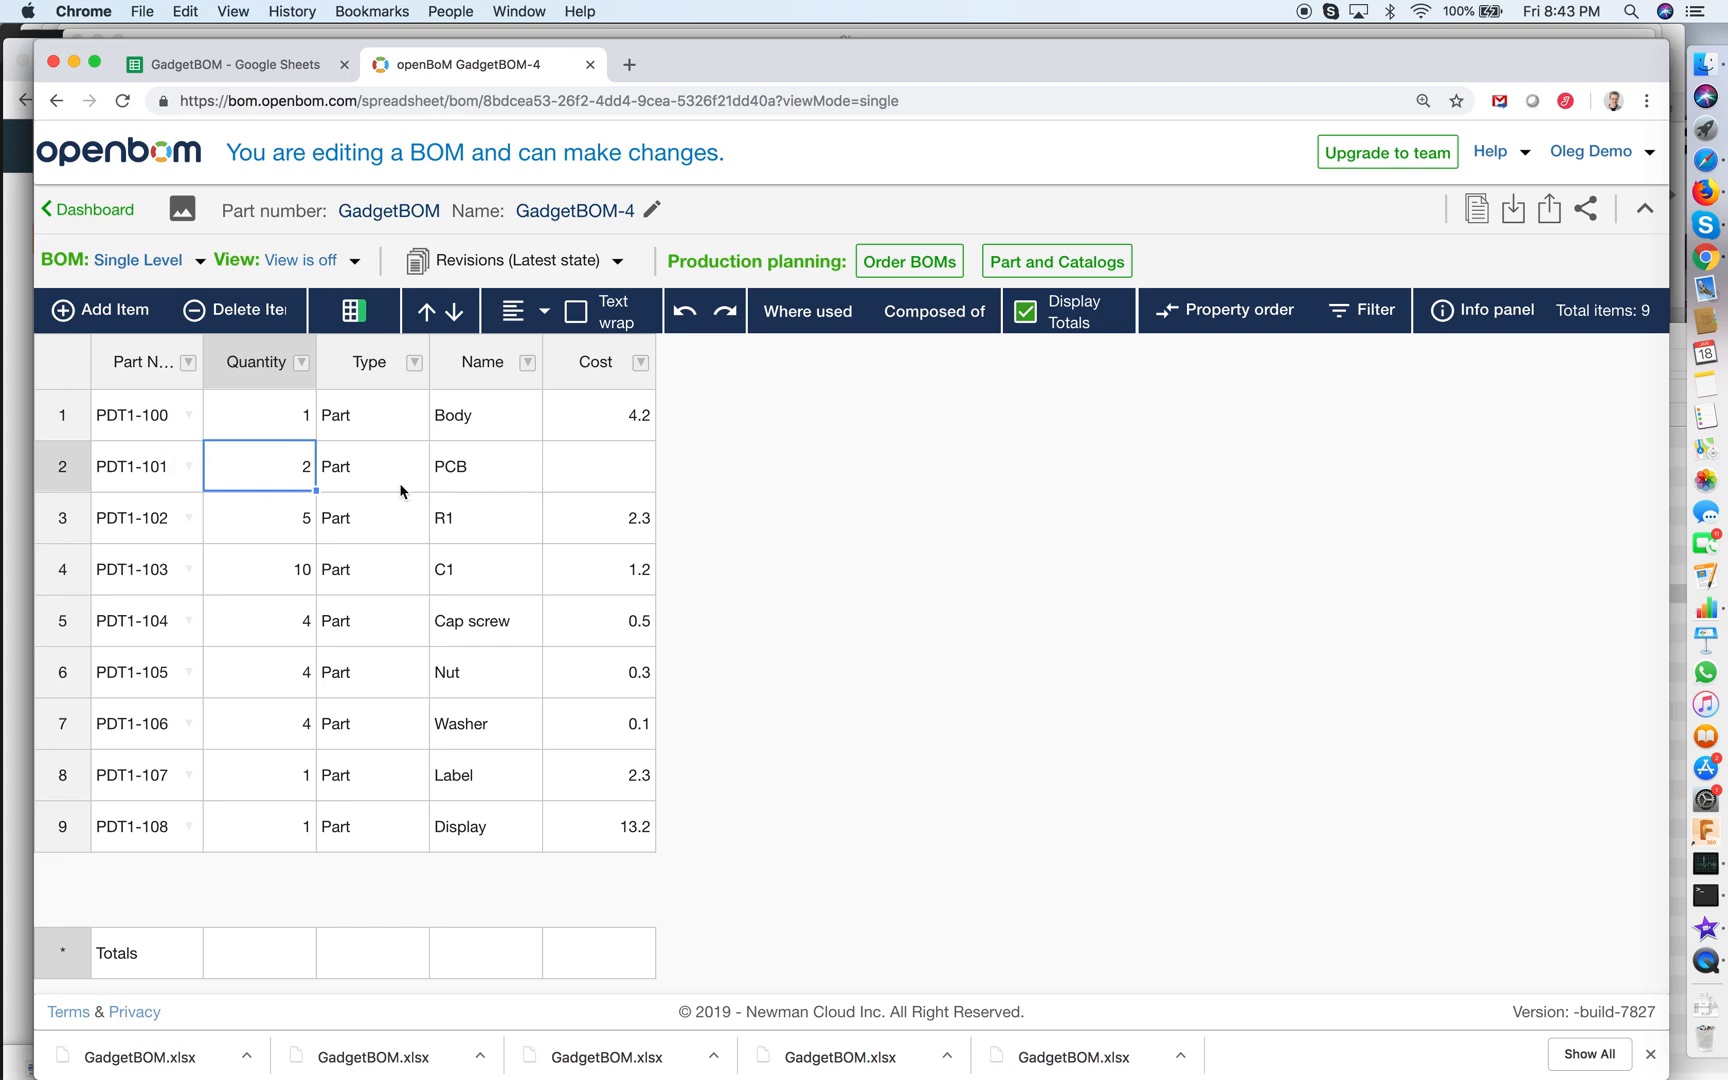
pyautogui.moveTo(534, 474)
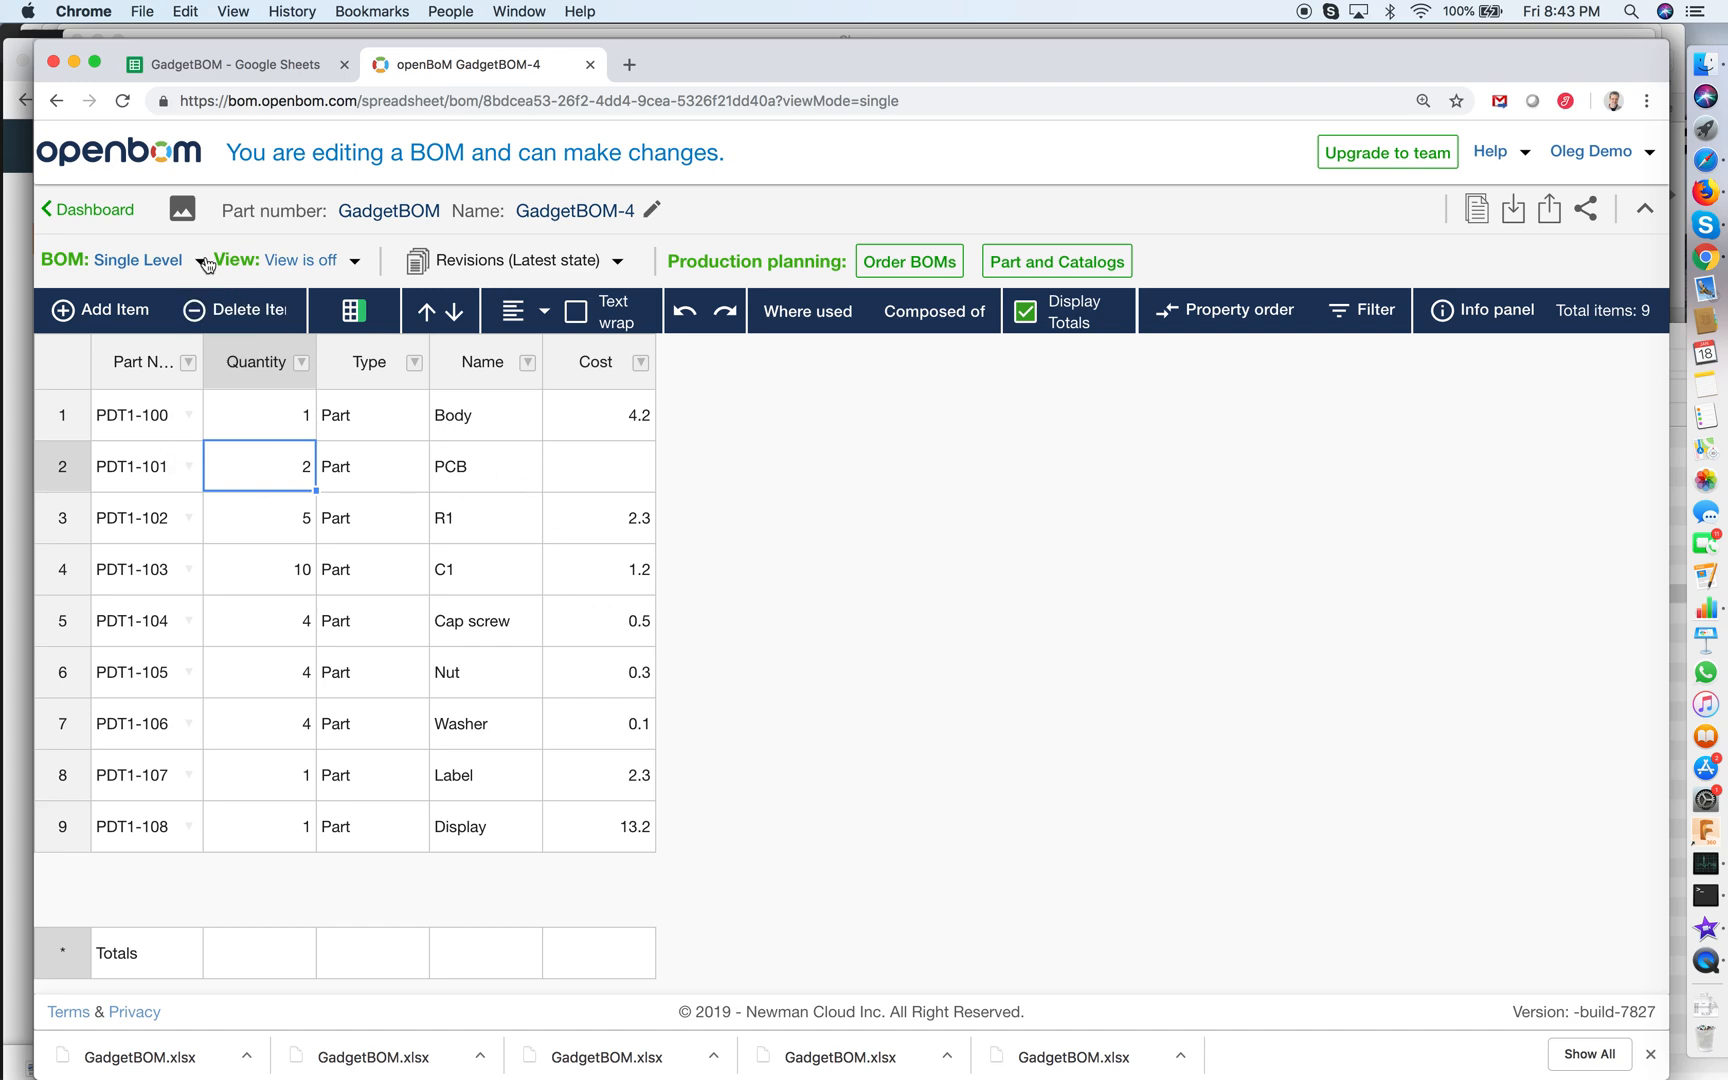
# Make the BOM multi-level and nest R1 and C1 under the PCB.
pyautogui.click(140, 260)
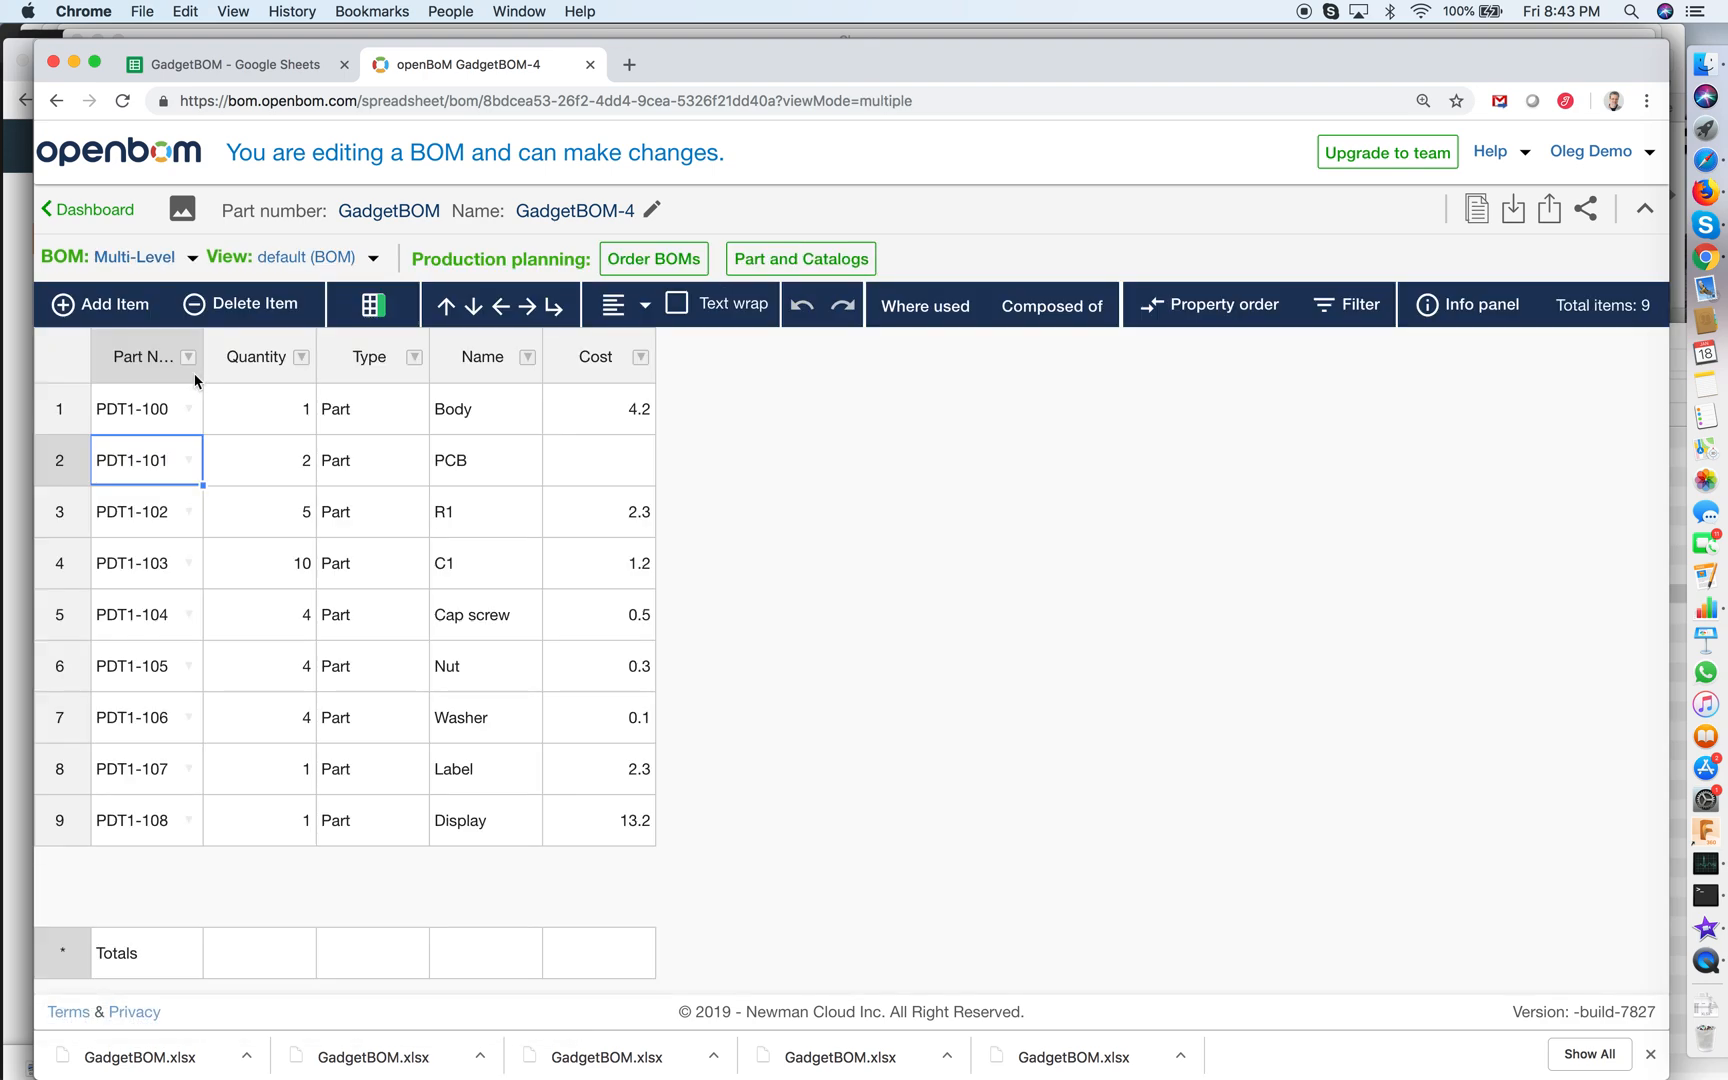
pyautogui.click(259, 460)
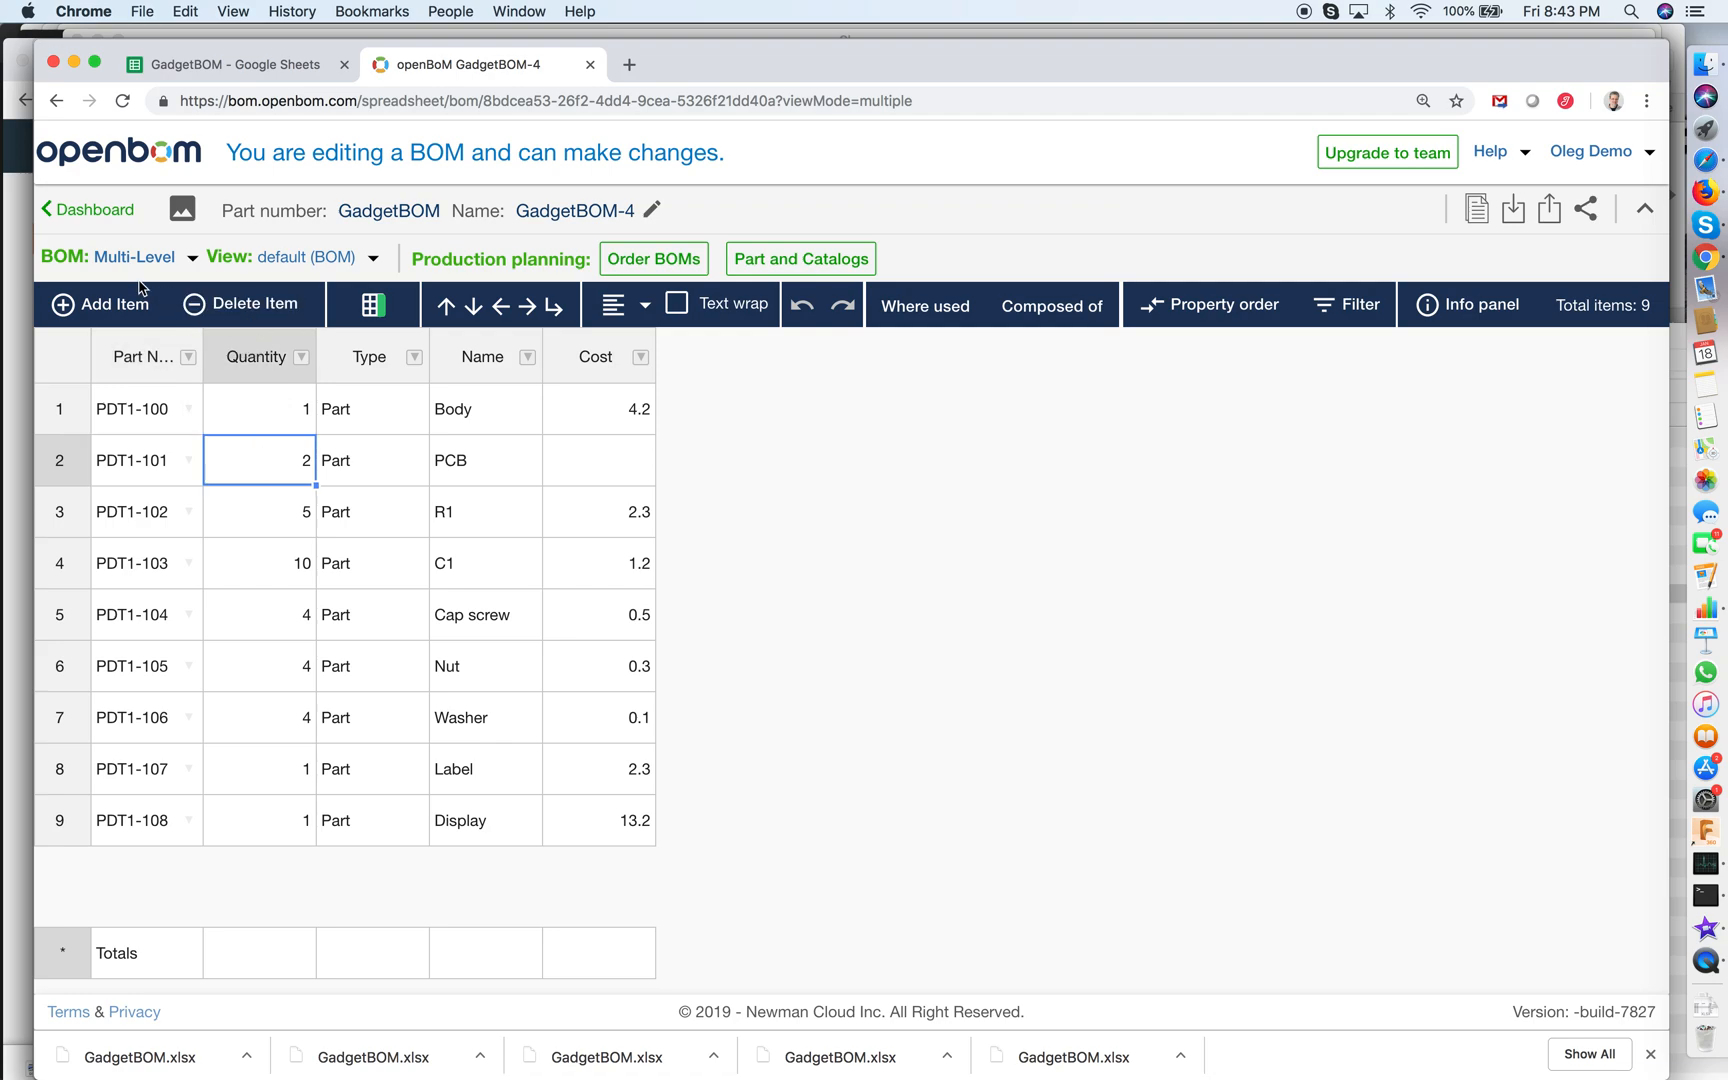
pyautogui.moveTo(445, 305)
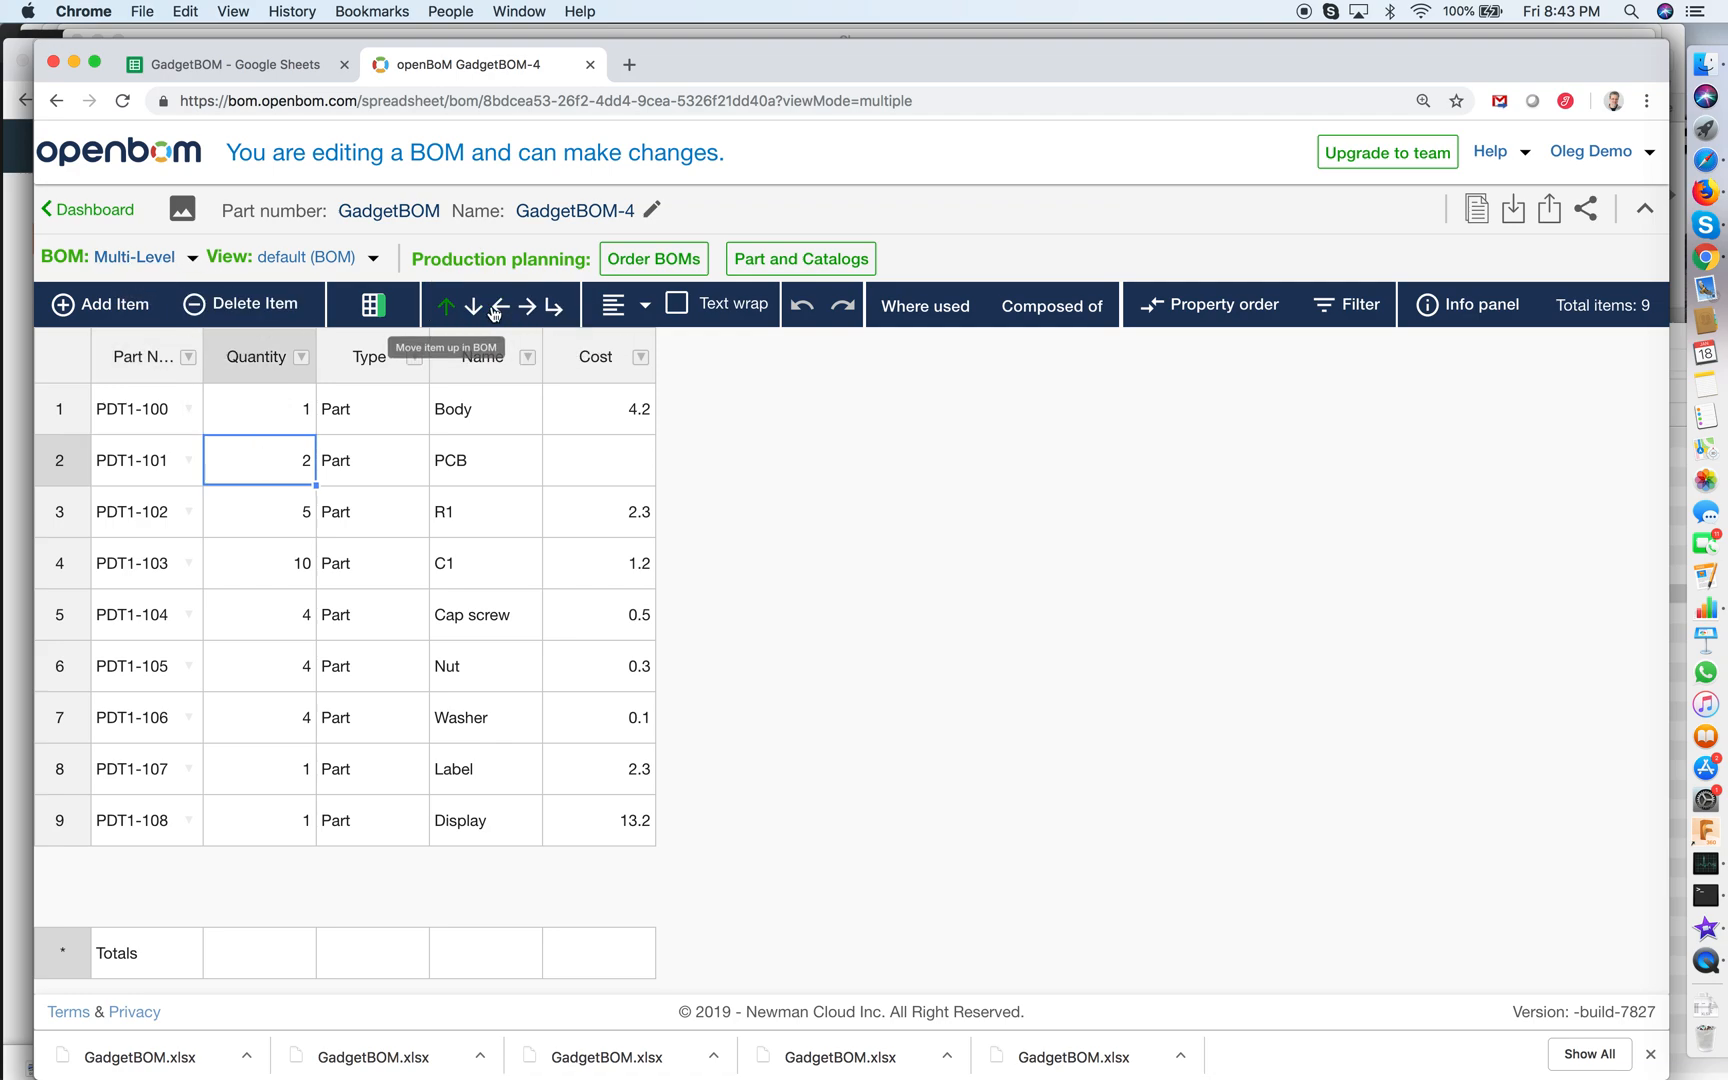
pyautogui.moveTo(218, 518)
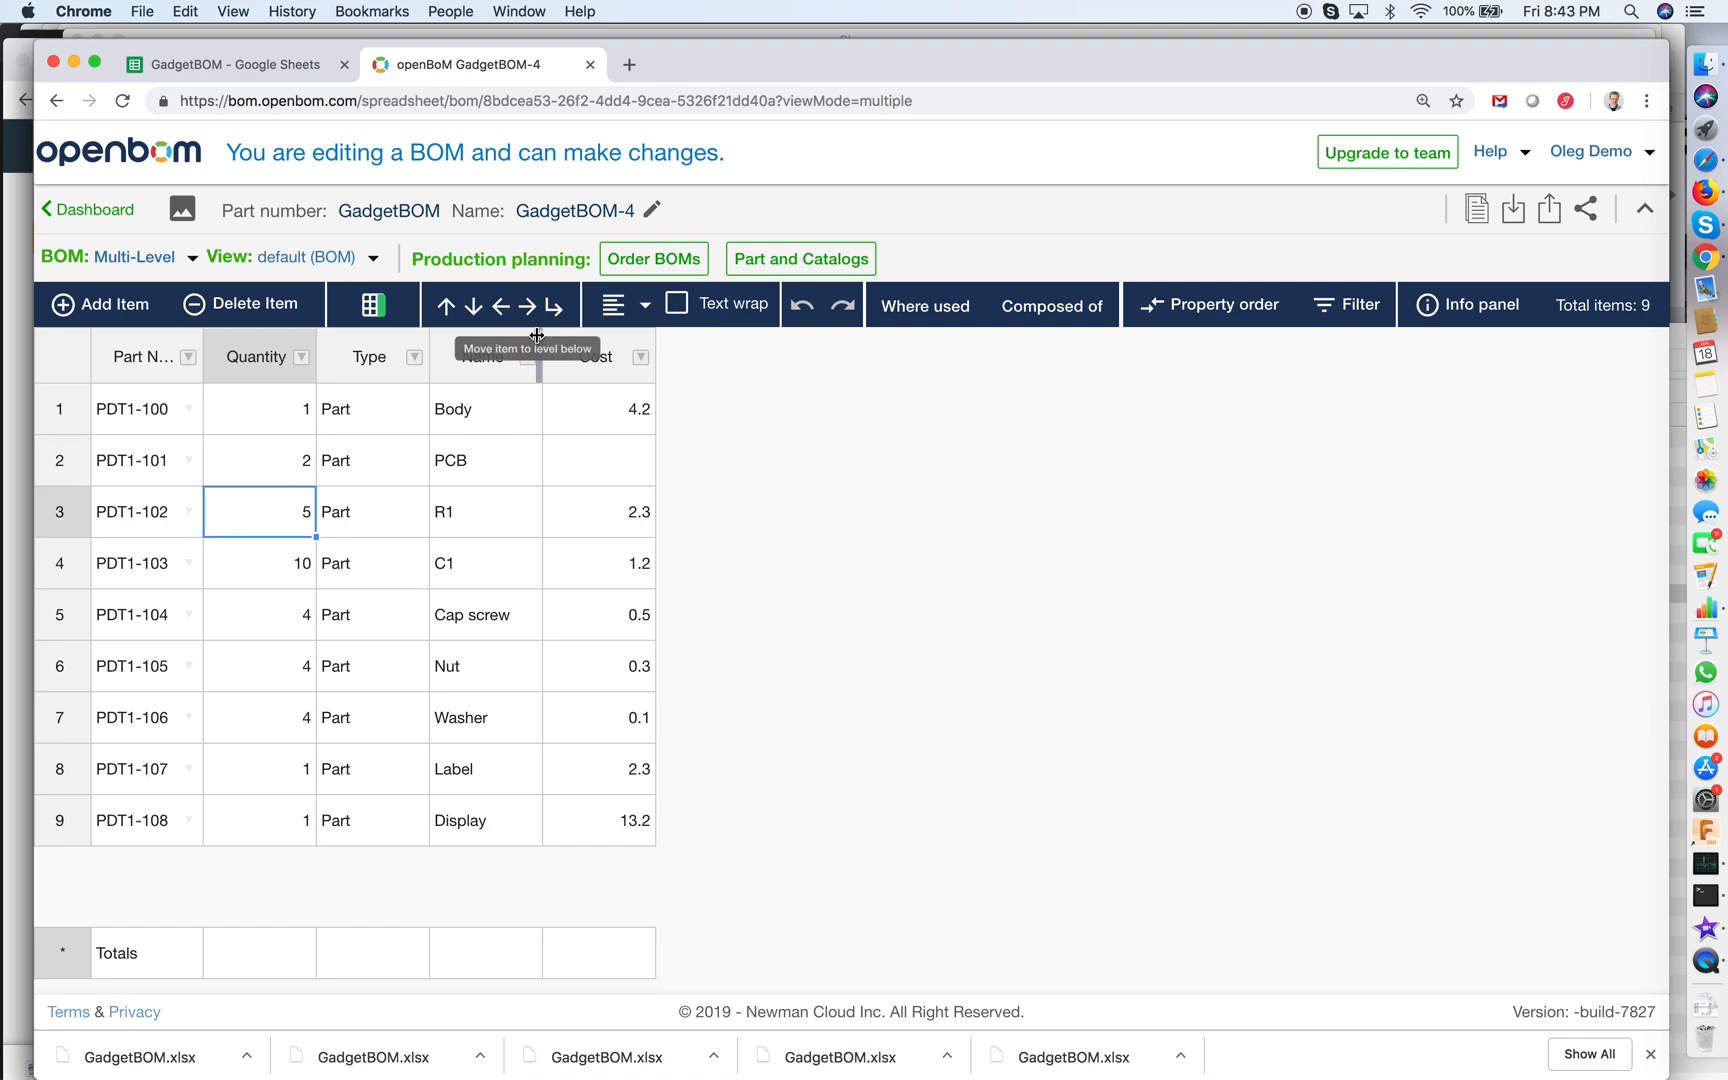
pyautogui.click(240, 304)
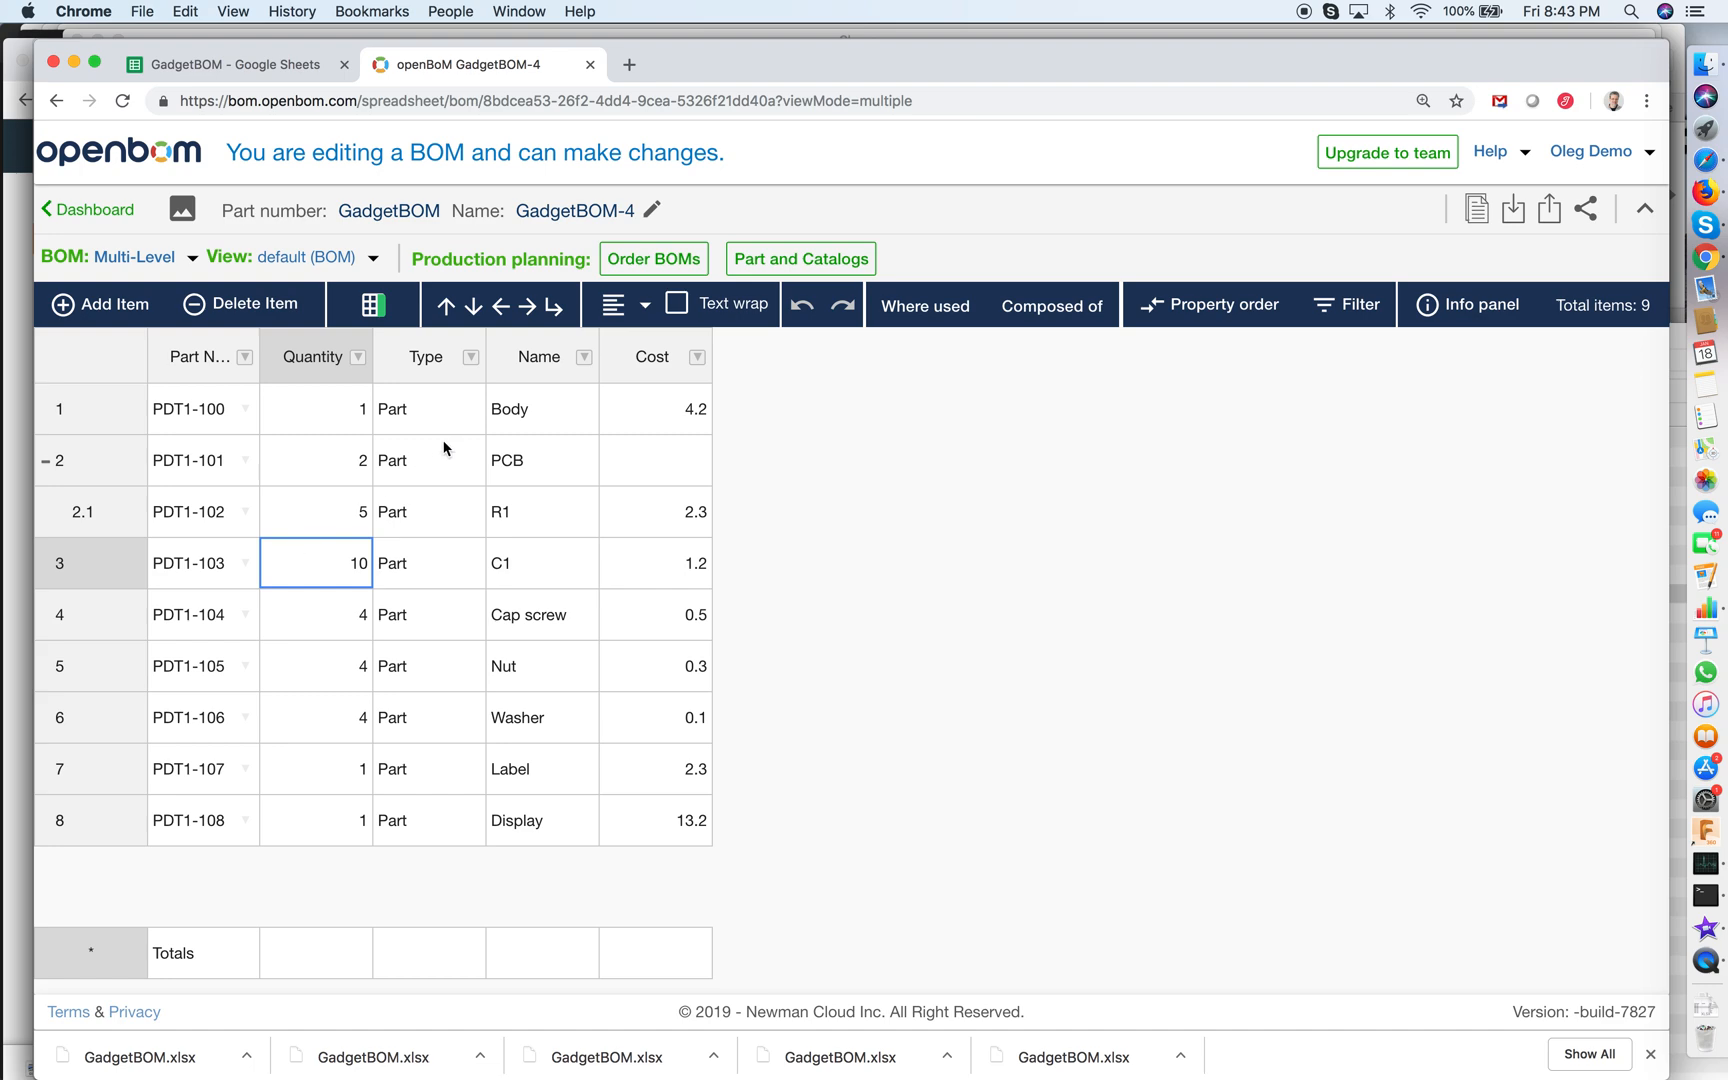
pyautogui.click(530, 305)
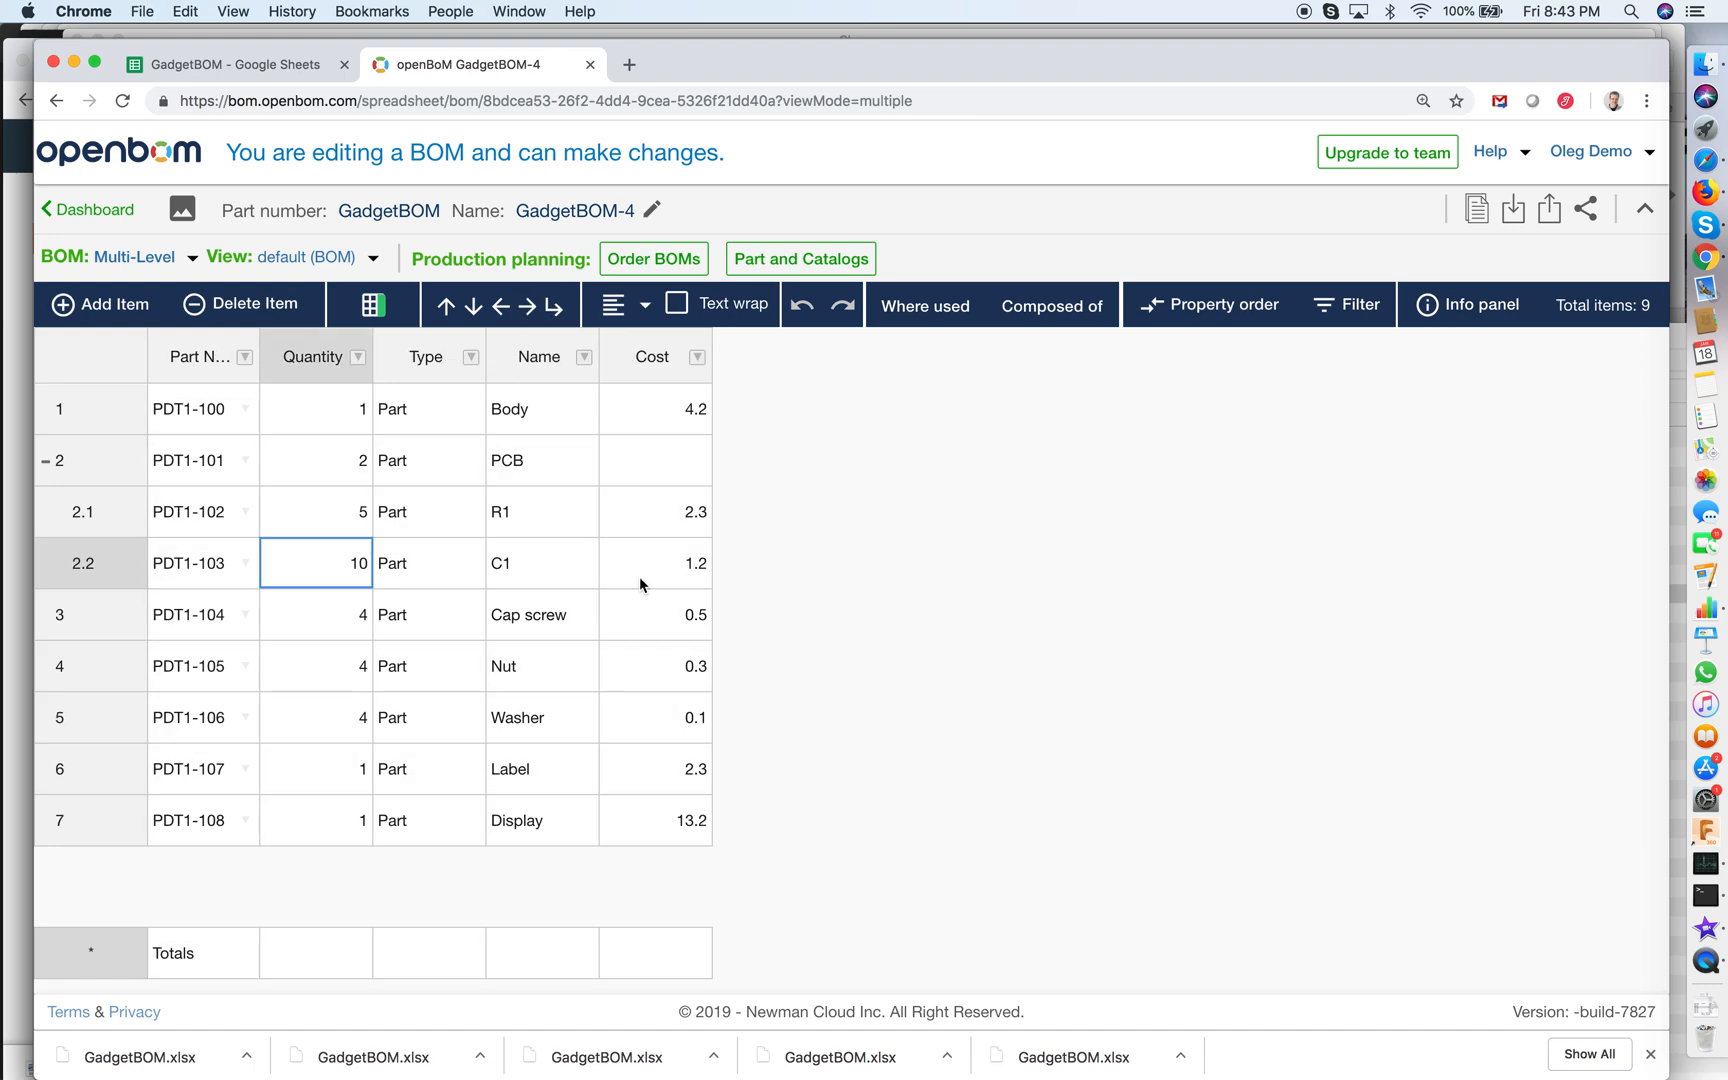
pyautogui.click(429, 563)
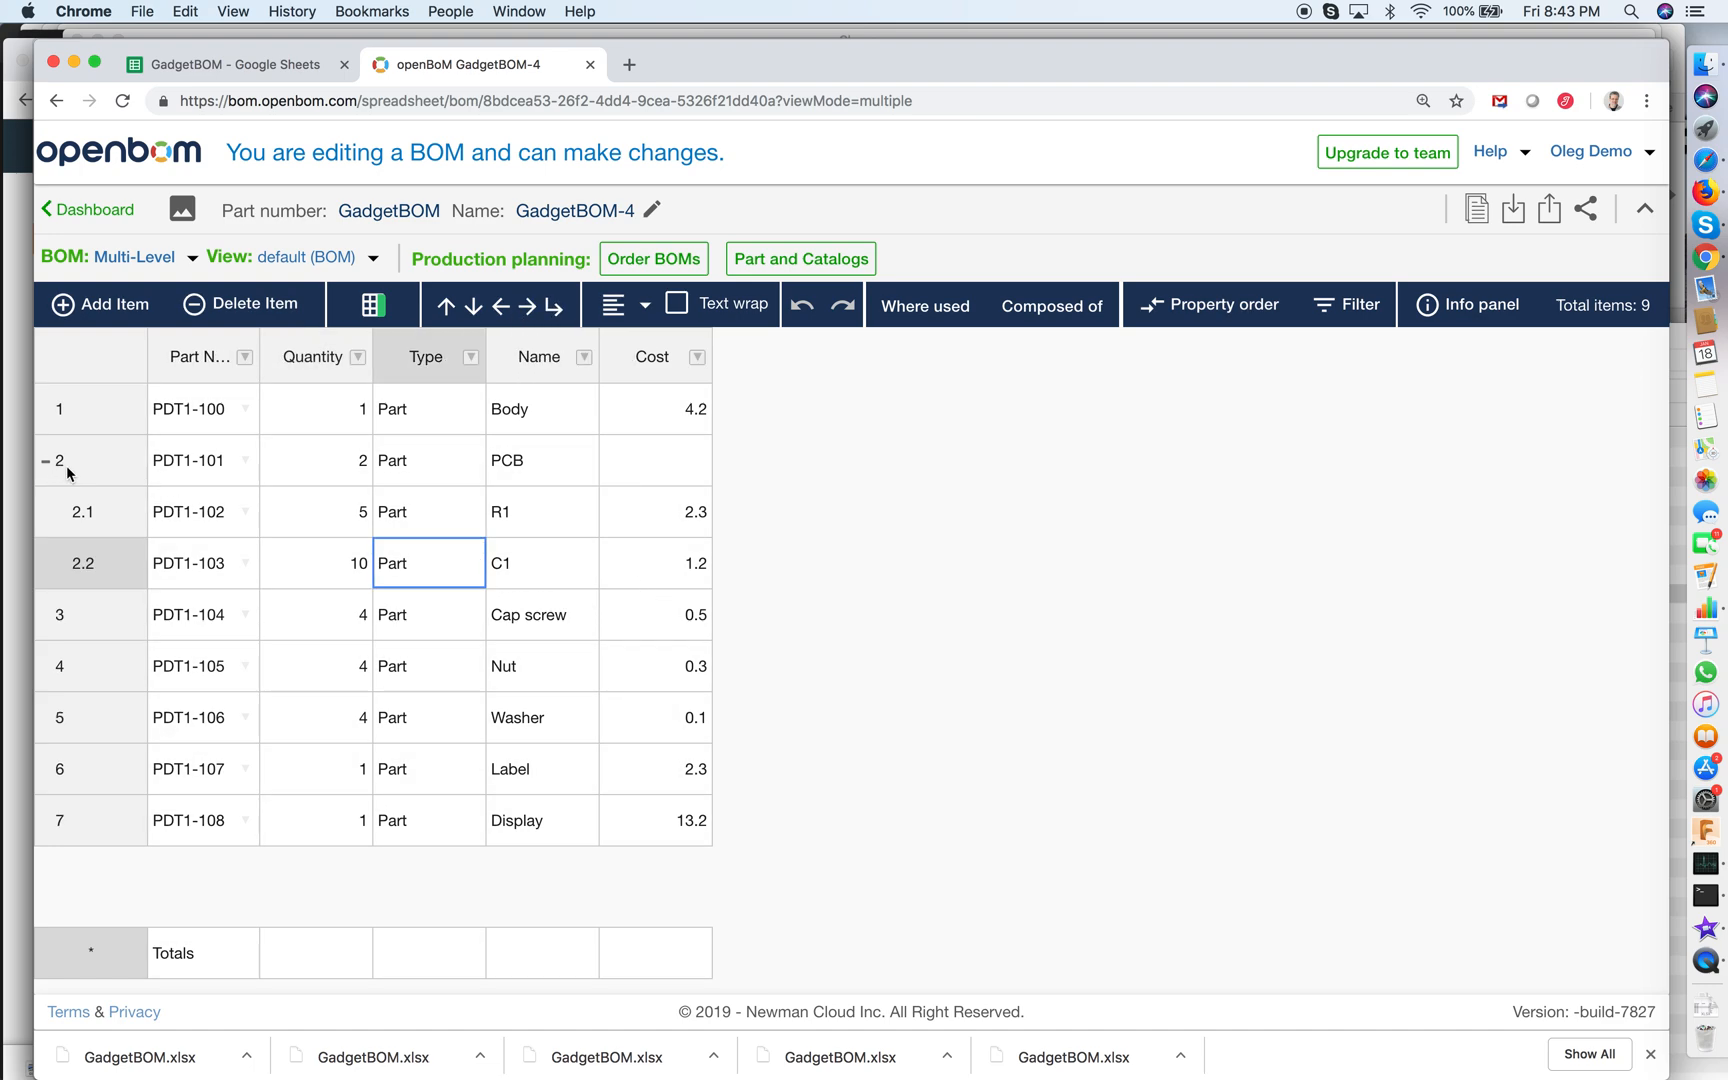
pyautogui.moveTo(101, 509)
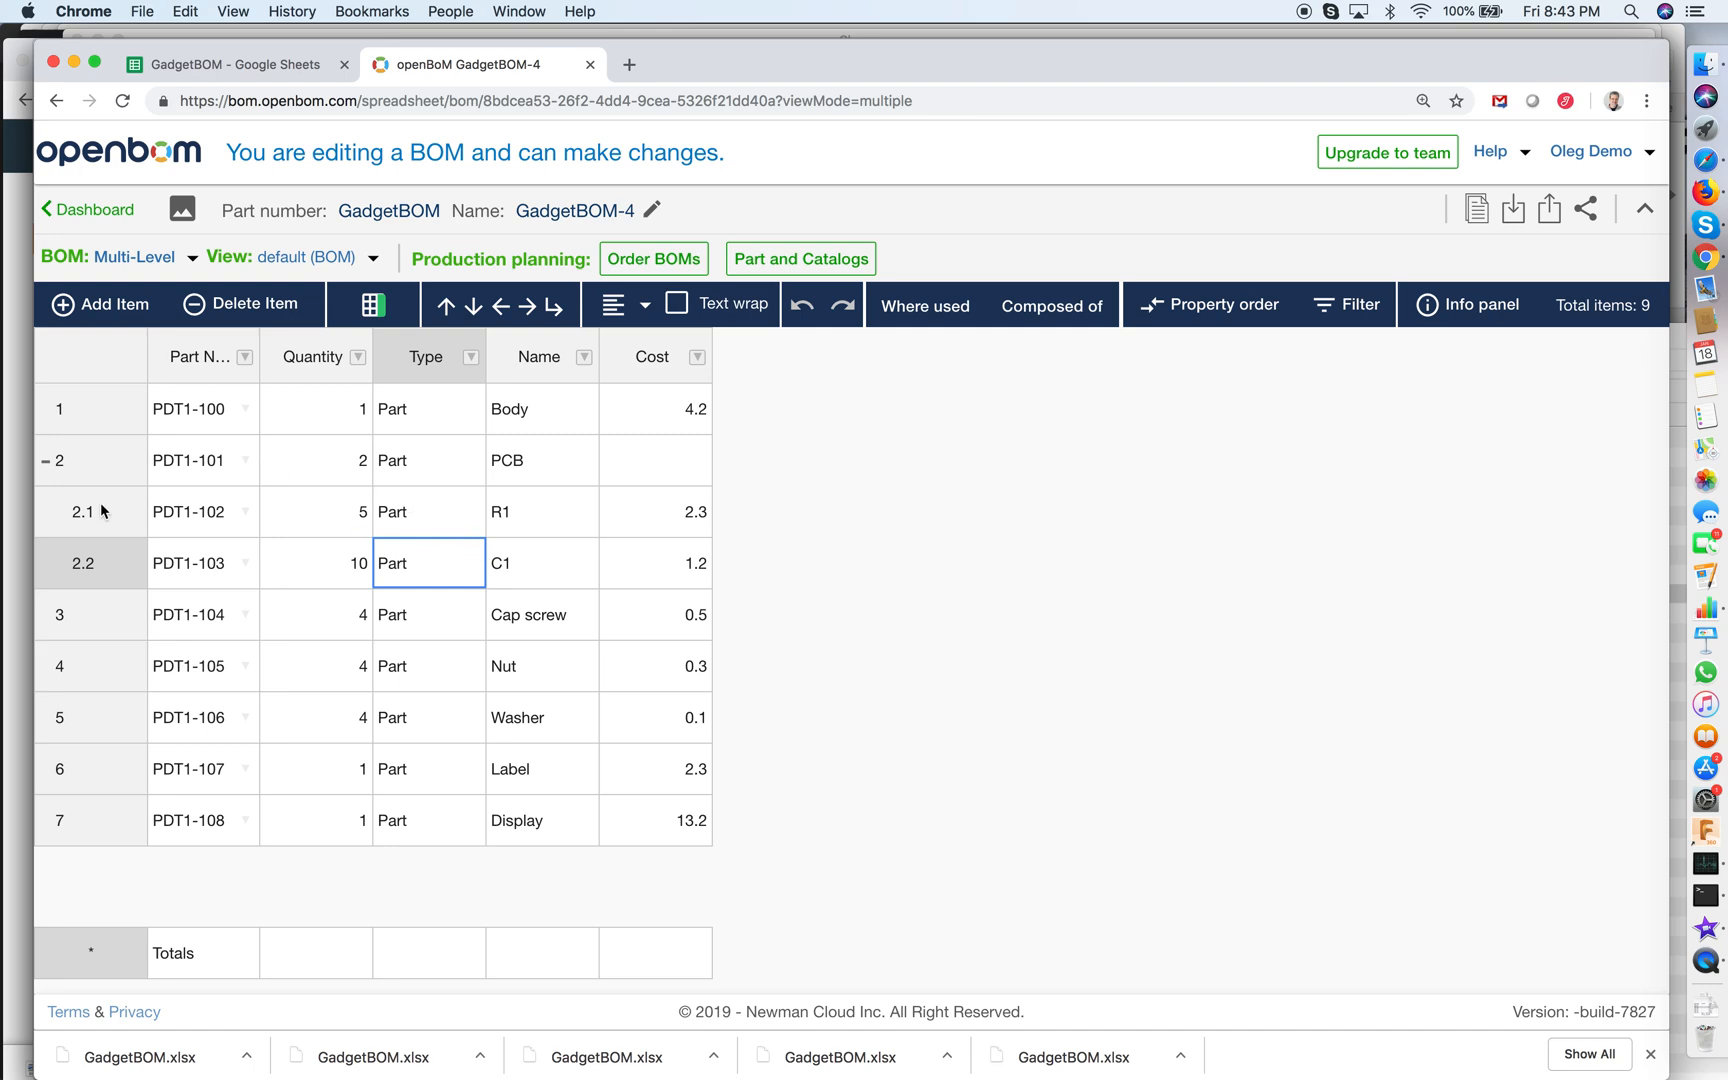
pyautogui.moveTo(386, 614)
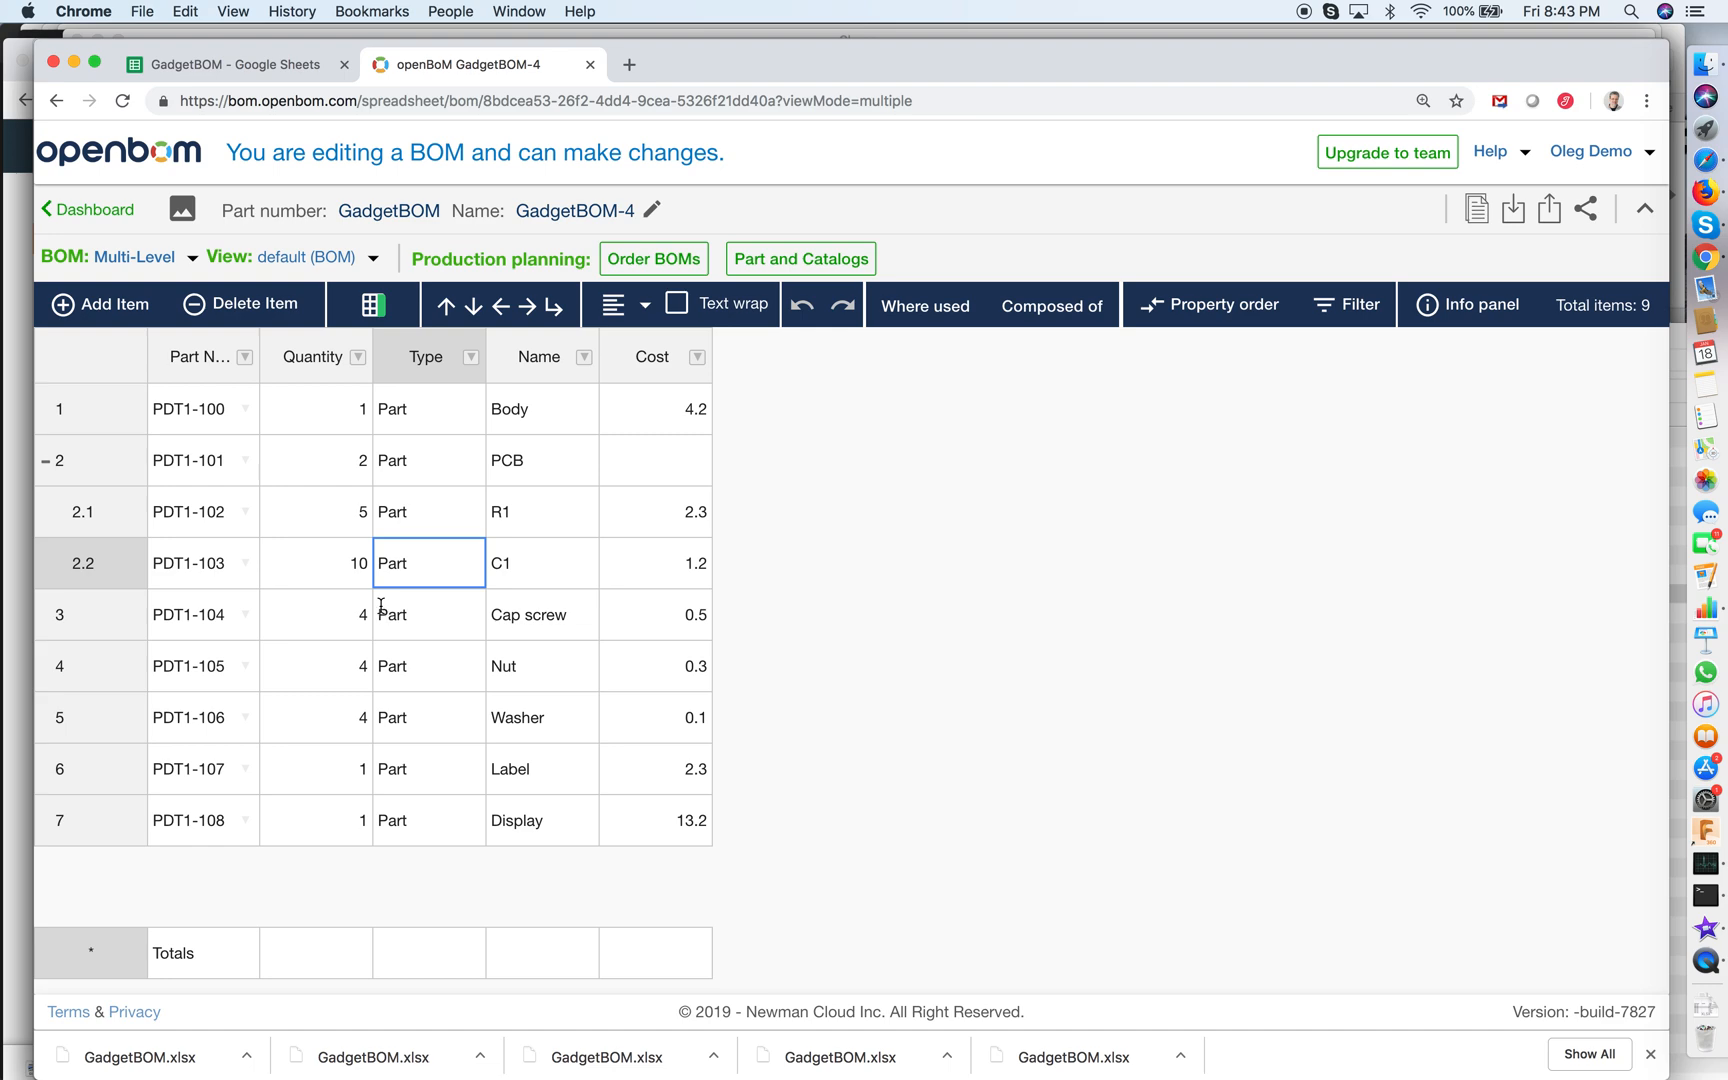
pyautogui.moveTo(711, 885)
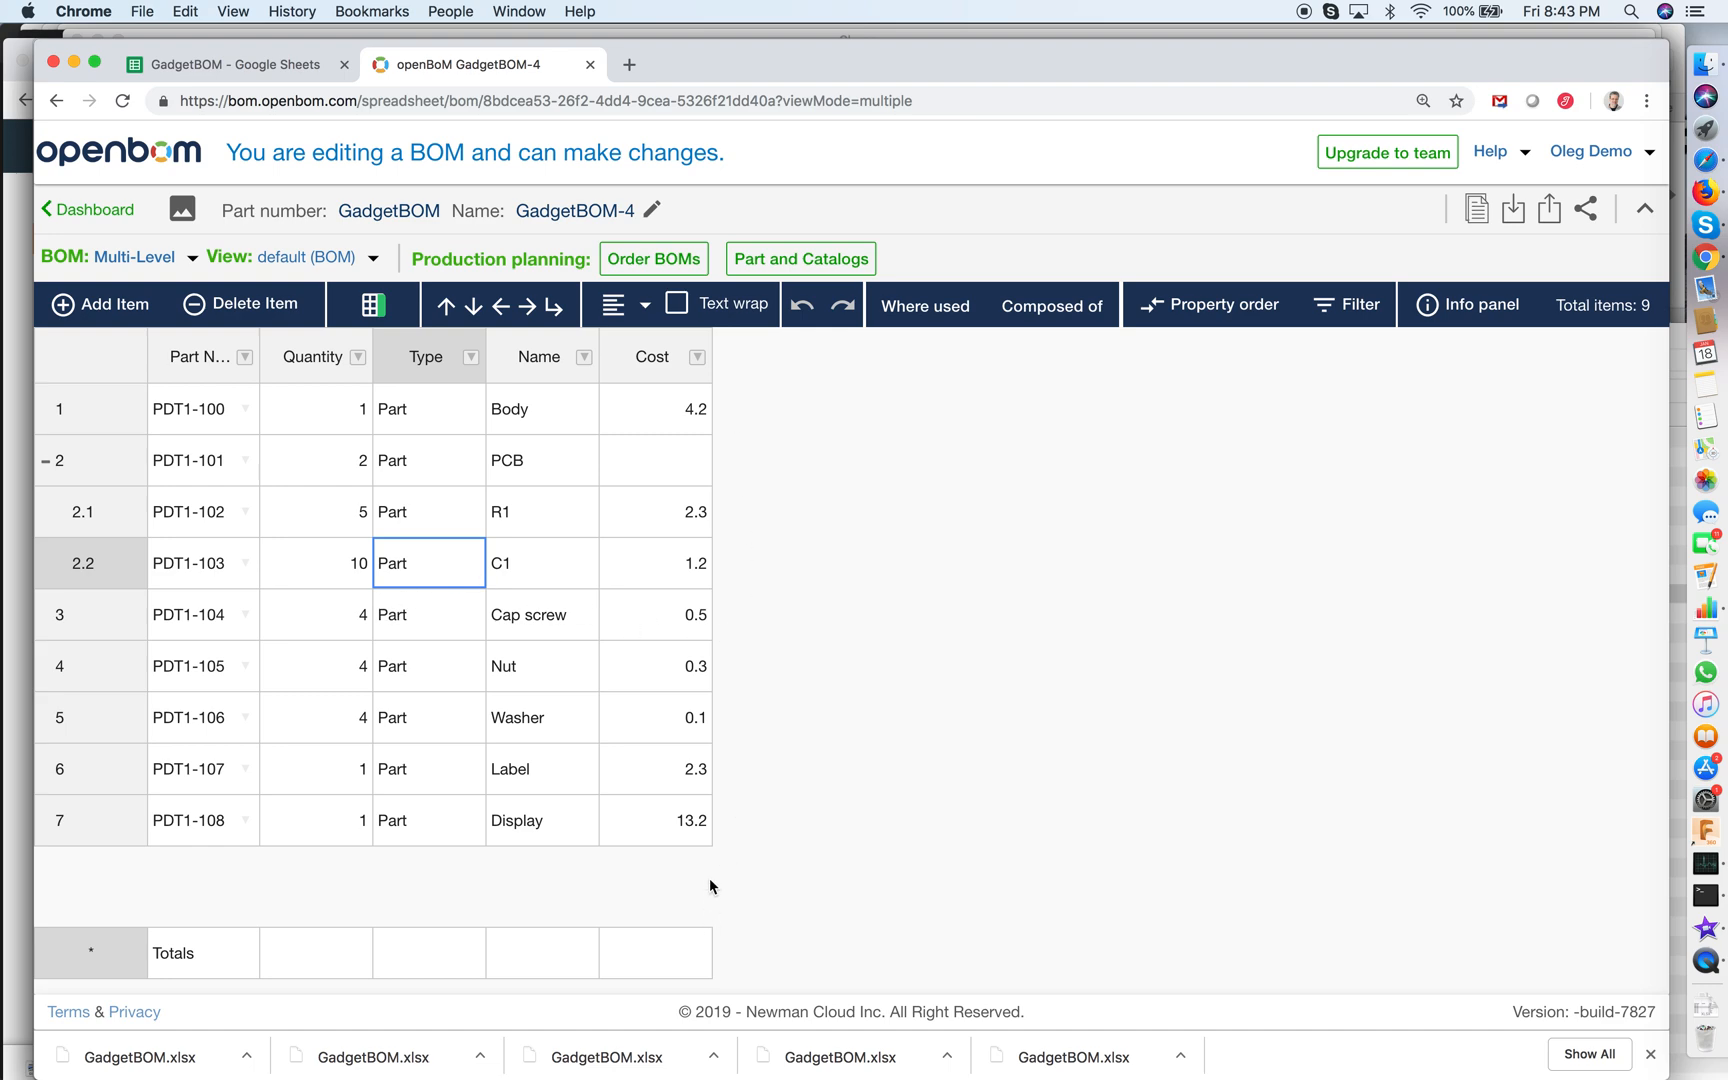
pyautogui.moveTo(758, 864)
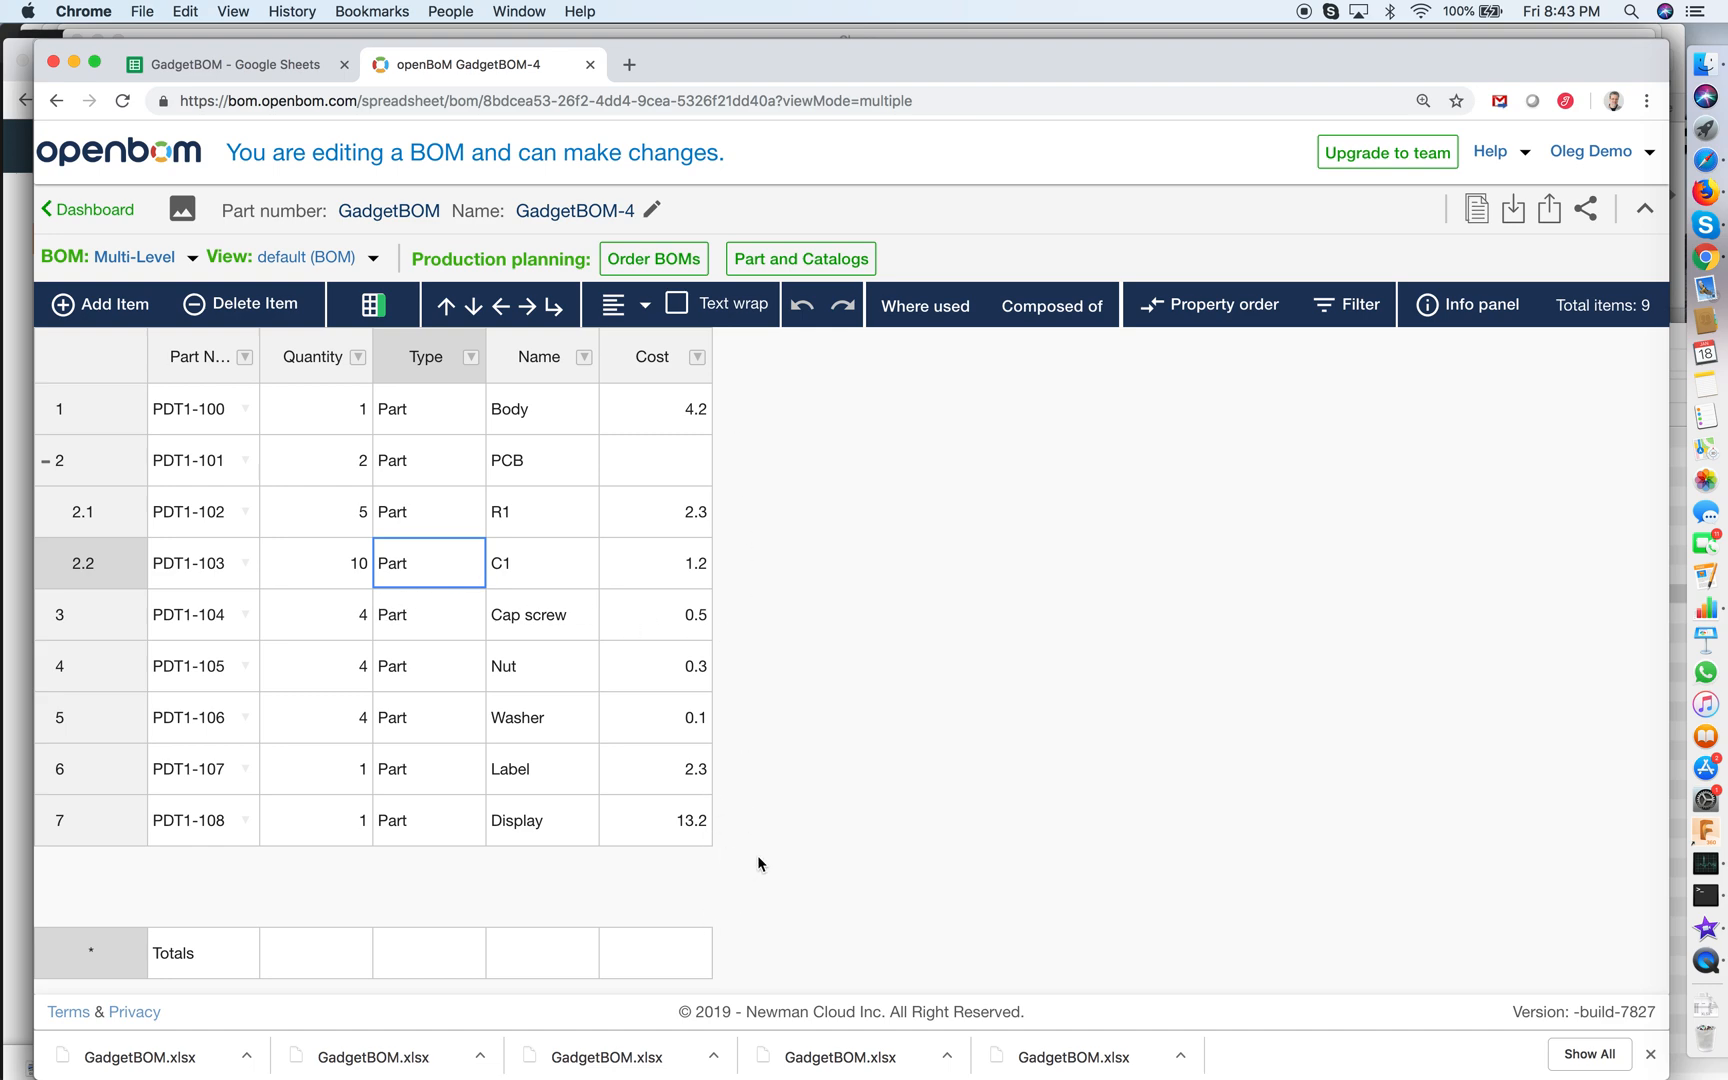
pyautogui.moveTo(273, 358)
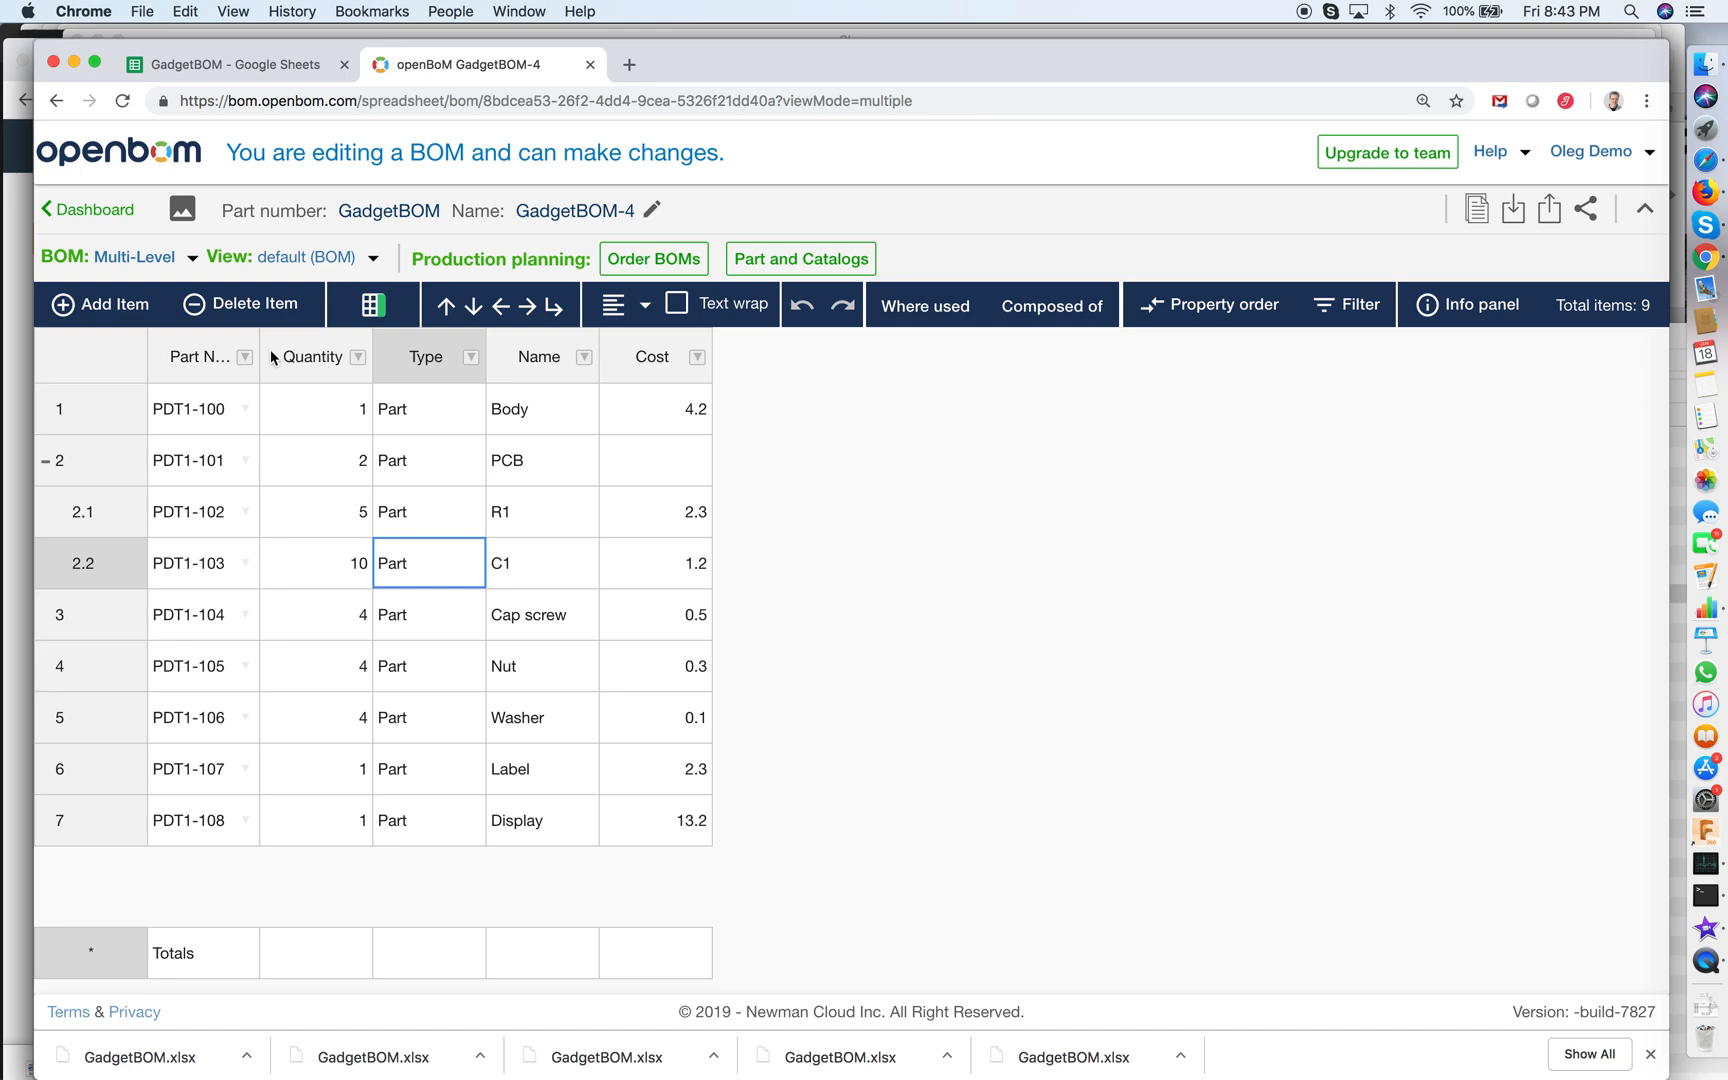
pyautogui.moveTo(882, 505)
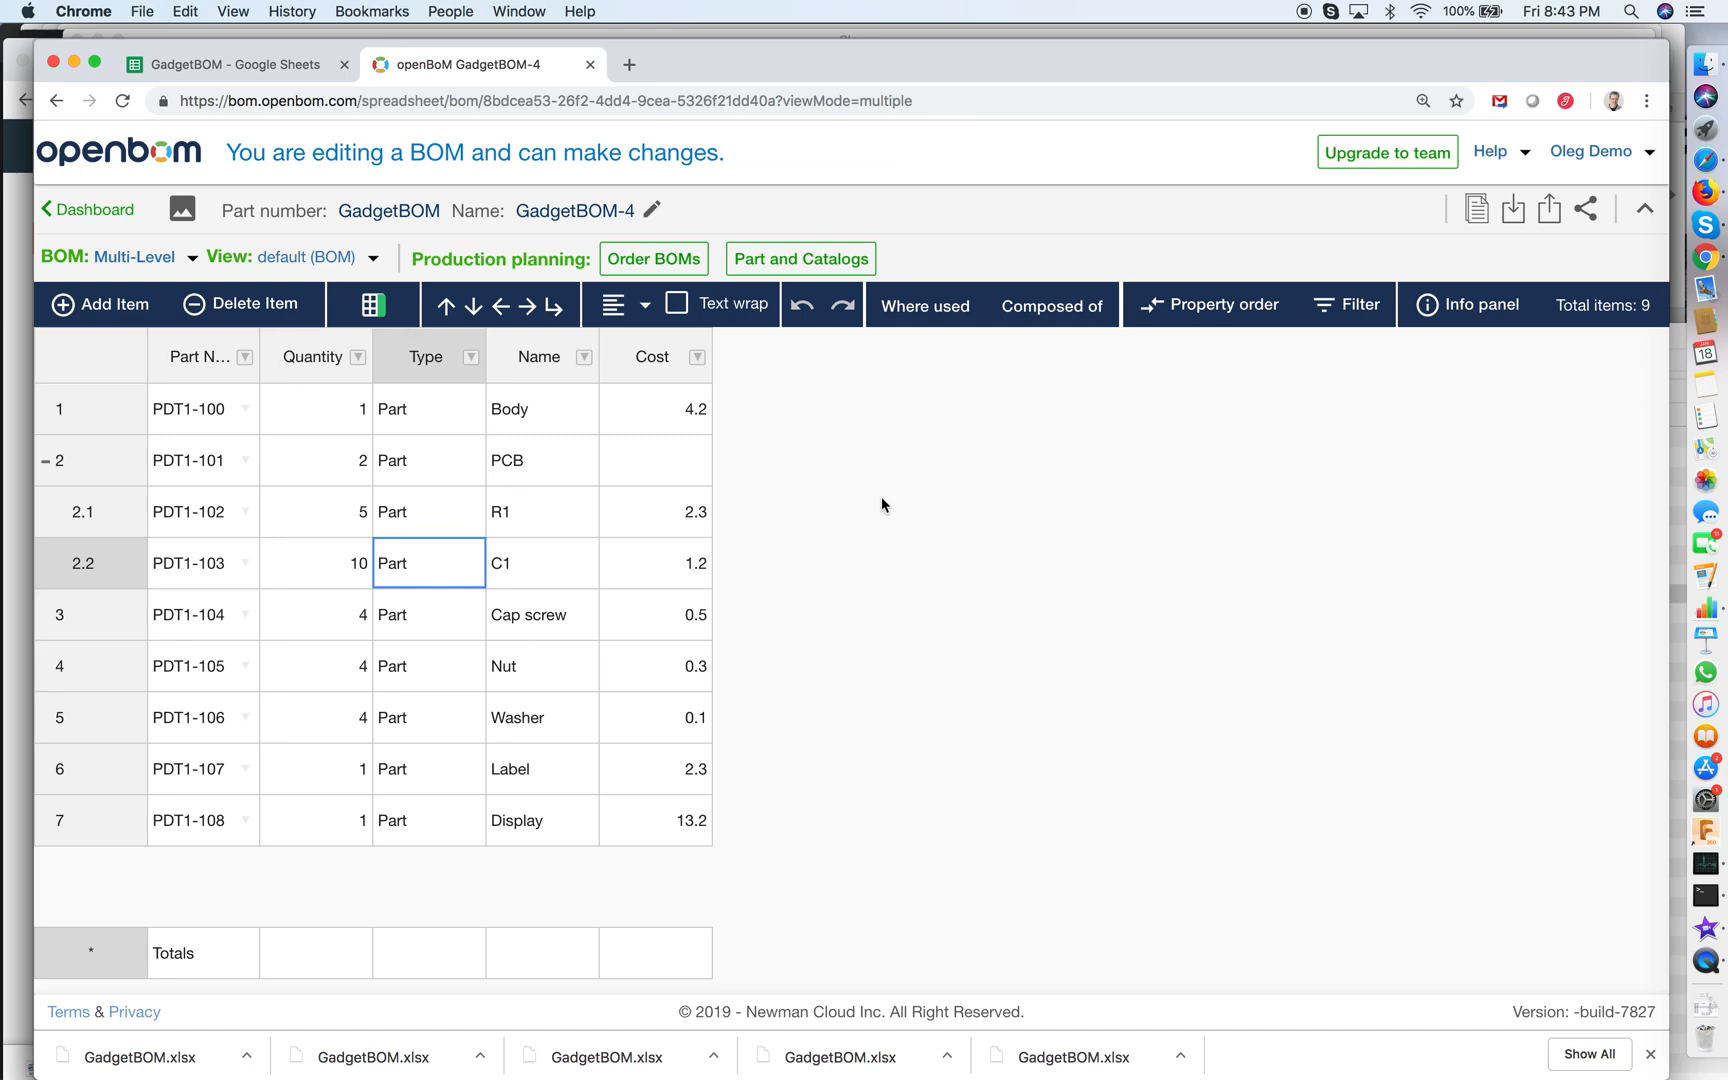
pyautogui.moveTo(676, 683)
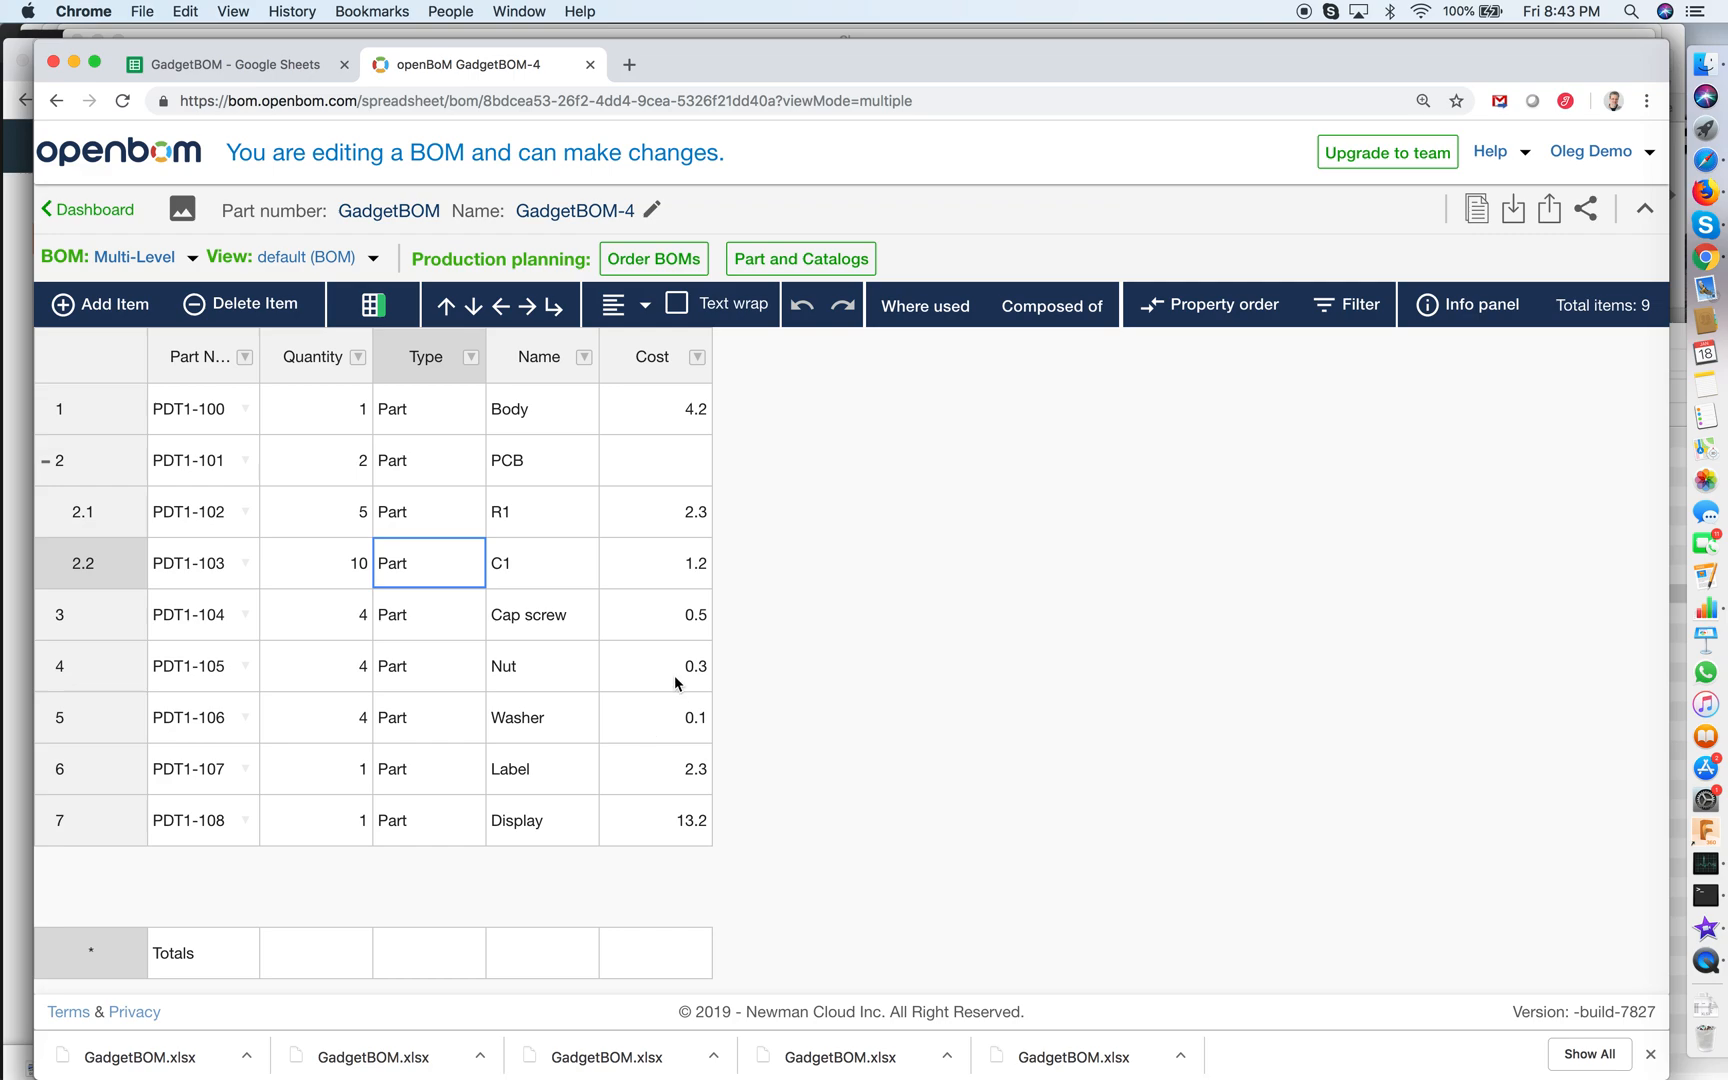
# Add the 'calculated cost' property as a column and expand the PCB row.
pyautogui.click(315, 666)
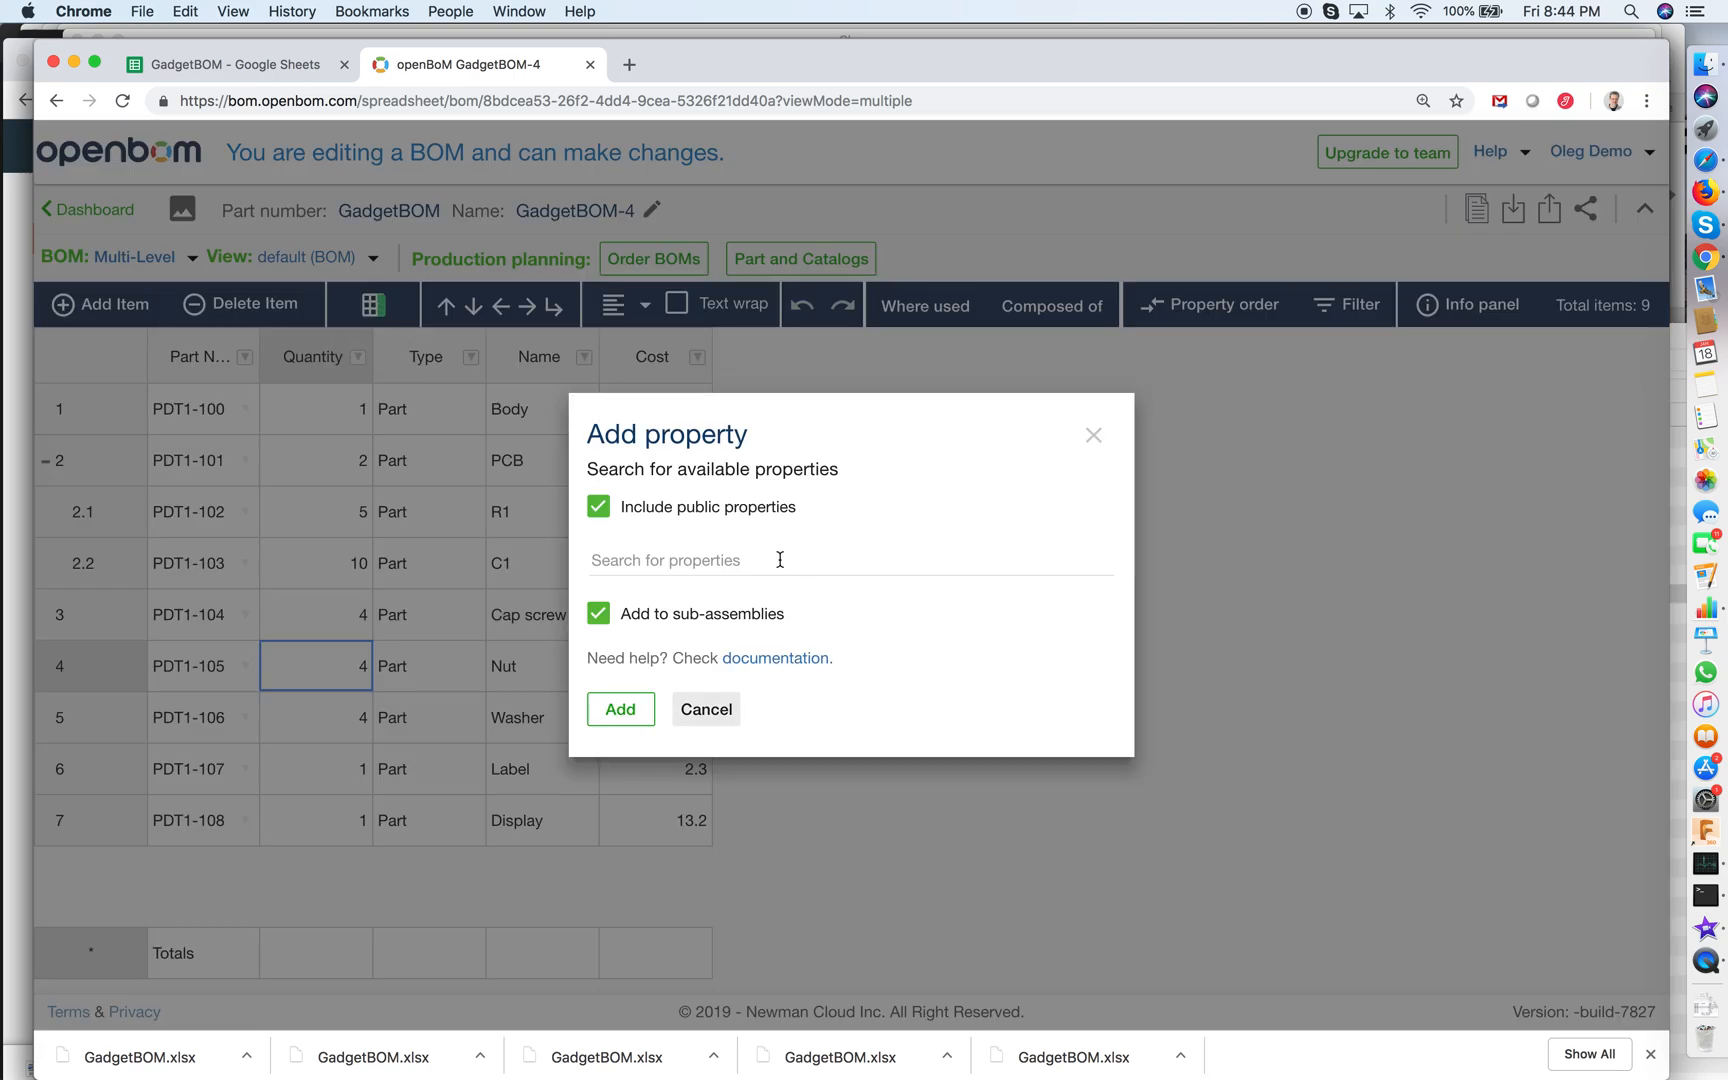
pyautogui.write('calc')
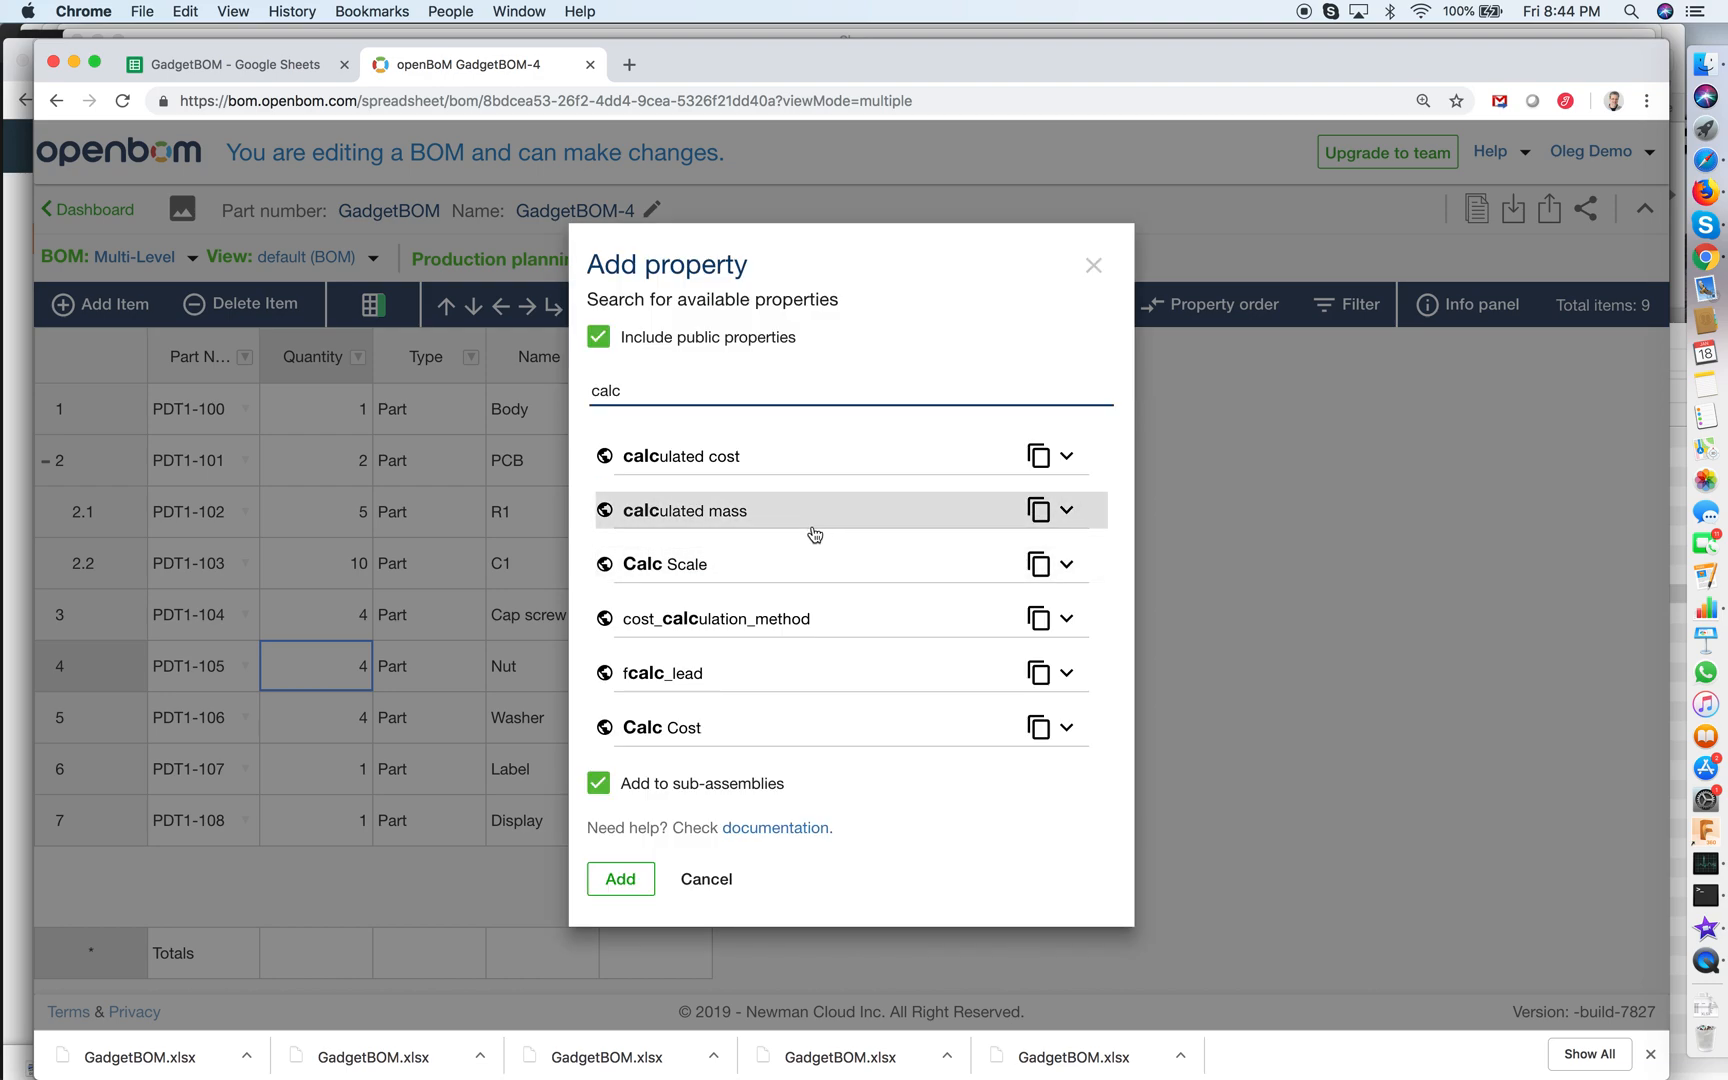
pyautogui.click(681, 455)
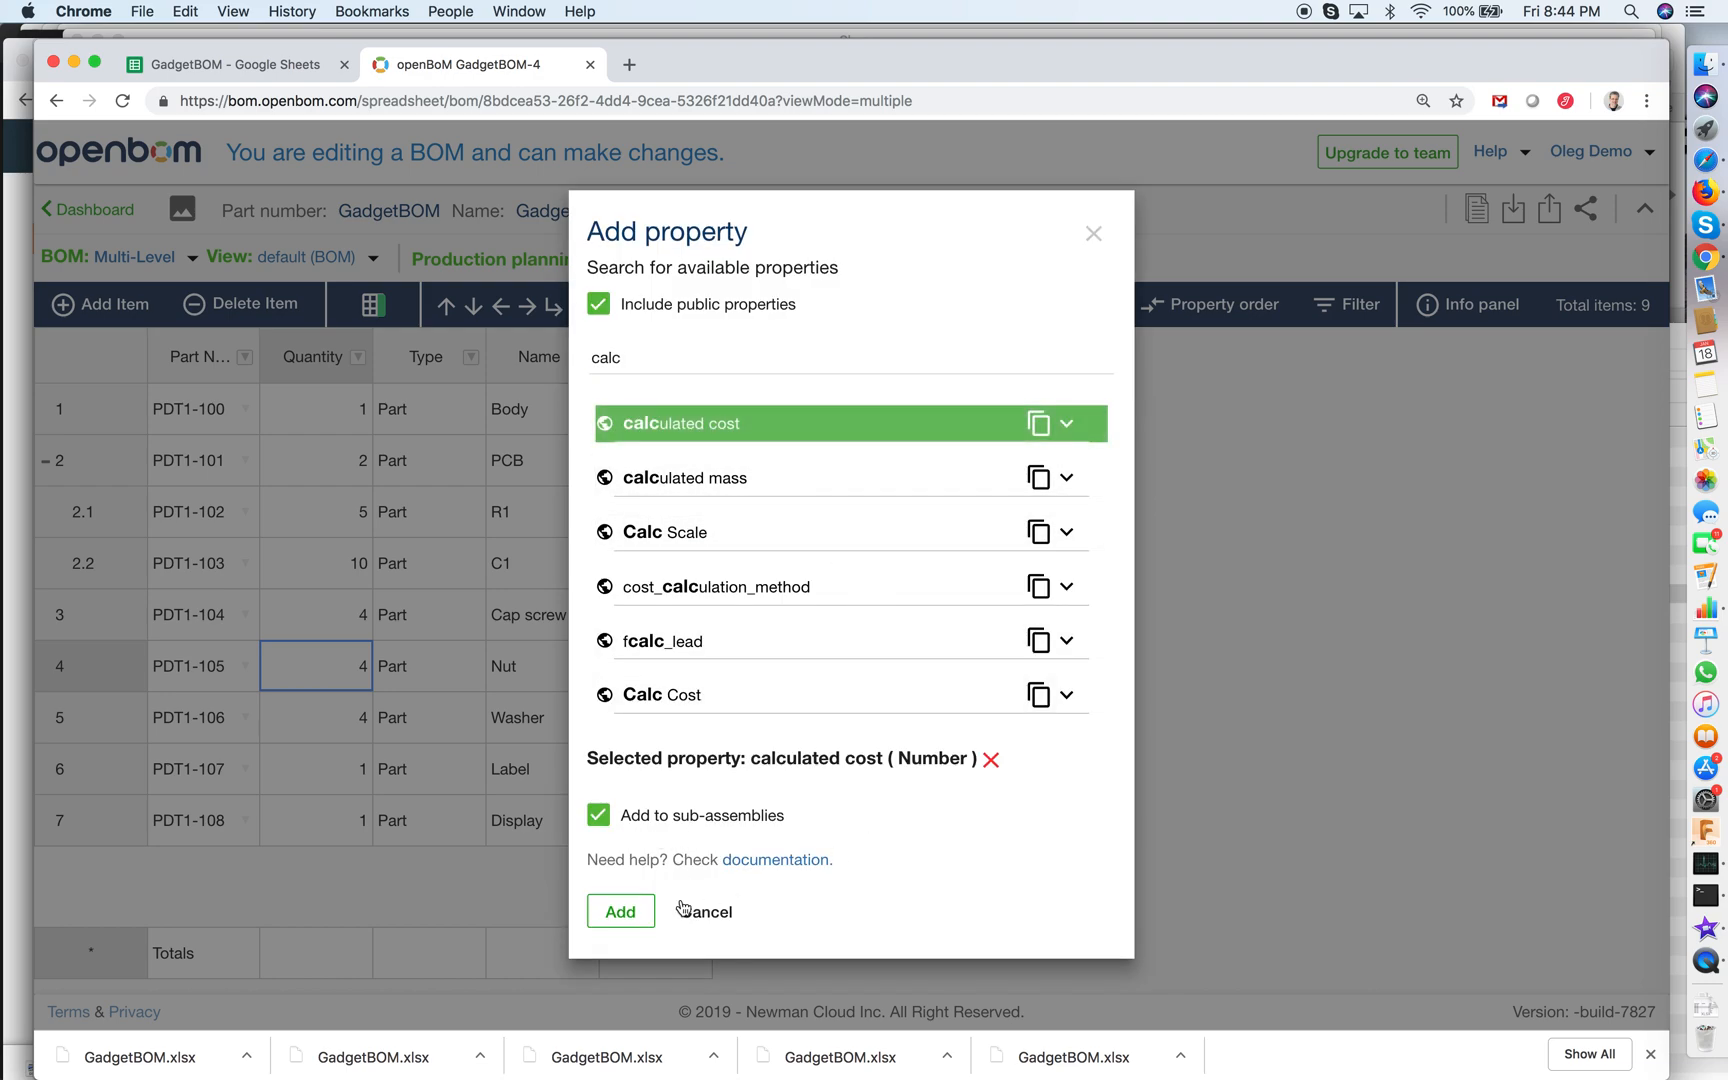
pyautogui.click(619, 911)
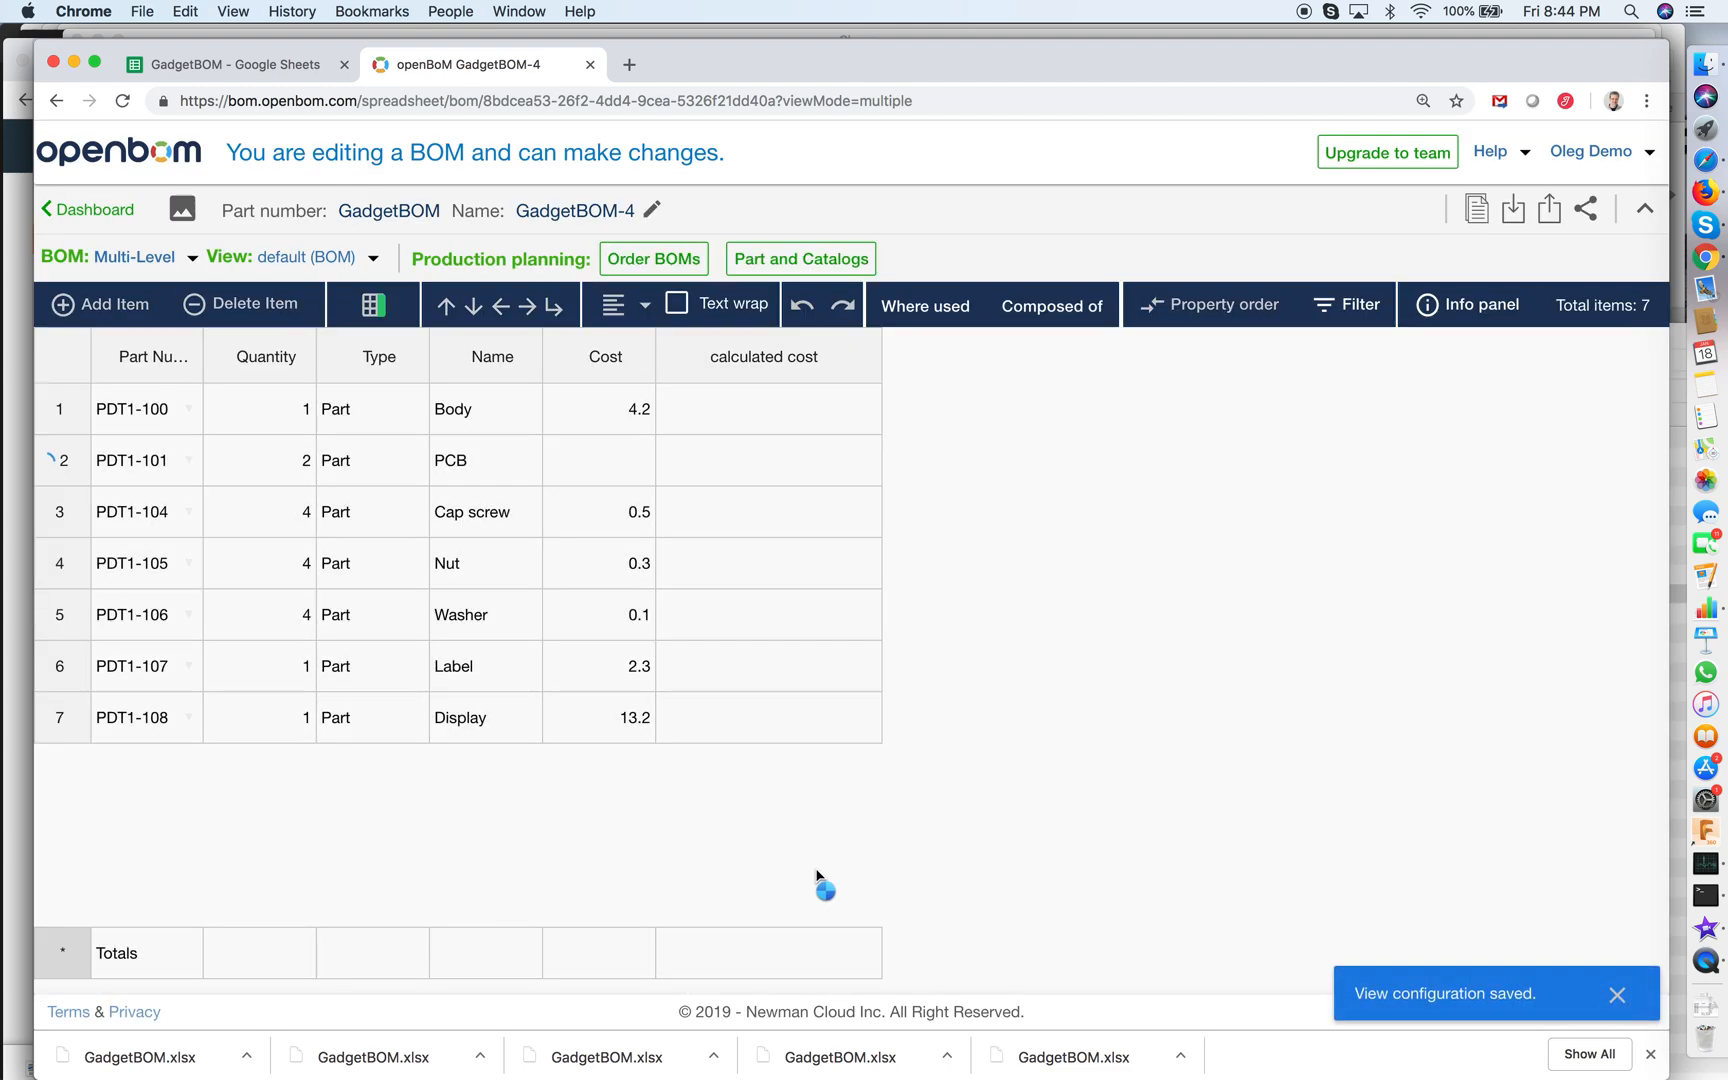
pyautogui.click(51, 460)
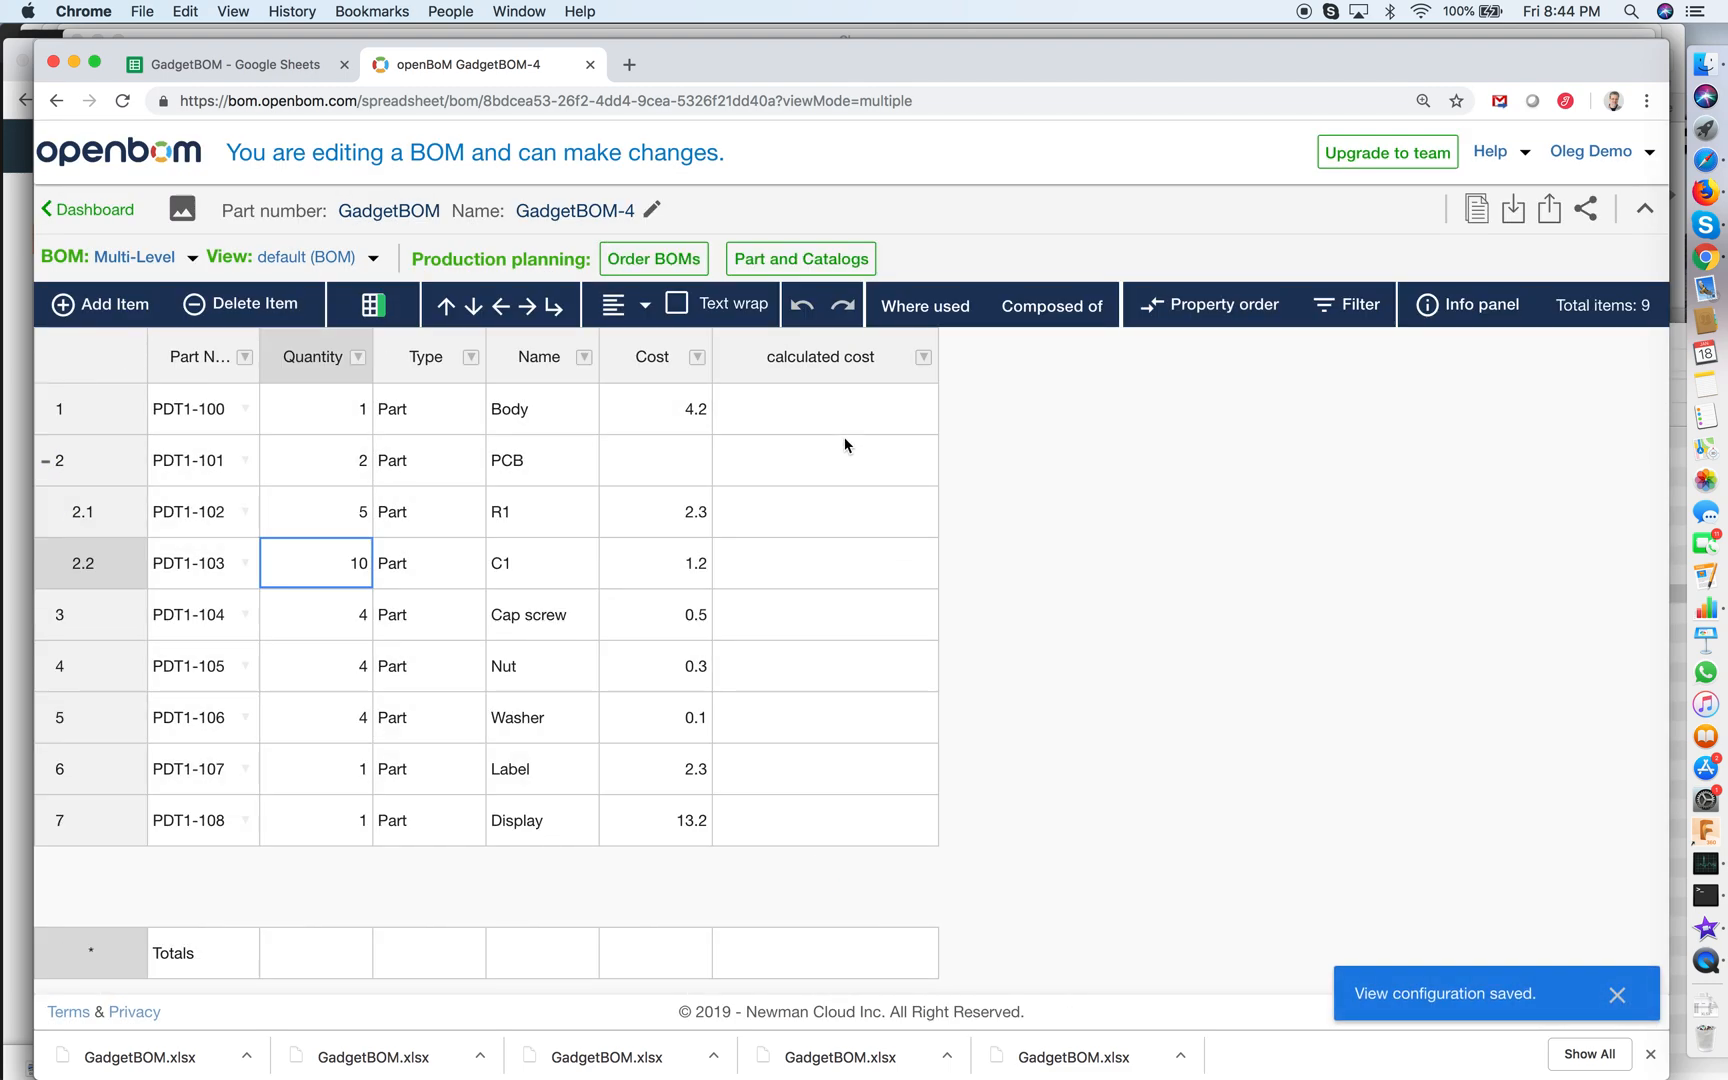
pyautogui.moveTo(860, 911)
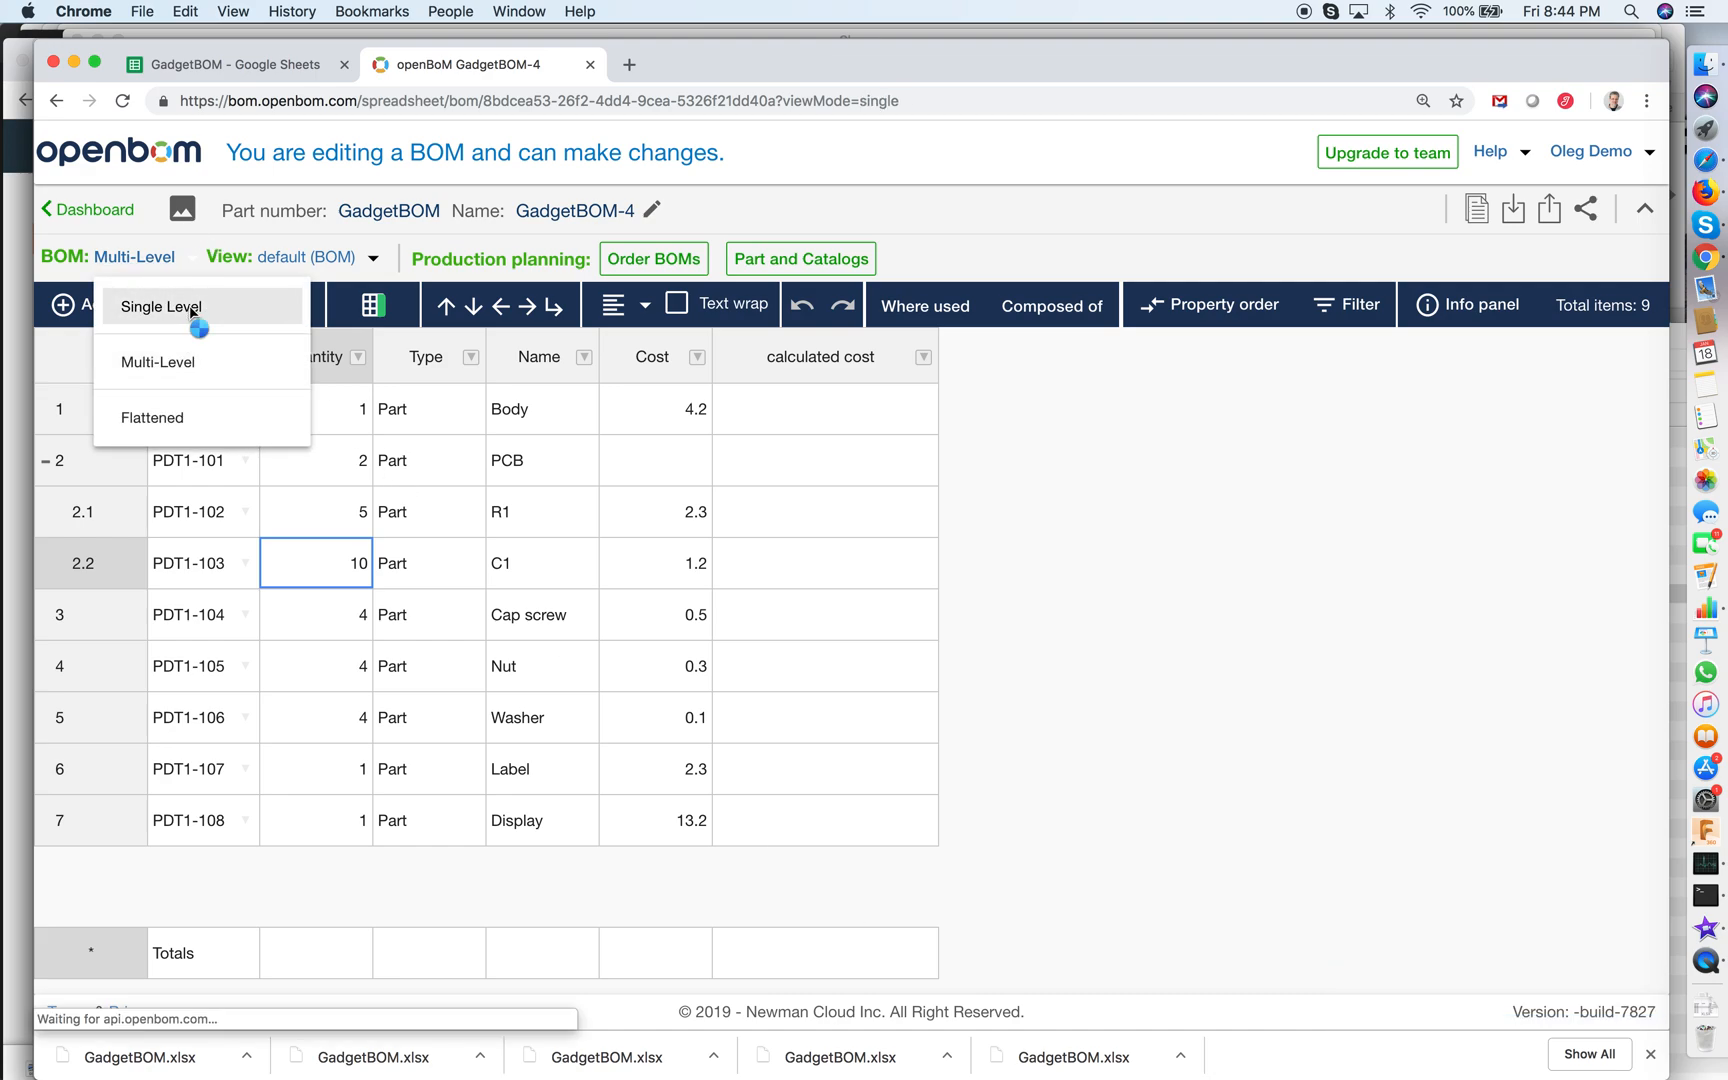
# Switch to Single Level view and open the Body row's calculated cost formula.
pyautogui.click(161, 305)
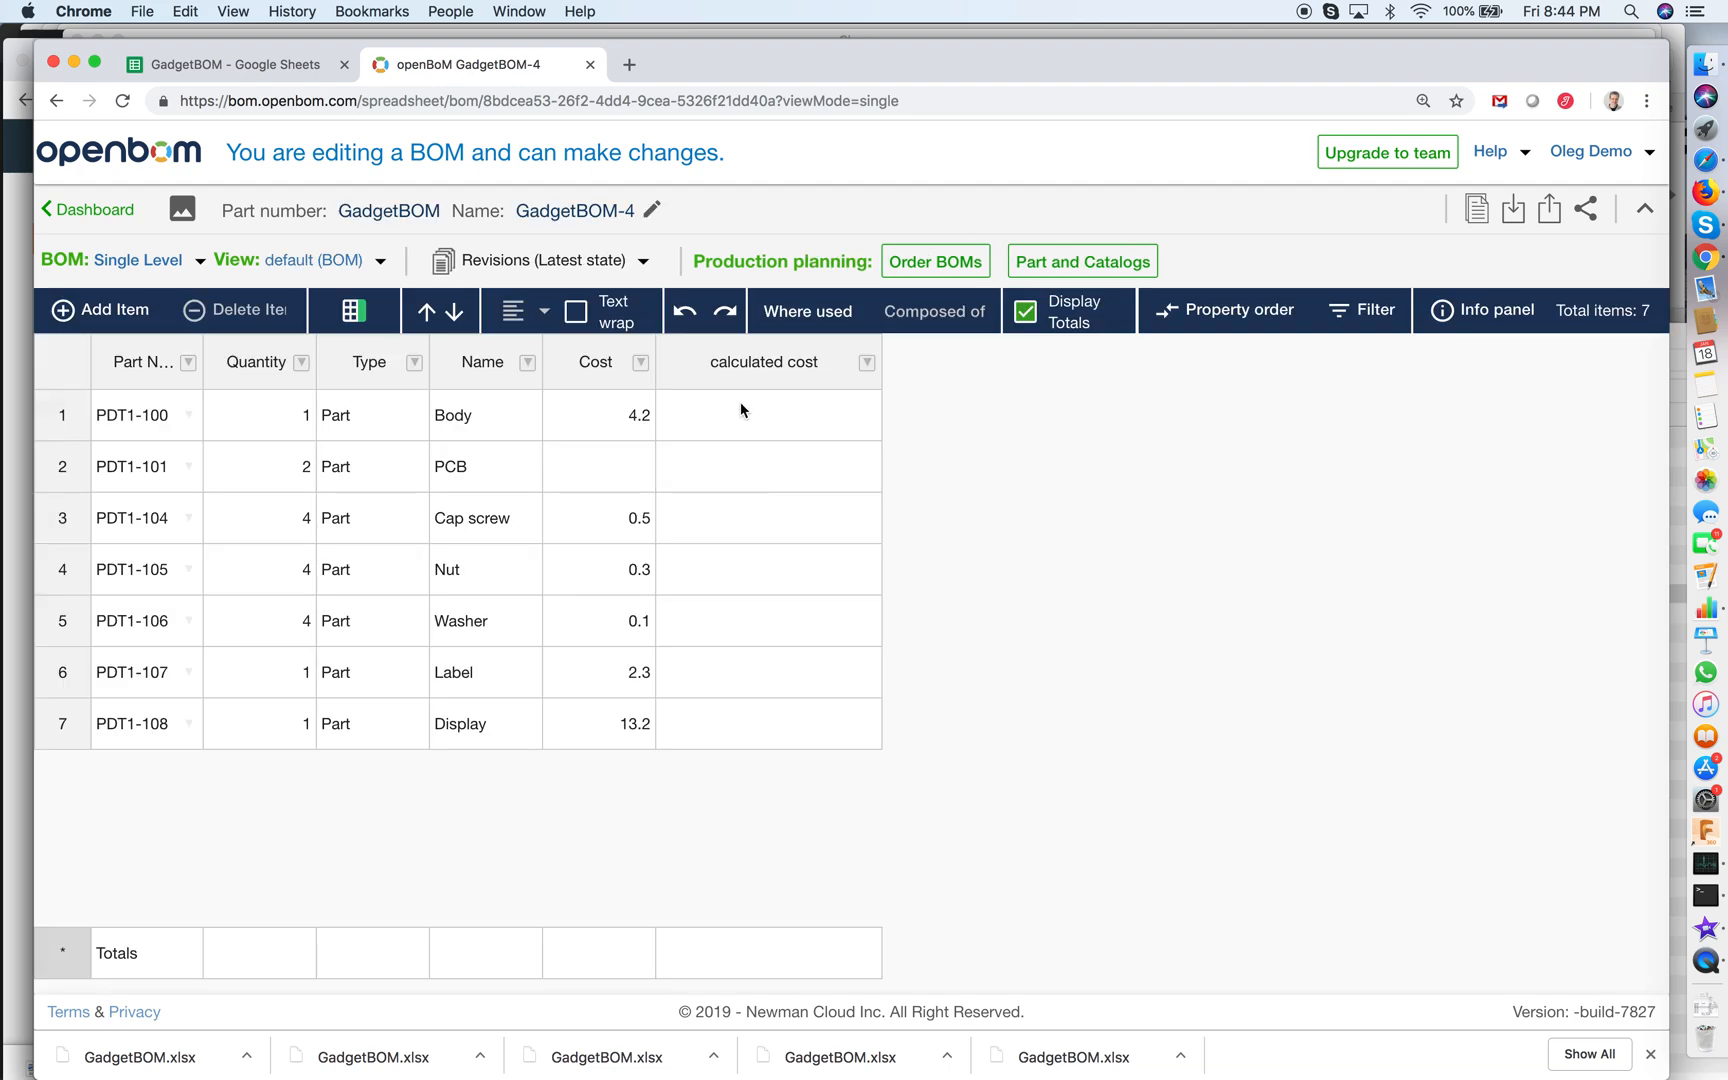
pyautogui.click(768, 414)
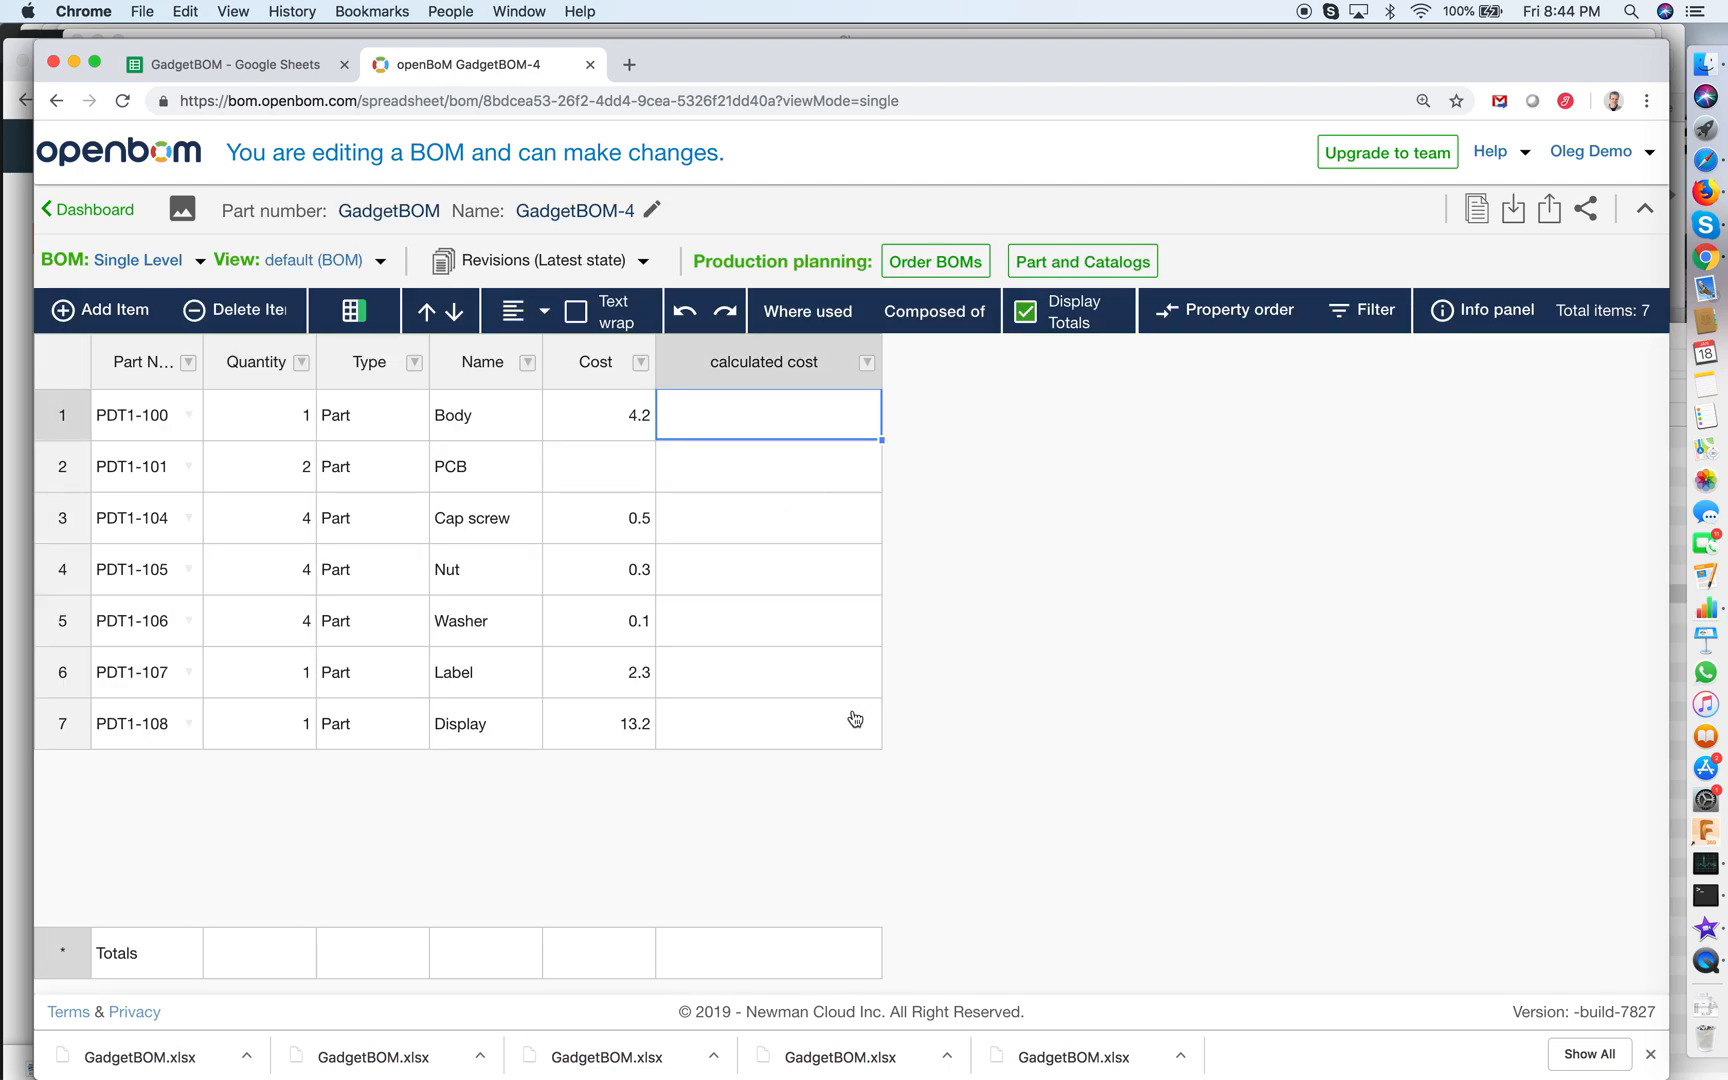
pyautogui.doubleClick(767, 414)
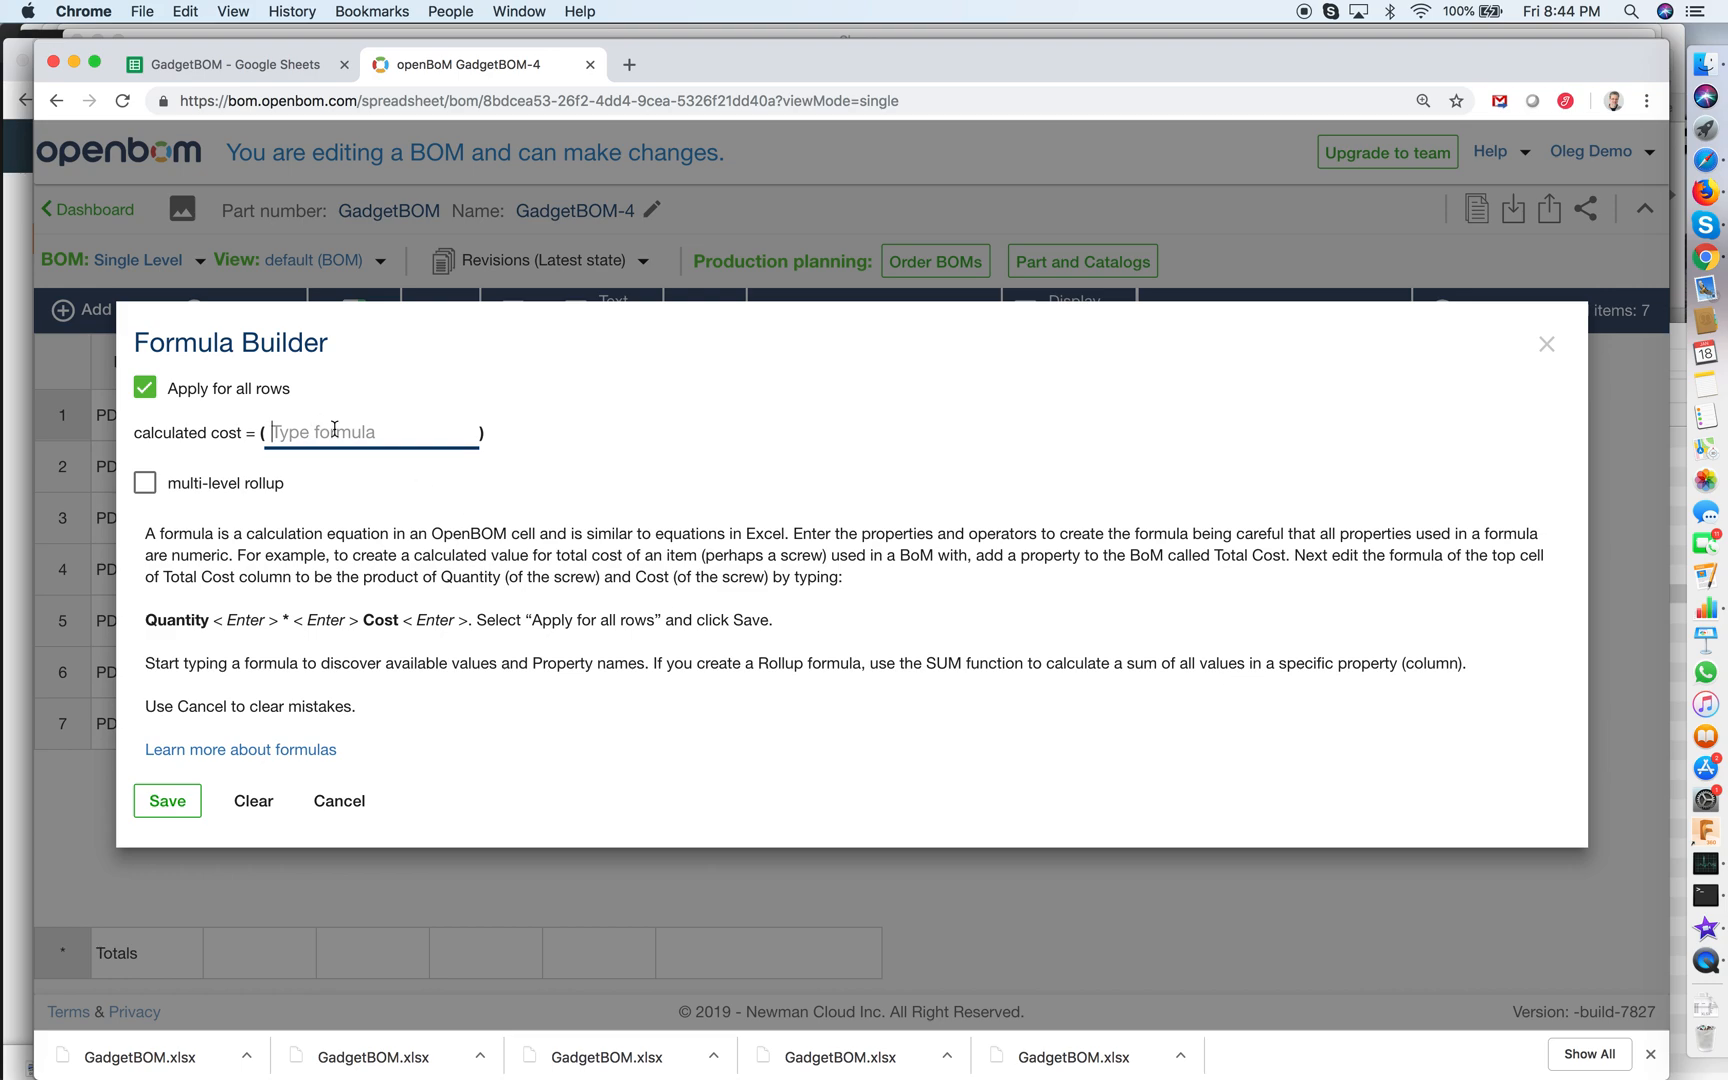
# Save the formula Quantity * Cost with multi-level rollup by Quantity.
pyautogui.write('Quantity')
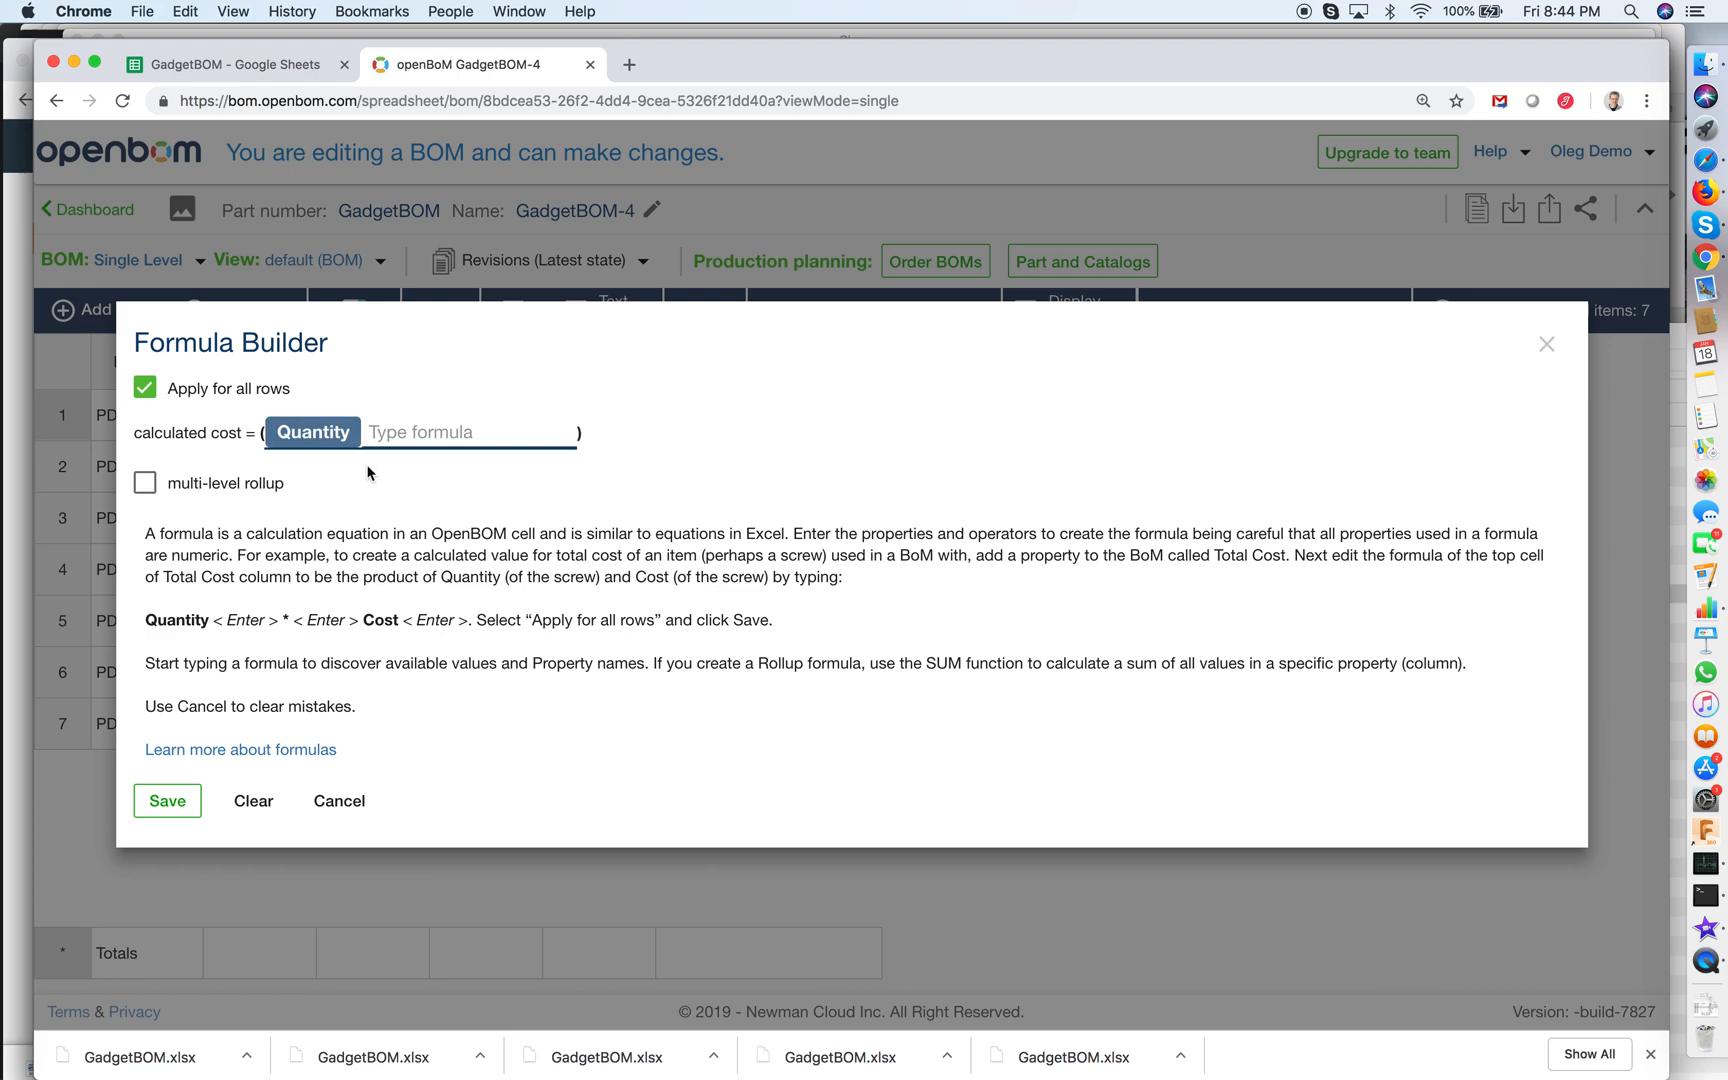
pyautogui.moveTo(339, 445)
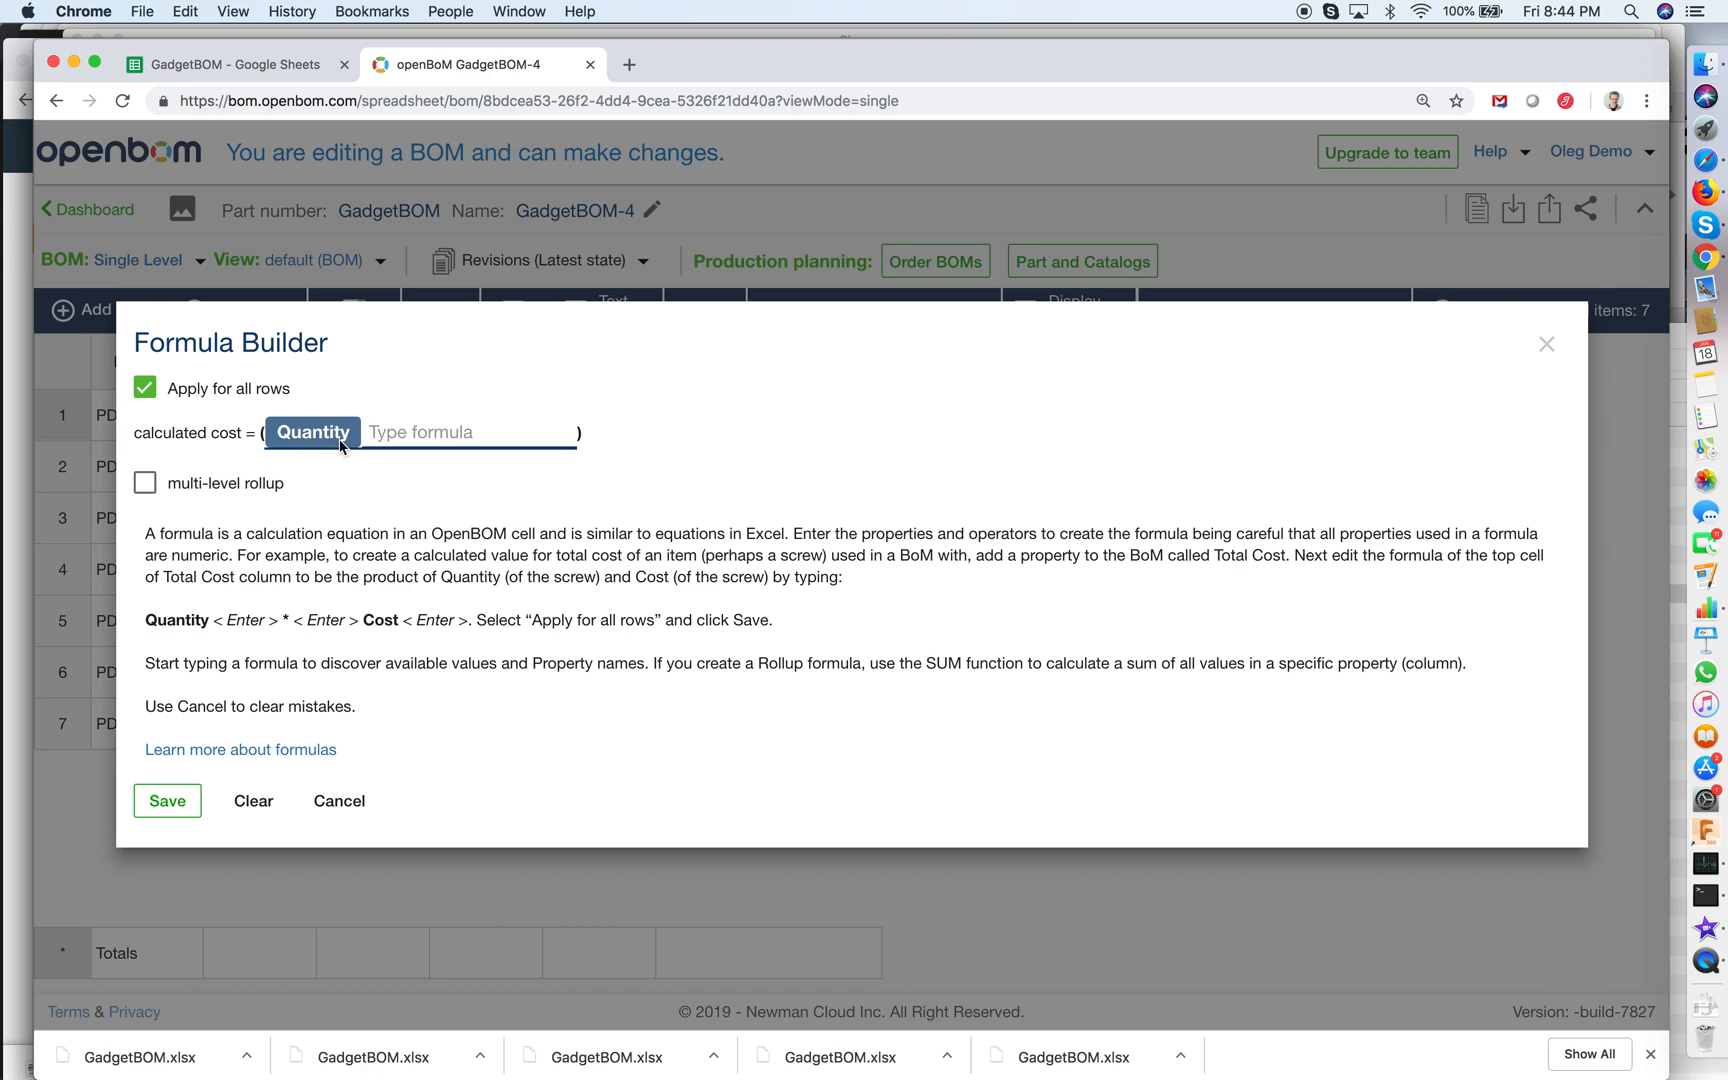
pyautogui.write('*c')
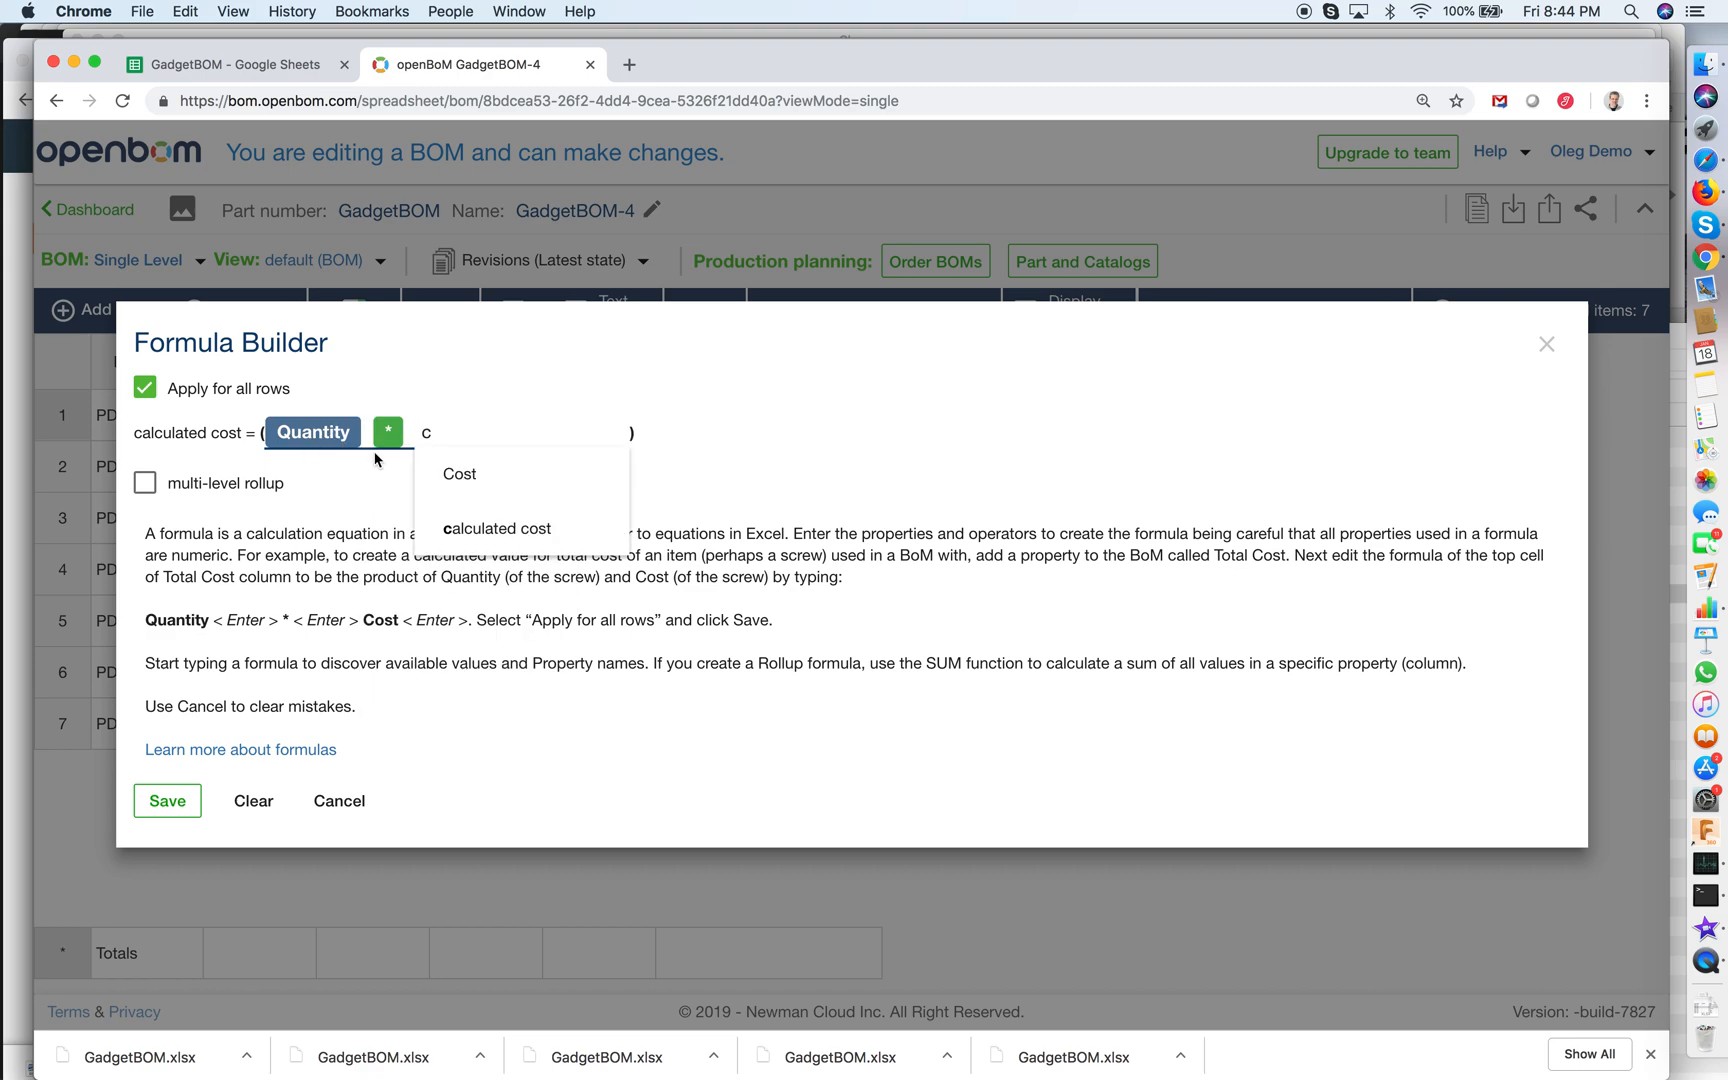
pyautogui.click(458, 474)
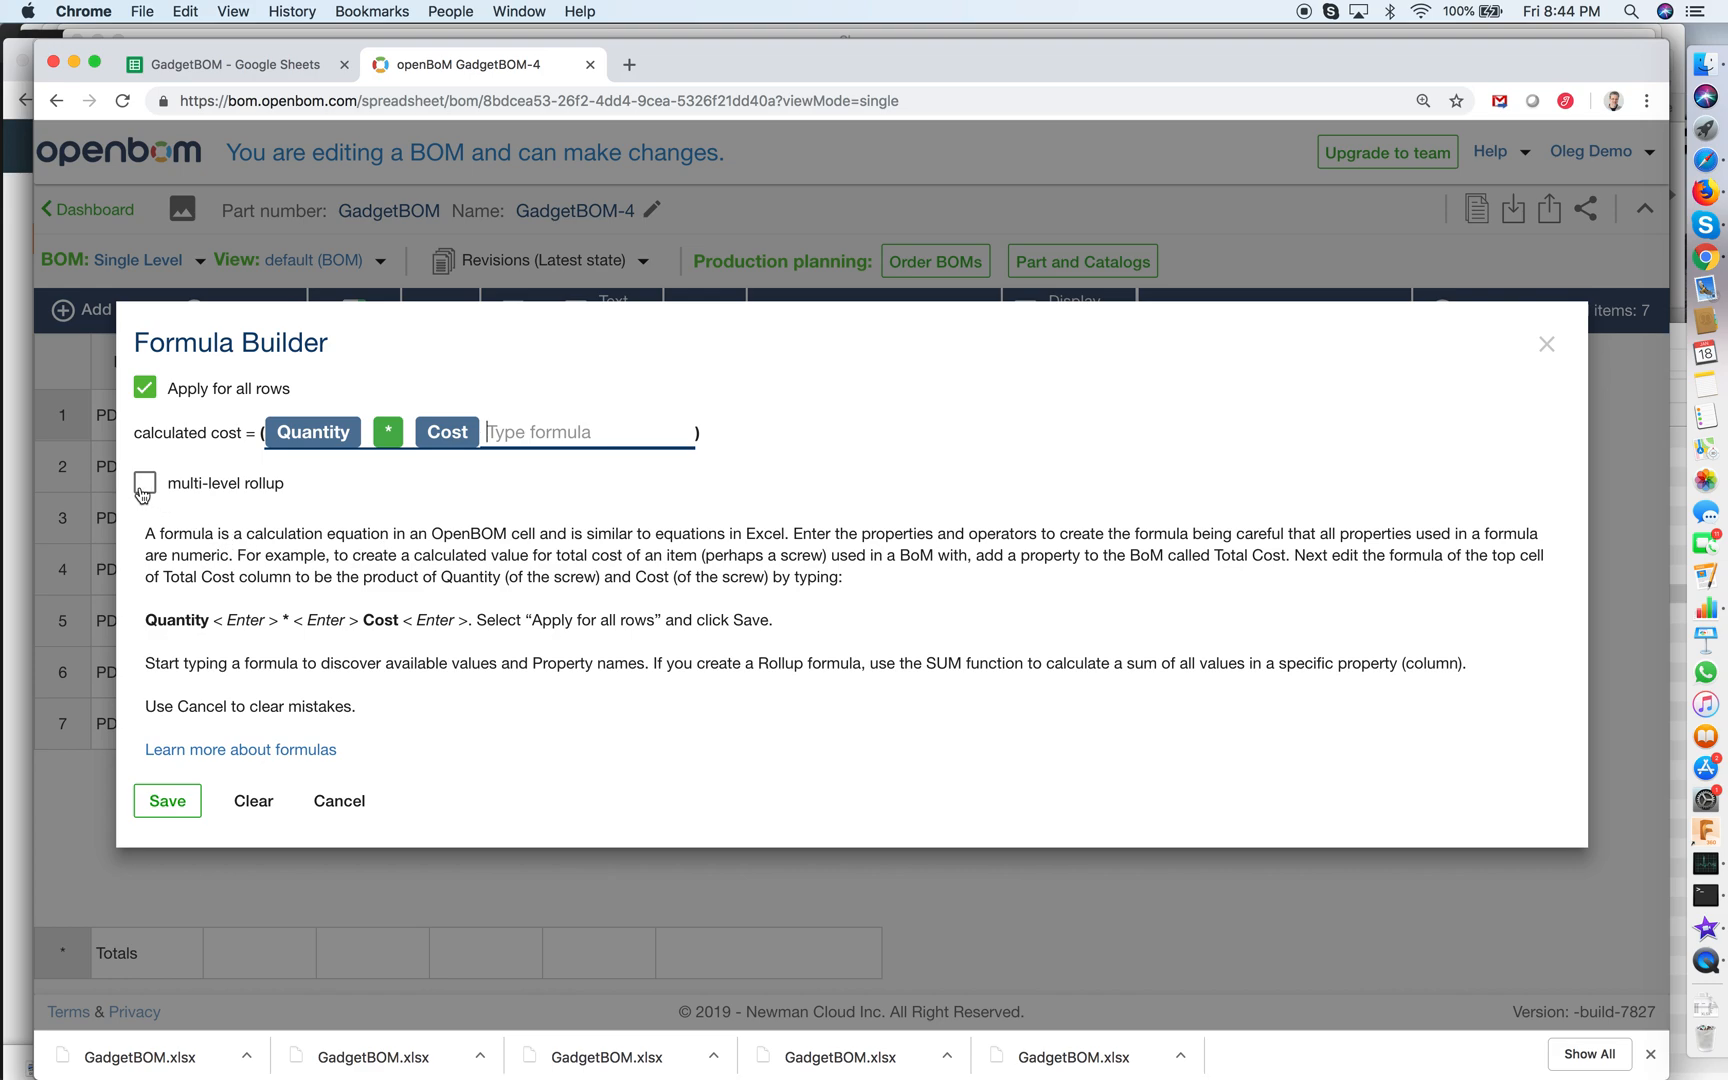
pyautogui.click(144, 483)
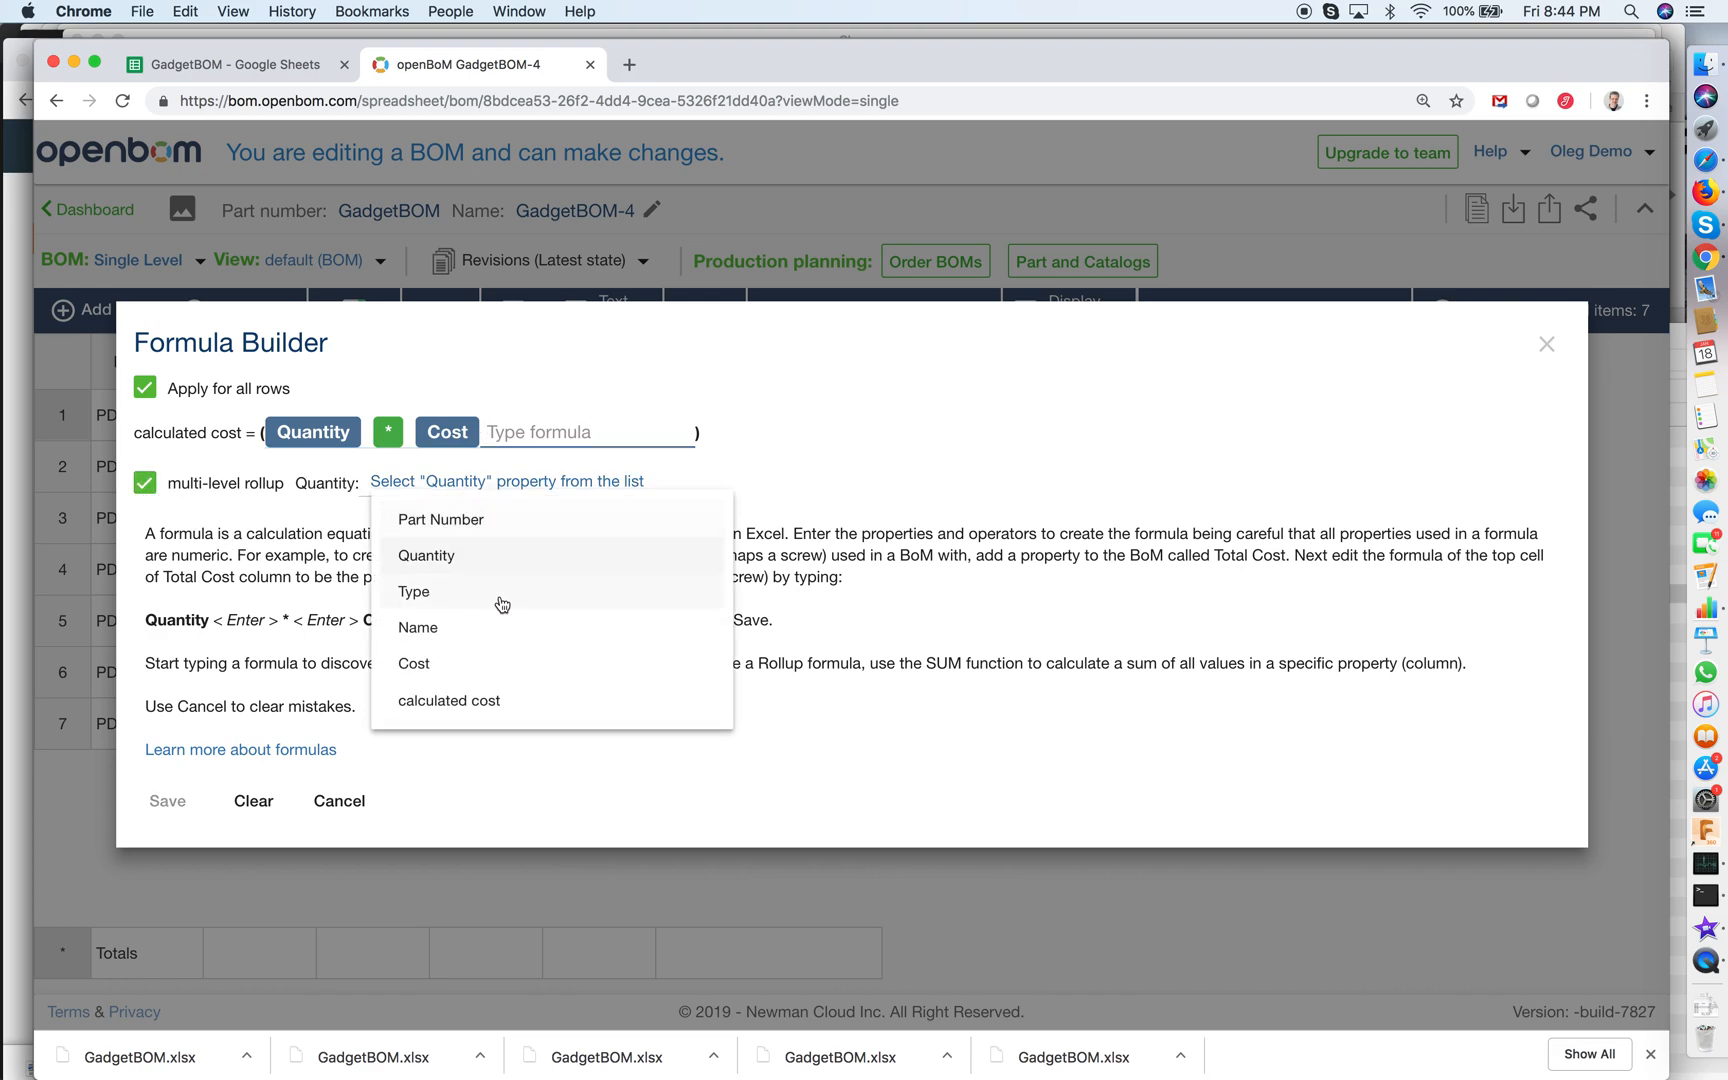
pyautogui.click(426, 554)
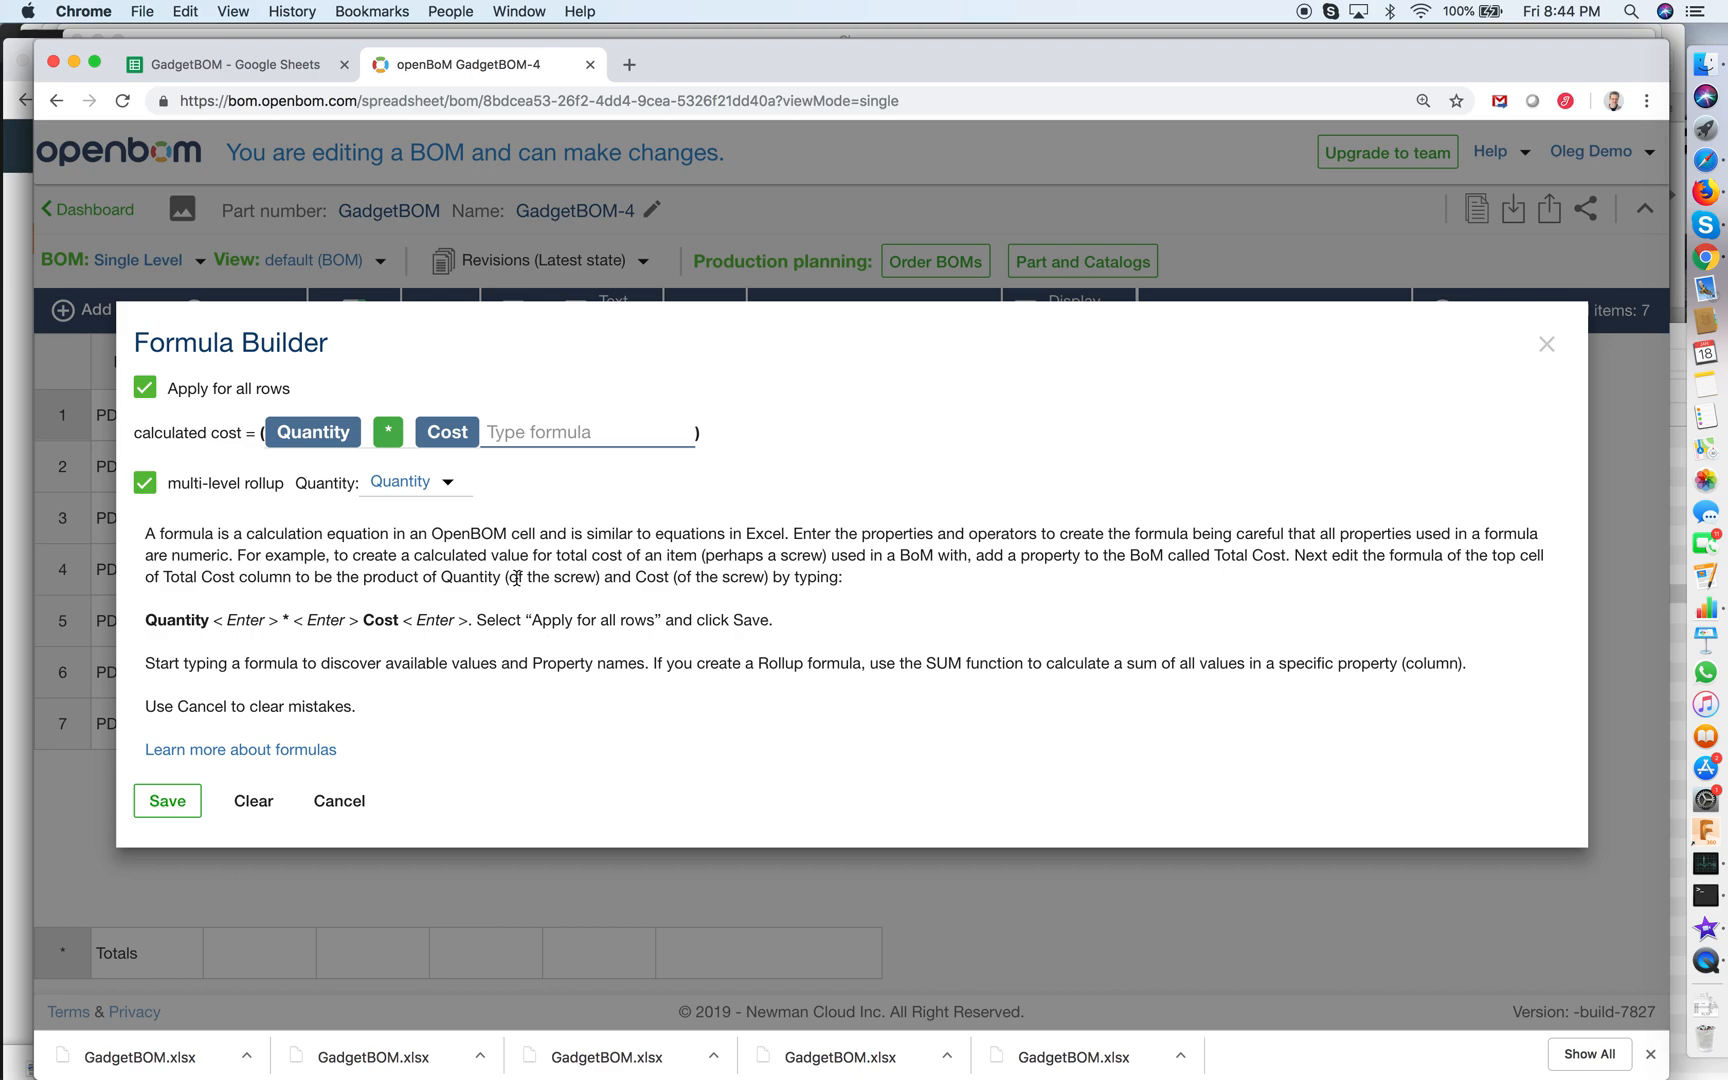
pyautogui.moveTo(396, 835)
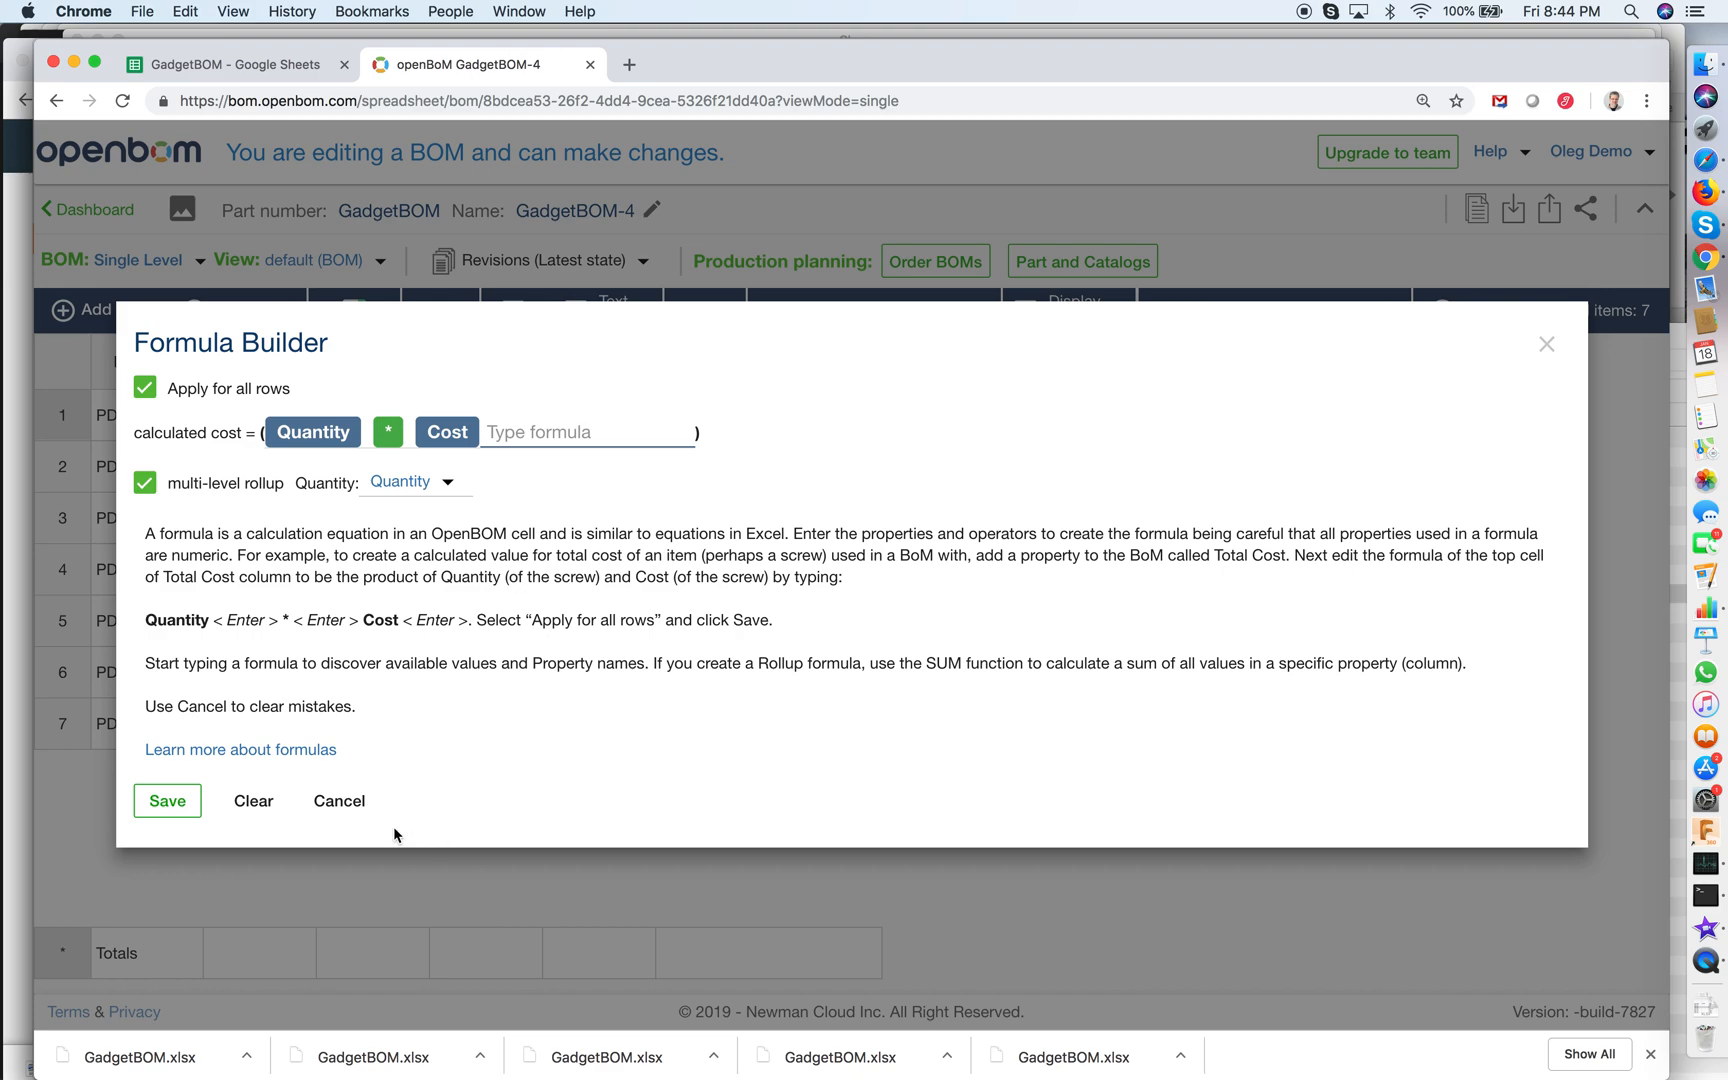
pyautogui.click(166, 800)
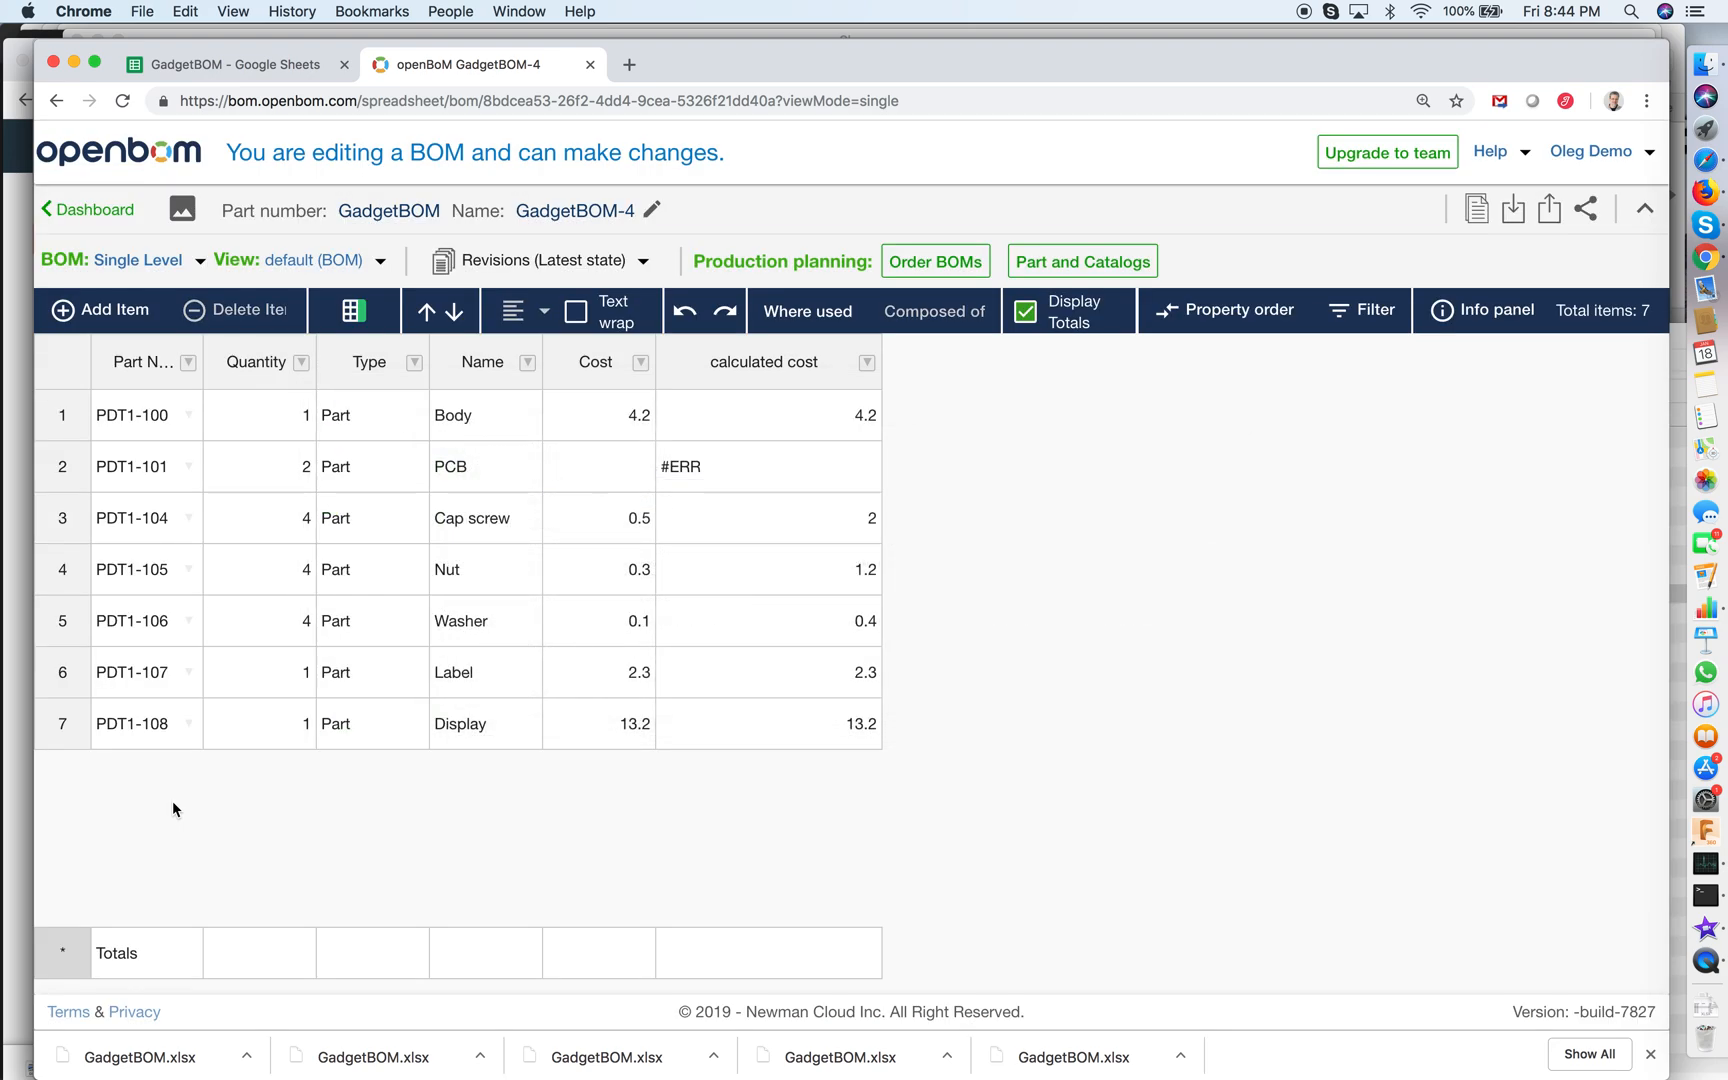
pyautogui.moveTo(875, 793)
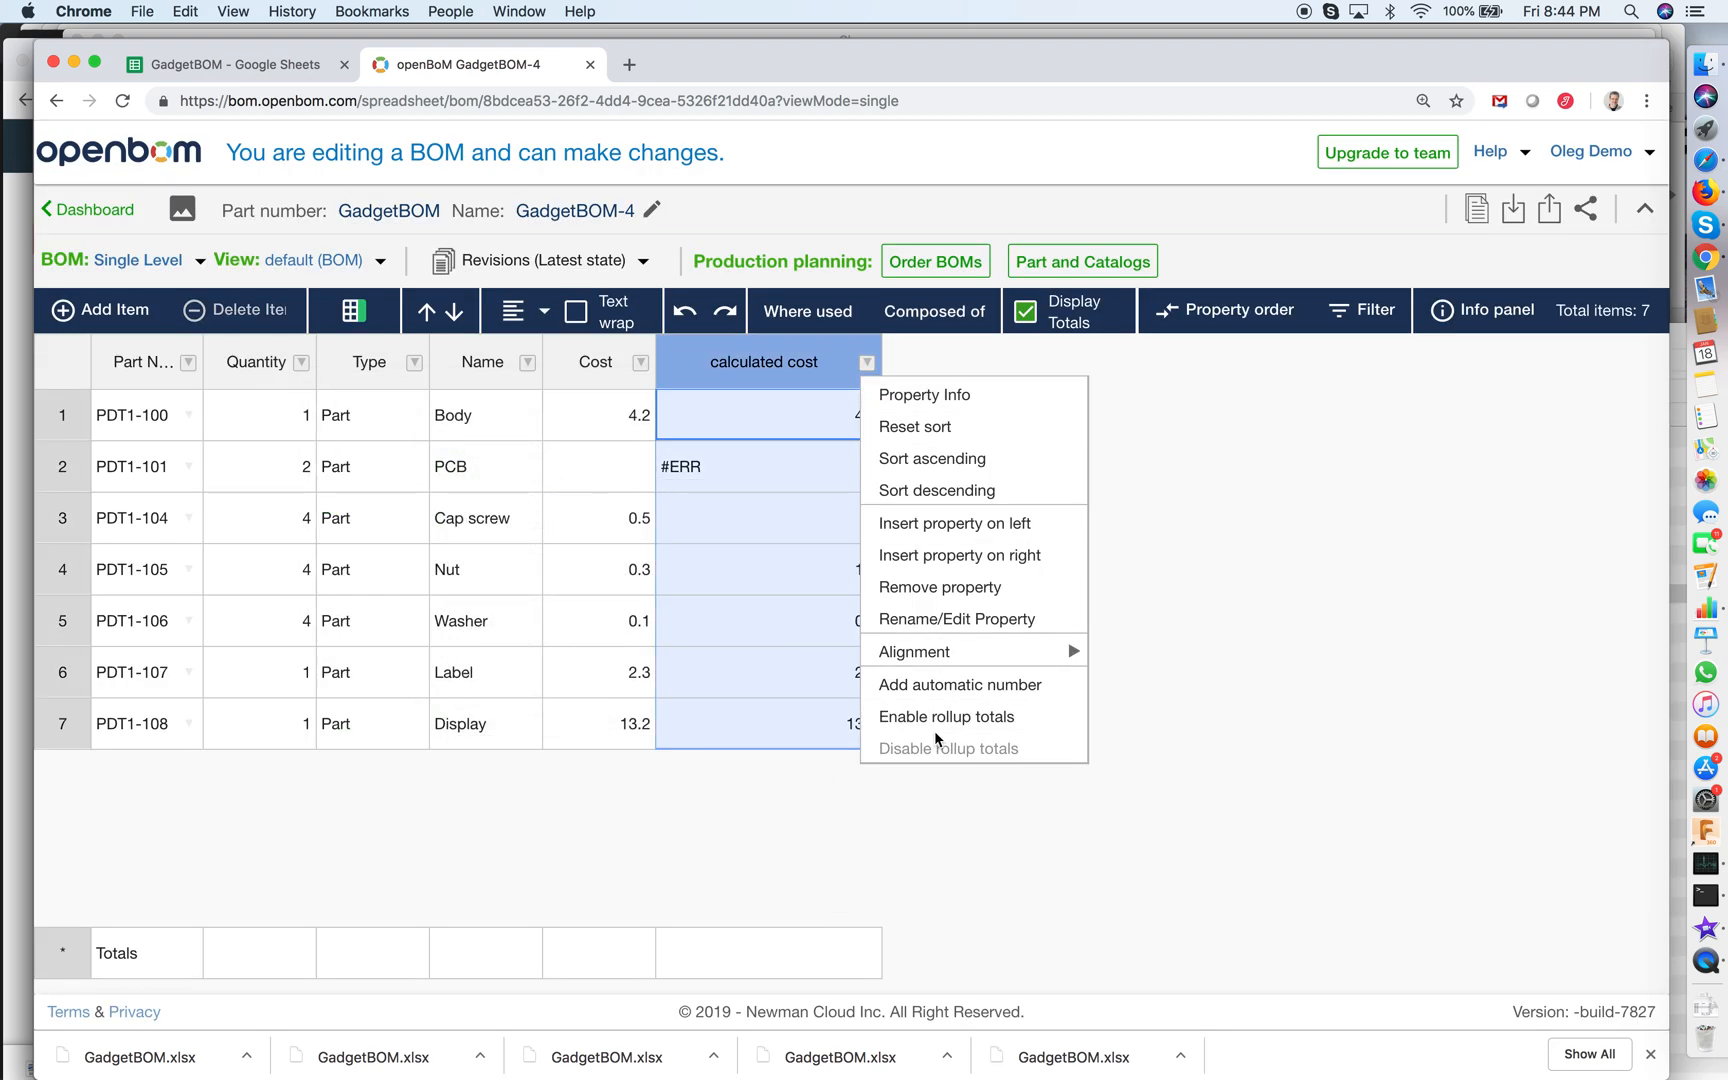
# Enable rollup totals on the calculated cost column, giving a 23.3 total.
pyautogui.click(944, 716)
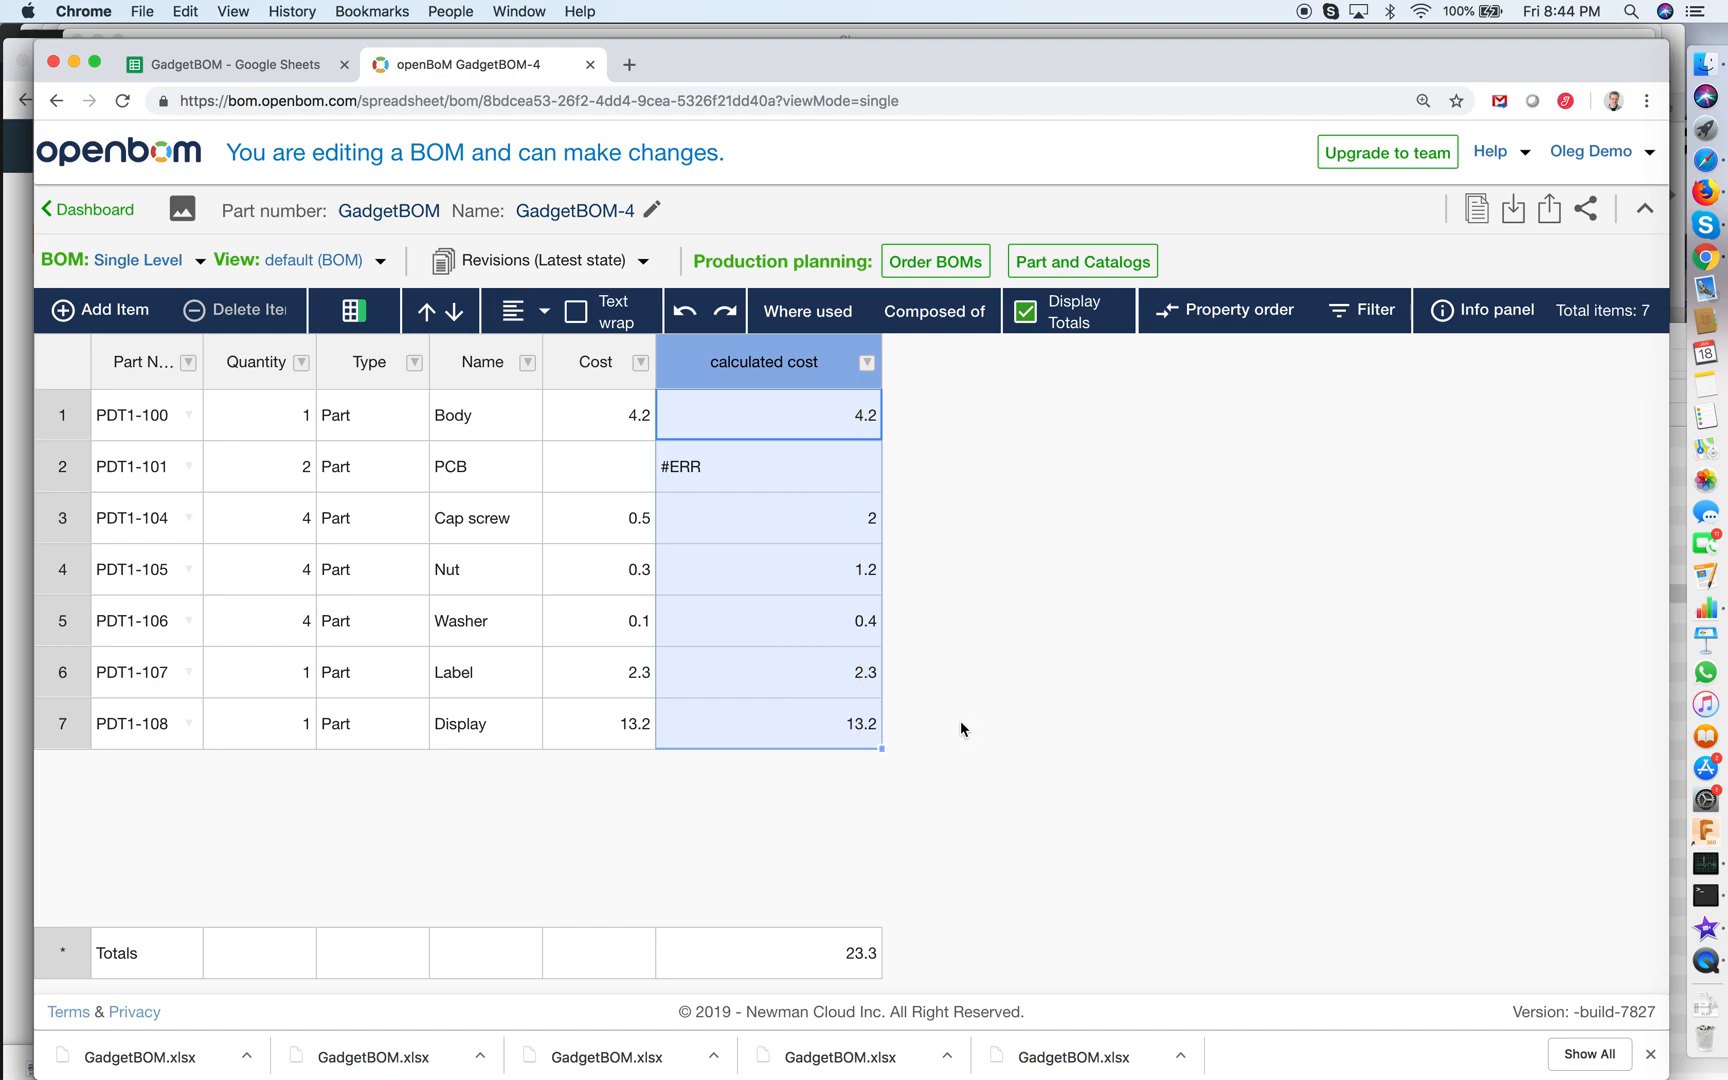
pyautogui.moveTo(303, 356)
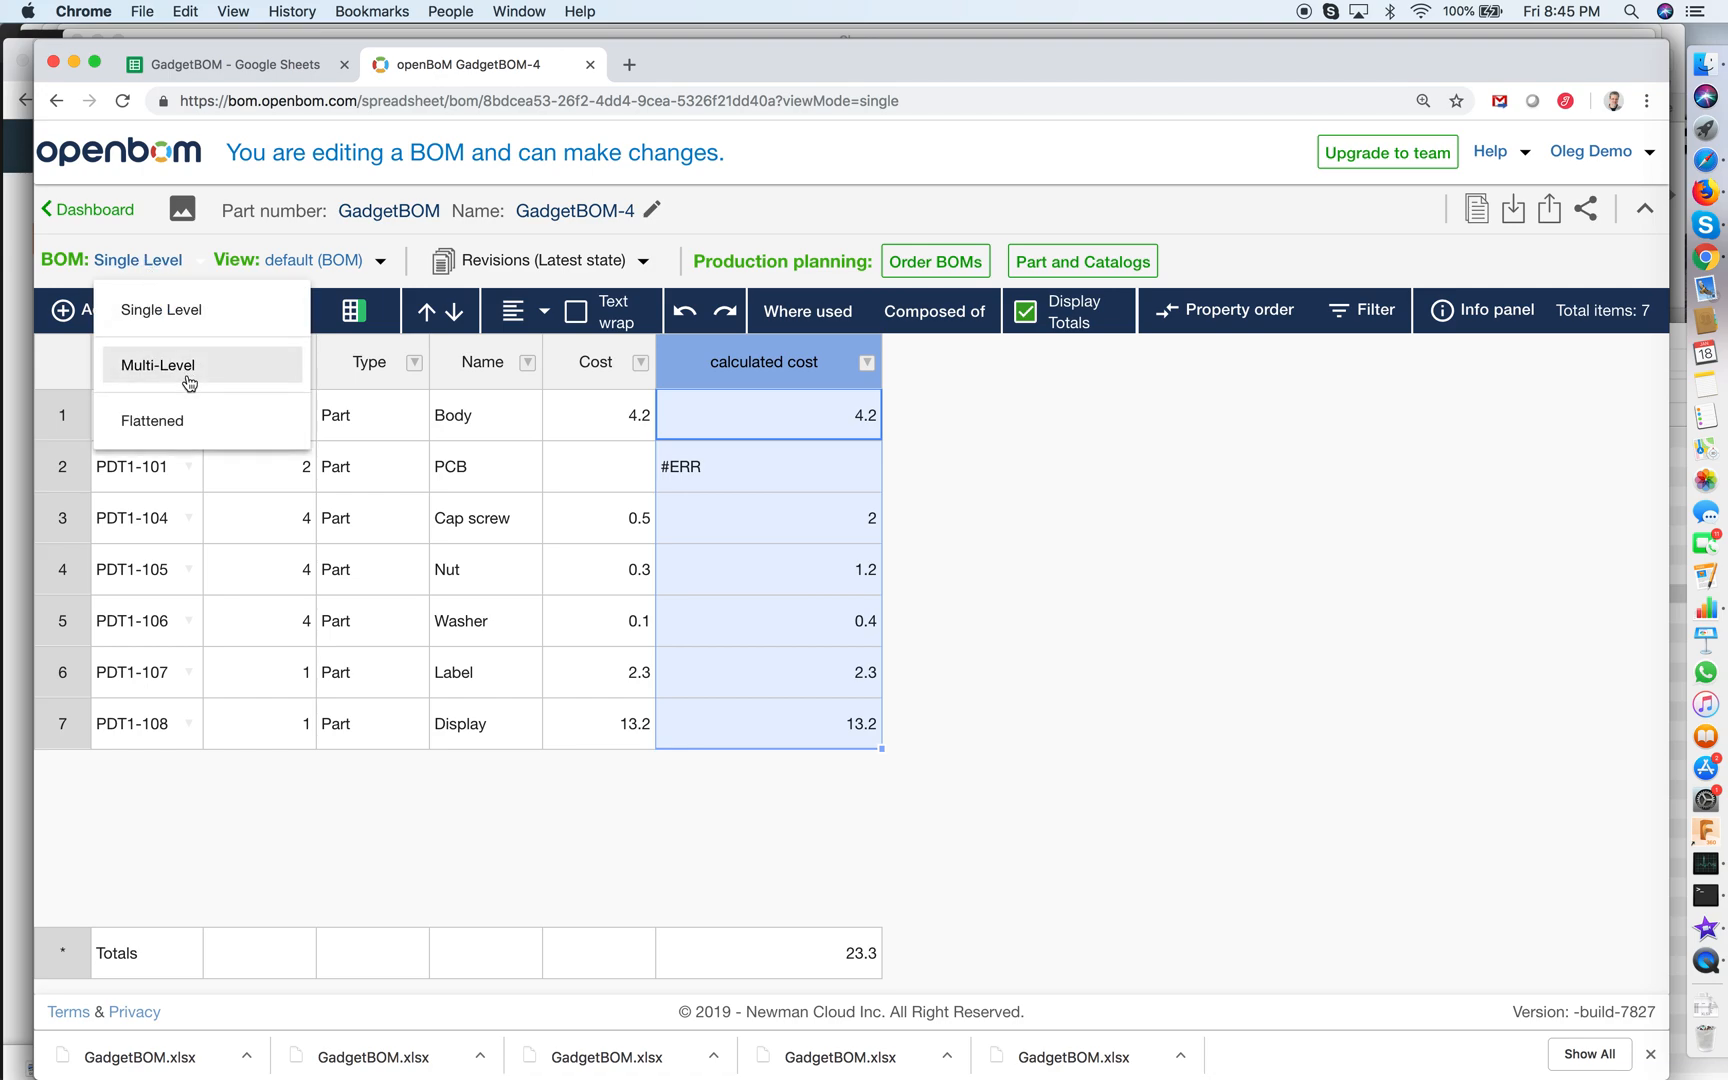
# Show the Multi-Level view, expand the PCB, and check costs: C1 12, R1 11.5, PCB 47.
pyautogui.click(158, 365)
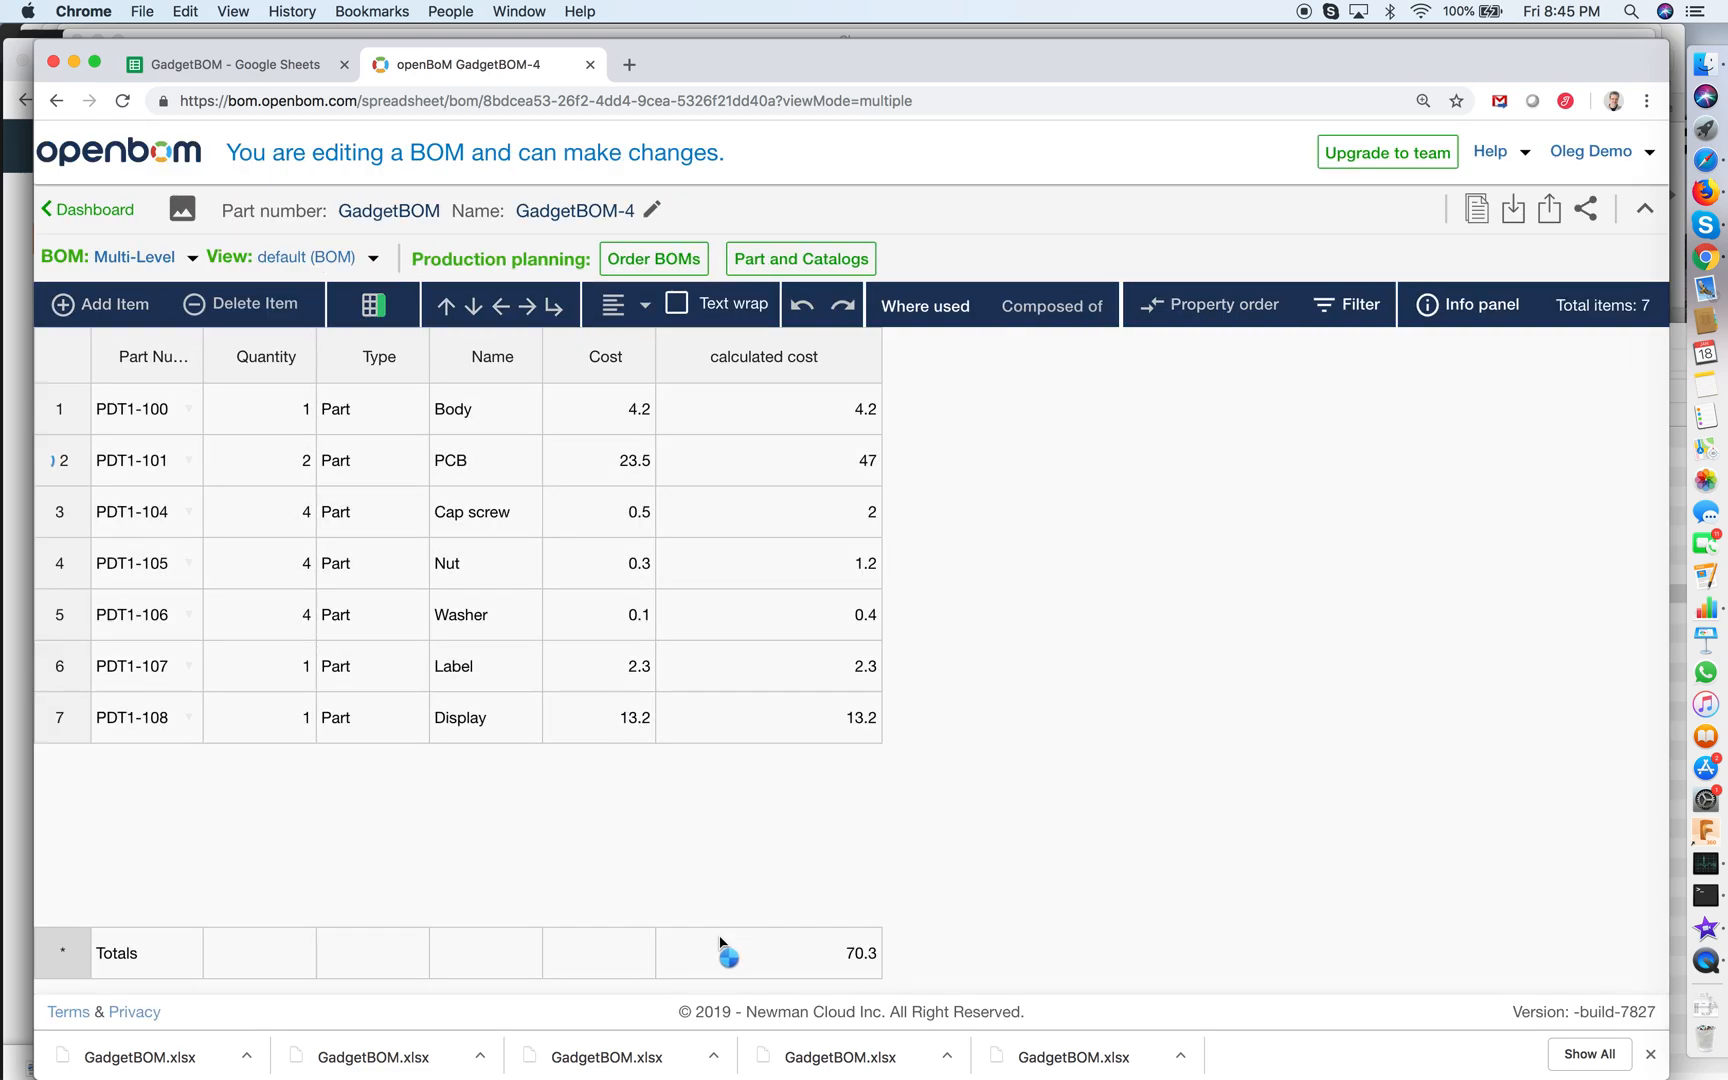
pyautogui.click(46, 461)
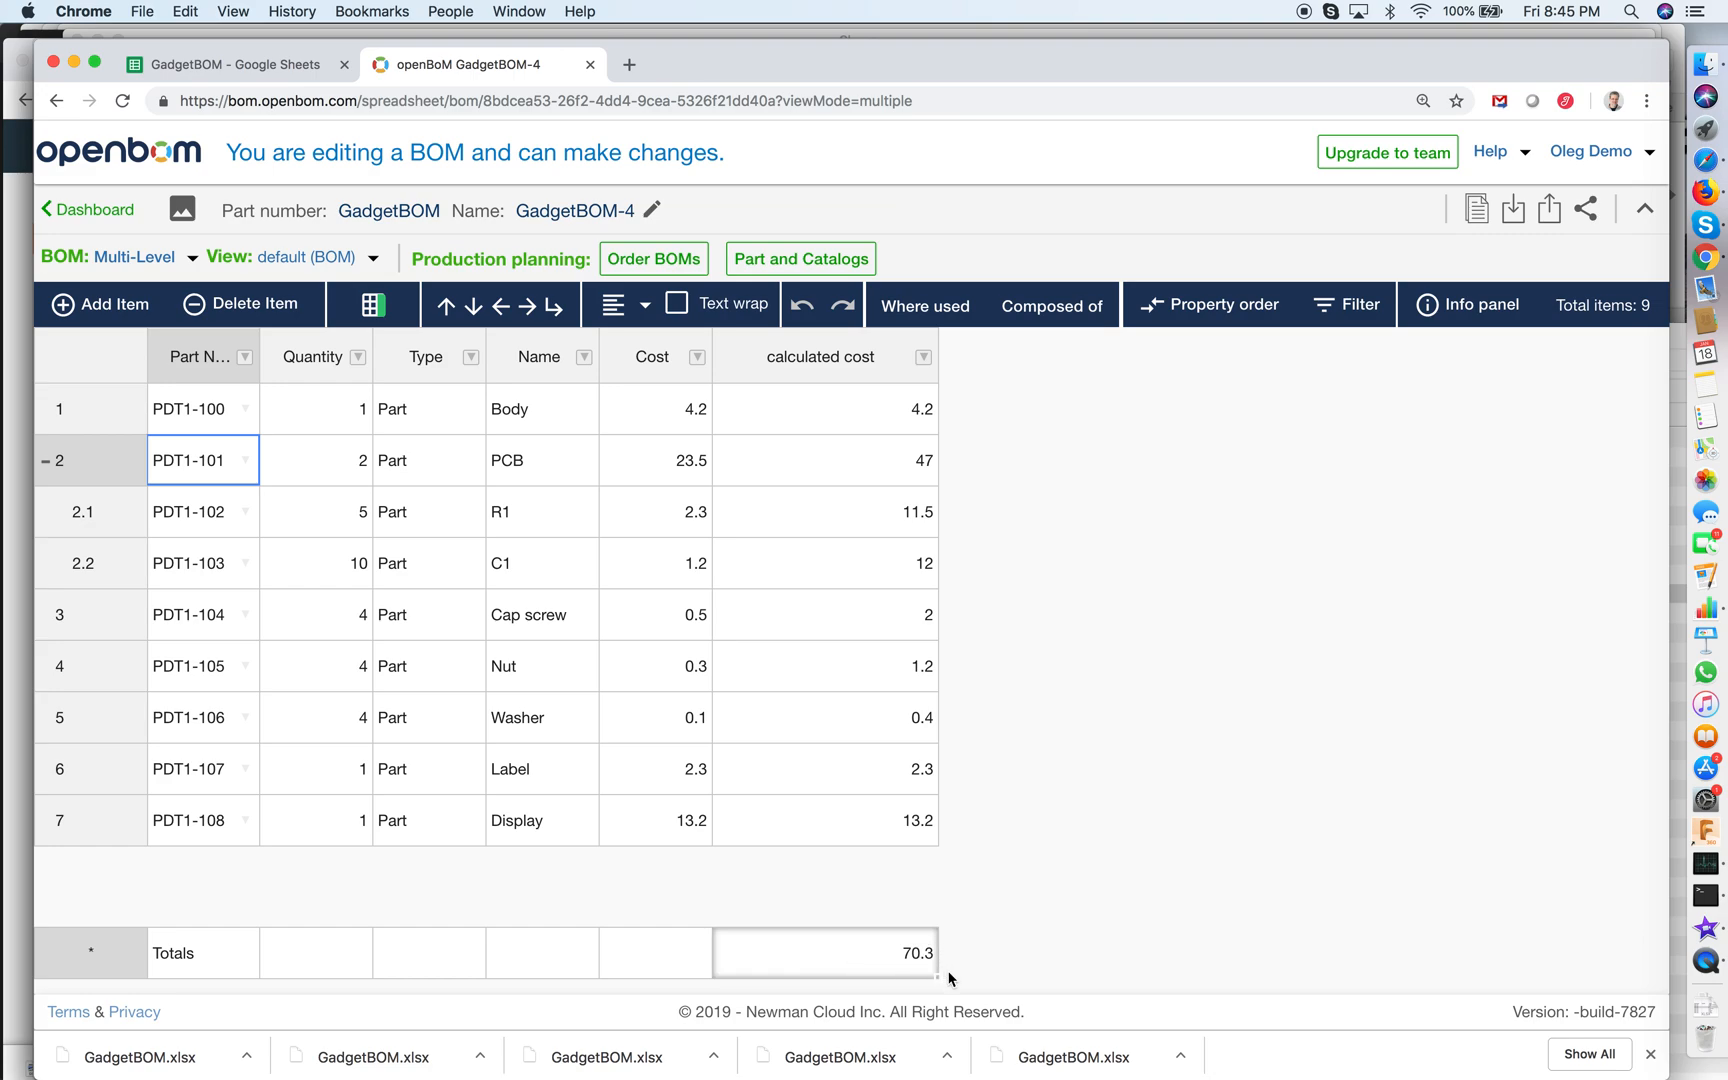
pyautogui.moveTo(732, 598)
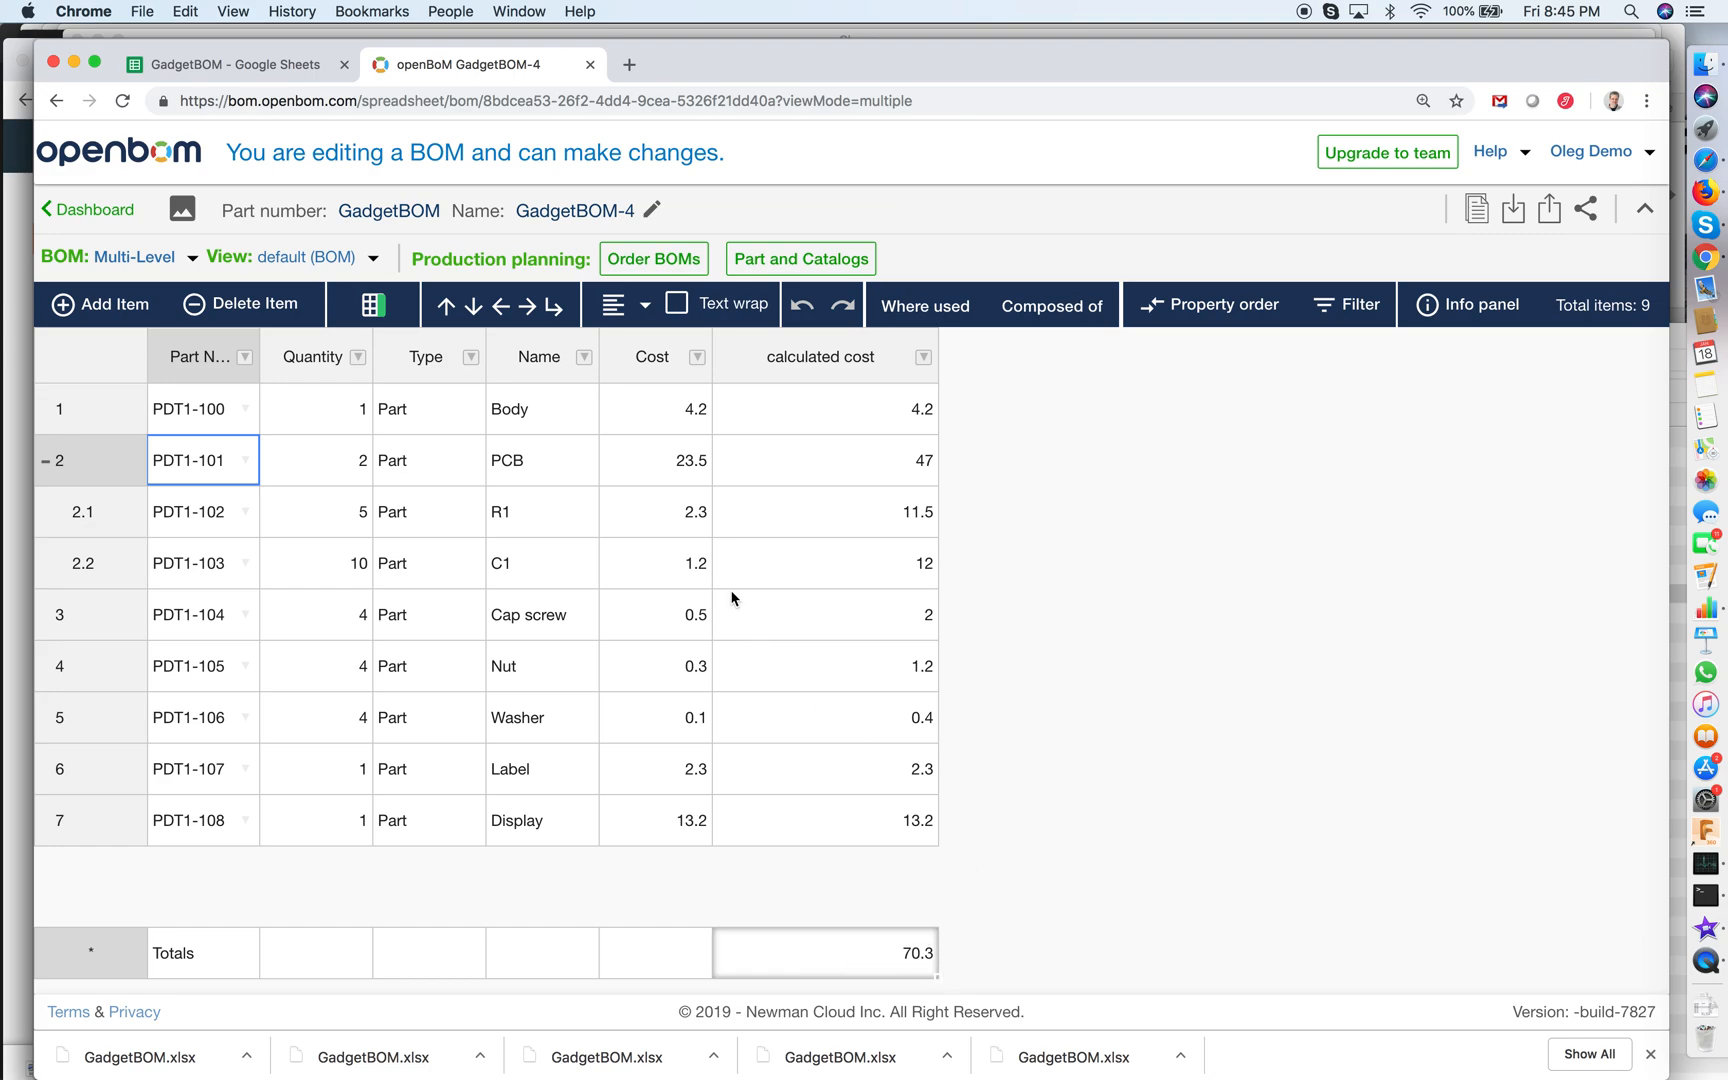
pyautogui.click(824, 563)
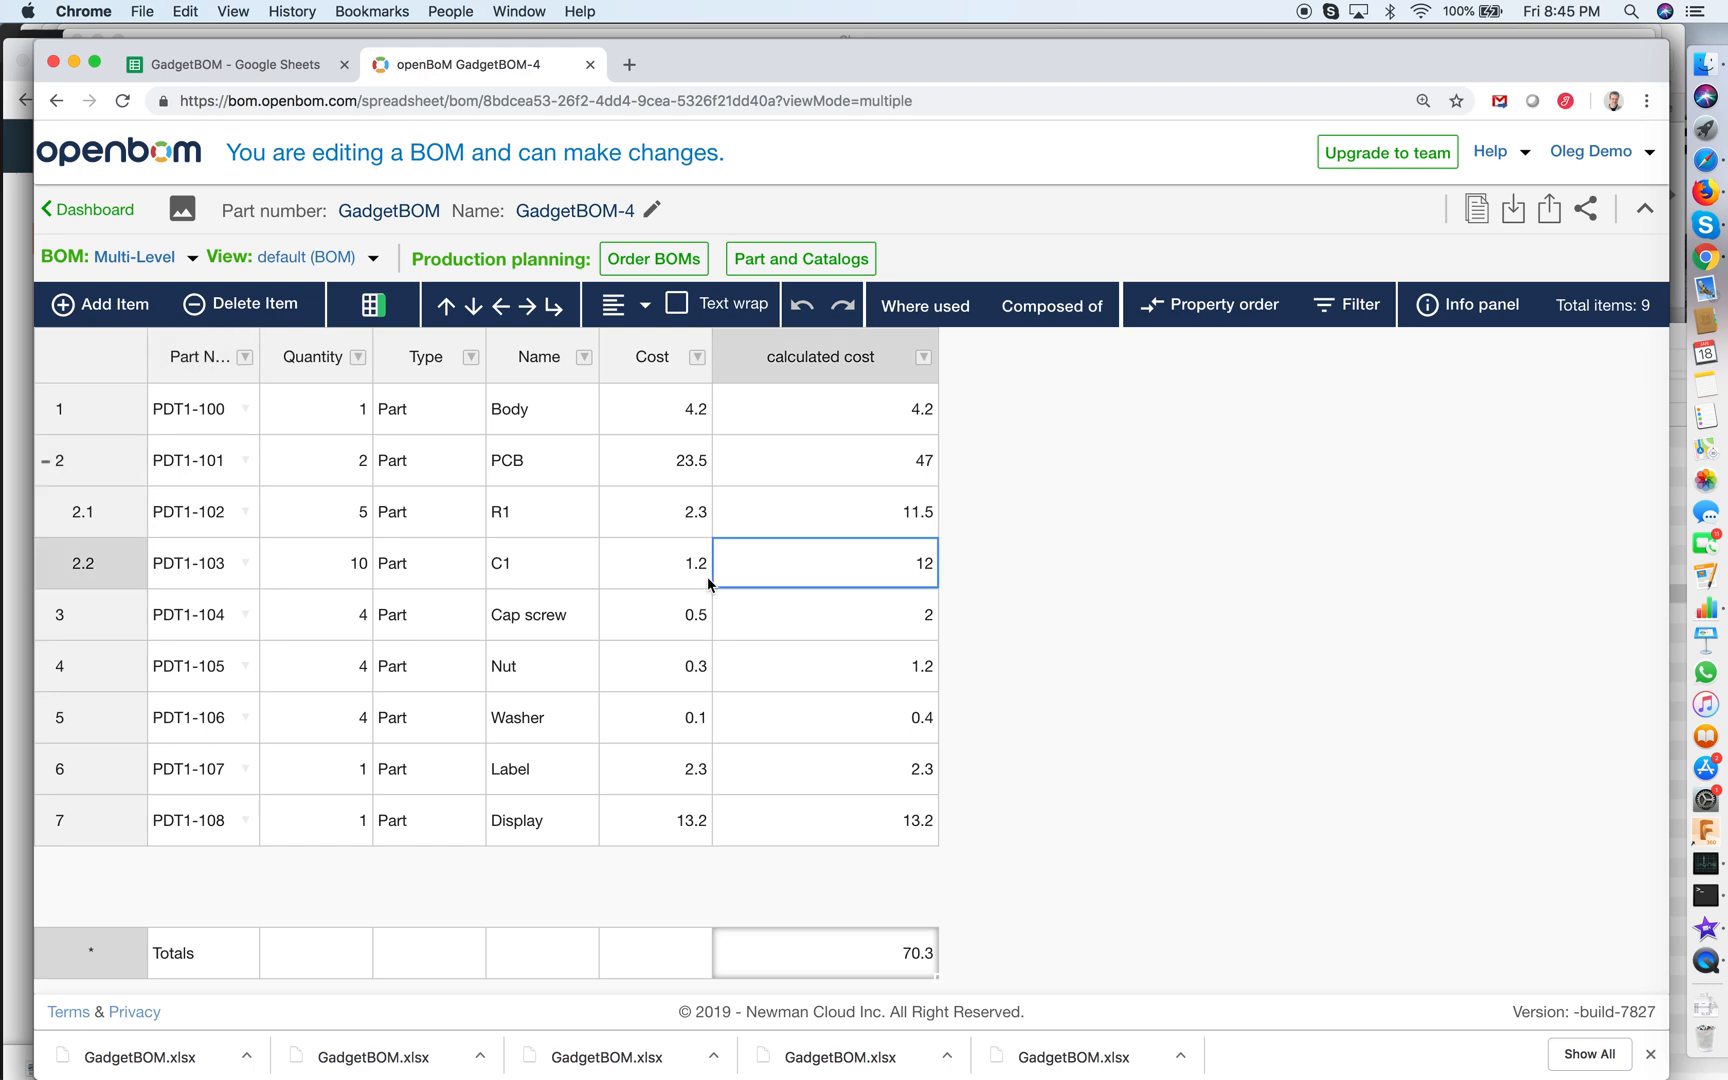
pyautogui.moveTo(656, 558)
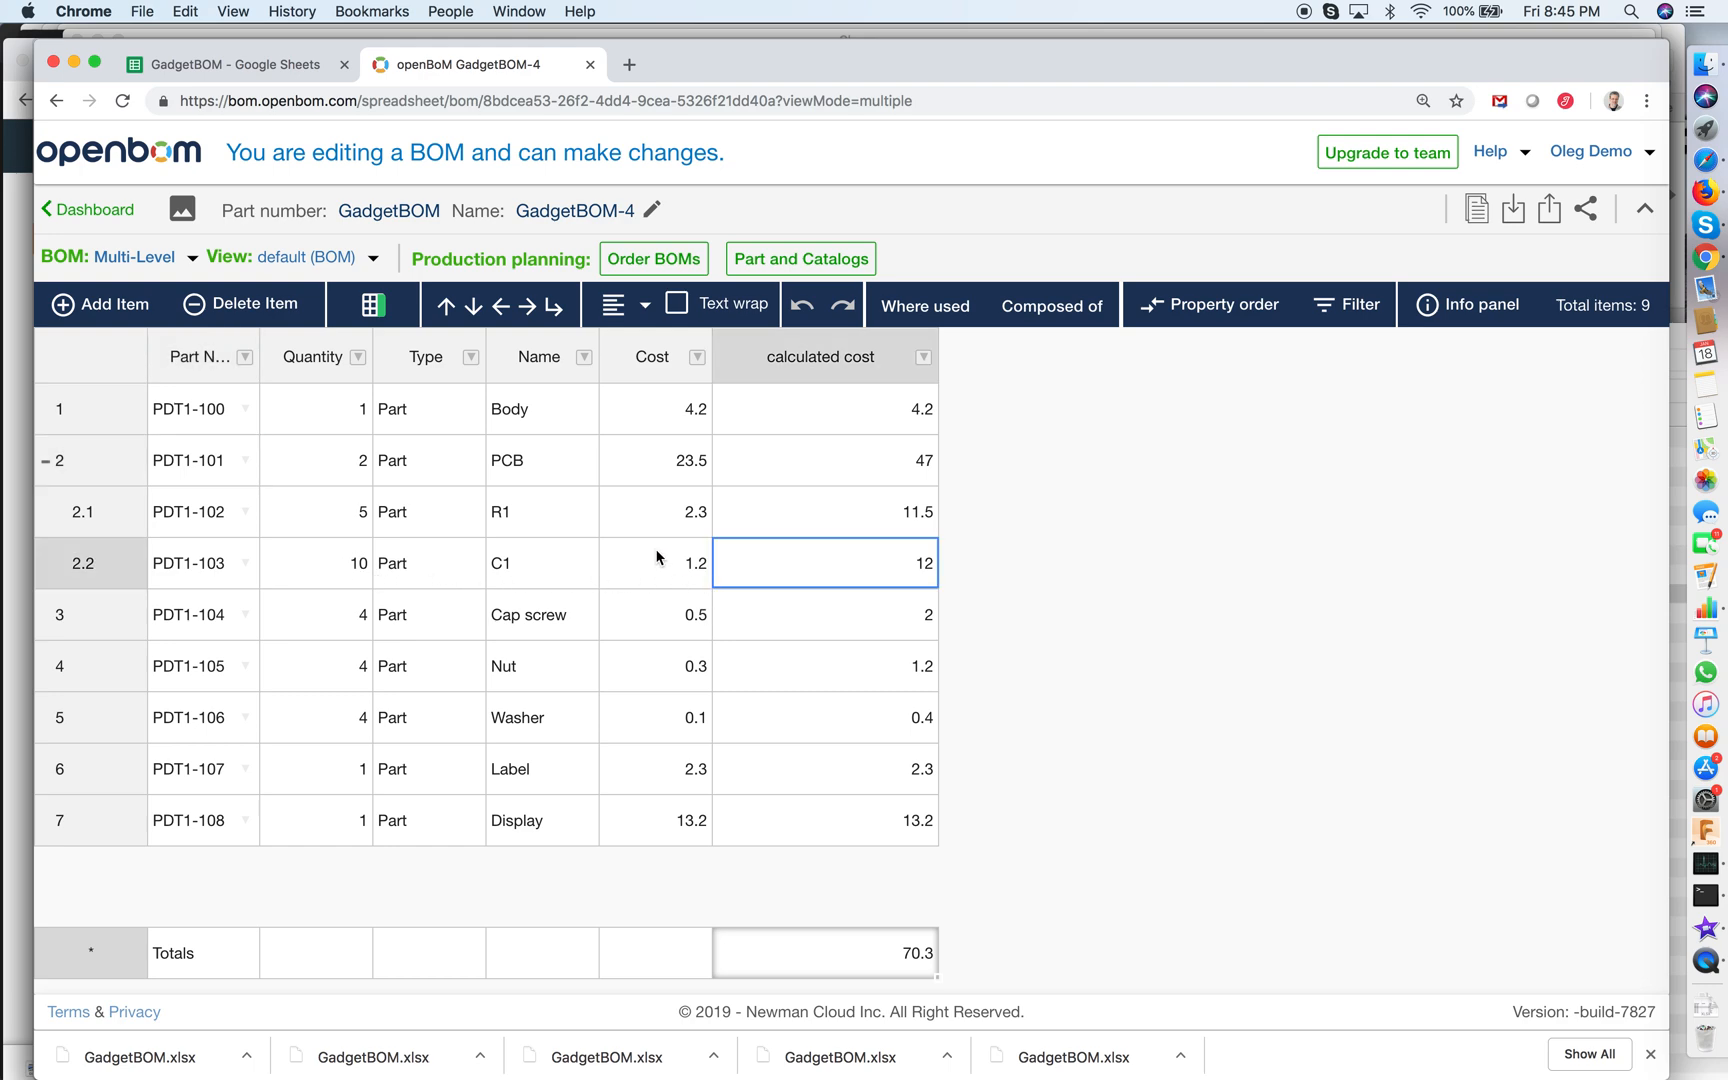
pyautogui.moveTo(381, 603)
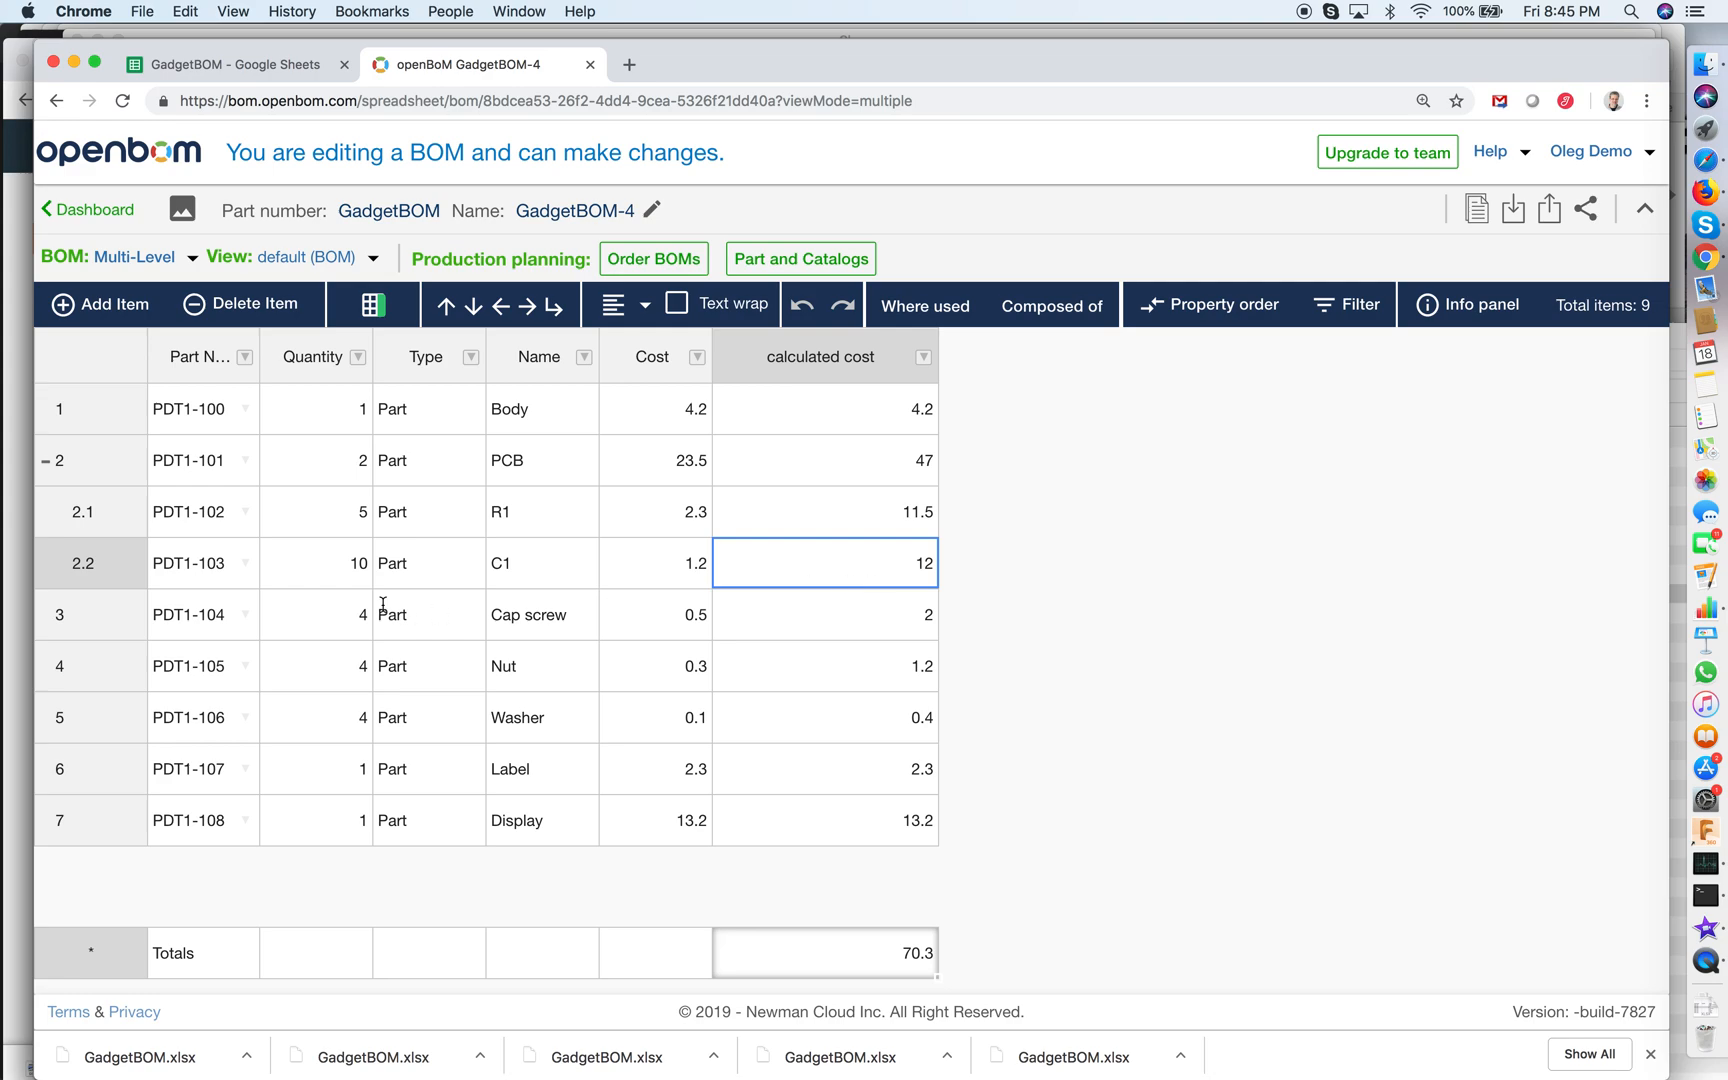
pyautogui.click(316, 563)
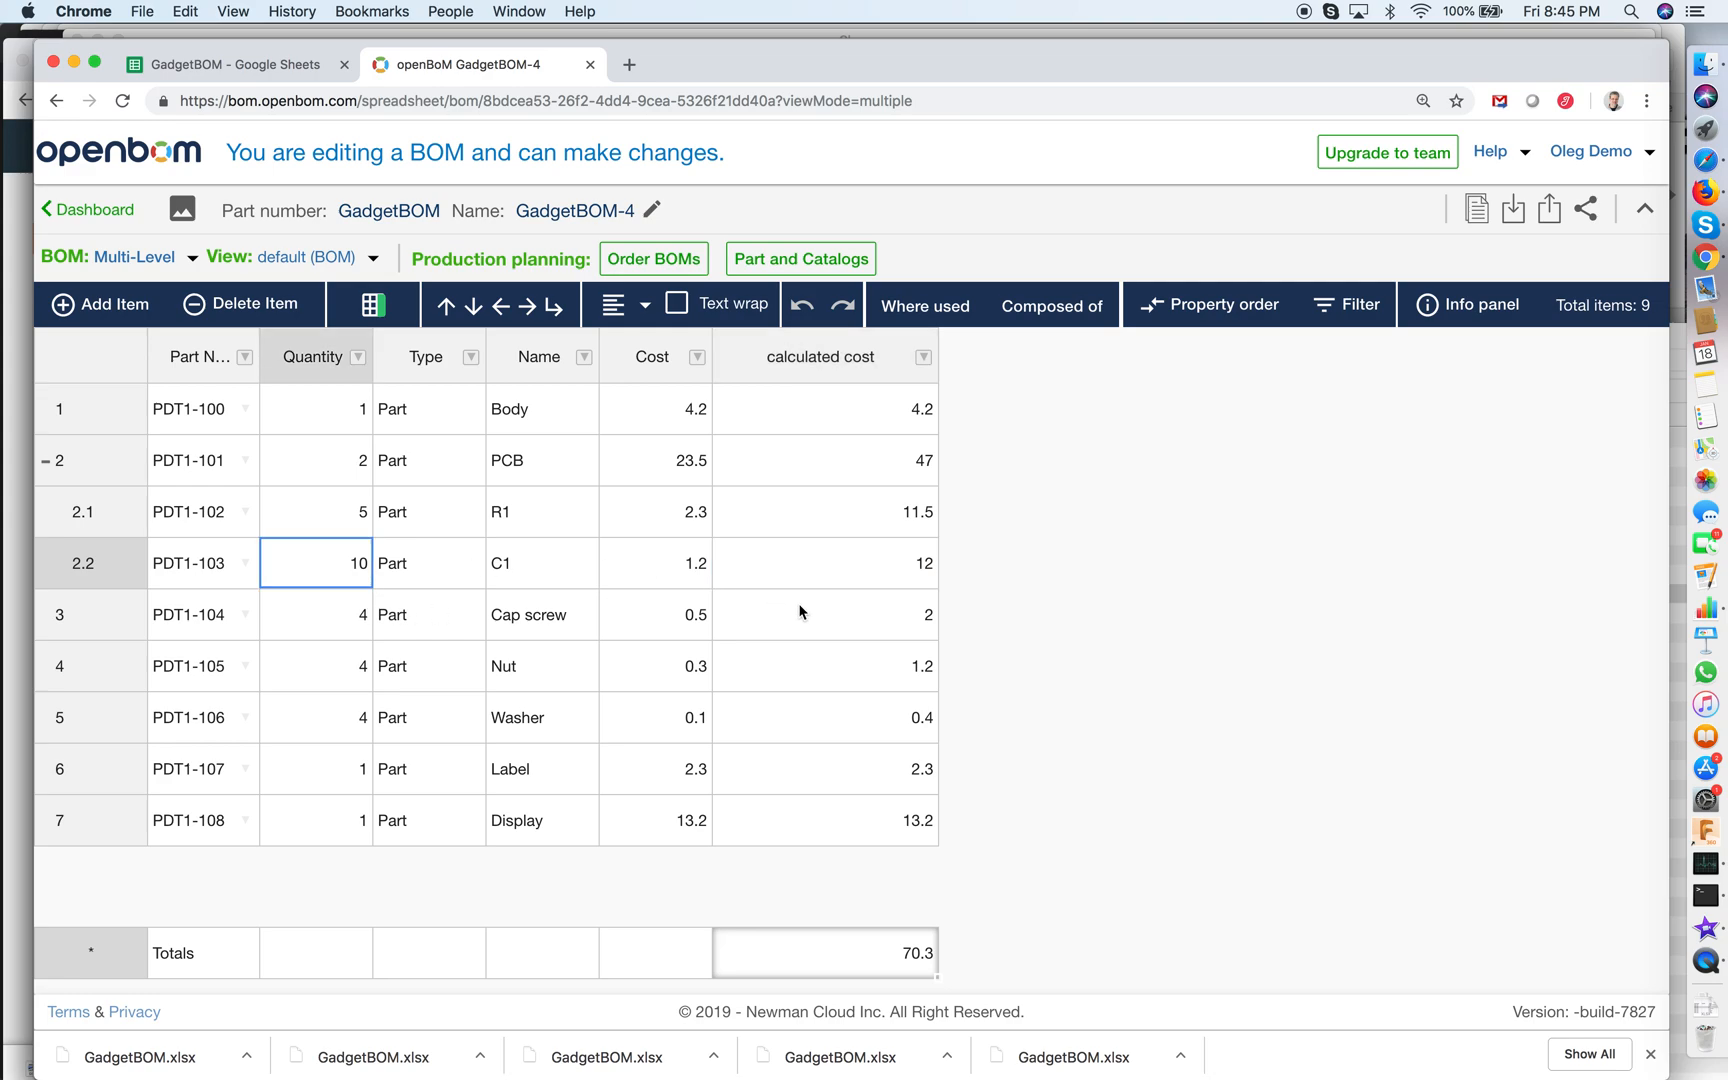
pyautogui.click(824, 510)
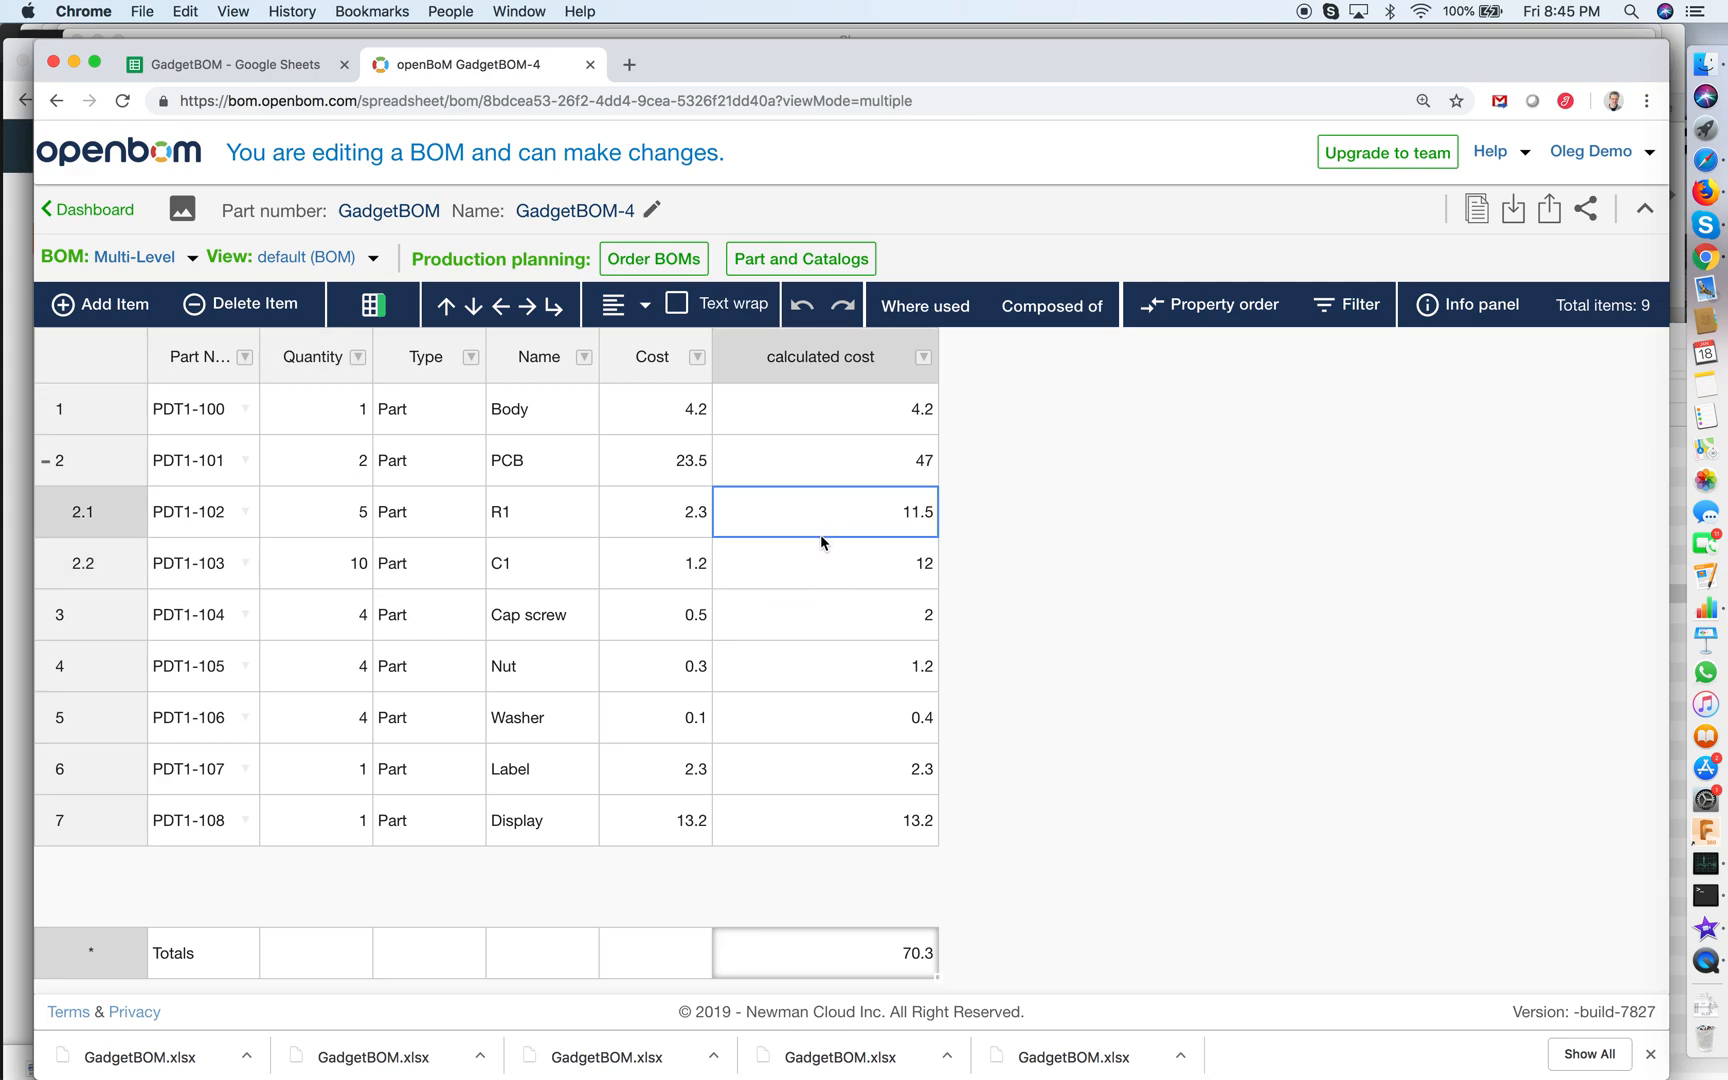
pyautogui.moveTo(703, 537)
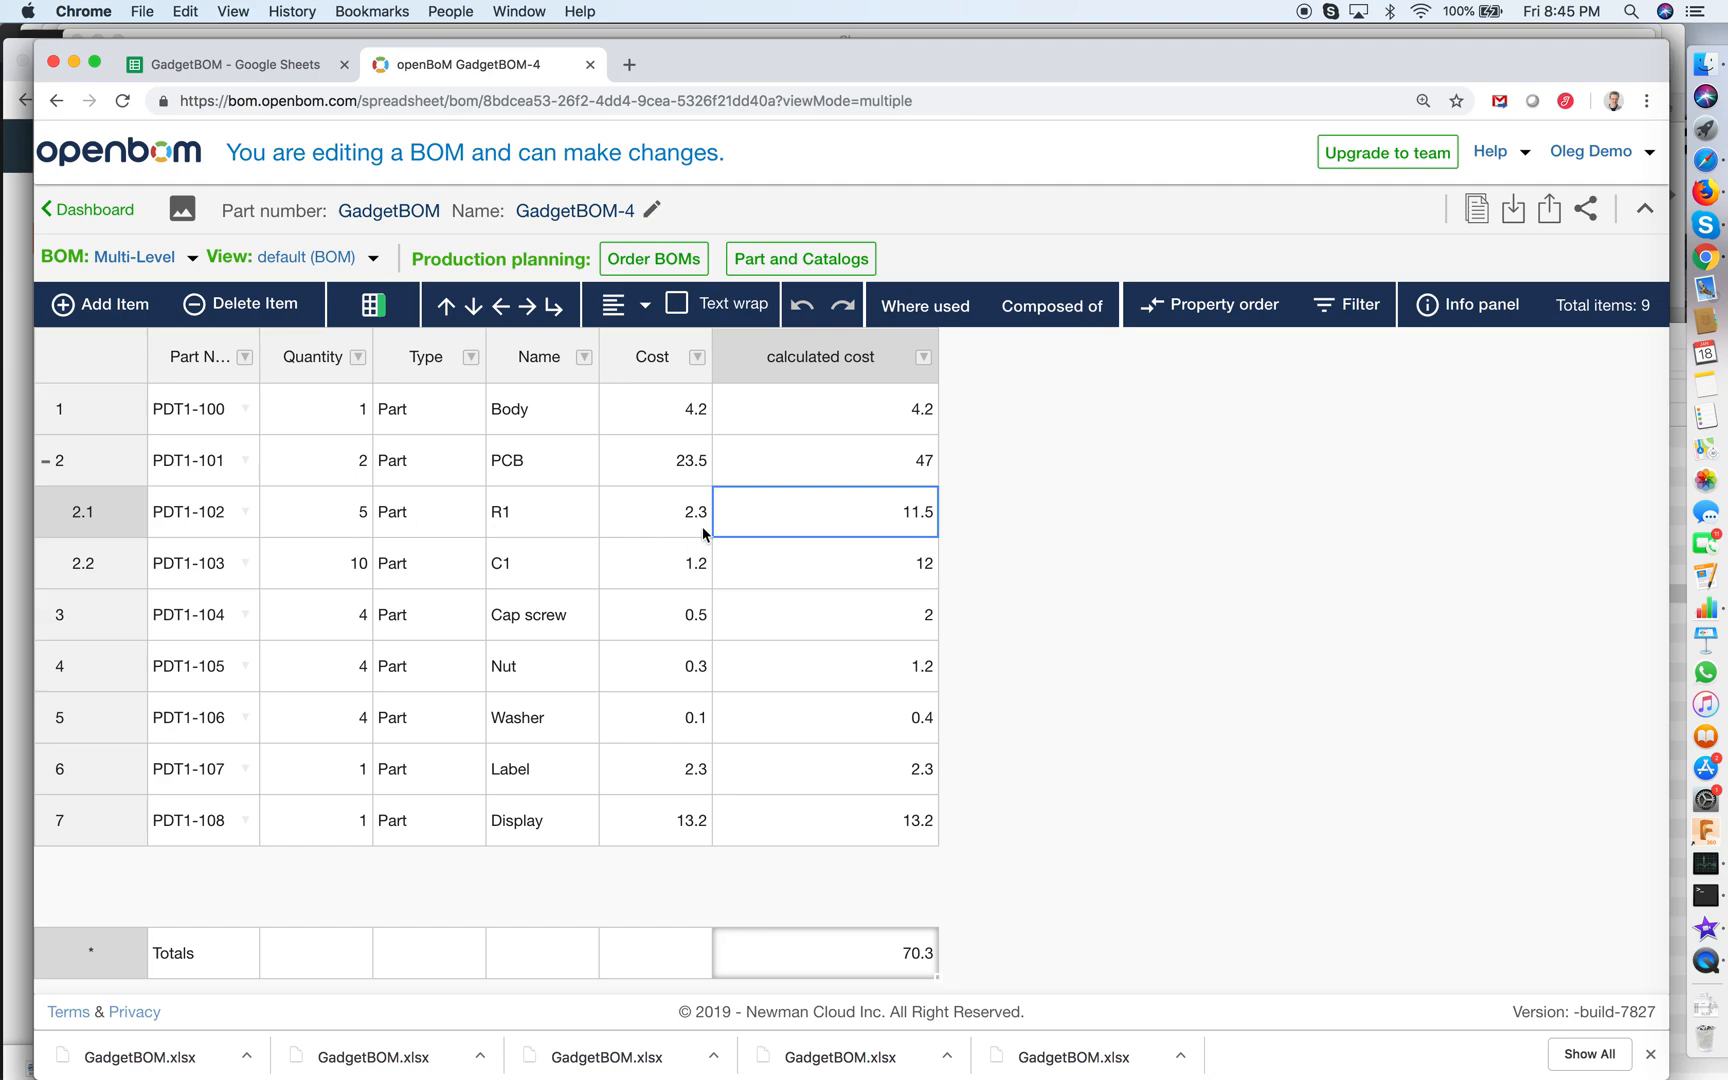
pyautogui.click(655, 460)
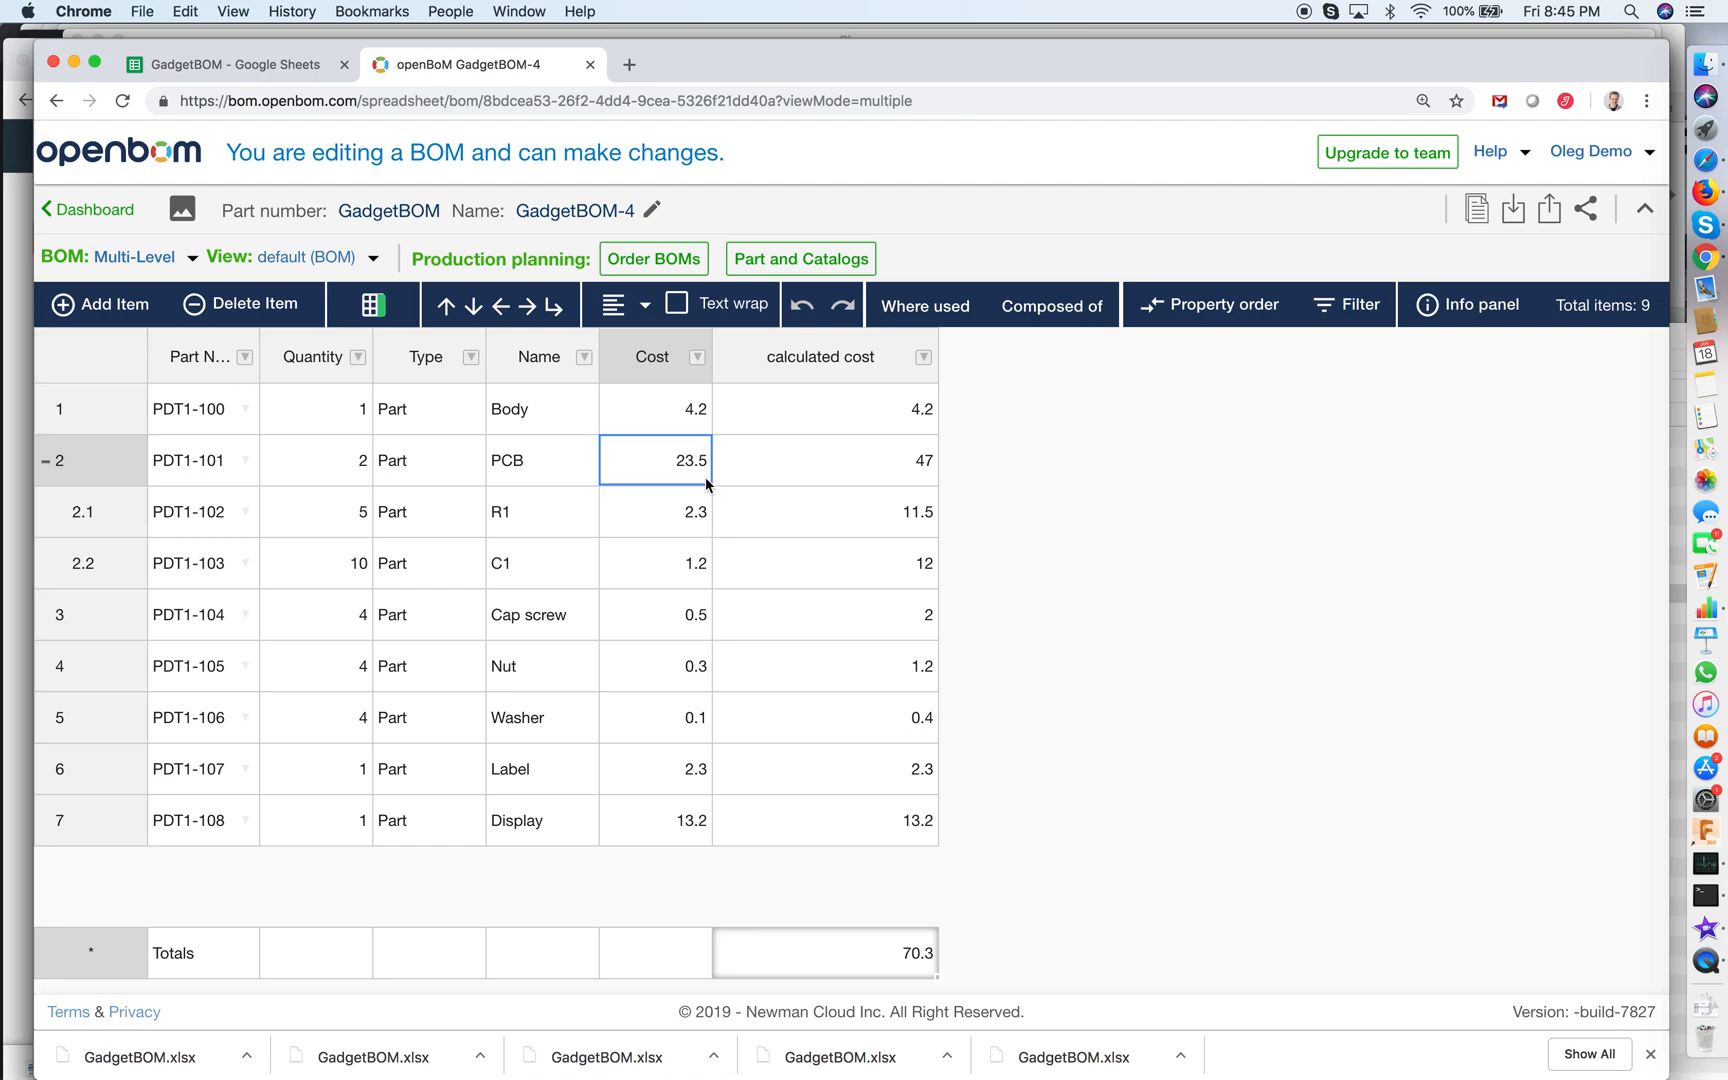
pyautogui.moveTo(344, 467)
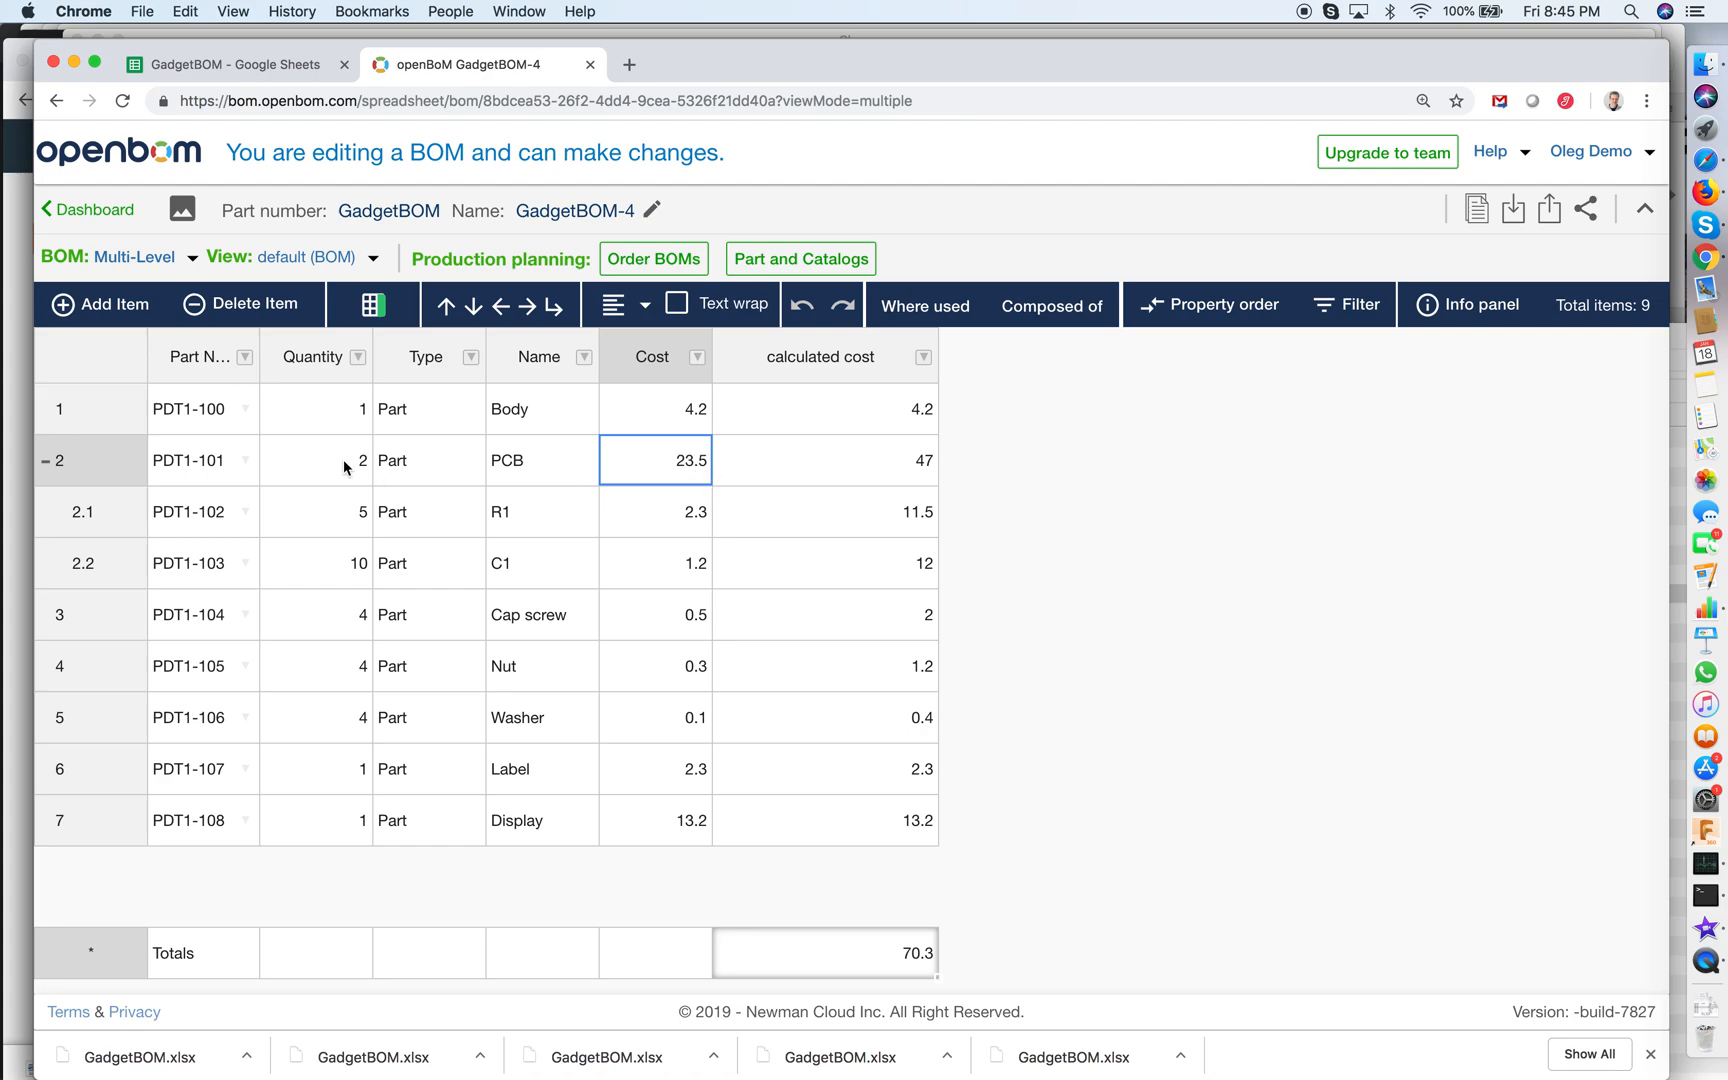
pyautogui.click(824, 461)
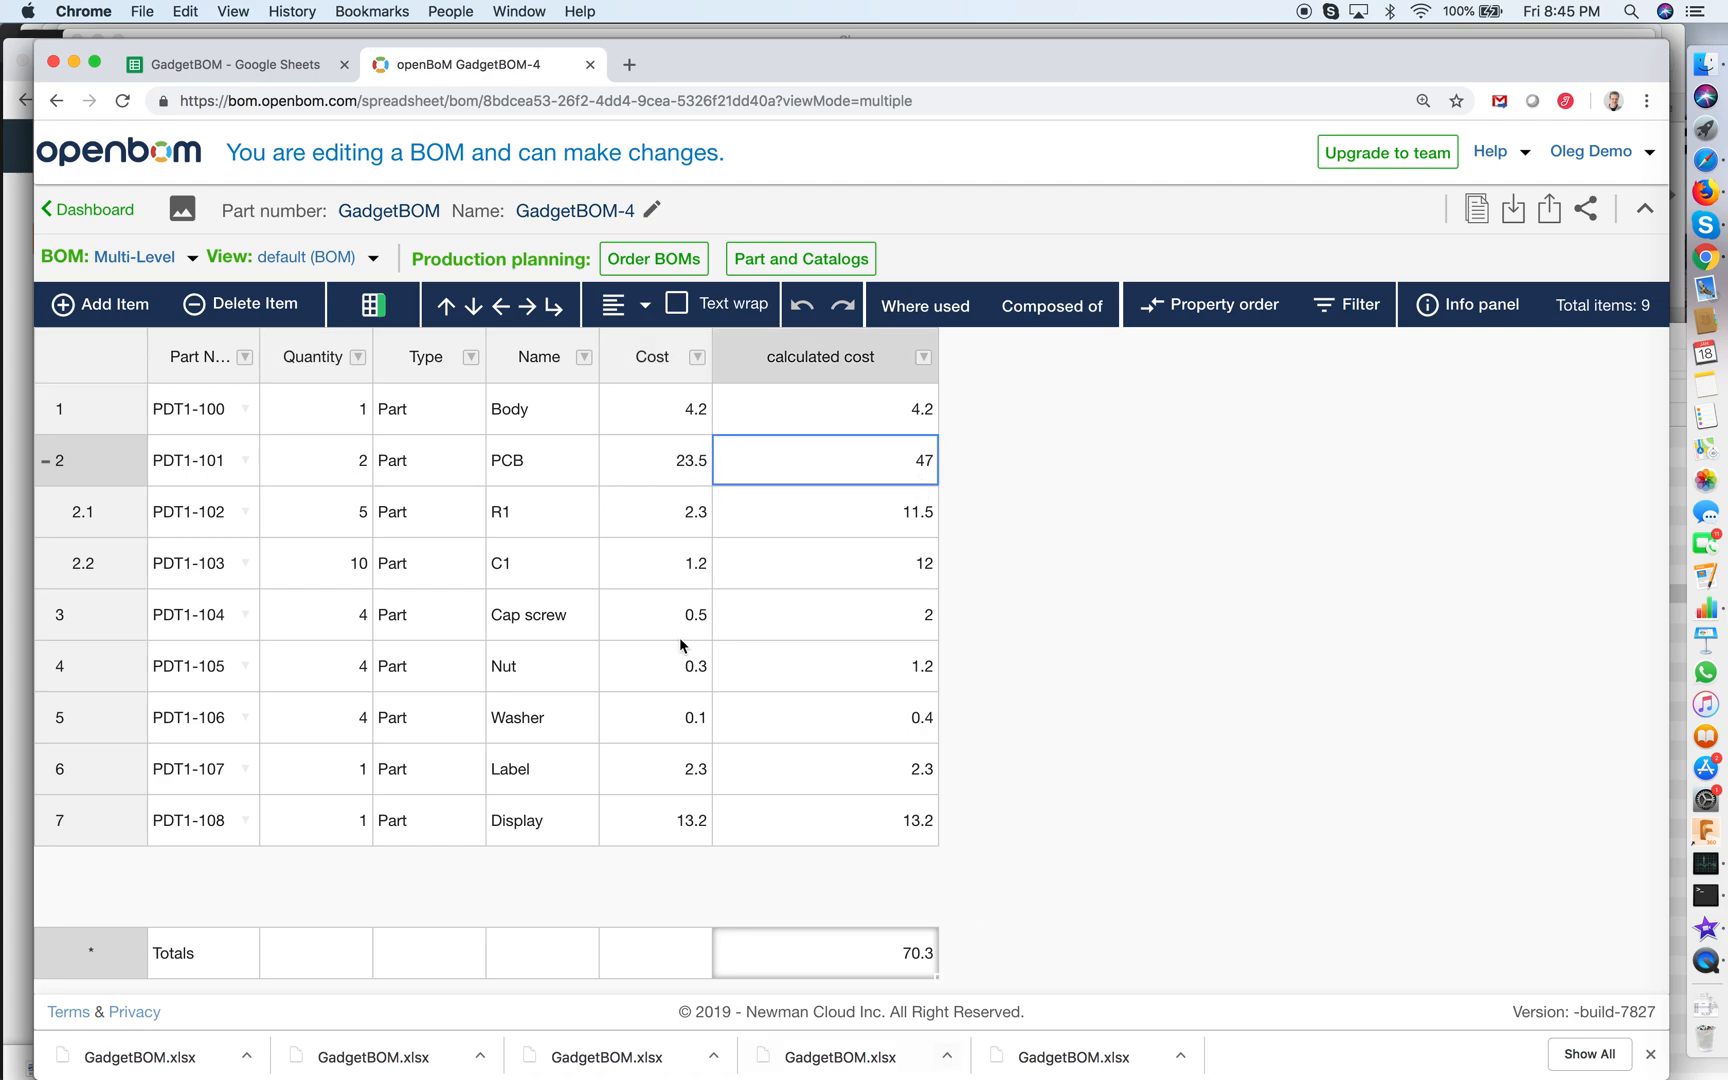
pyautogui.moveTo(912, 820)
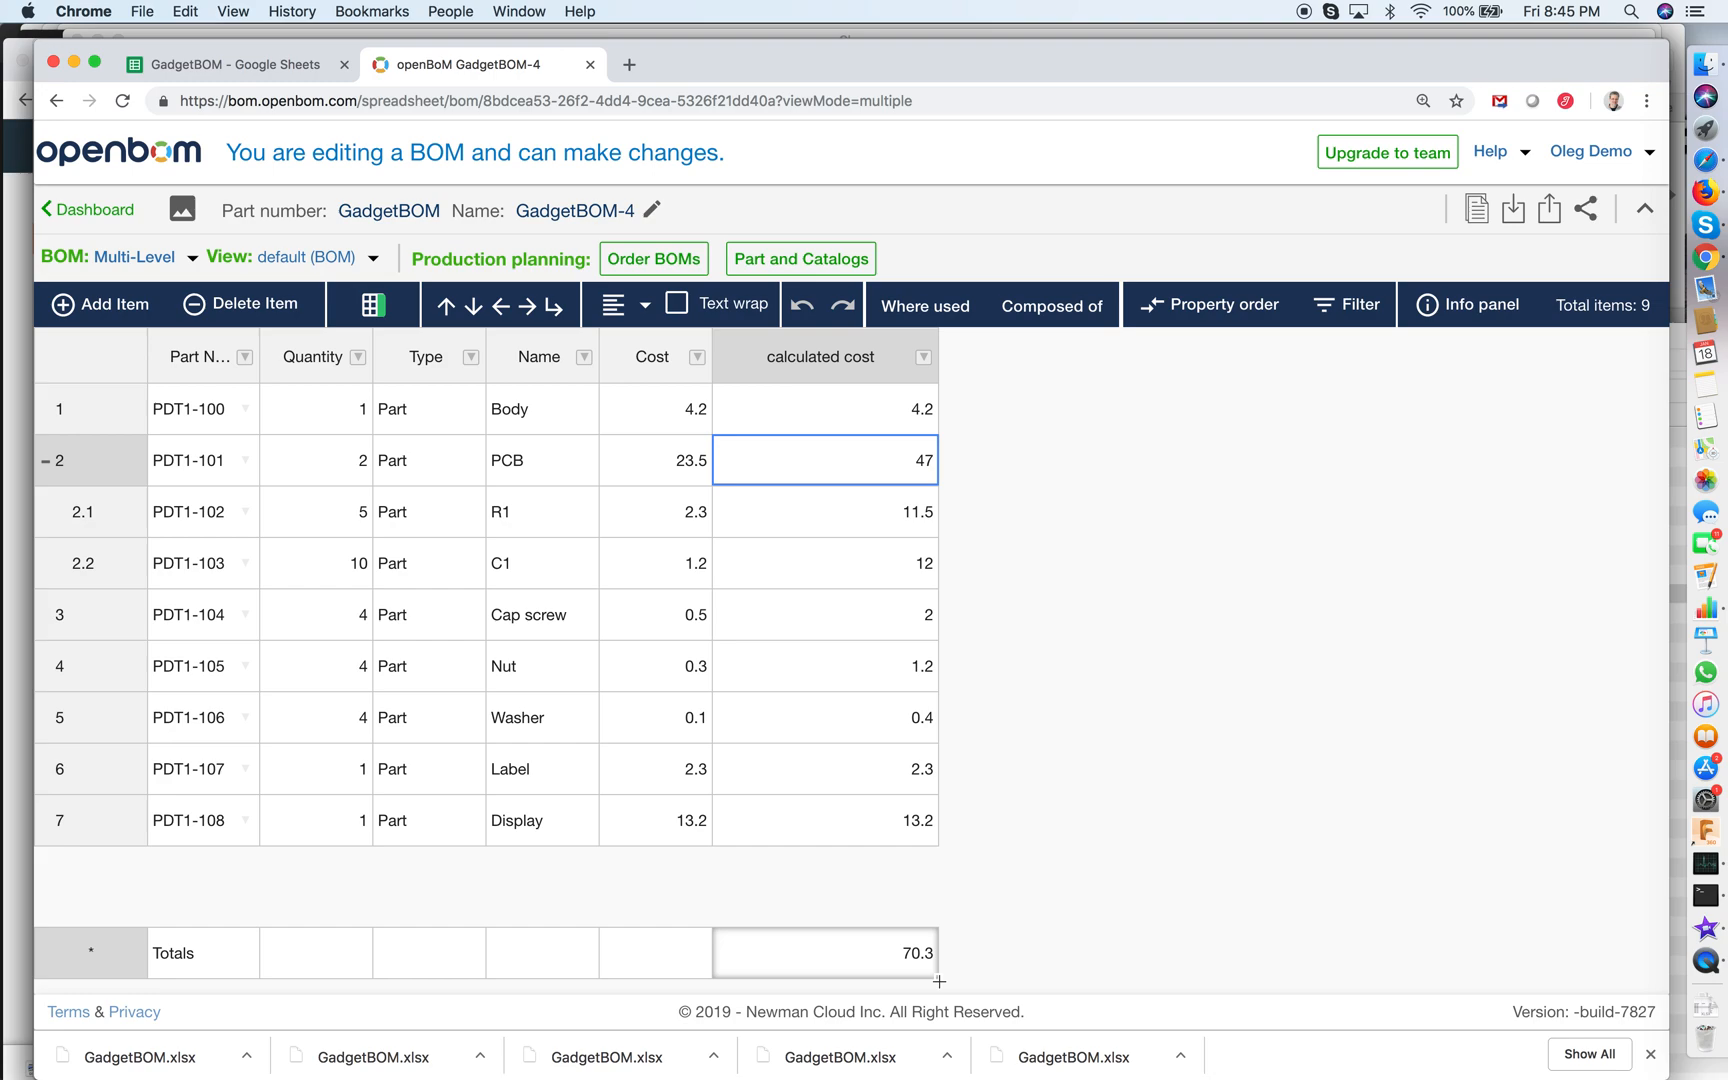
pyautogui.moveTo(603, 911)
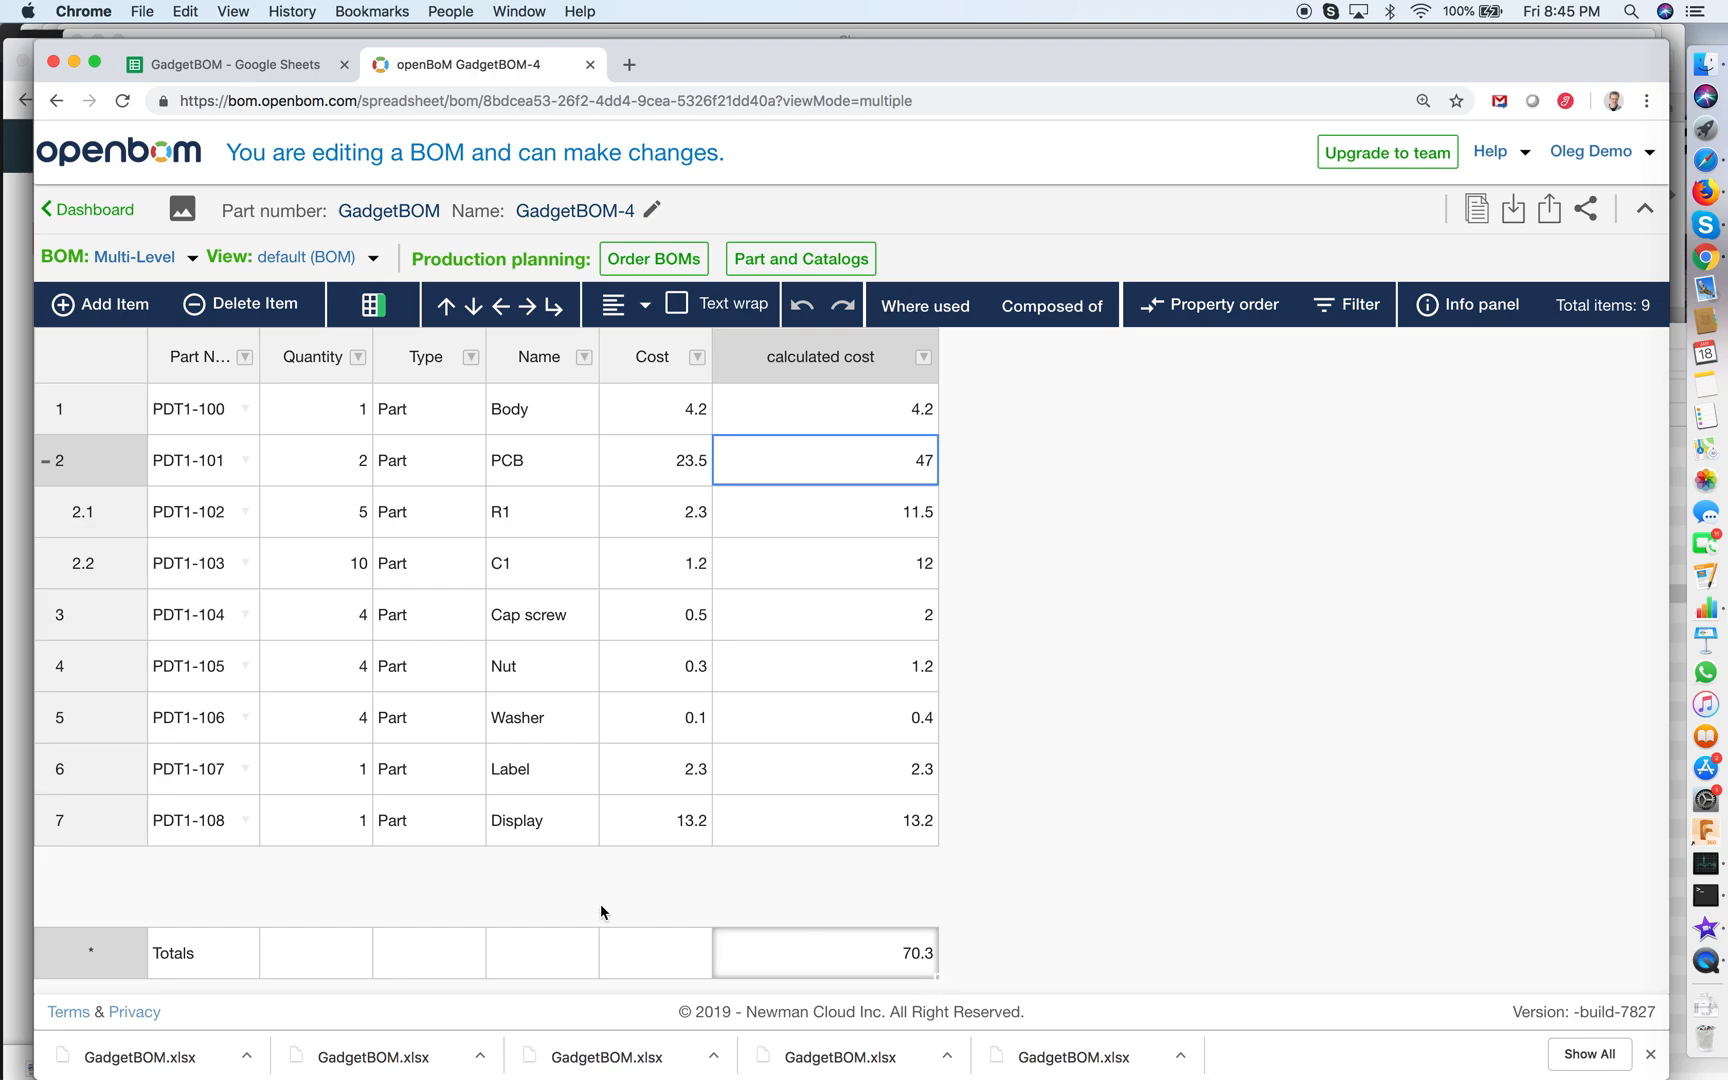
pyautogui.moveTo(543, 838)
pyautogui.write('2')
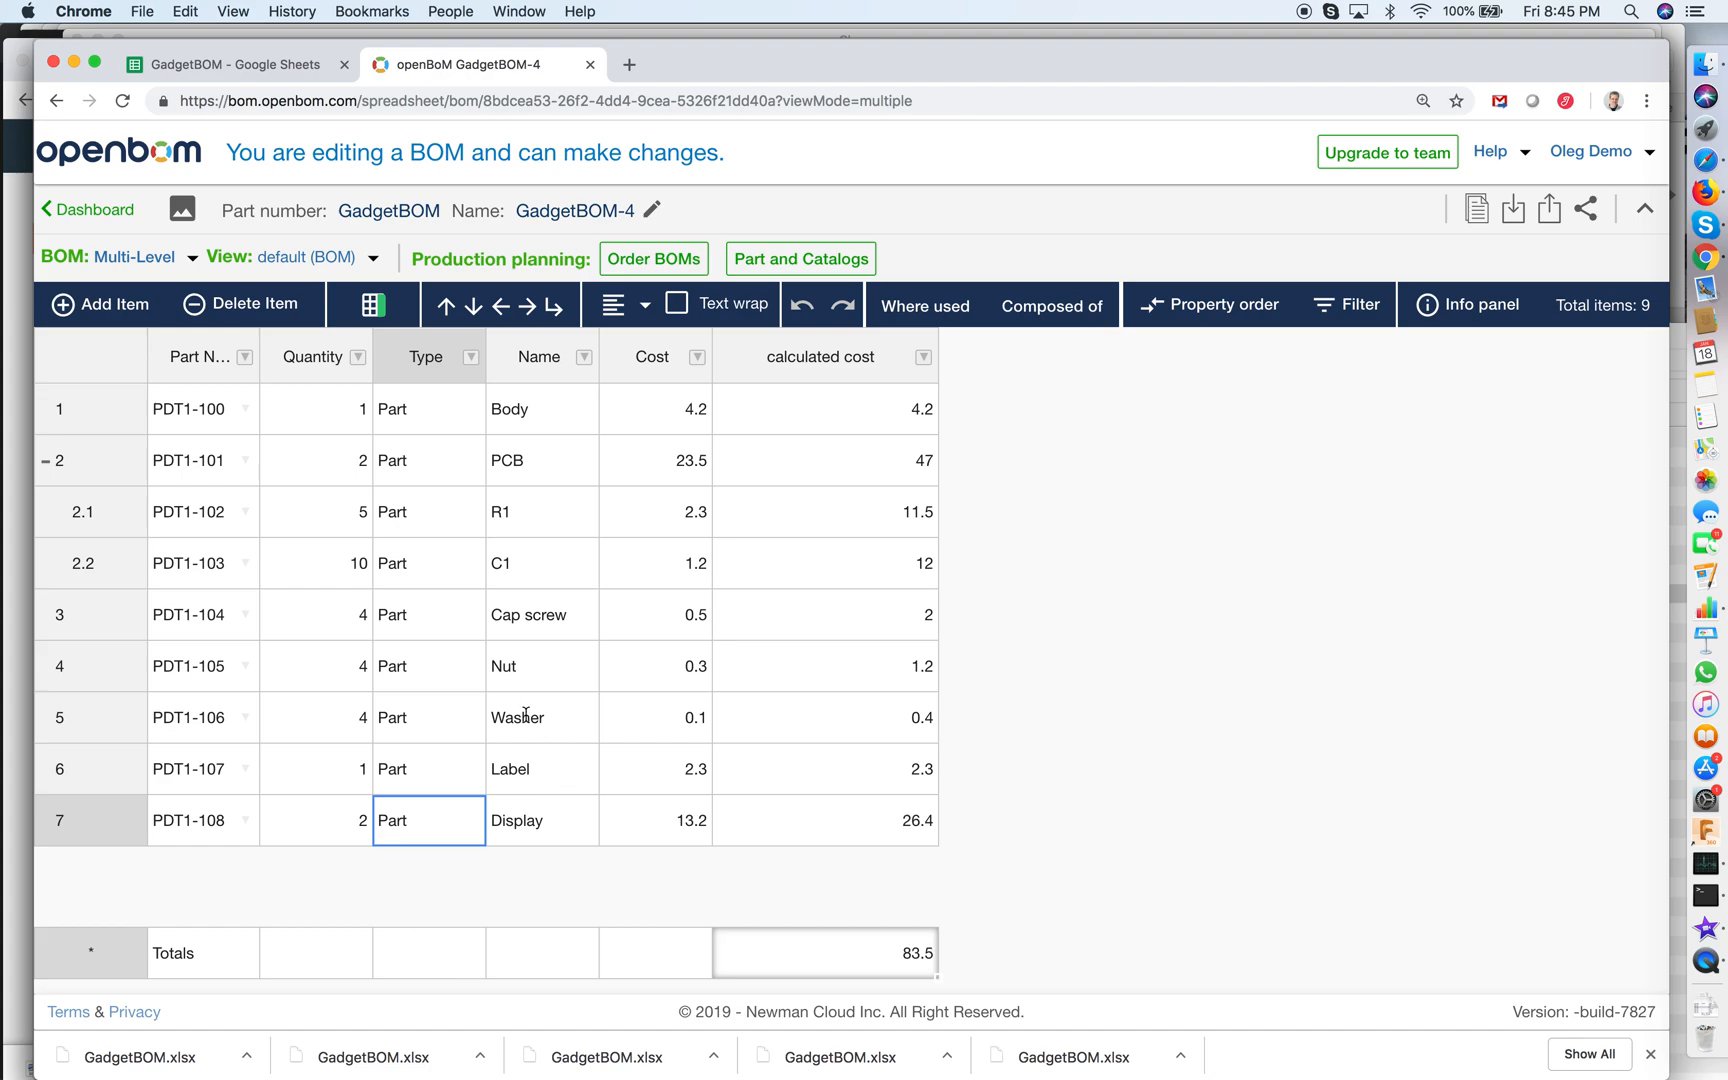
pyautogui.moveTo(510, 510)
pyautogui.write('3')
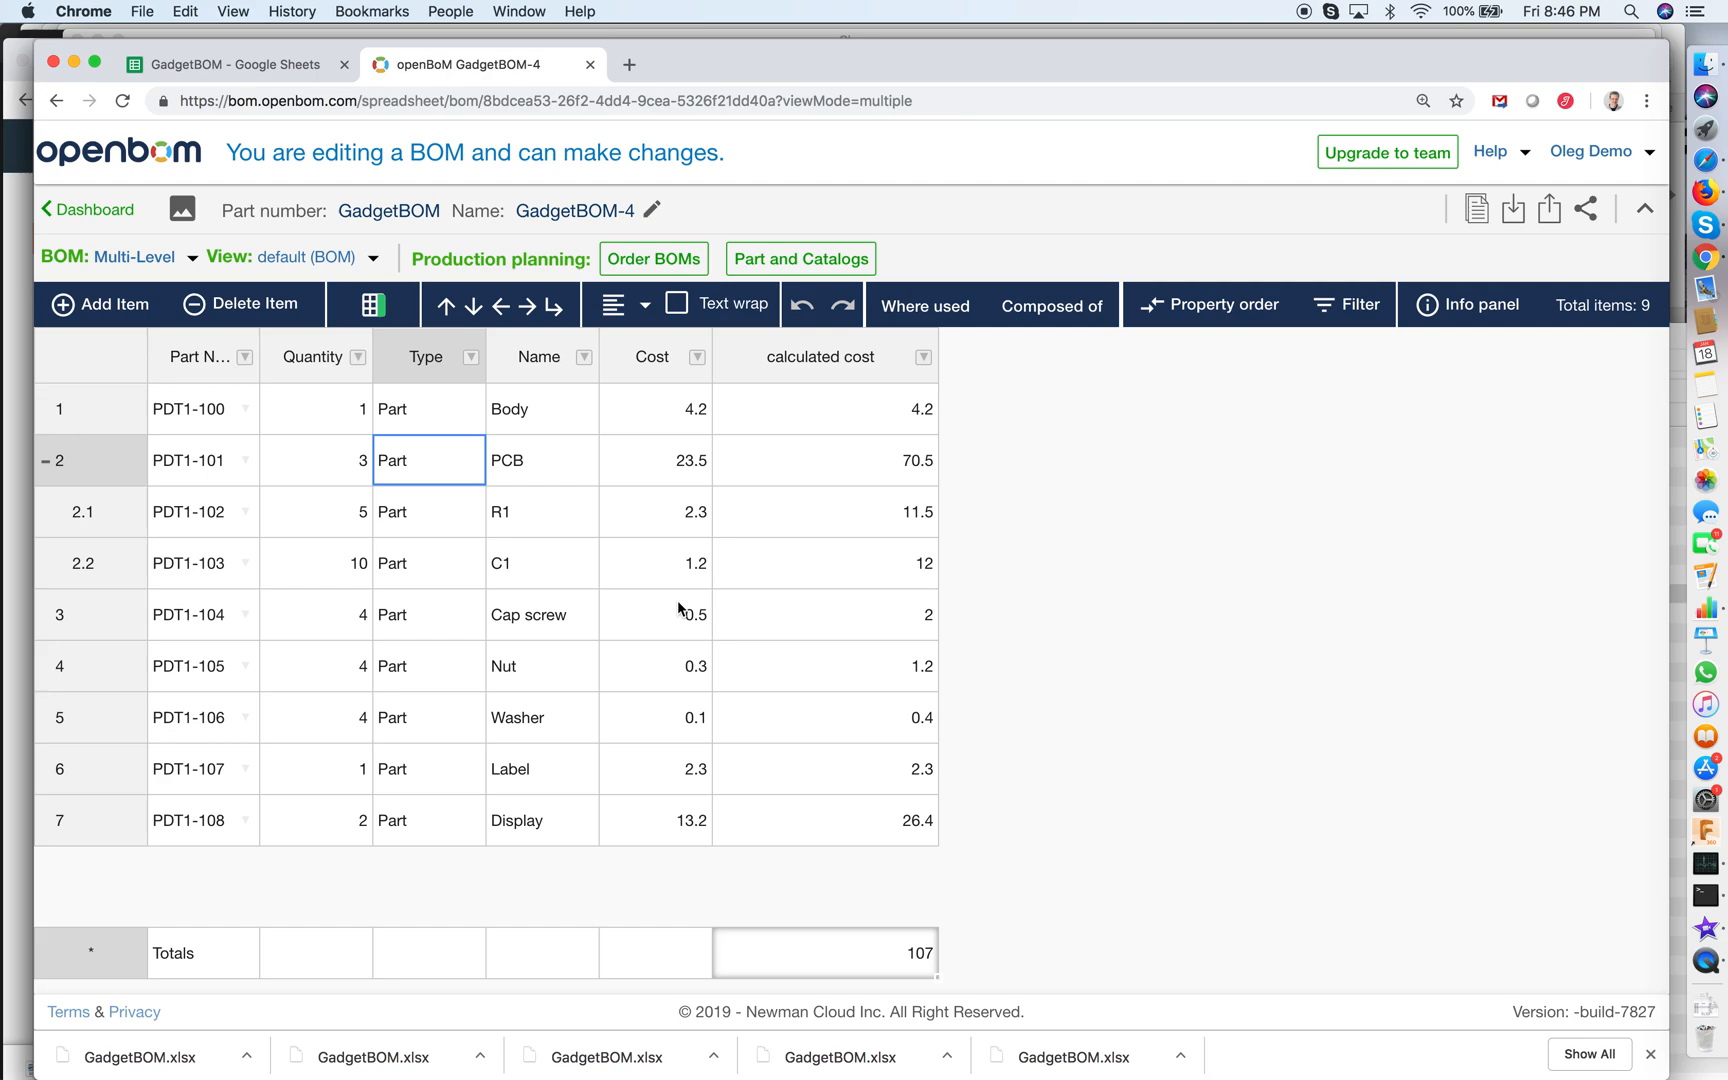
pyautogui.moveTo(846, 540)
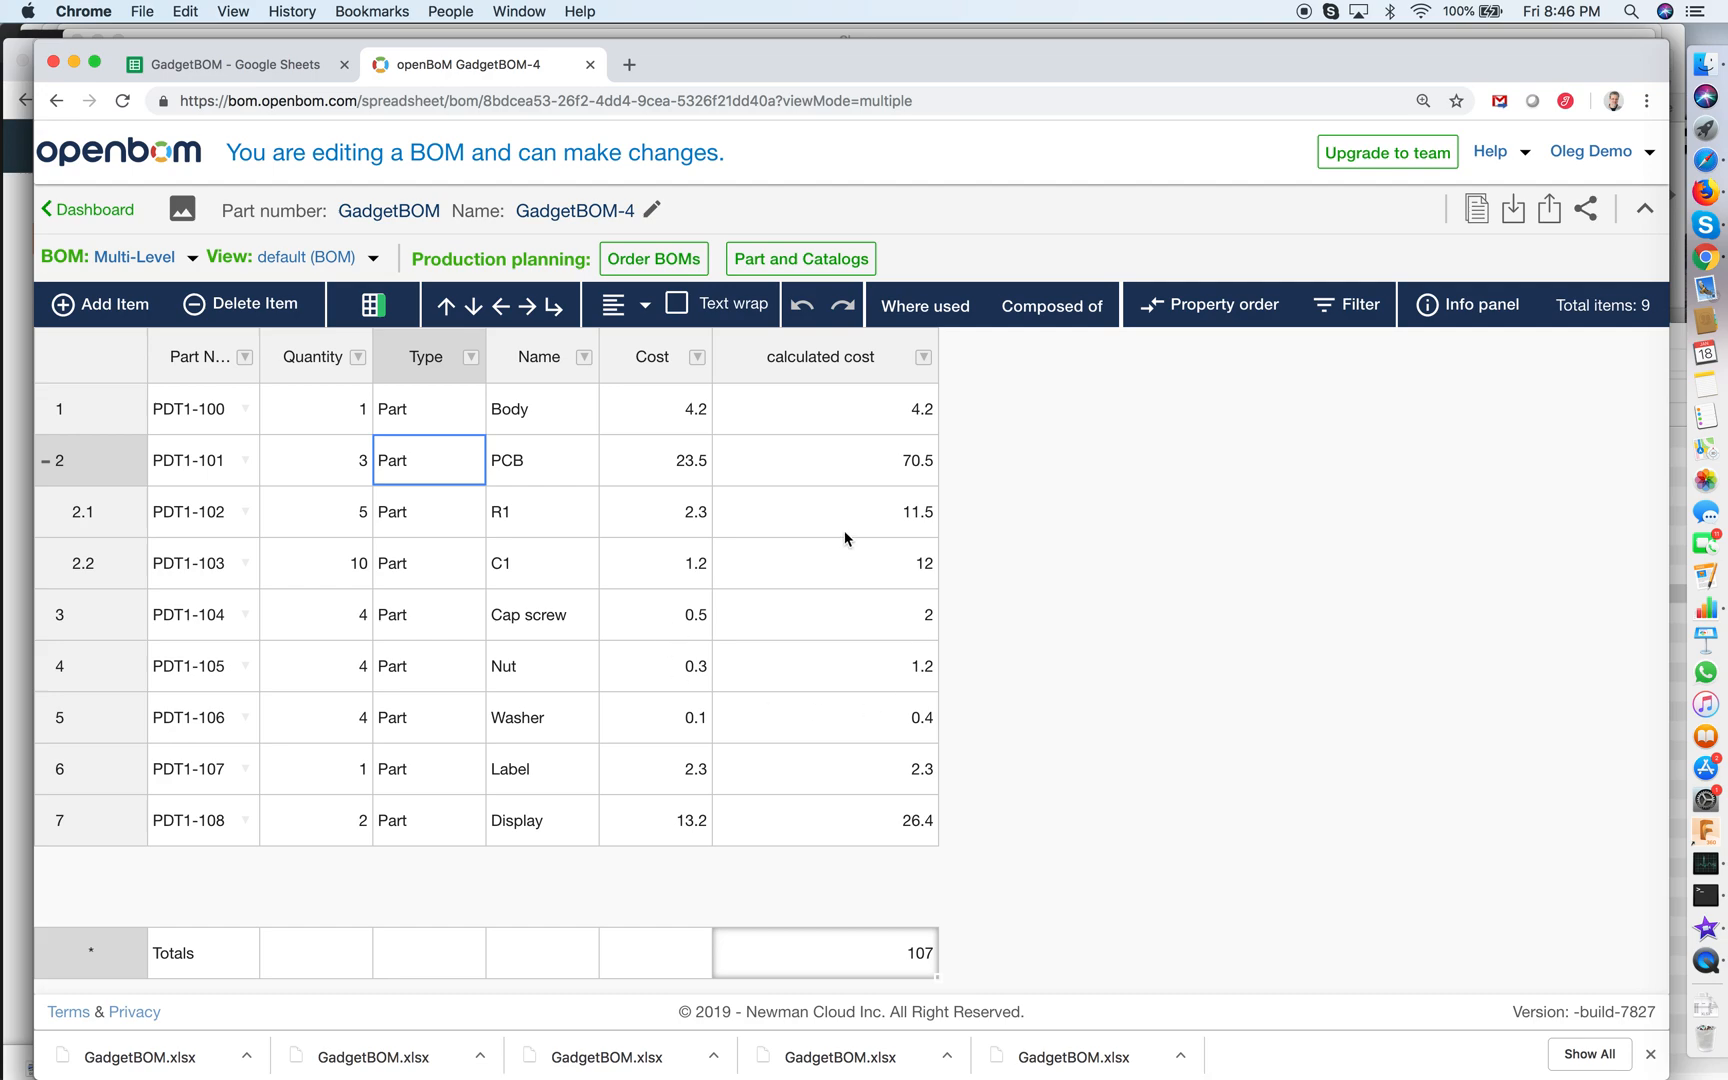
pyautogui.moveTo(756, 991)
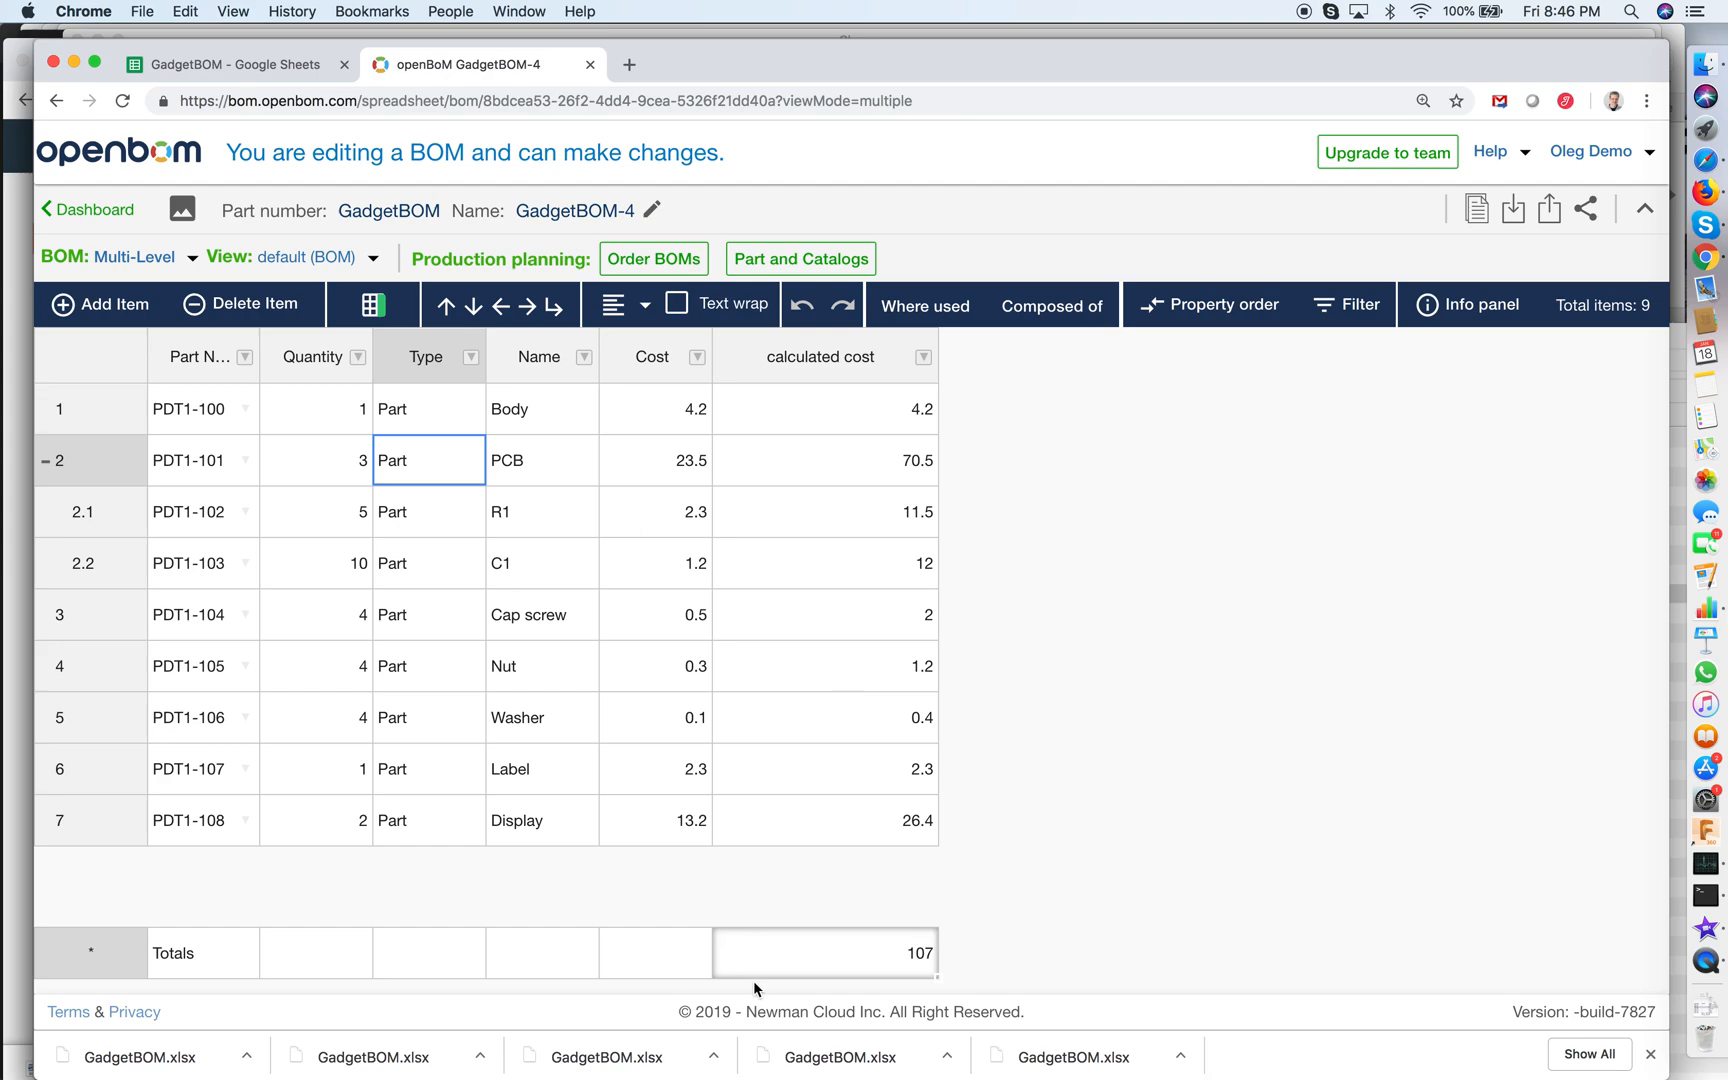
pyautogui.moveTo(1049, 881)
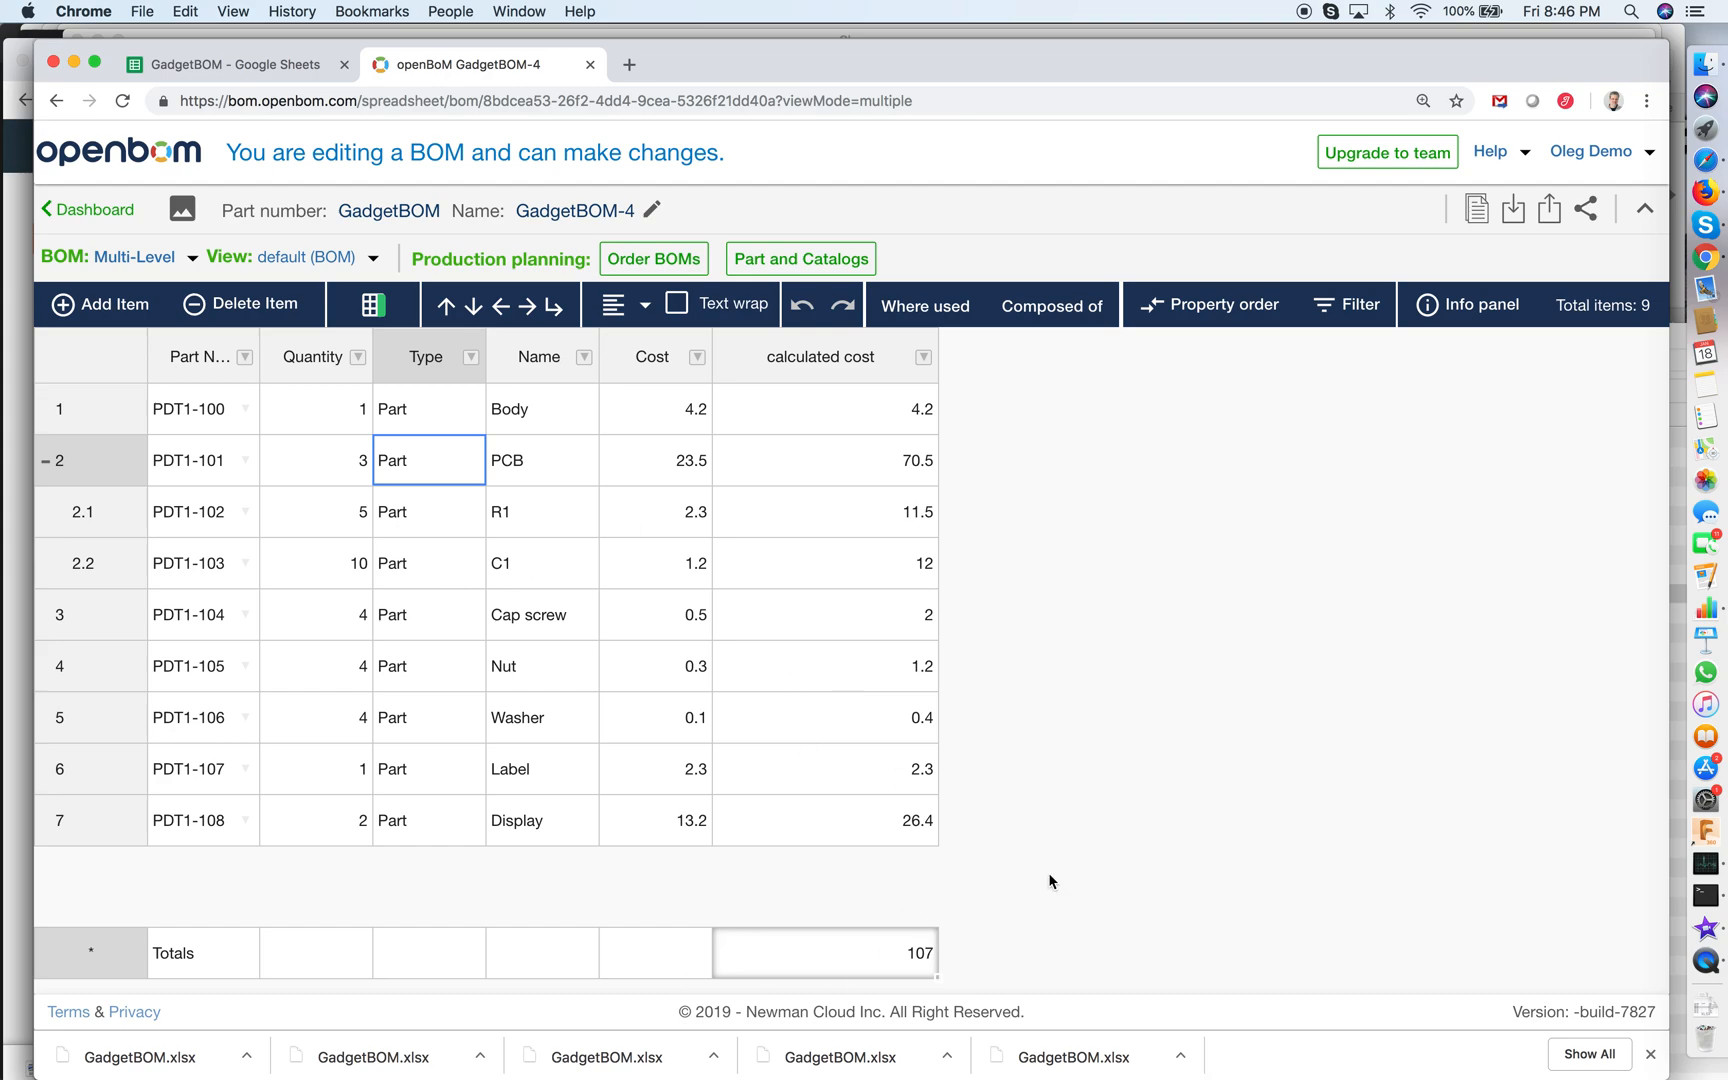